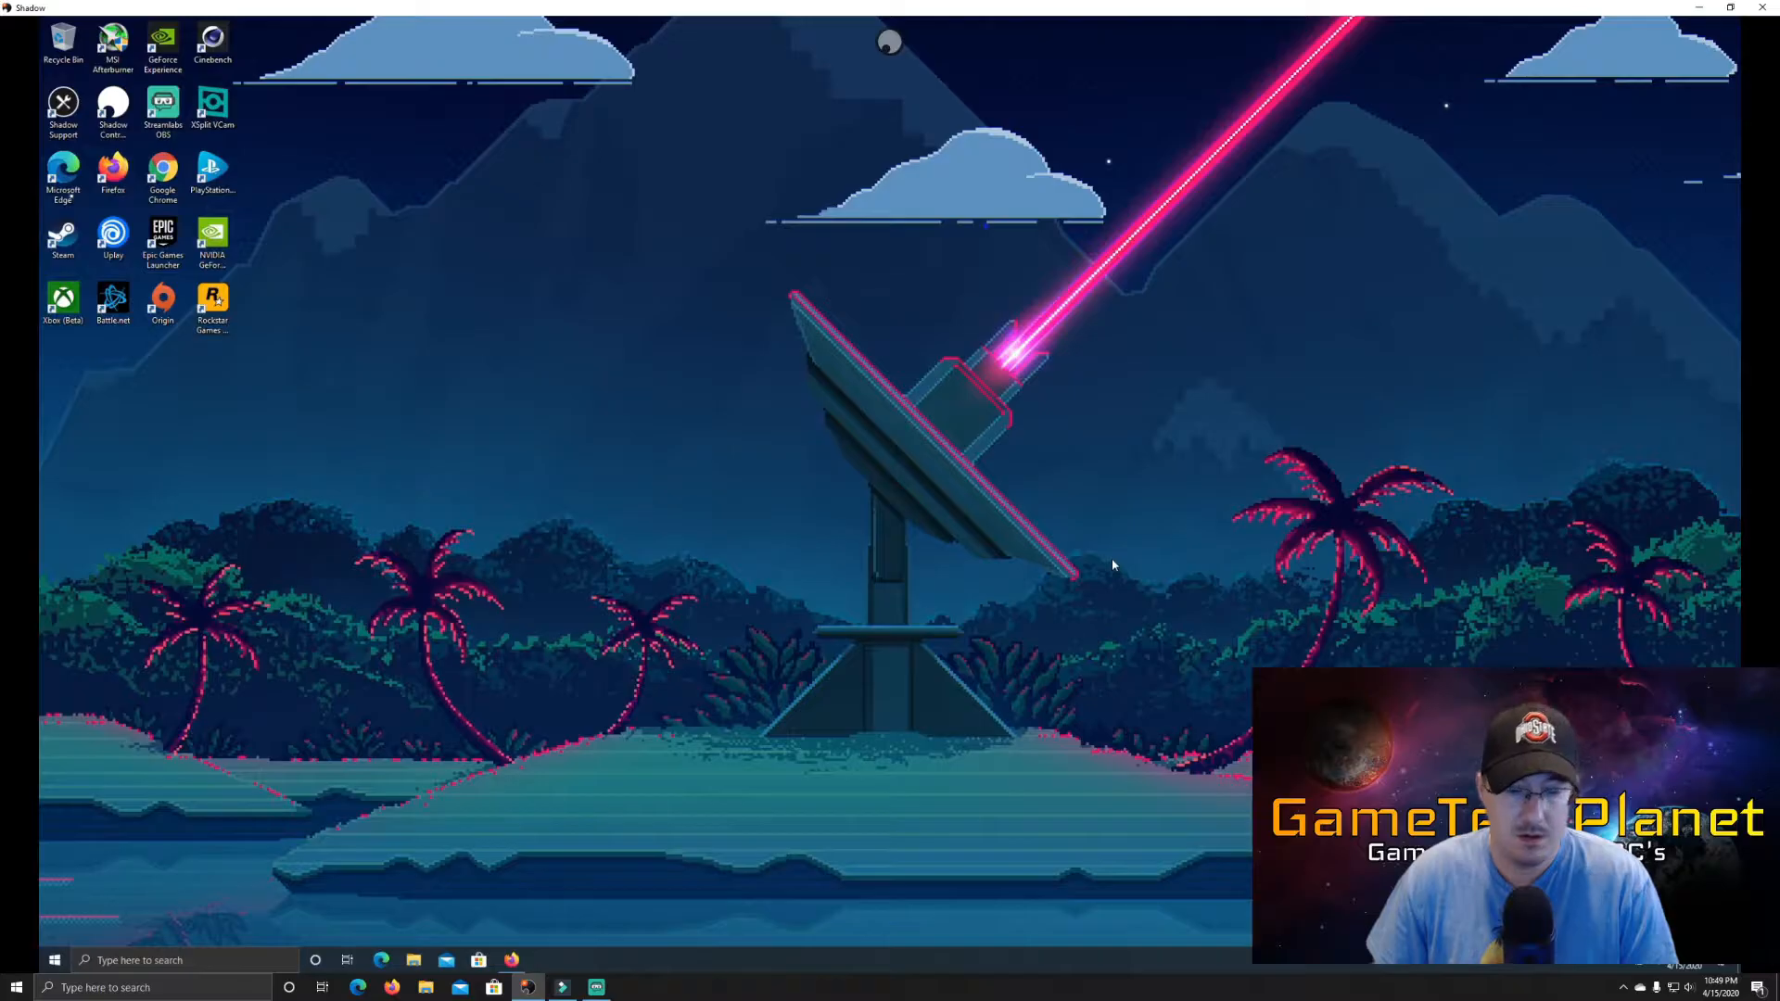
mouse_move(1129, 72)
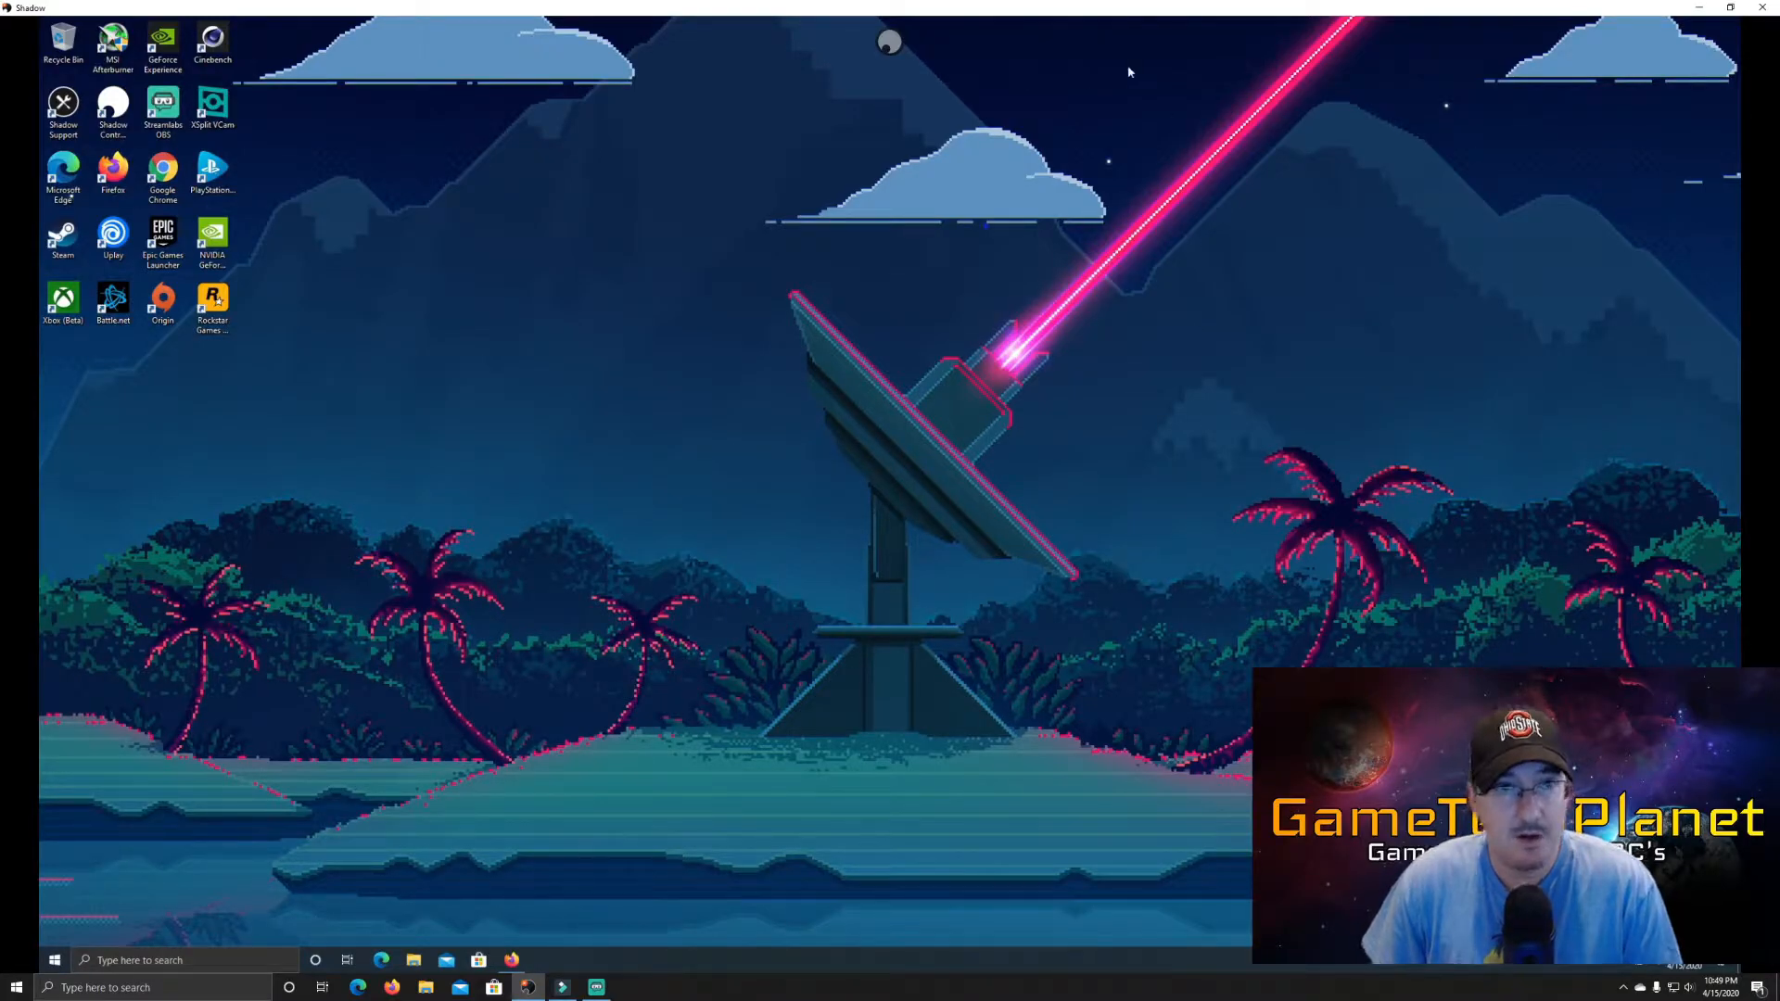
mouse_move(997, 797)
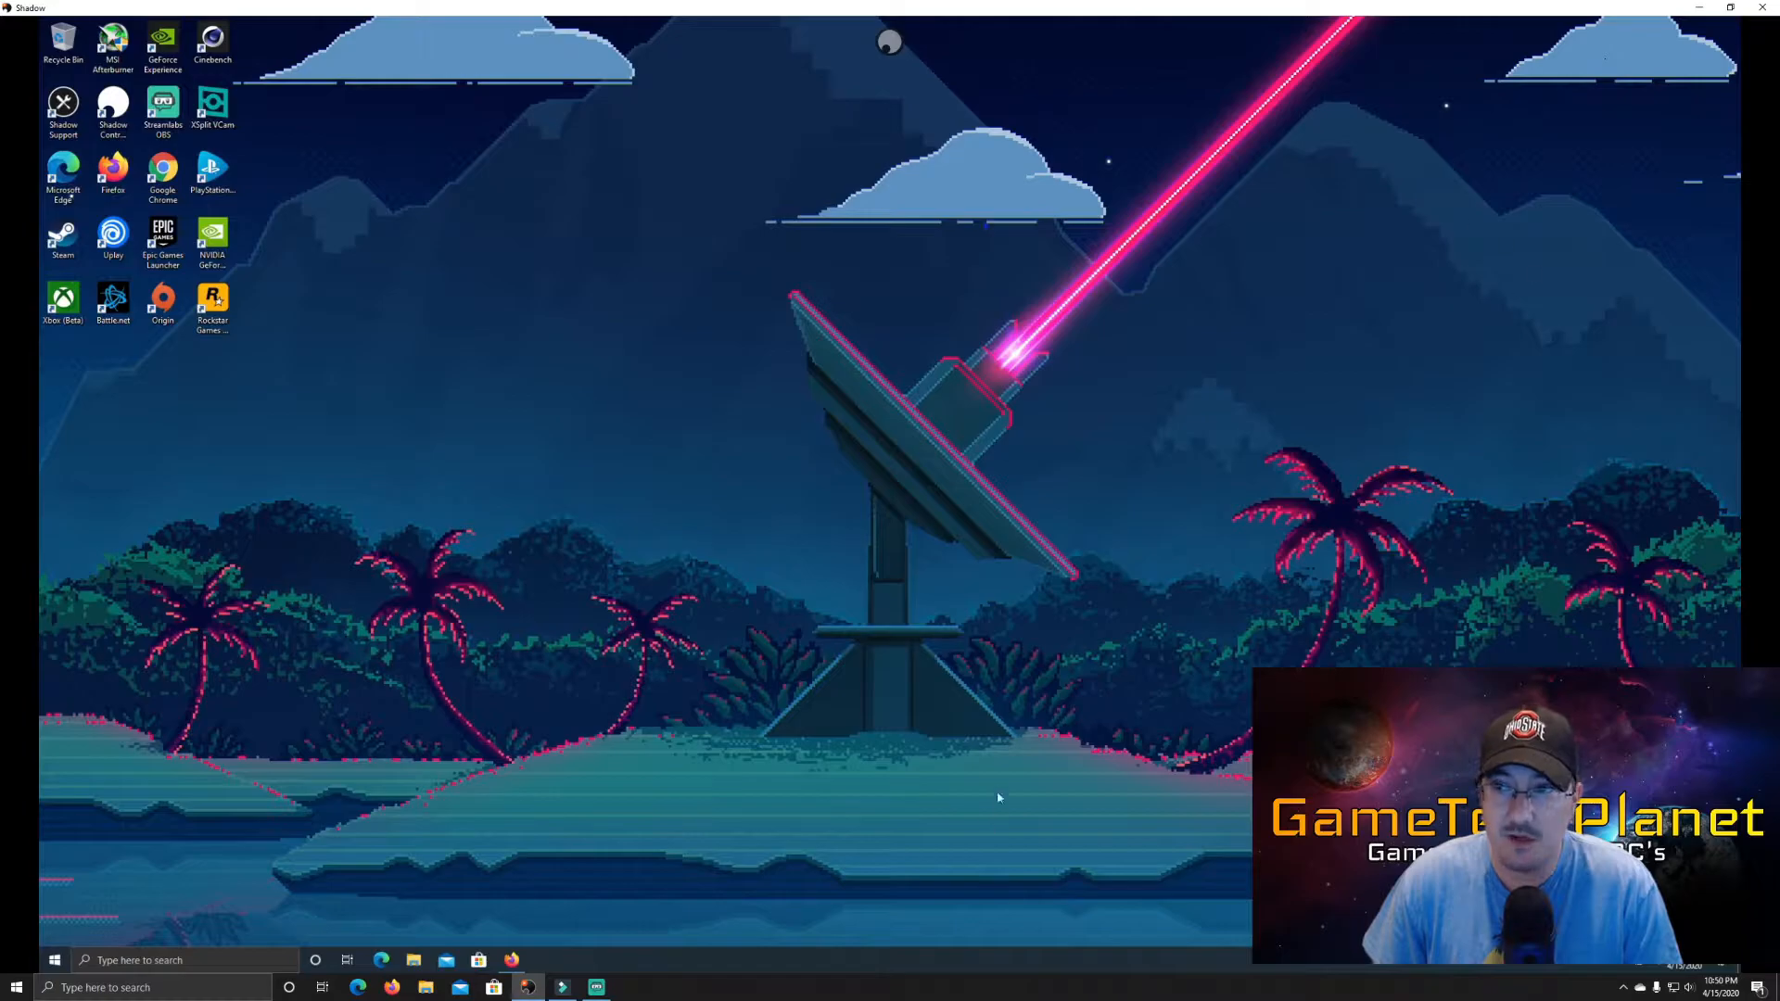
mouse_move(911, 190)
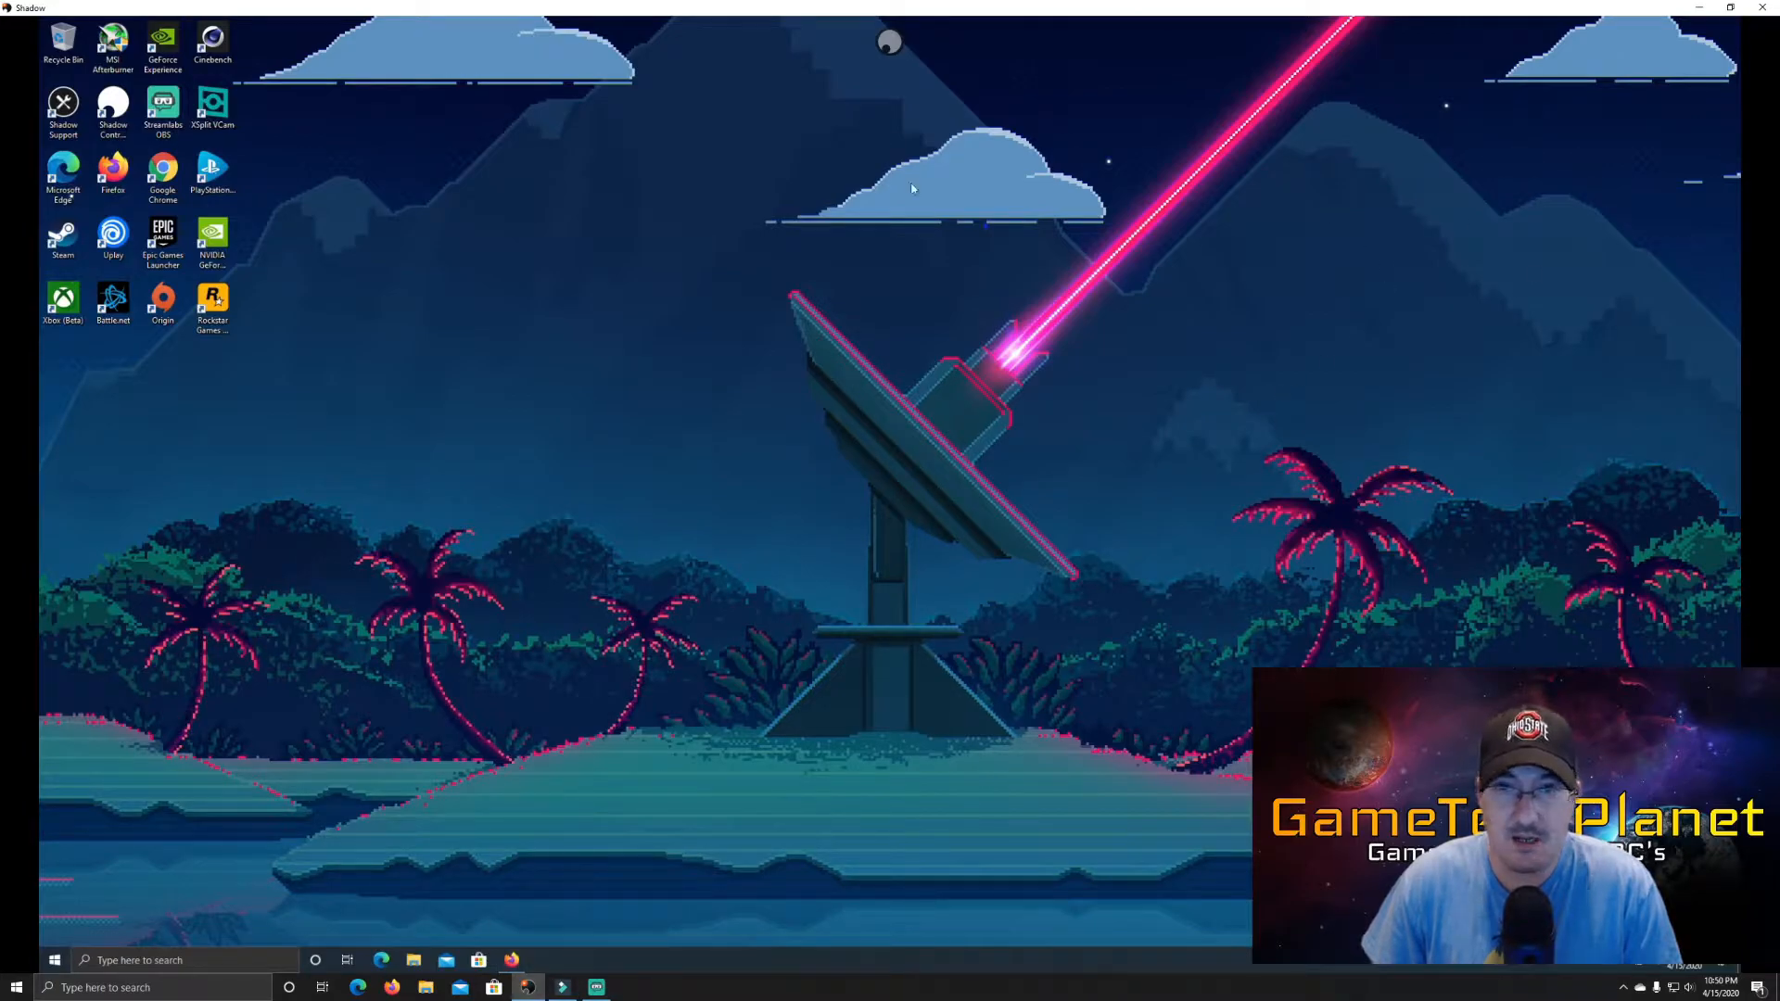
mouse_move(558, 931)
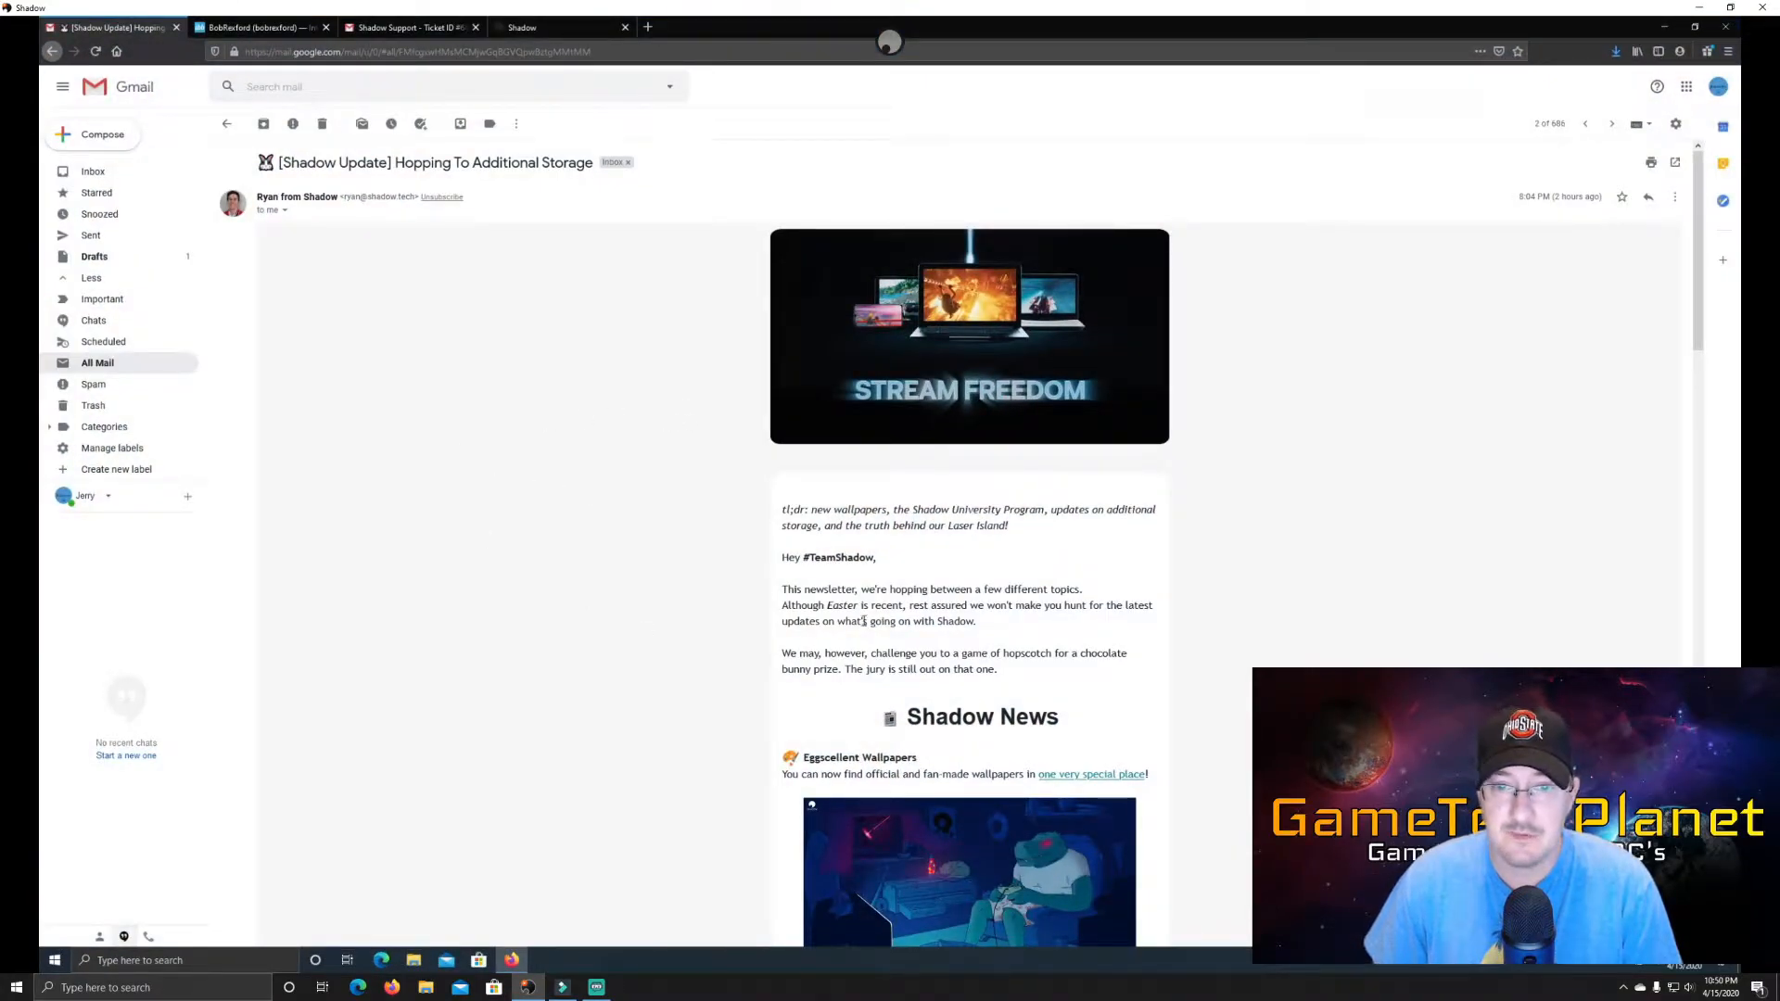
Scroll the newsletter to the Shadow News wallpapers section, briefly minimizing and restoring the browser
scroll("down", 3)
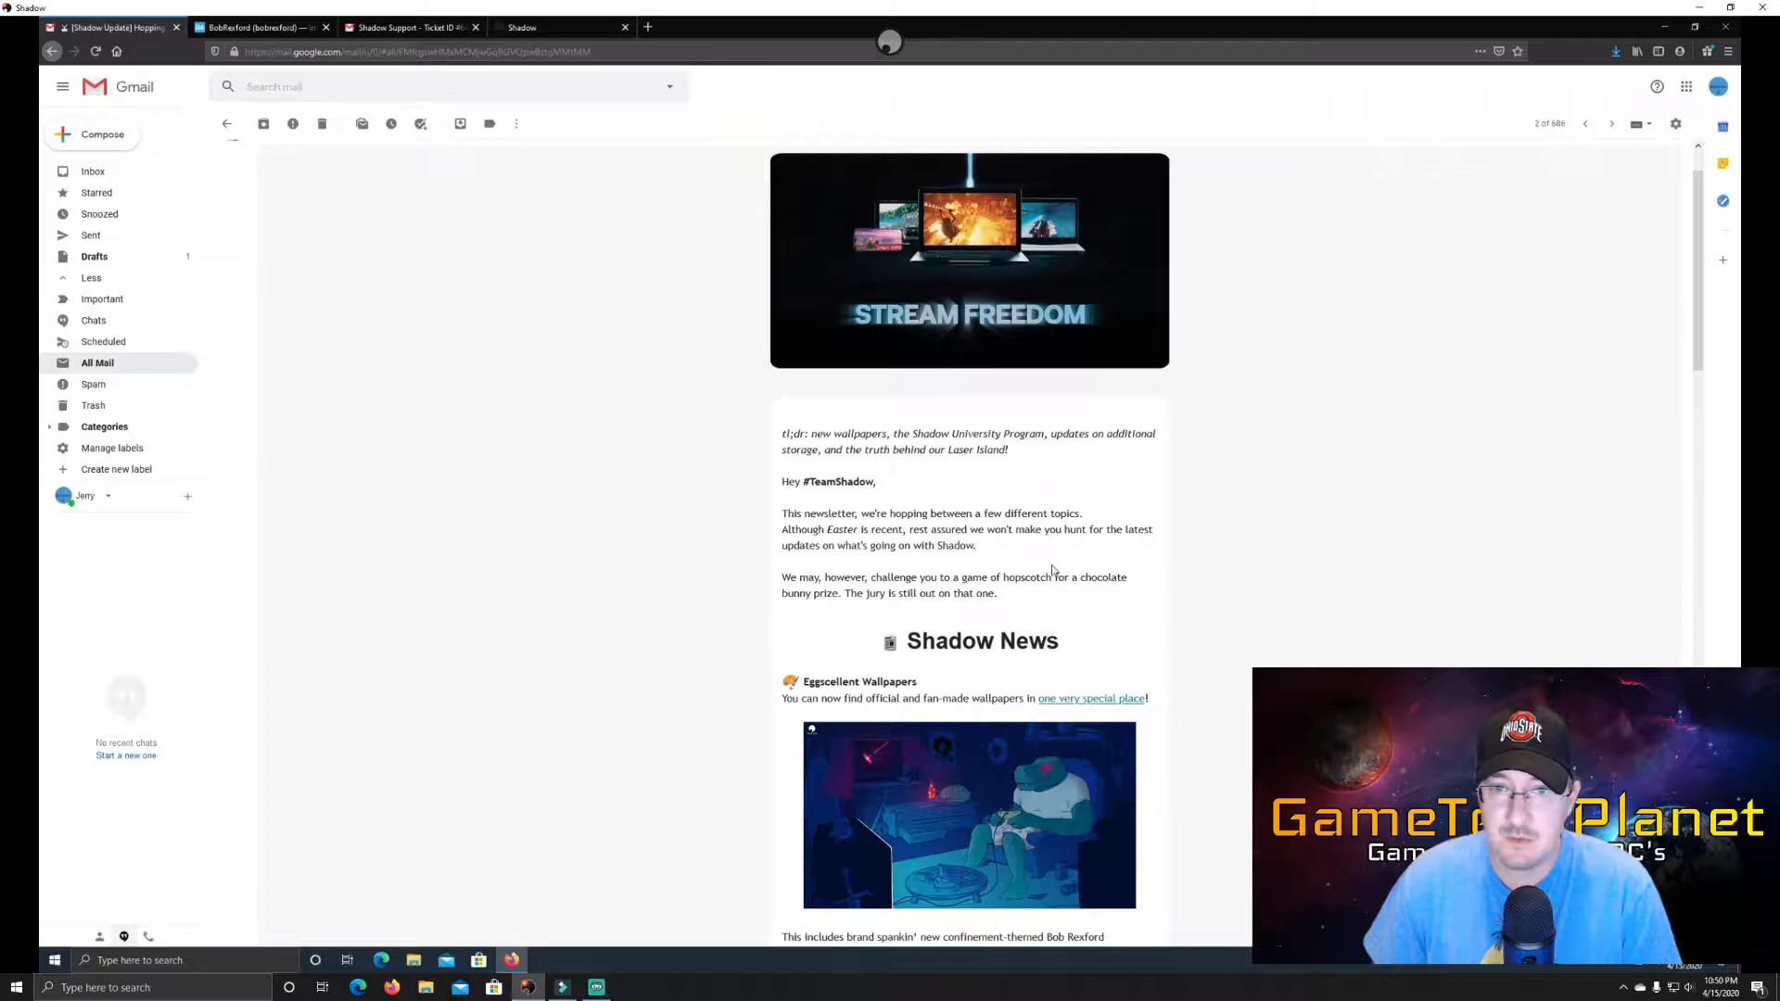
mouse_move(1049, 560)
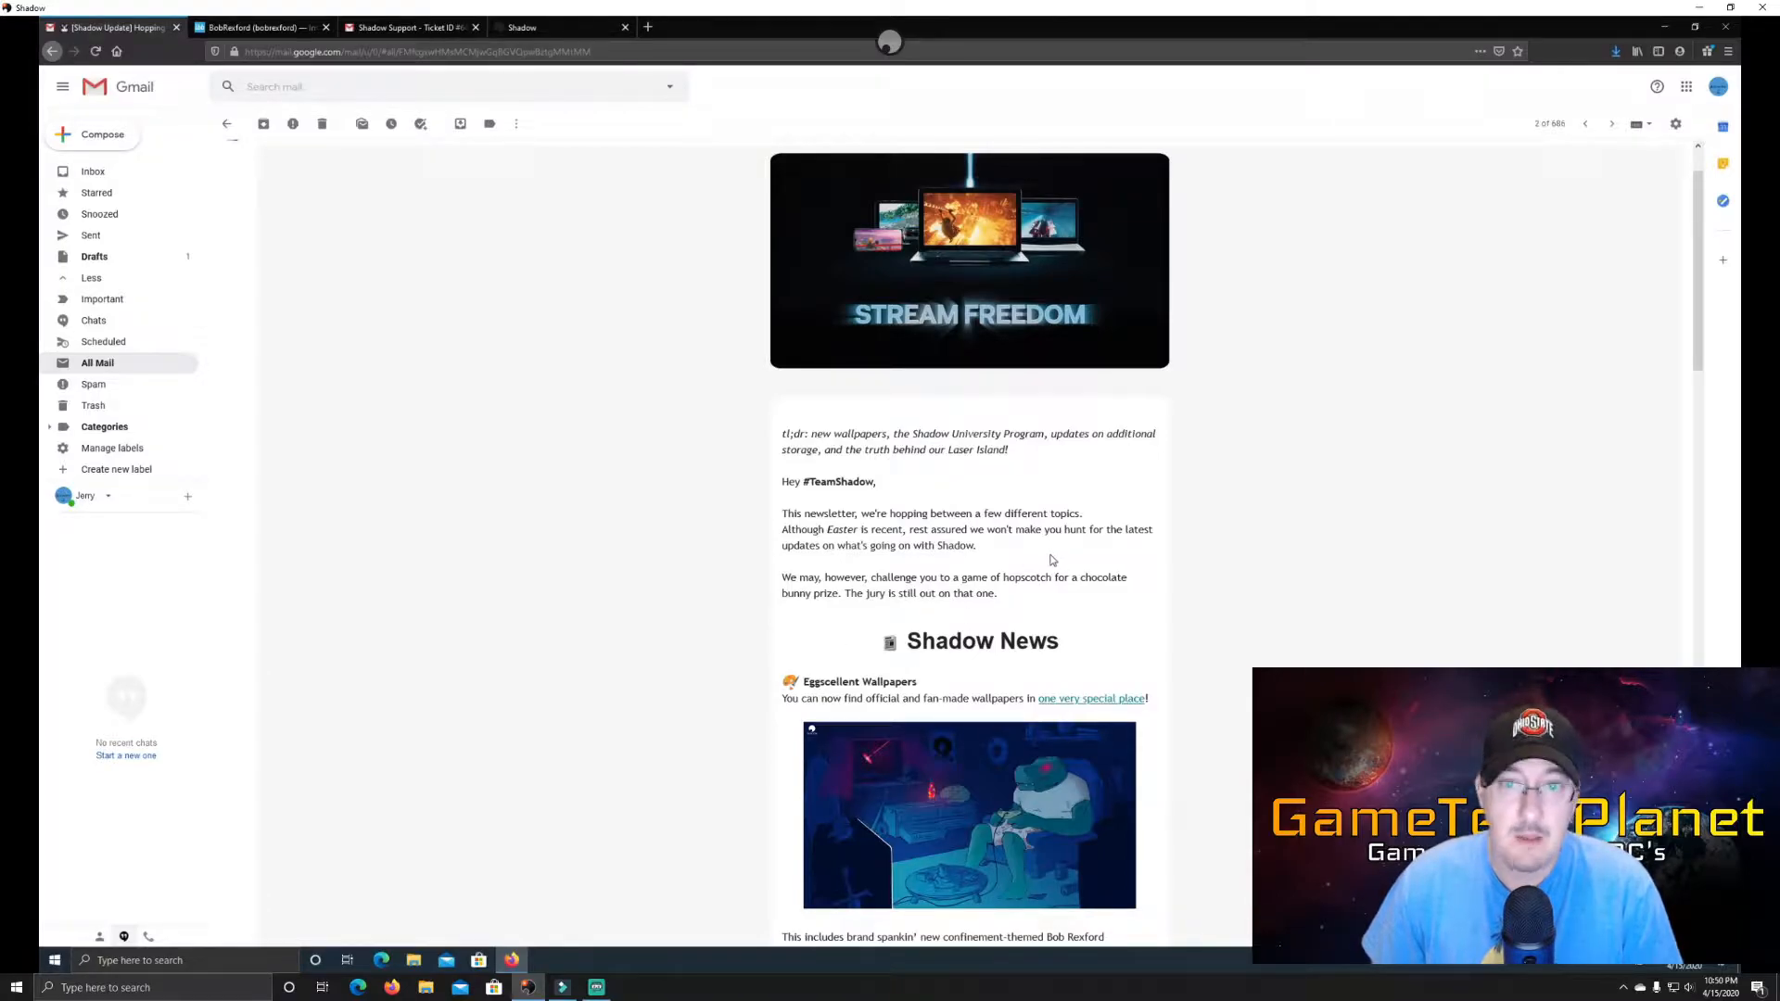
mouse_move(1006, 565)
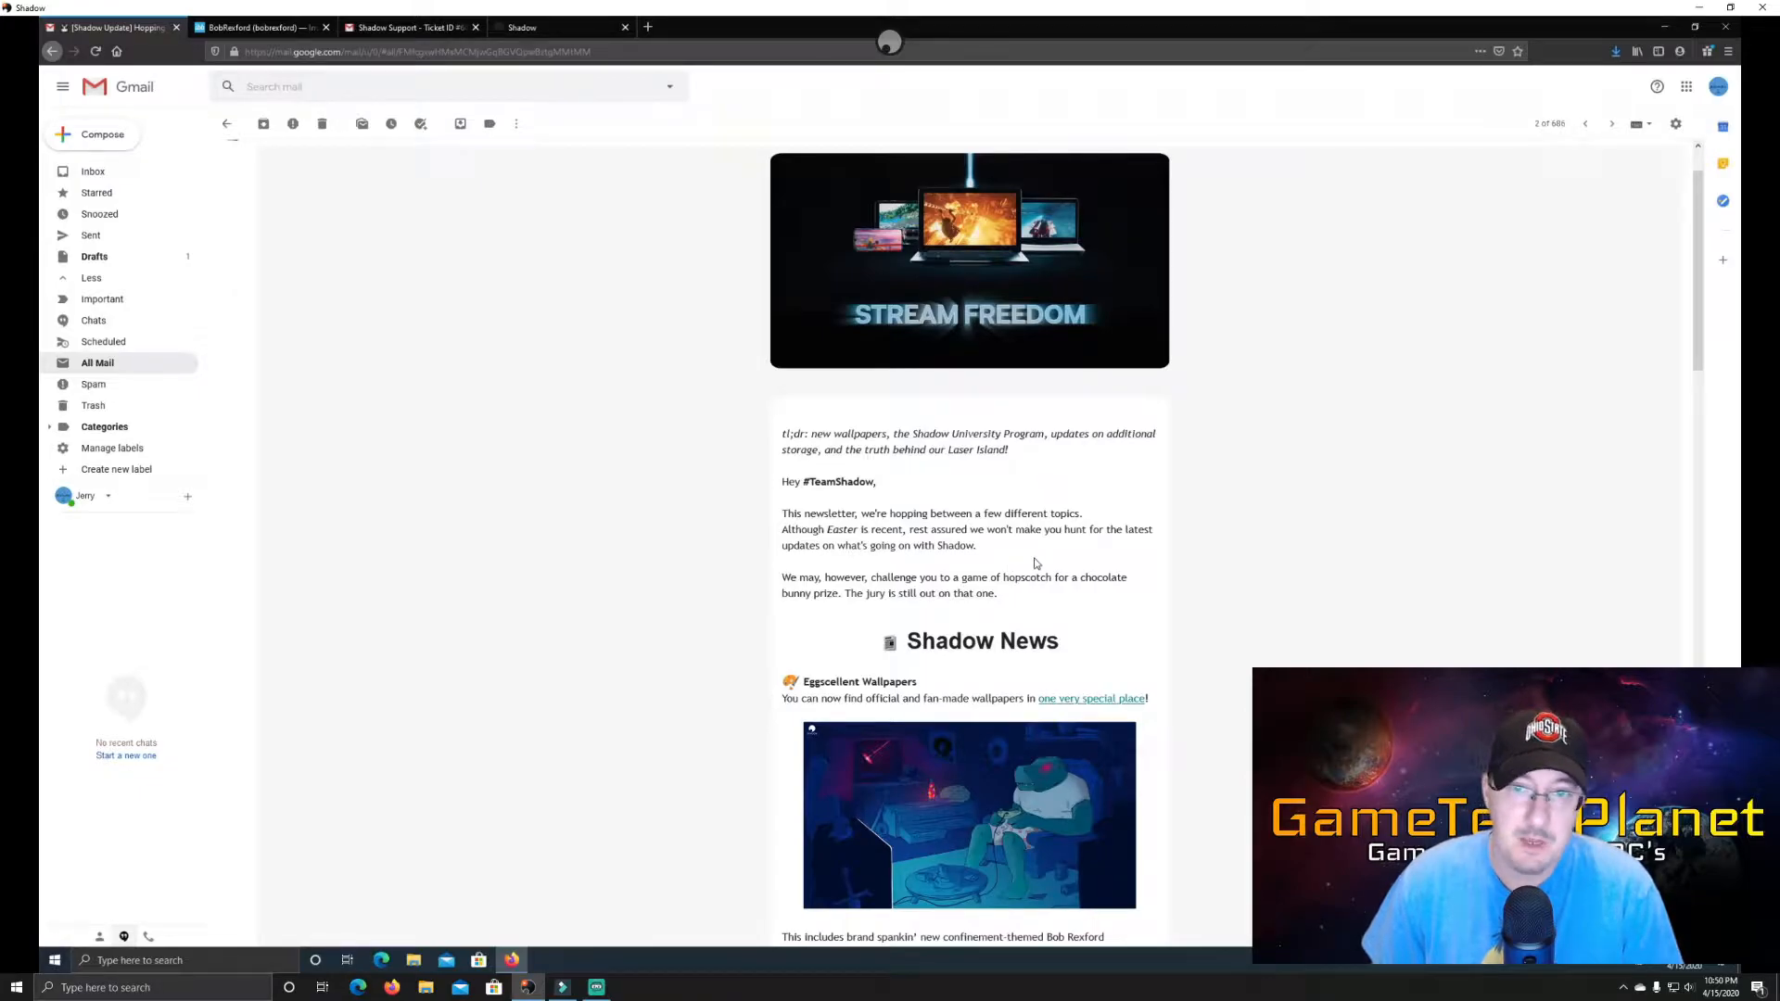
scroll("down", 3)
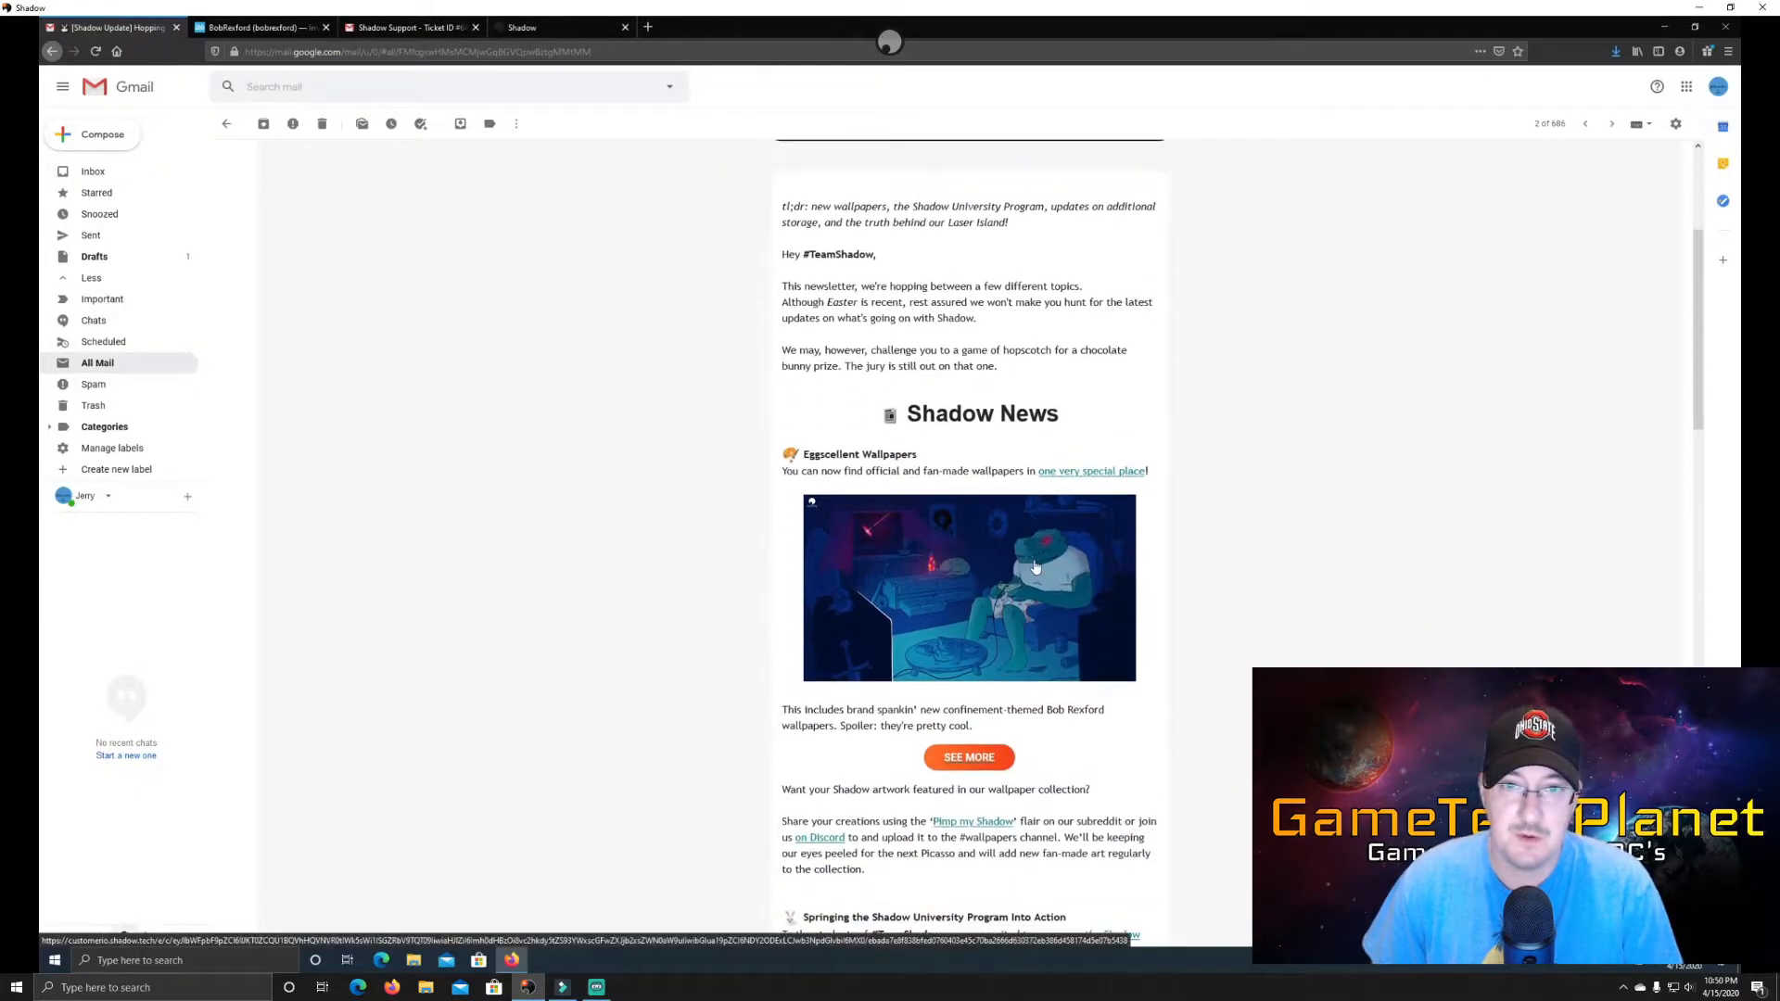
scroll("down", 3)
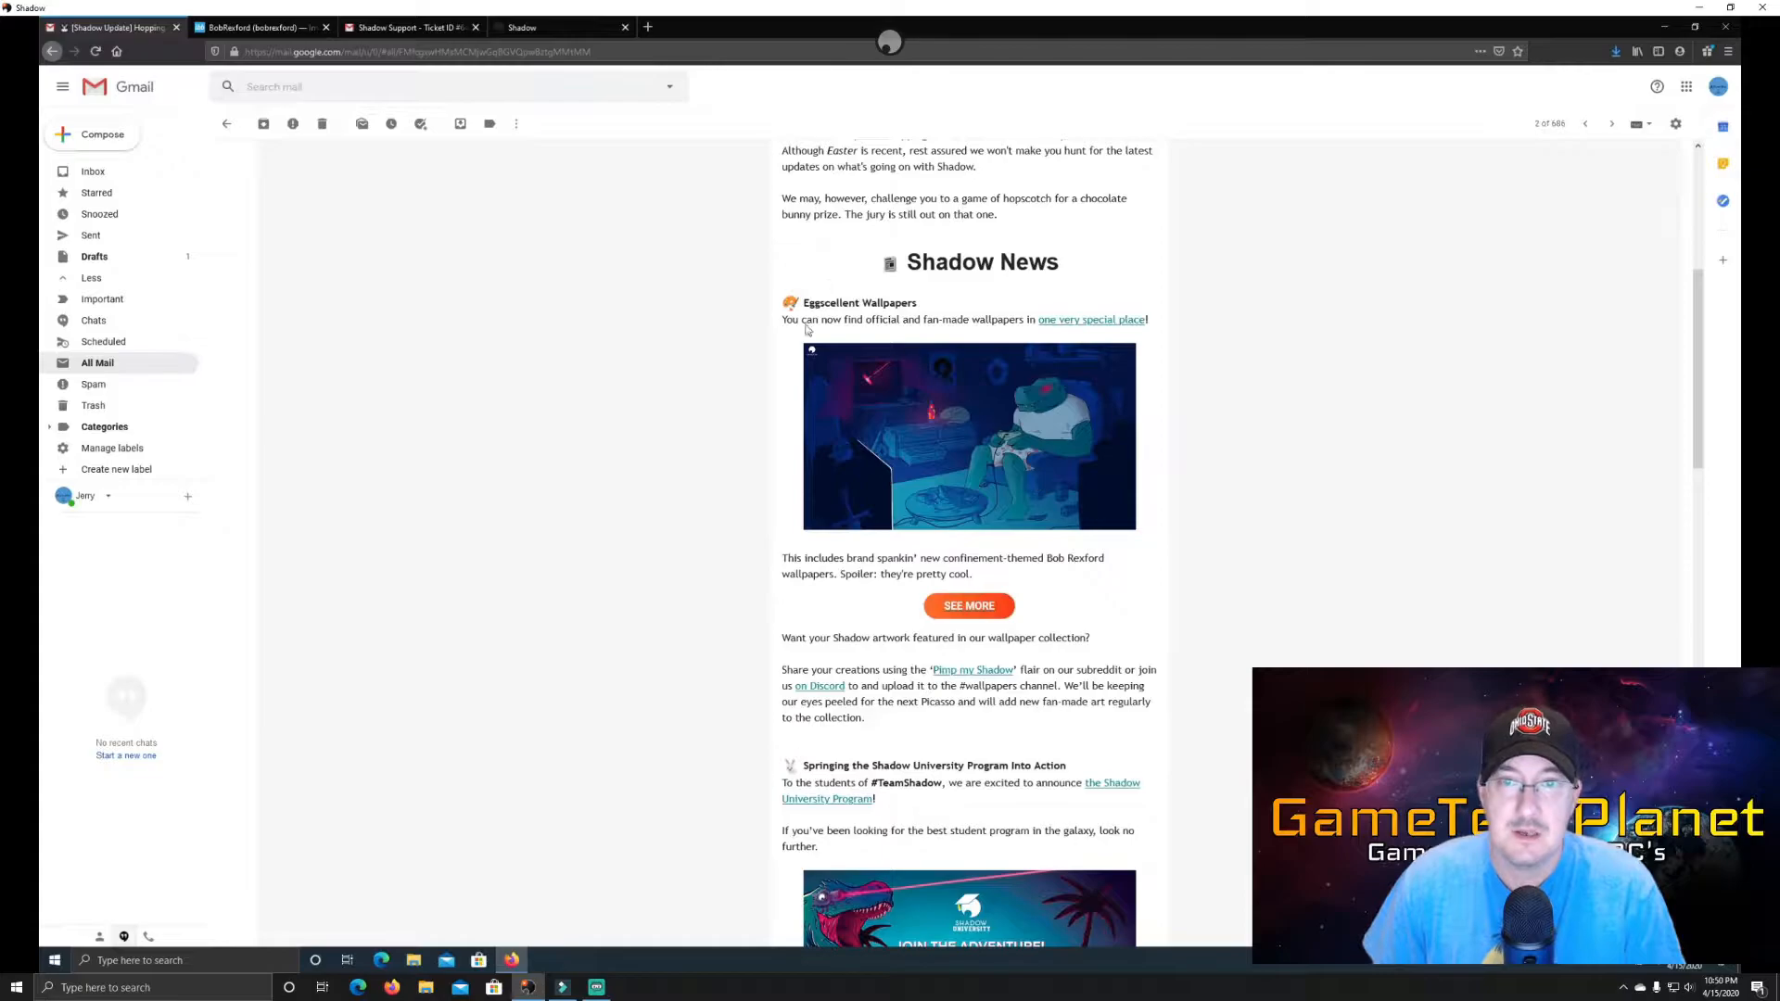
mouse_move(1068, 568)
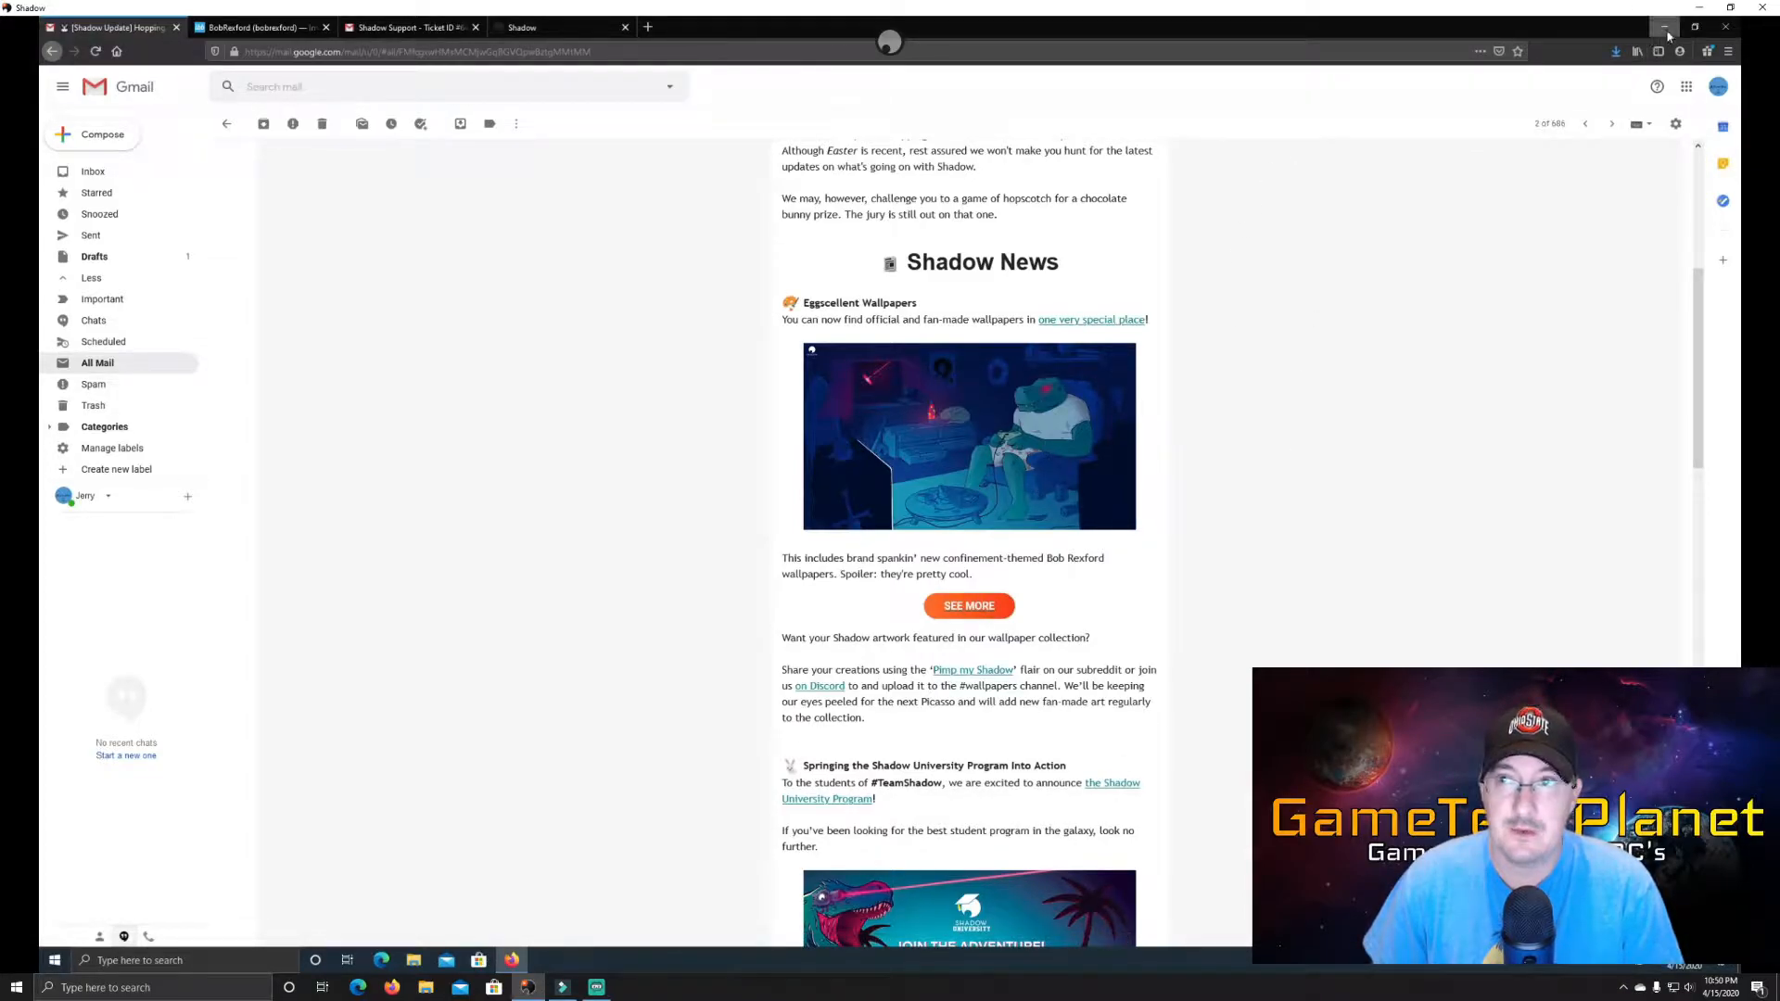
left_click(1665, 26)
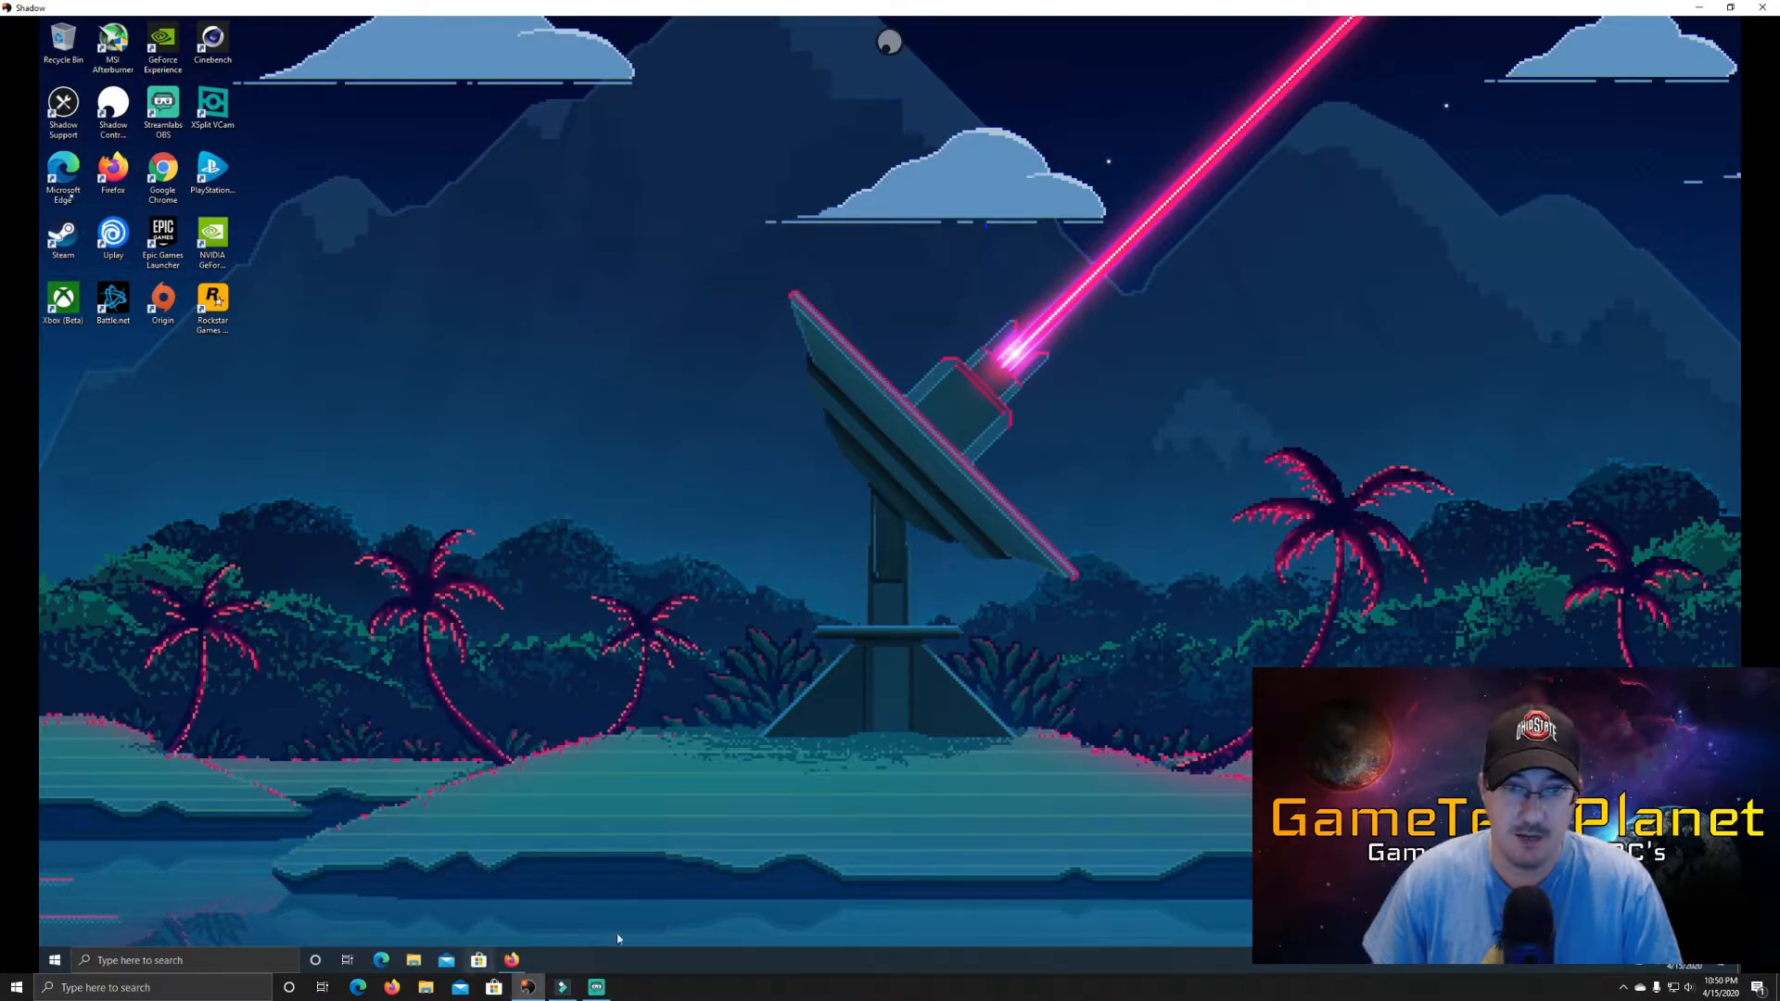
left_click(357, 987)
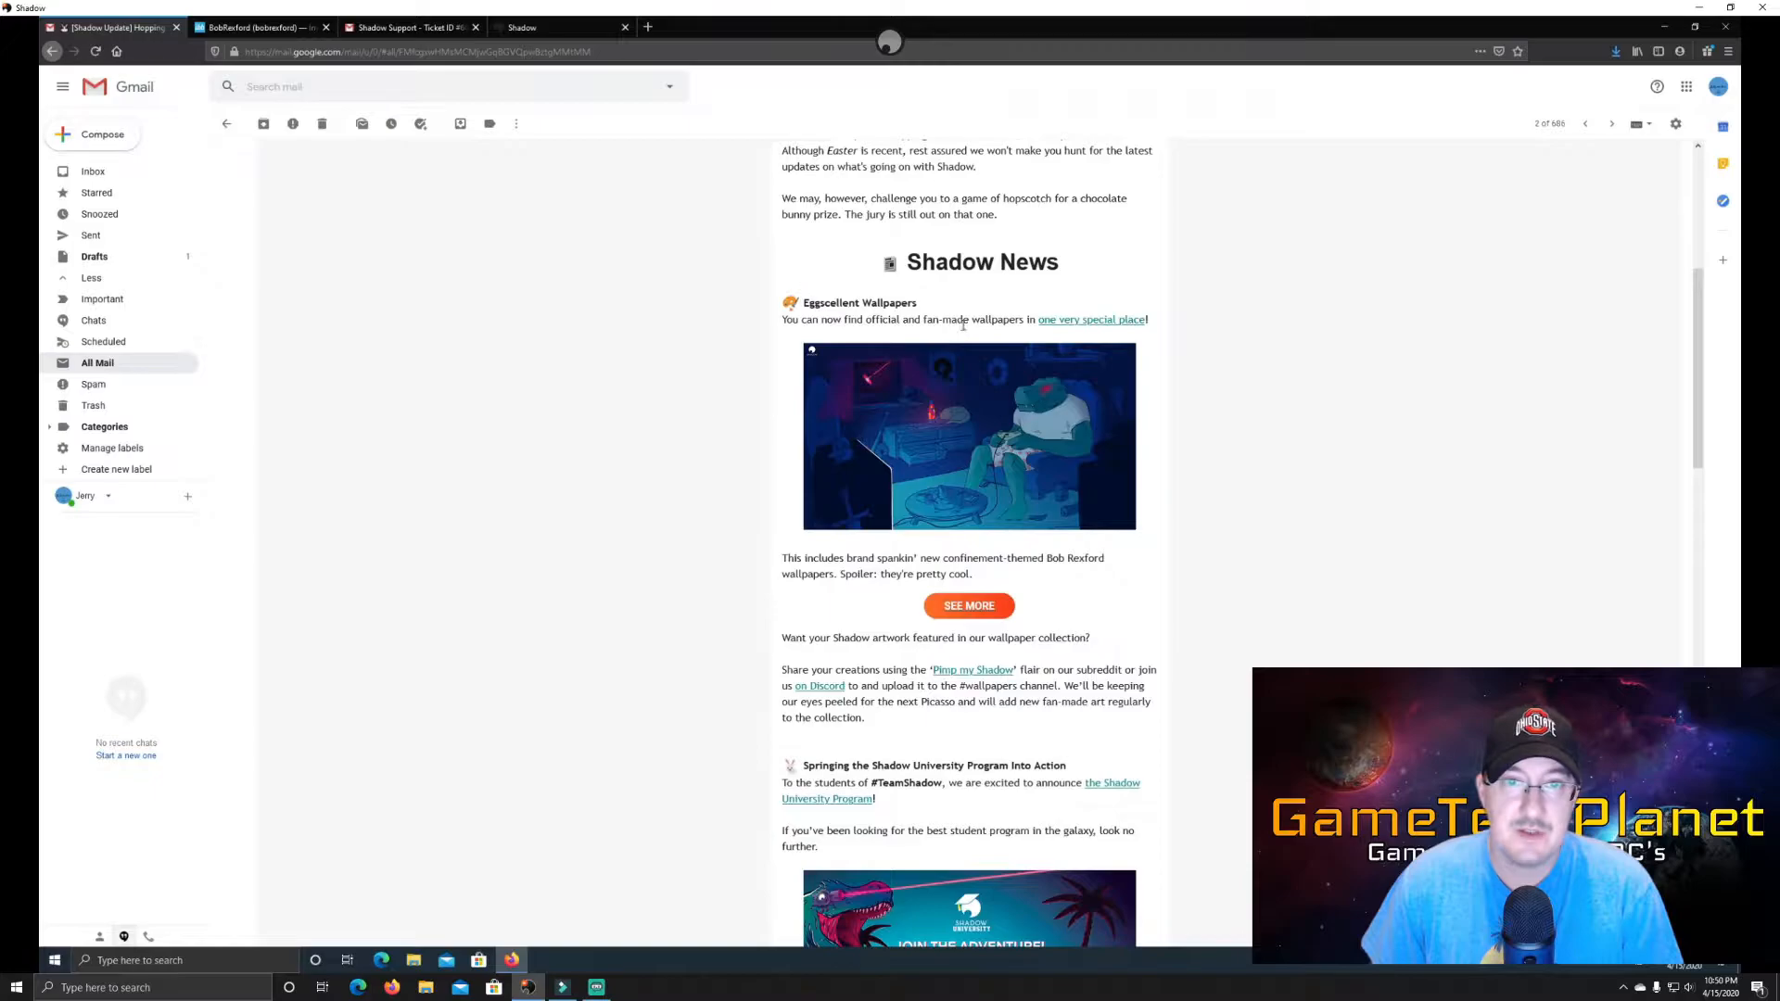
mouse_move(974, 670)
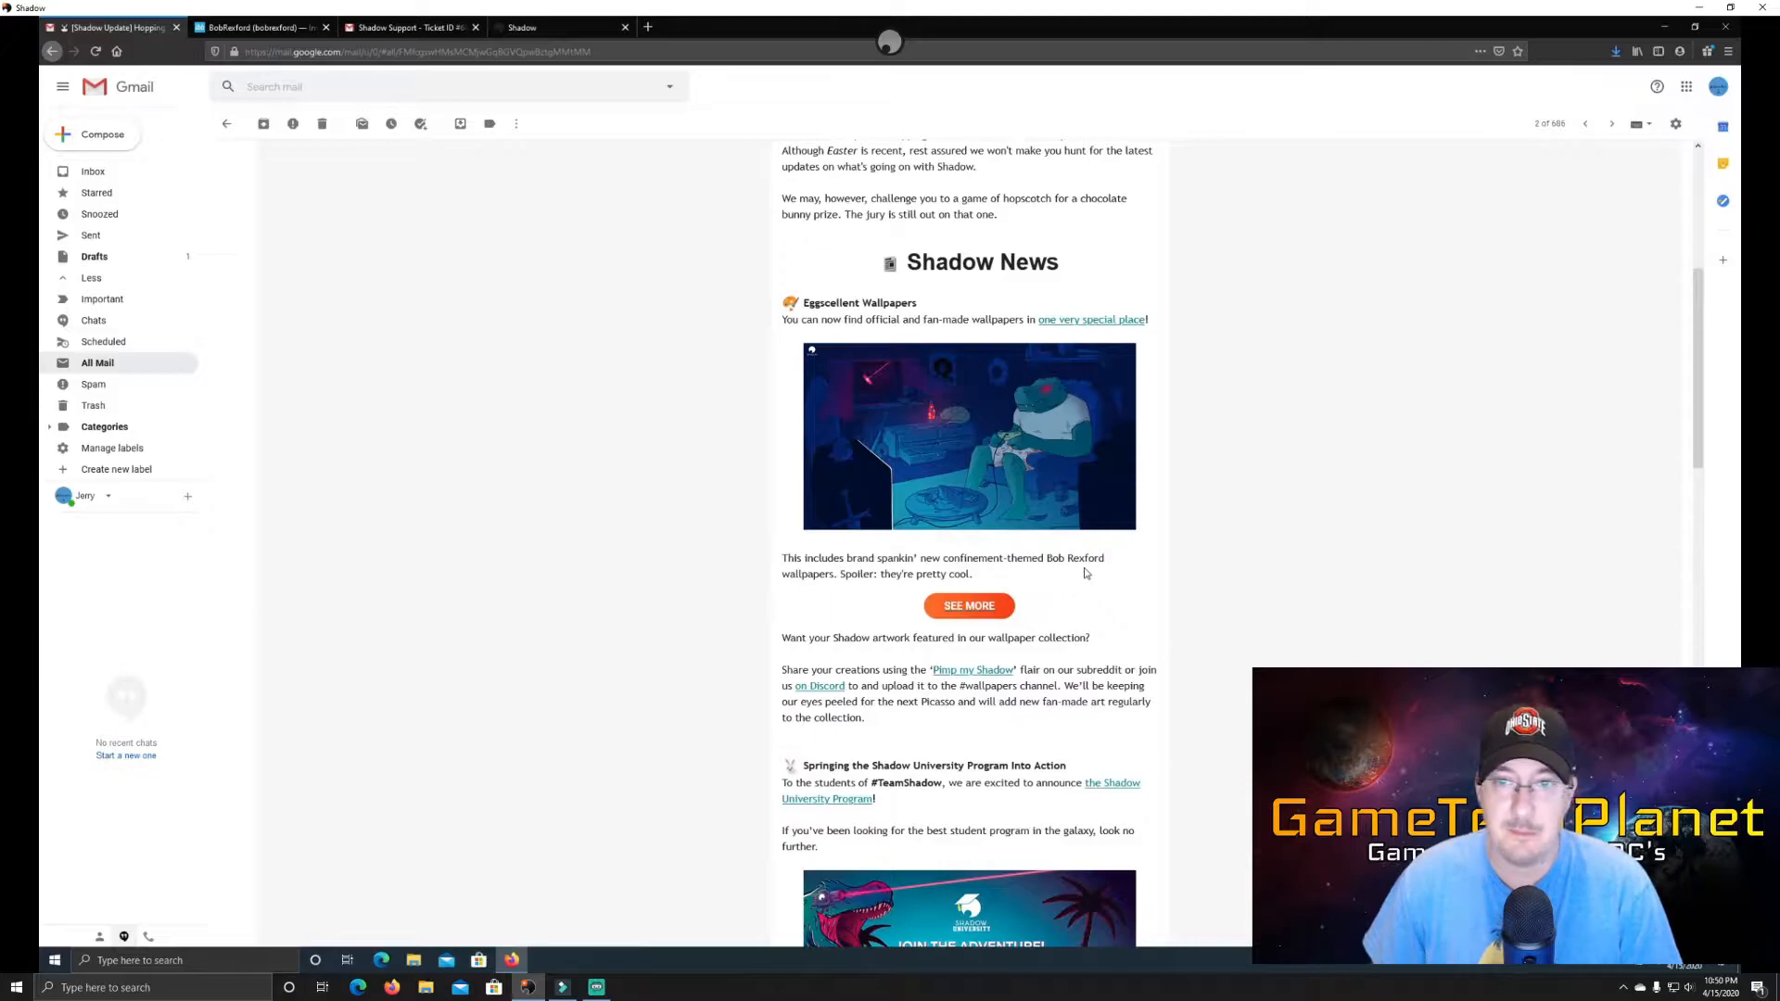
mouse_move(927, 577)
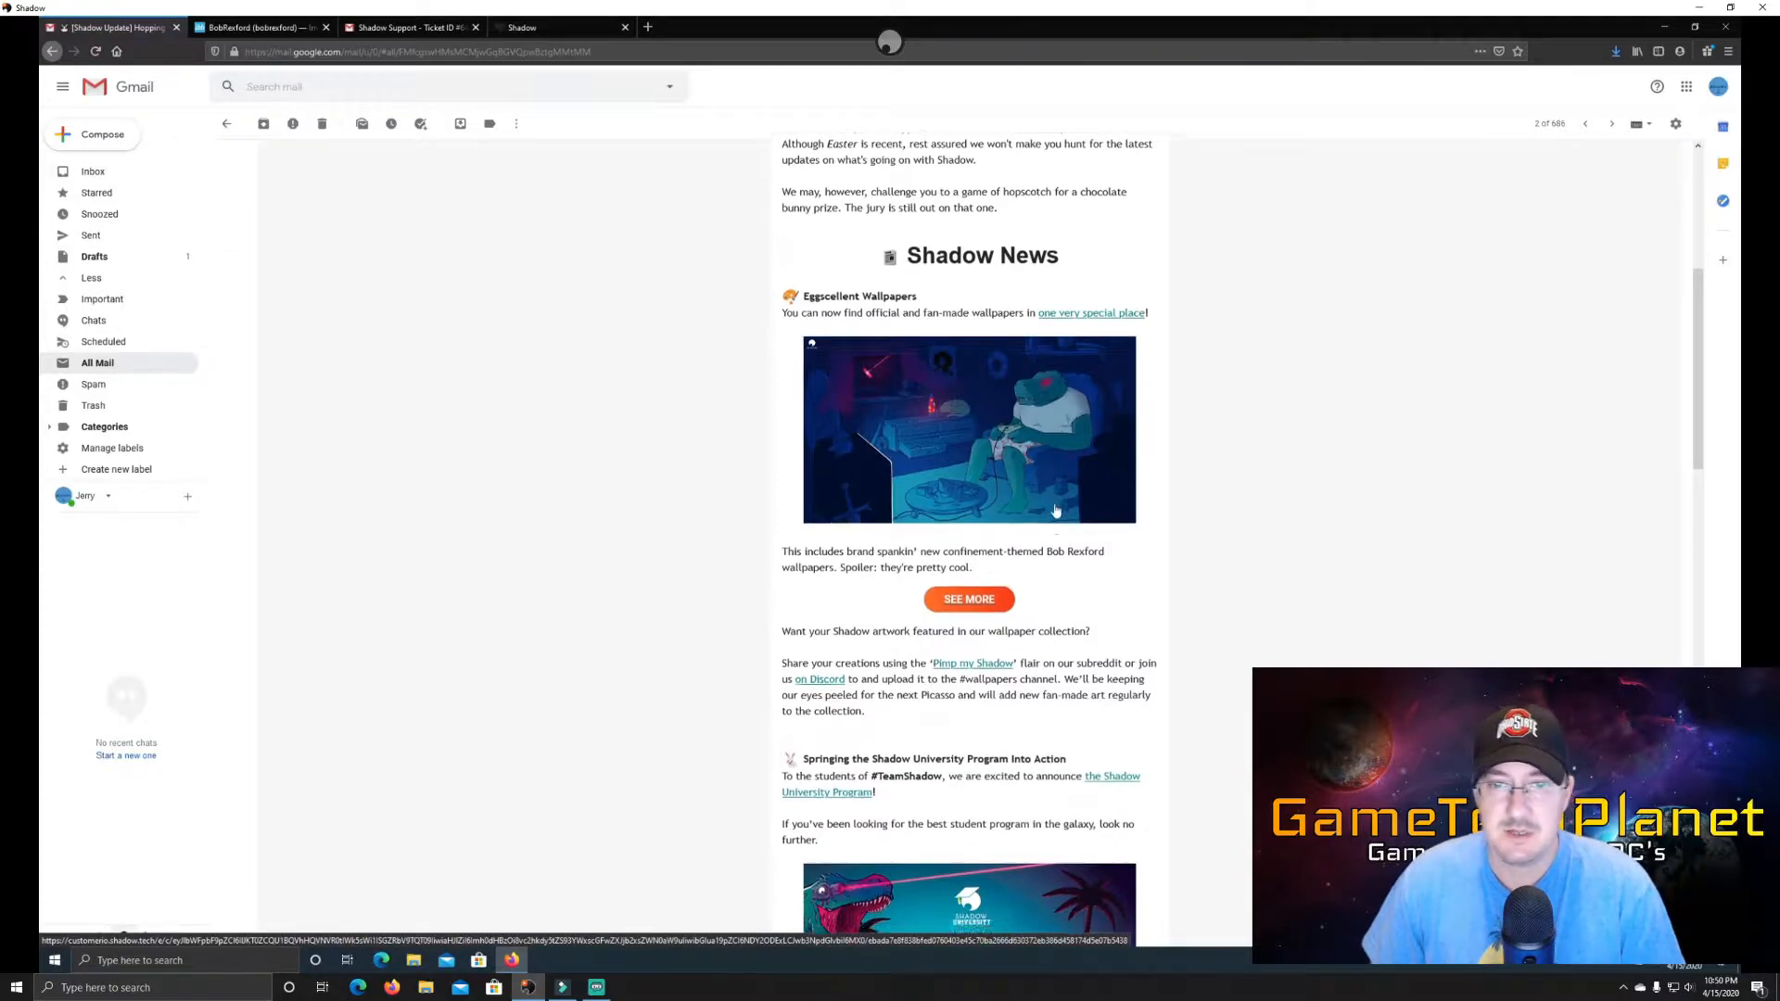
Scroll the newsletter down to the Shadow University Program 'Join the Adventure' banner
scroll("down", 3)
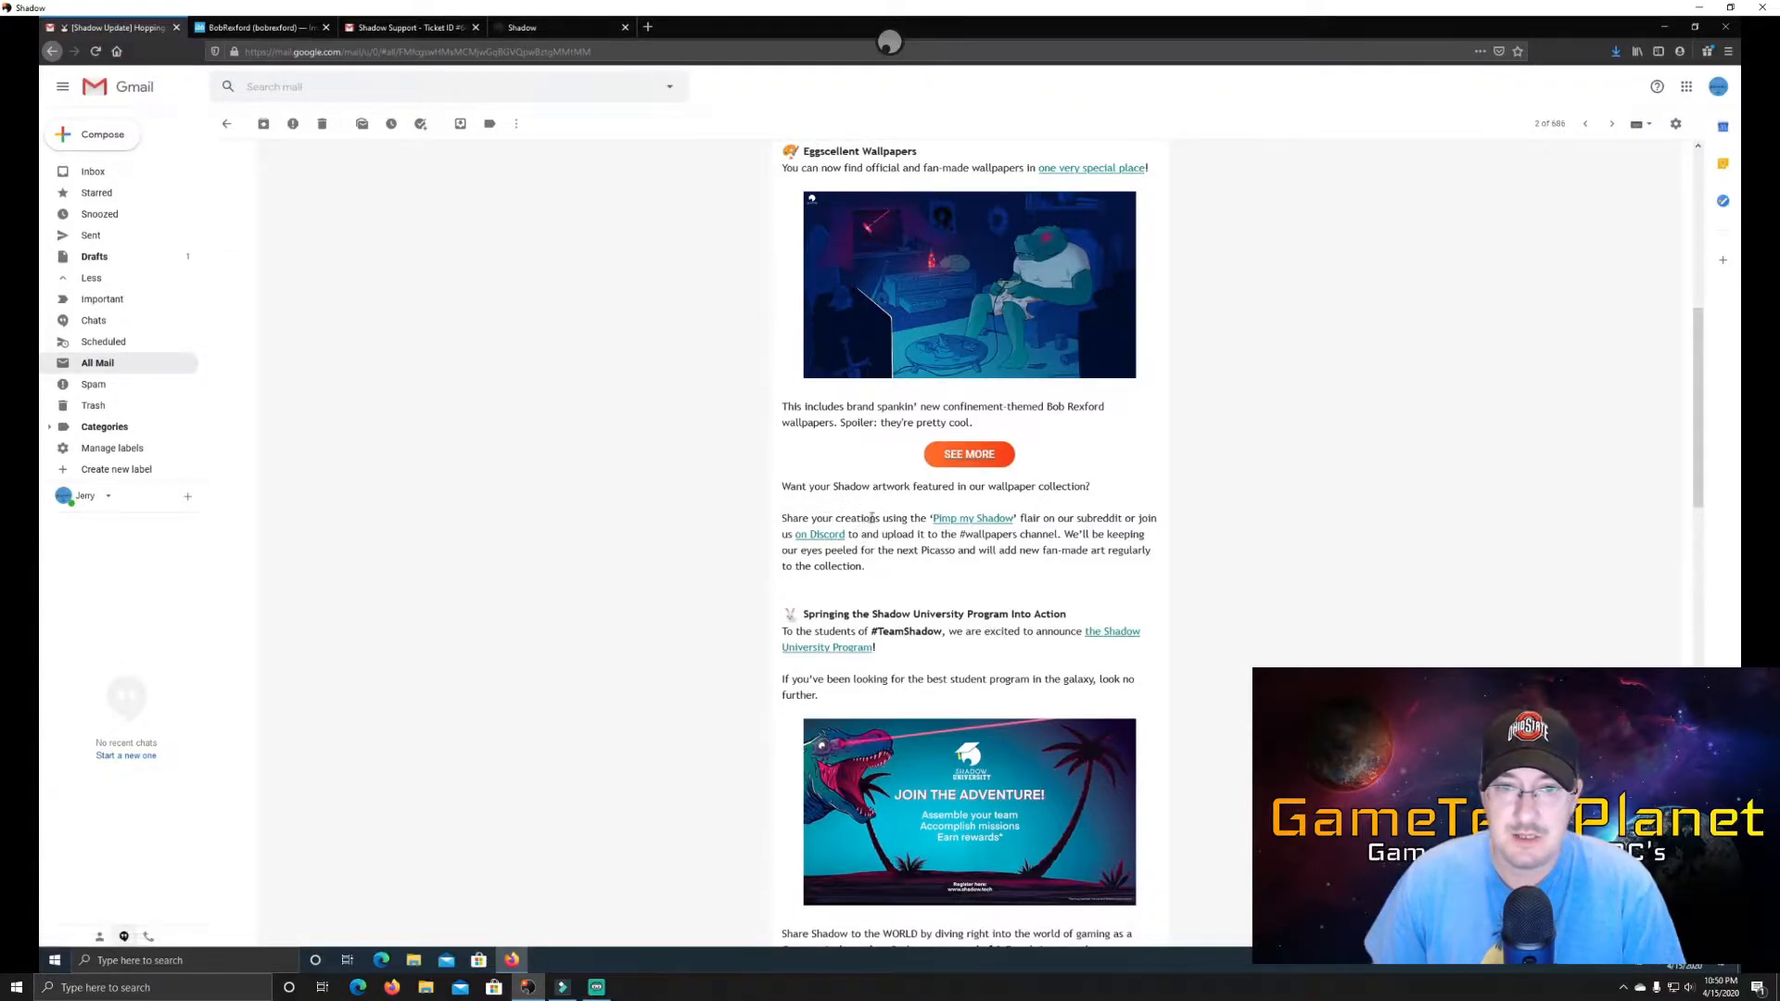
mouse_move(974, 517)
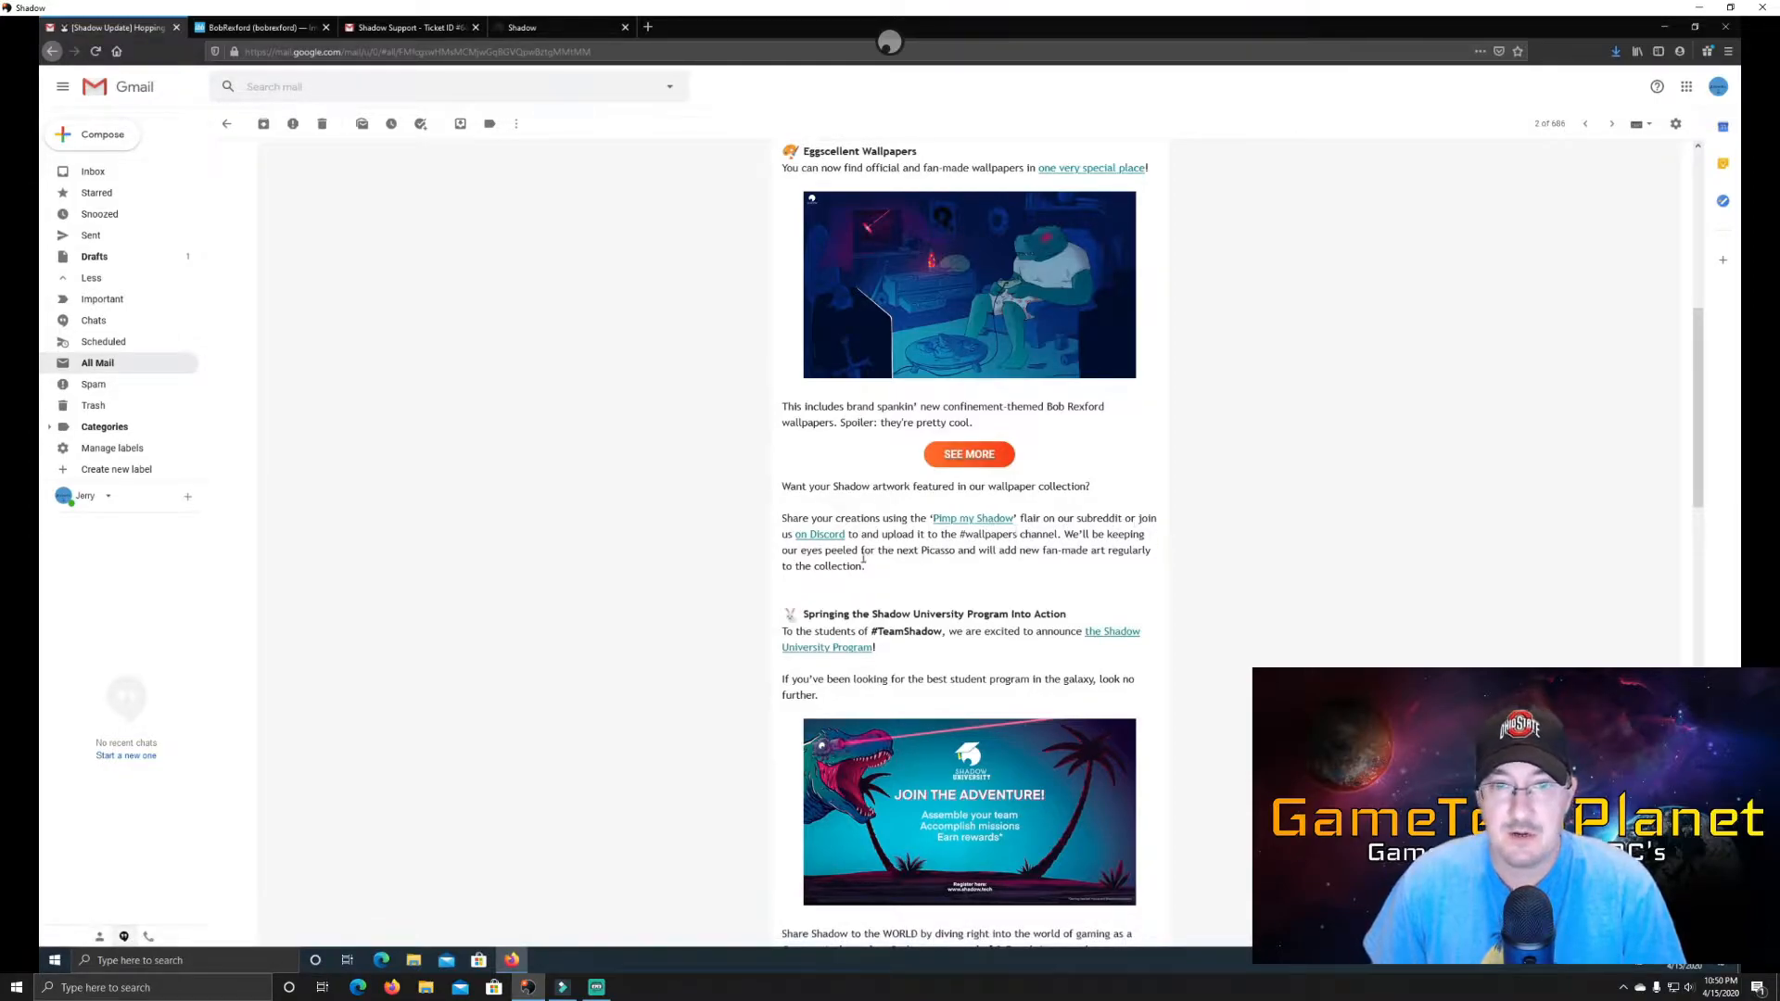
mouse_move(1090, 560)
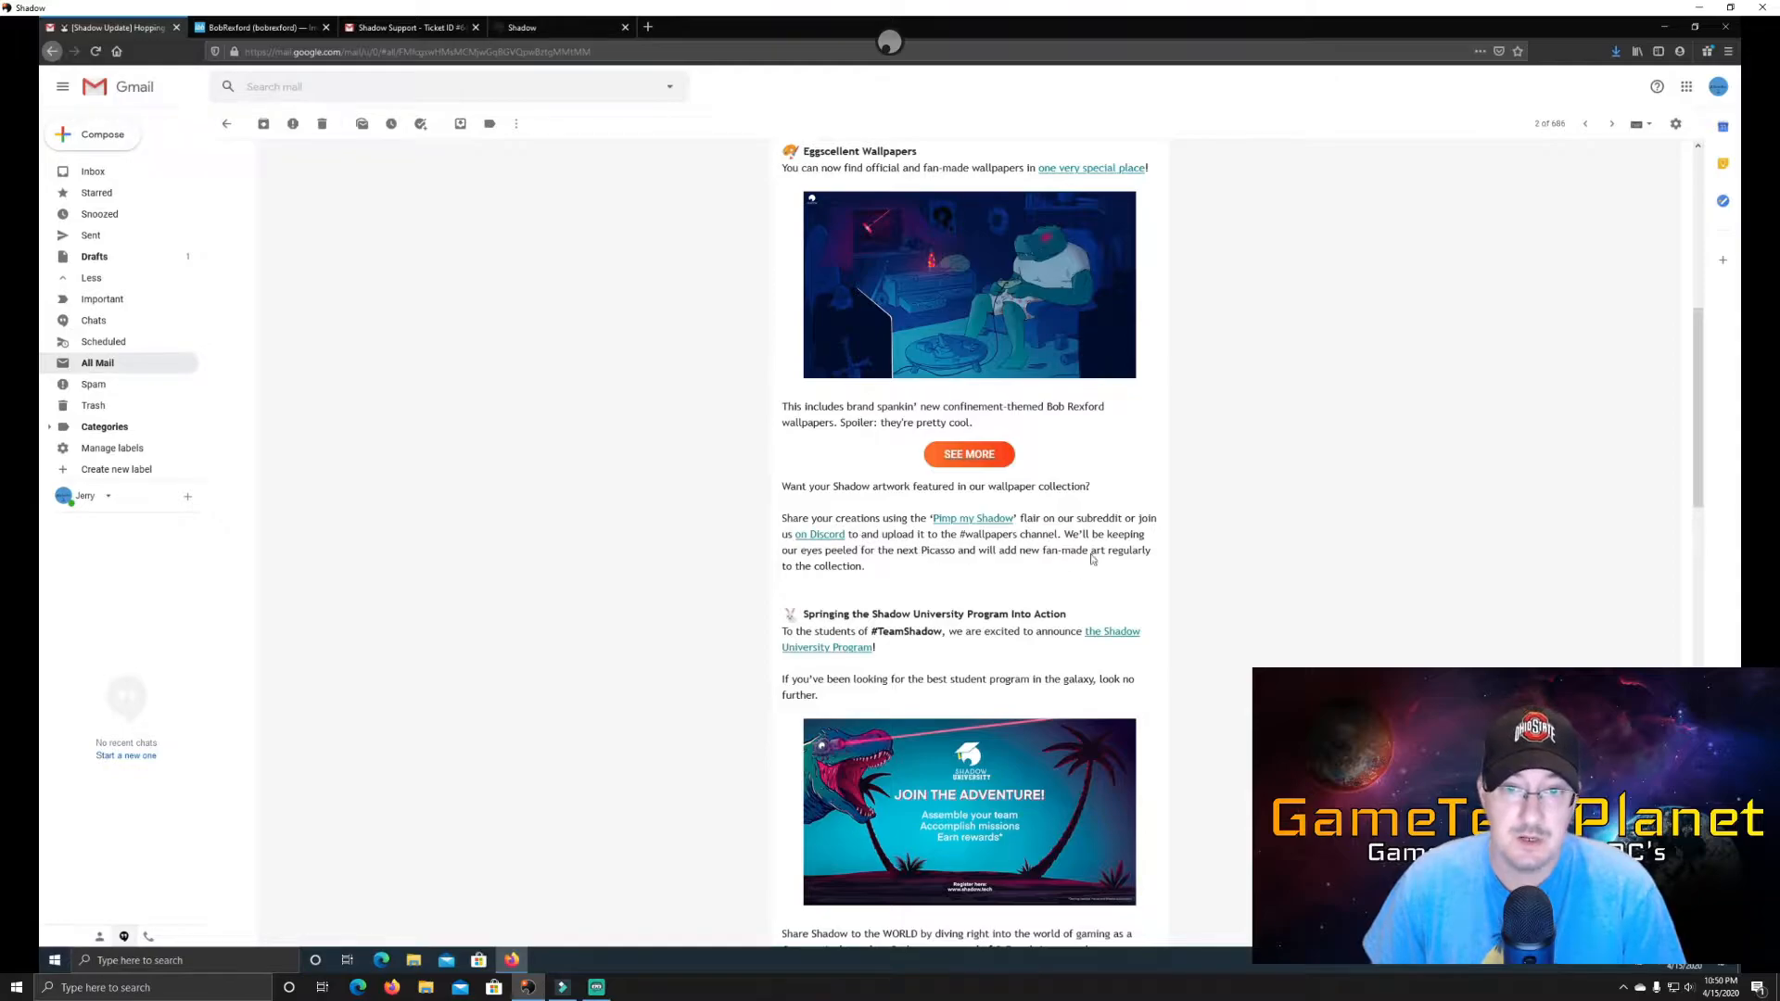
mouse_move(1183, 545)
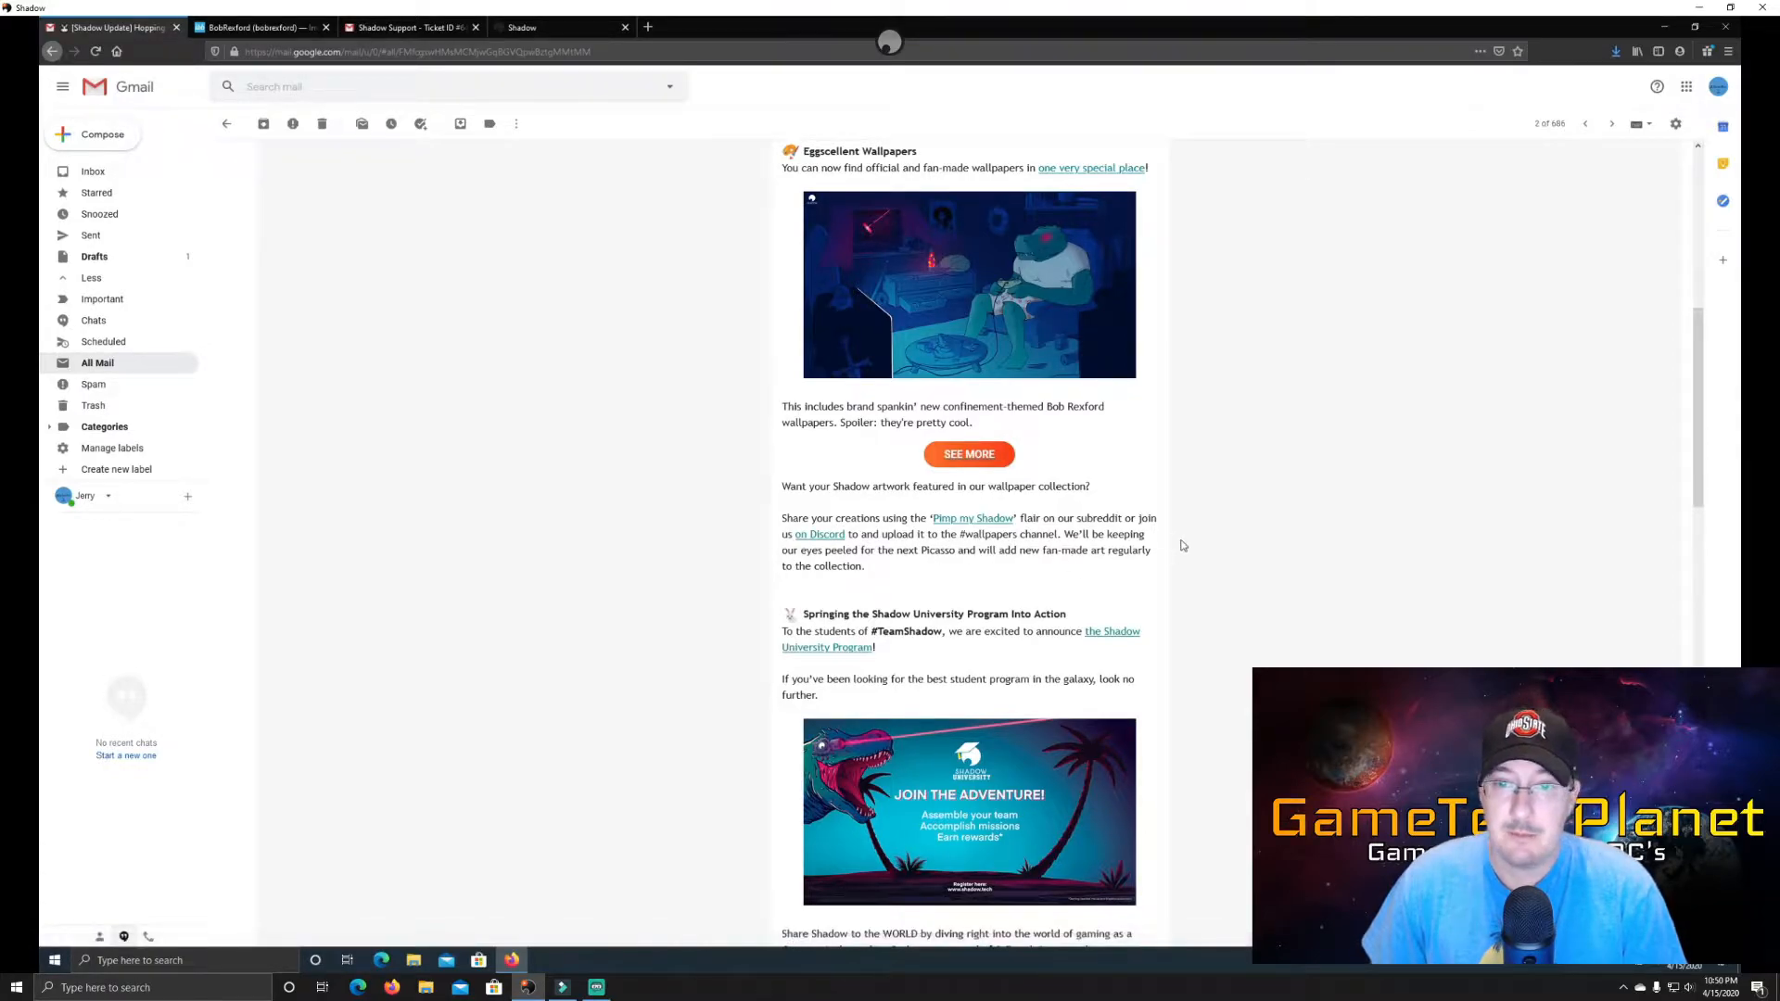
mouse_move(959, 599)
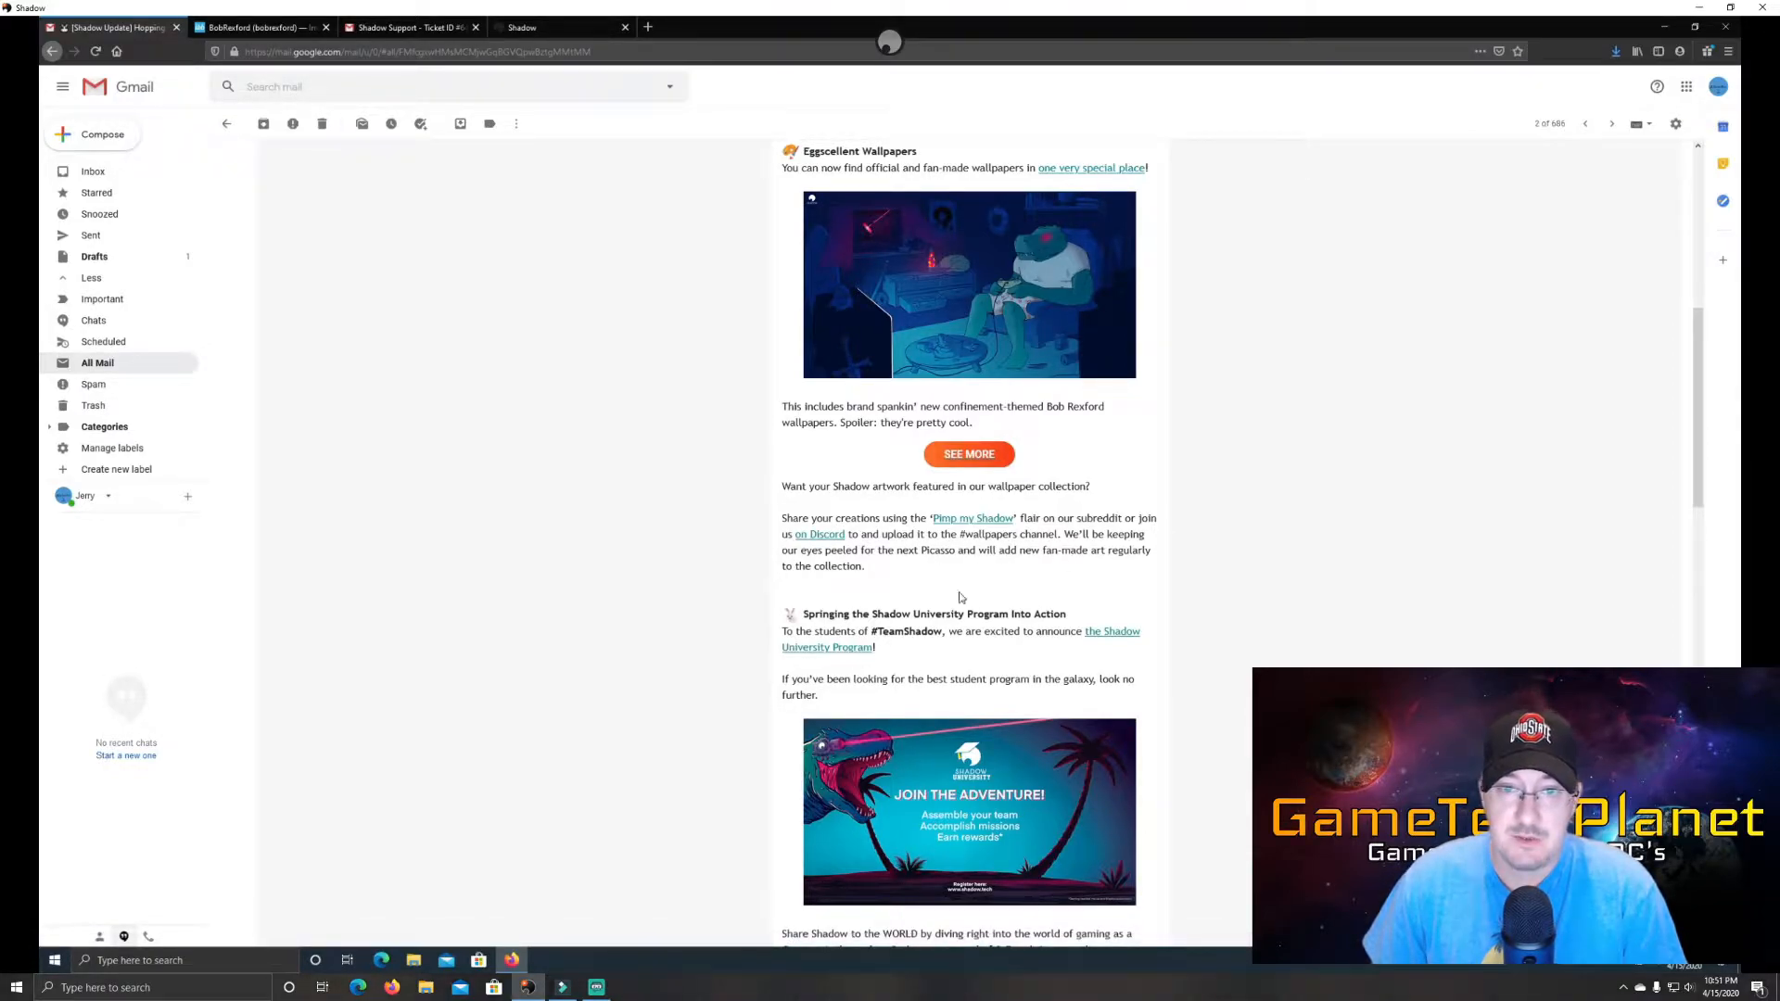
Scroll on to the Laser Island story and the Tech News heading
scroll("down", 3)
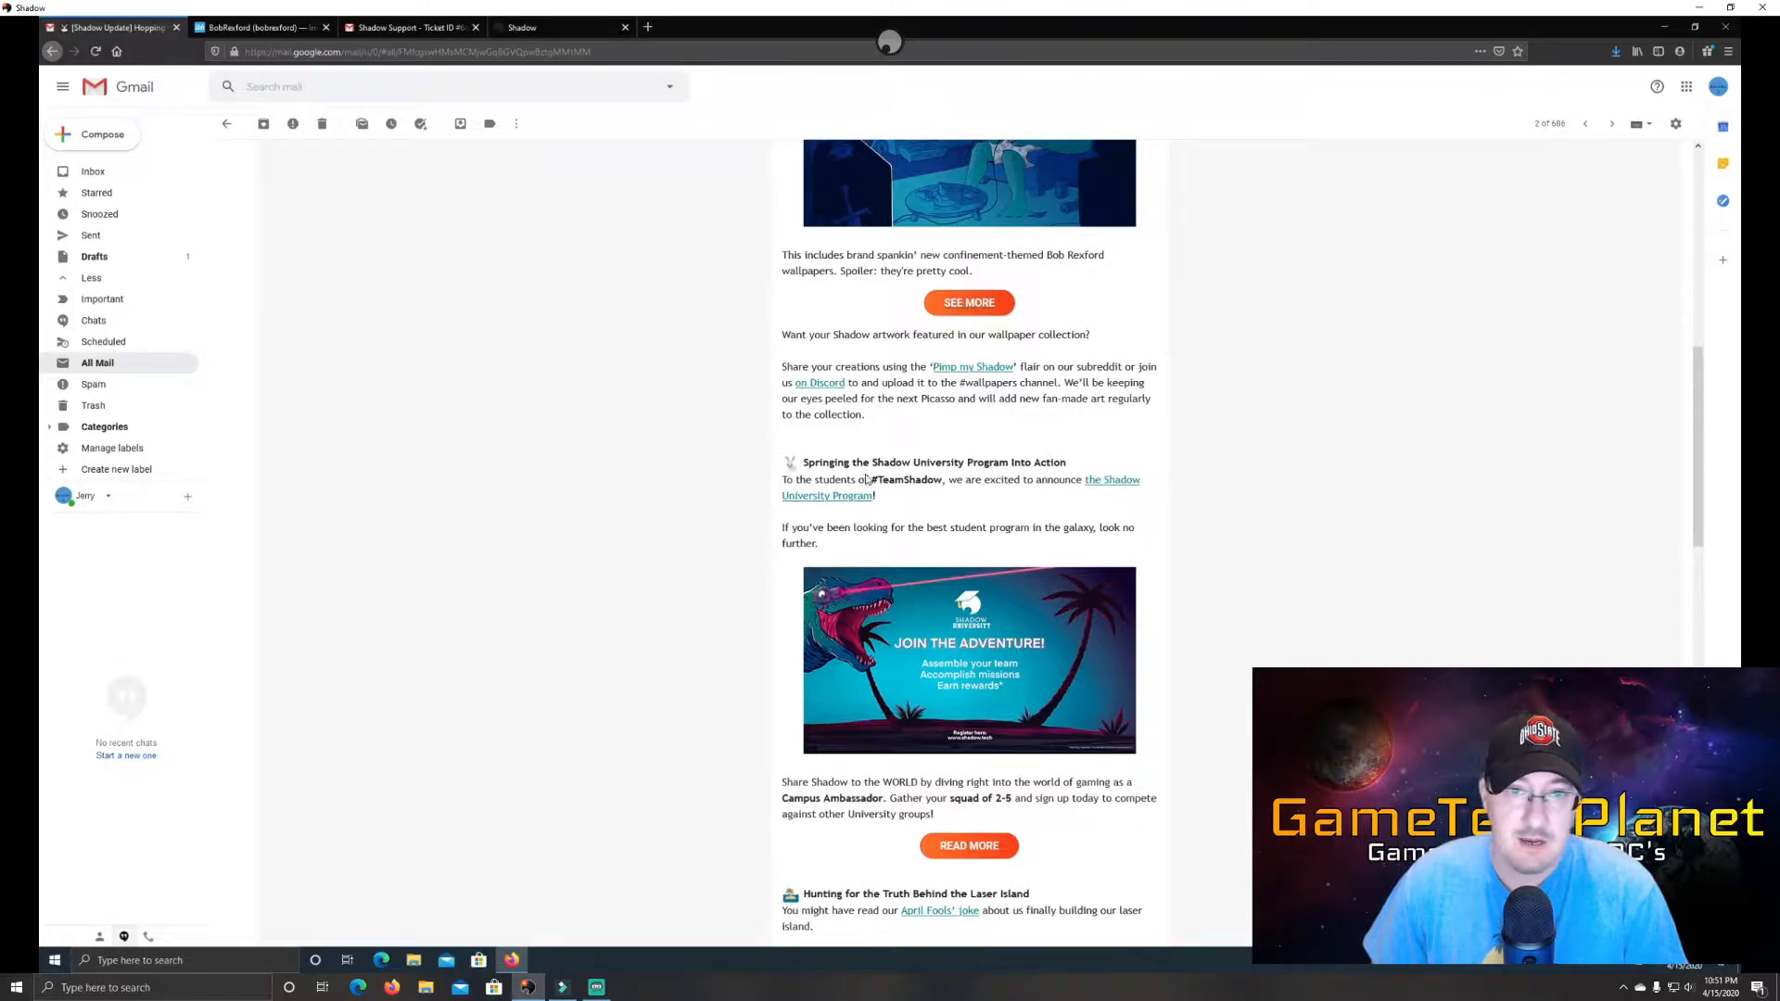
mouse_move(1054, 493)
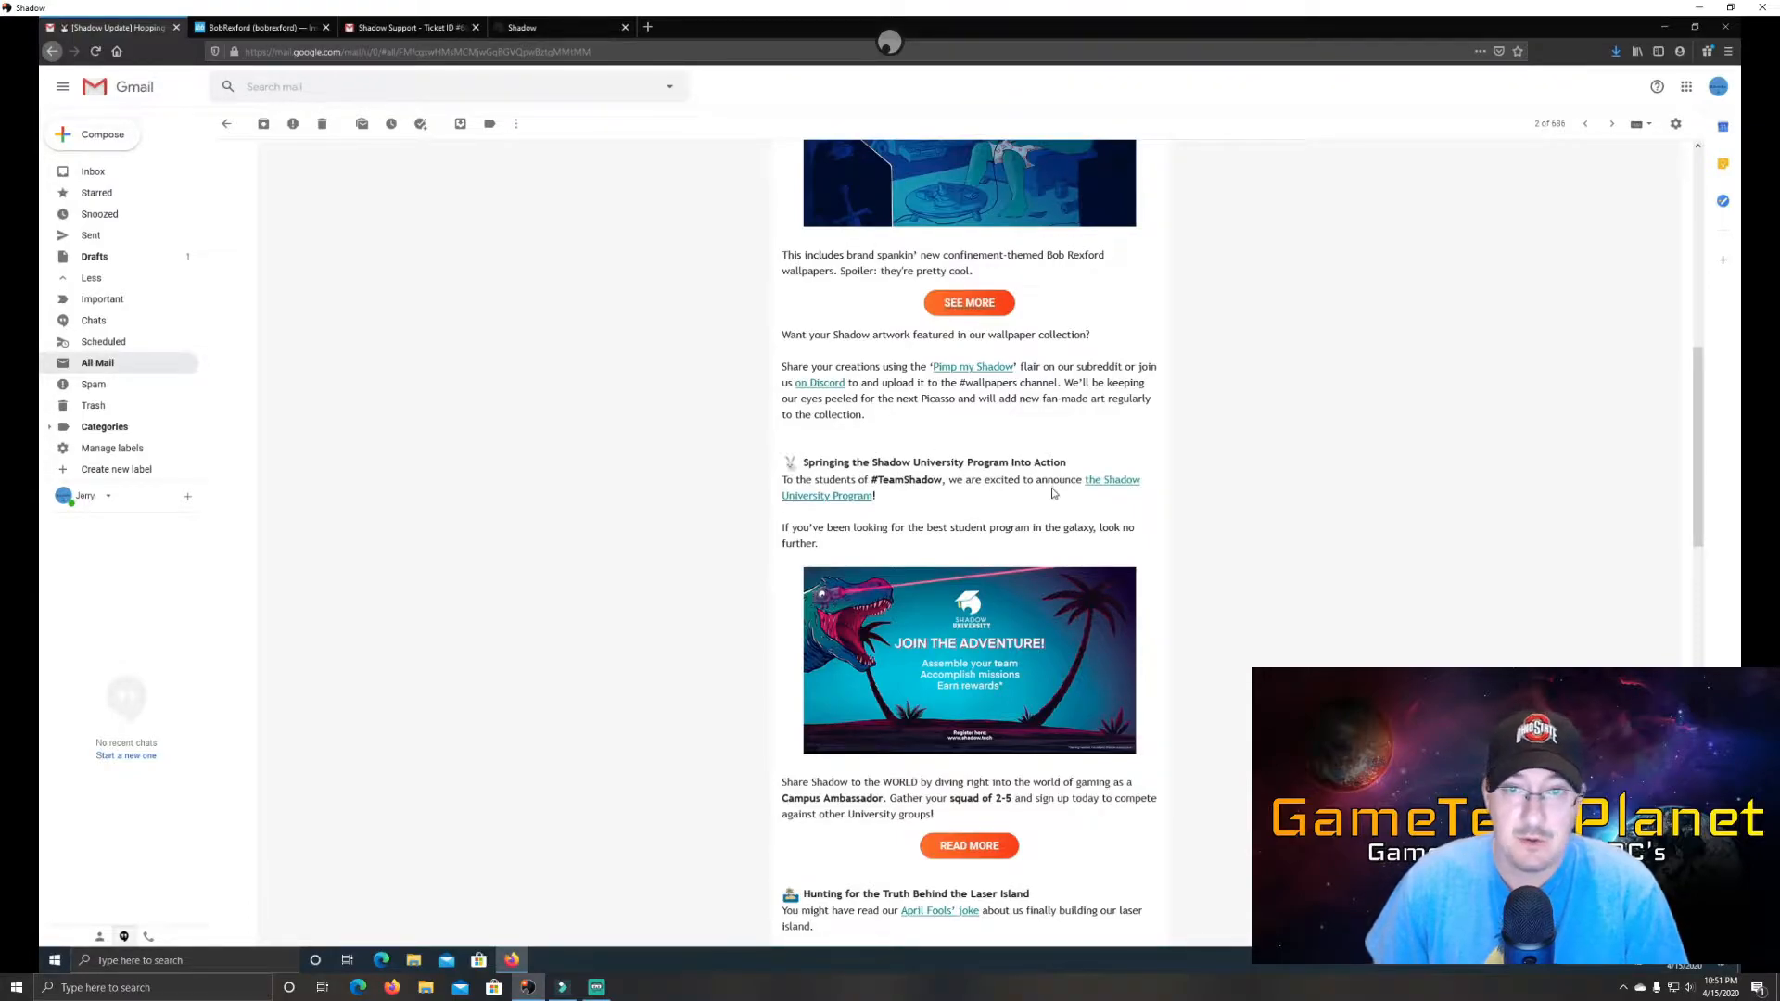
mouse_move(950, 508)
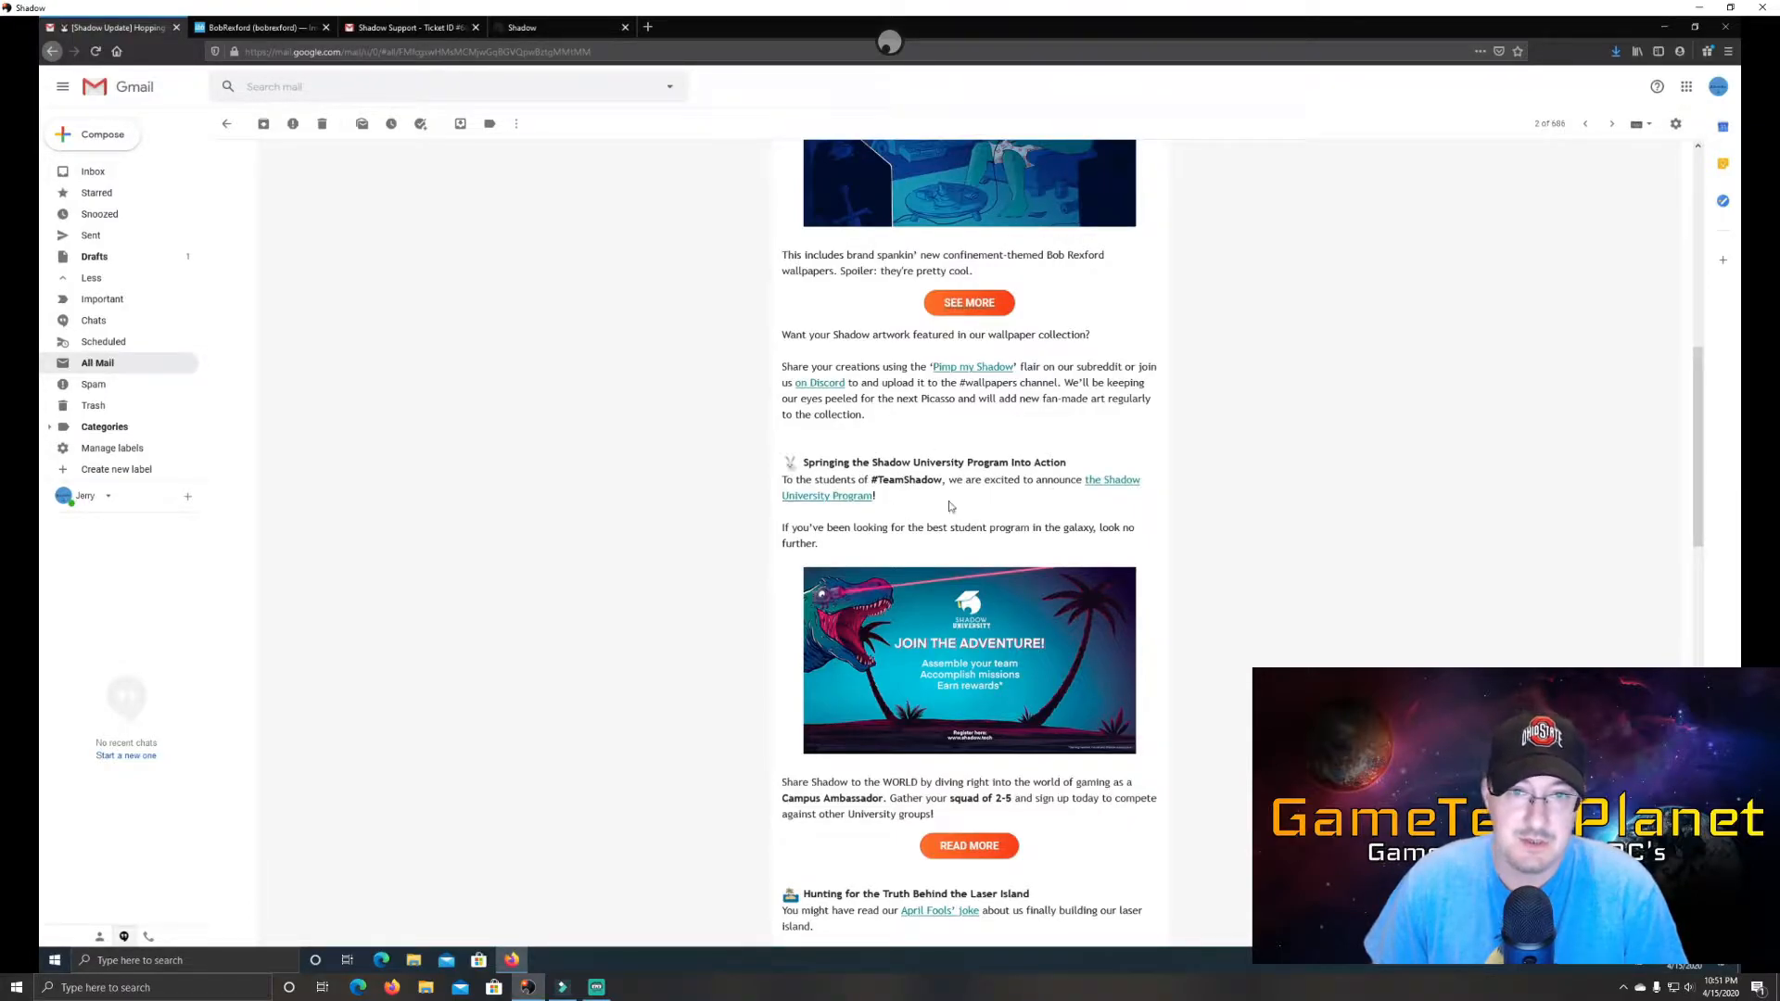
mouse_move(1000, 504)
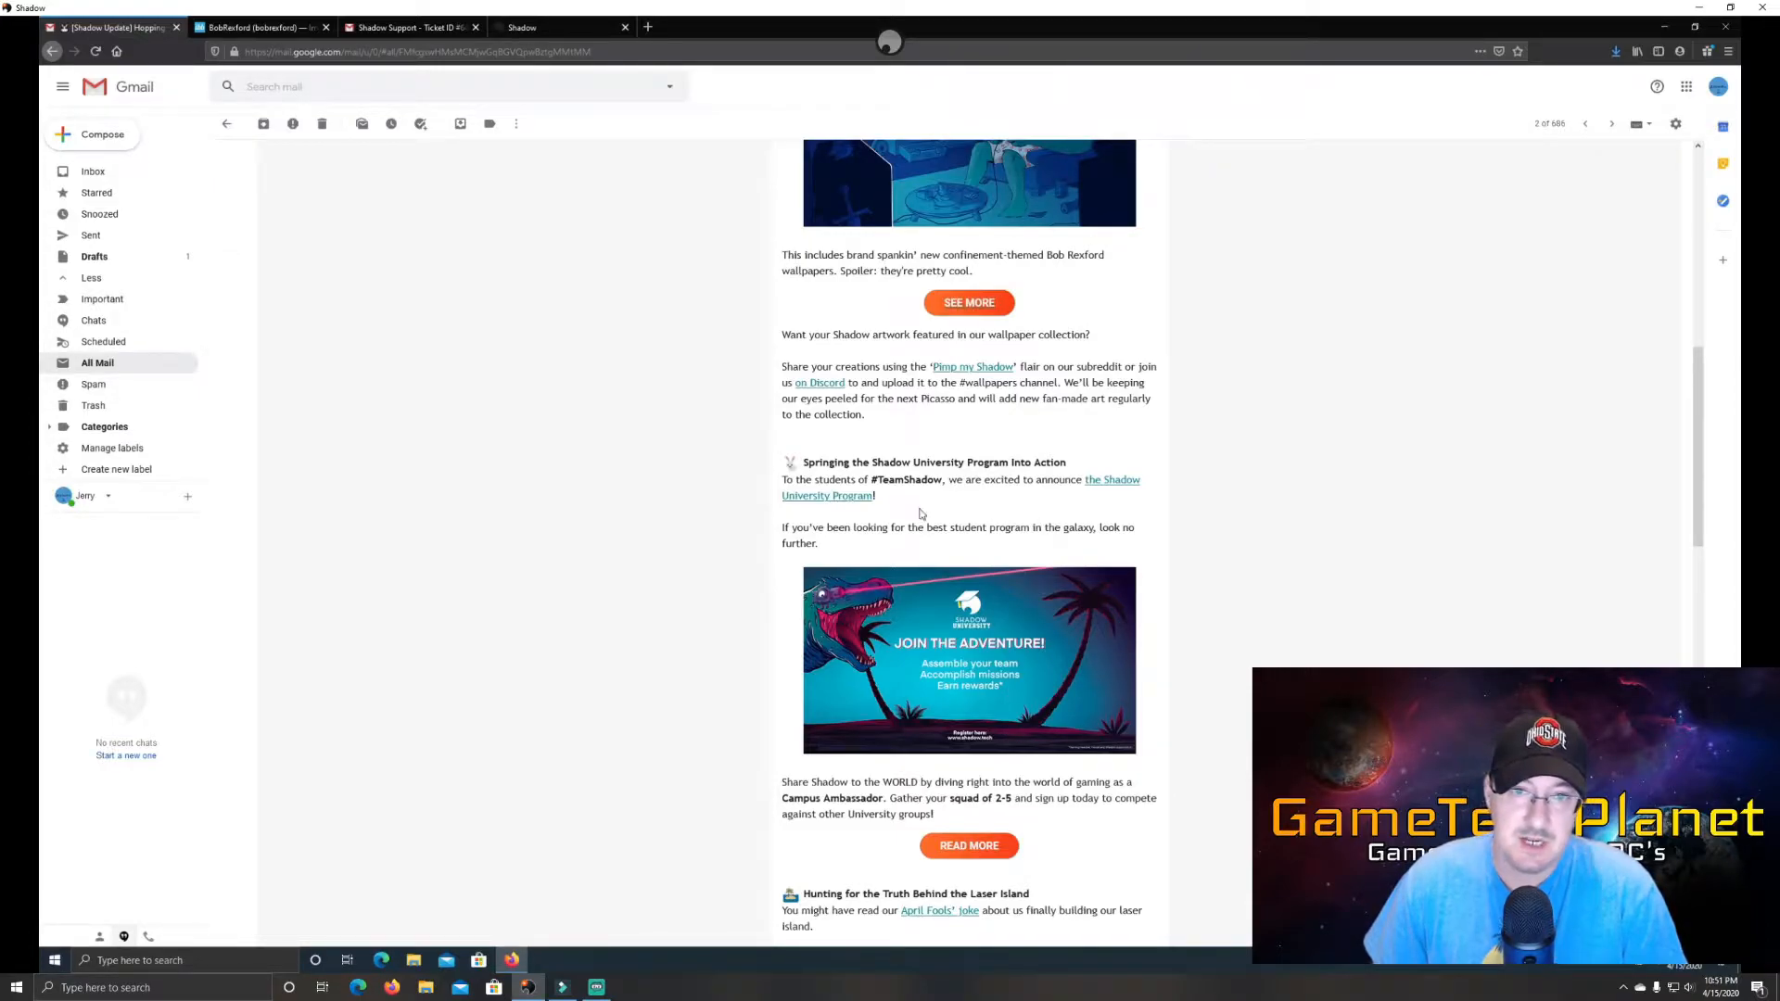
scroll("down", 3)
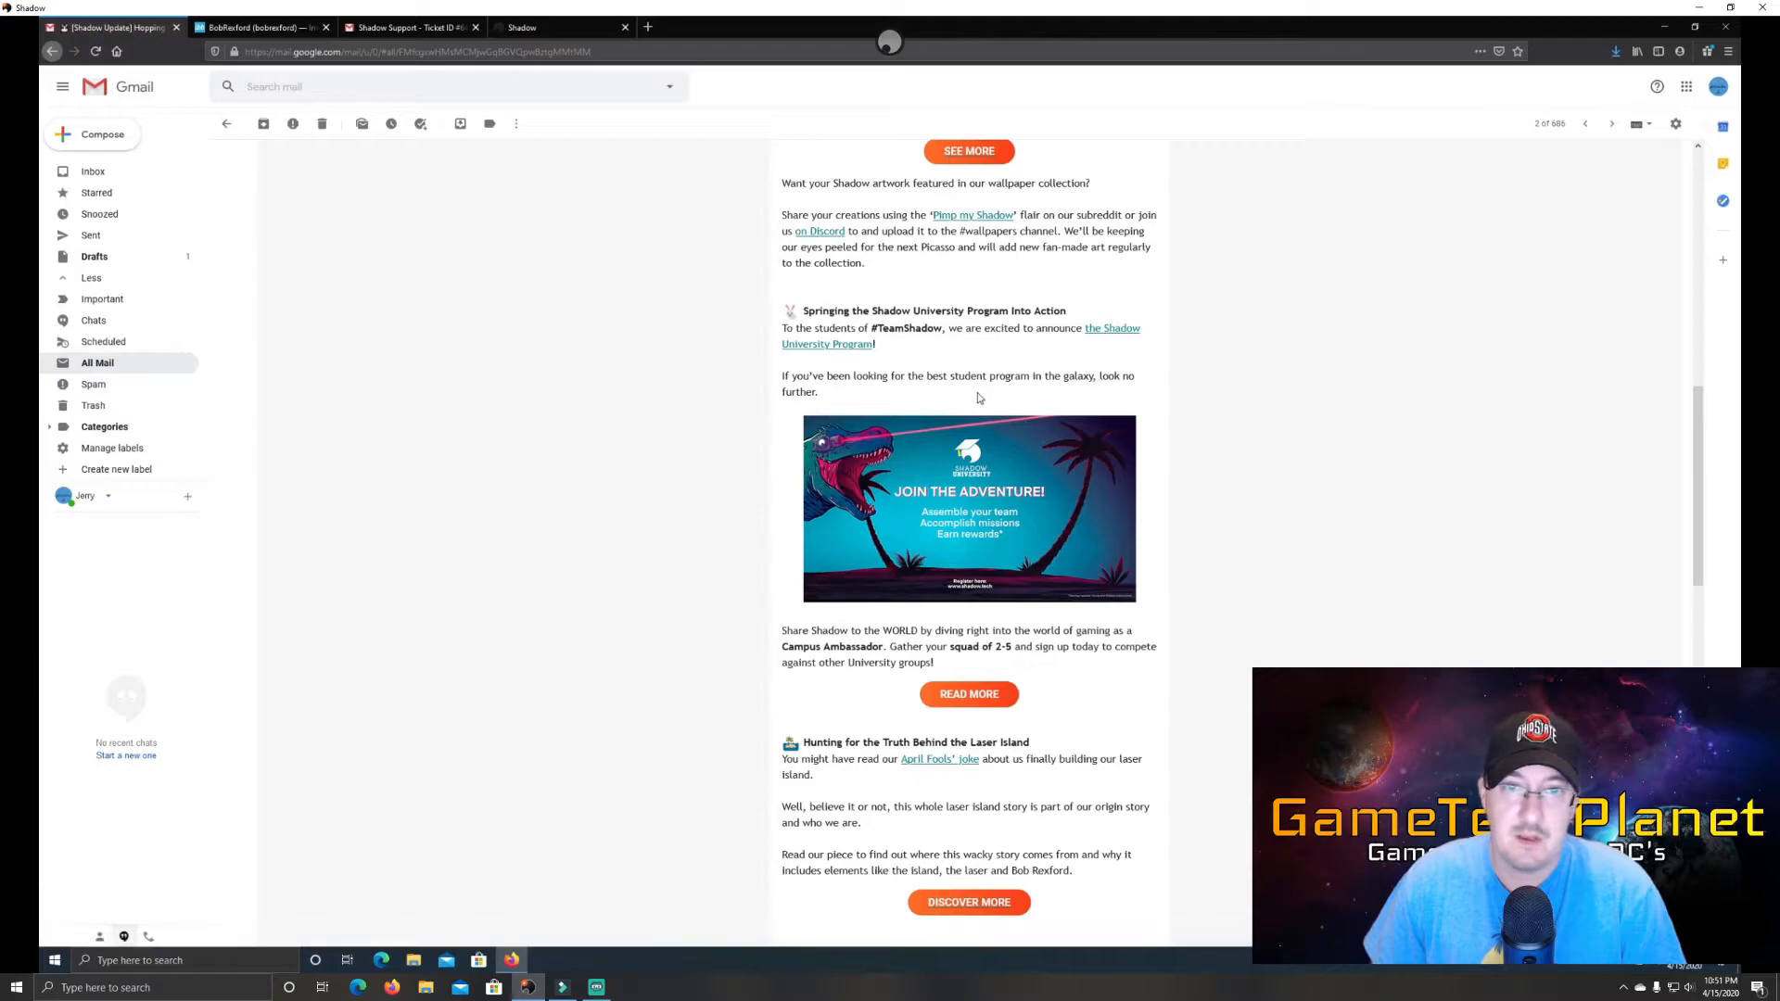
mouse_move(1100, 393)
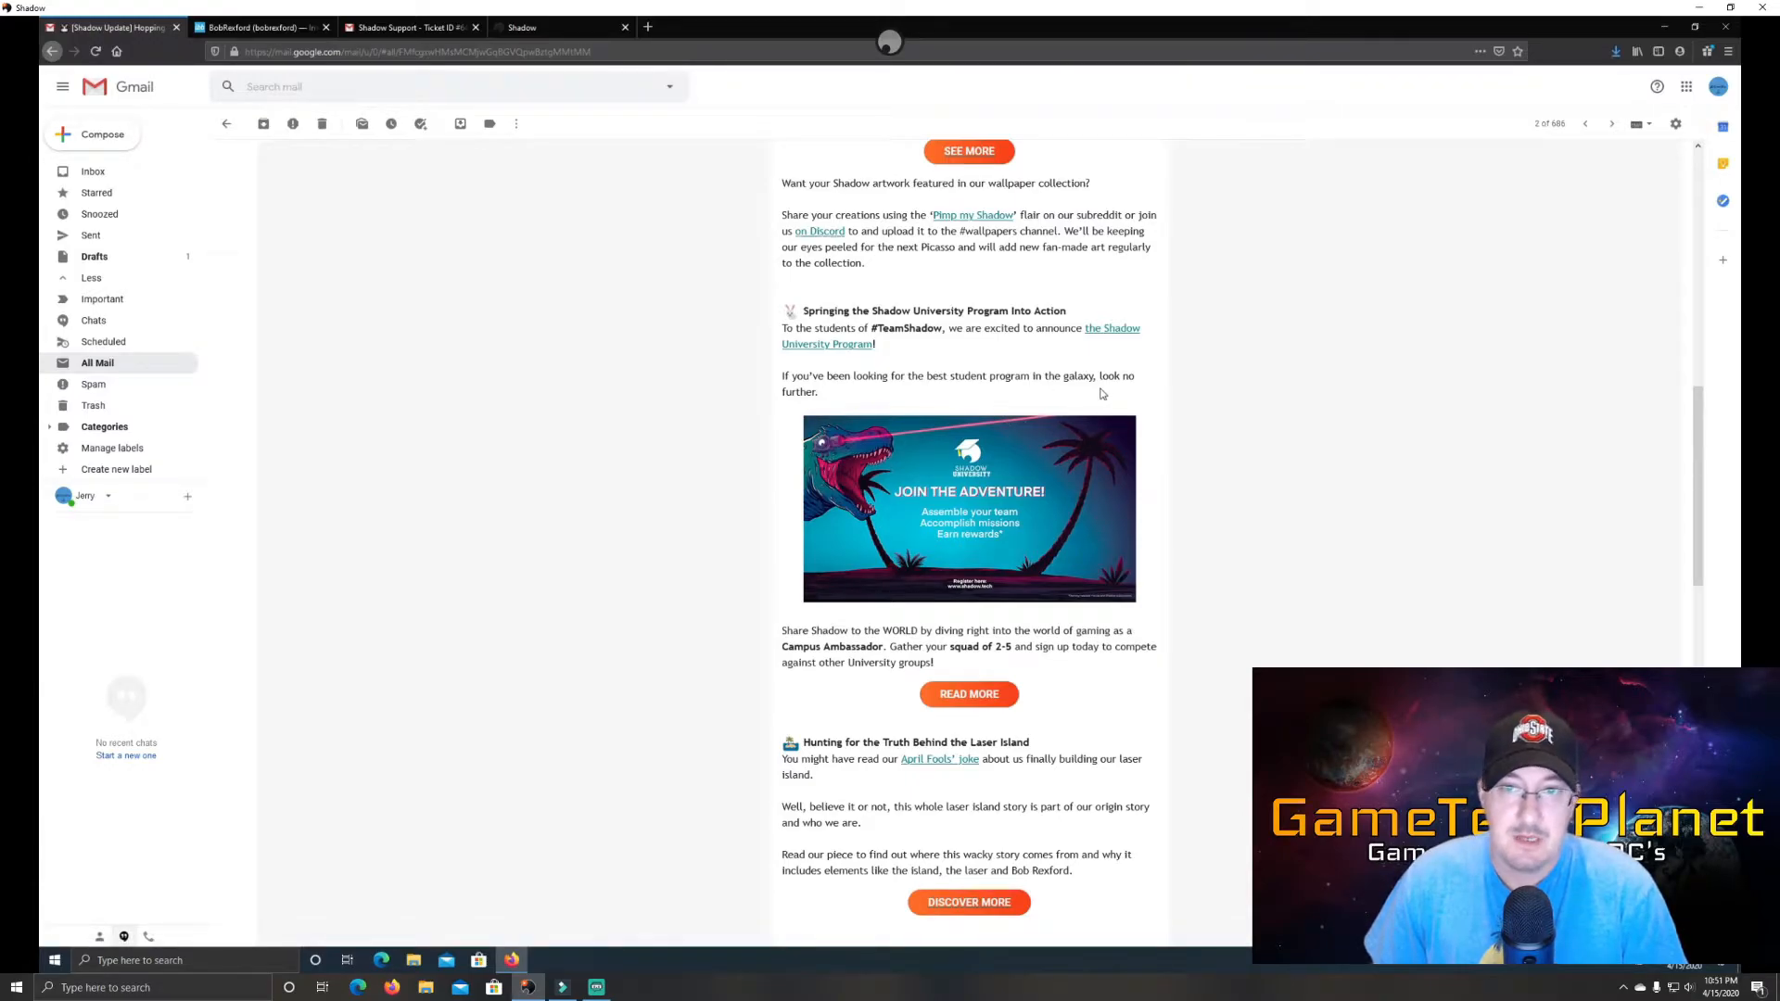
mouse_move(892, 647)
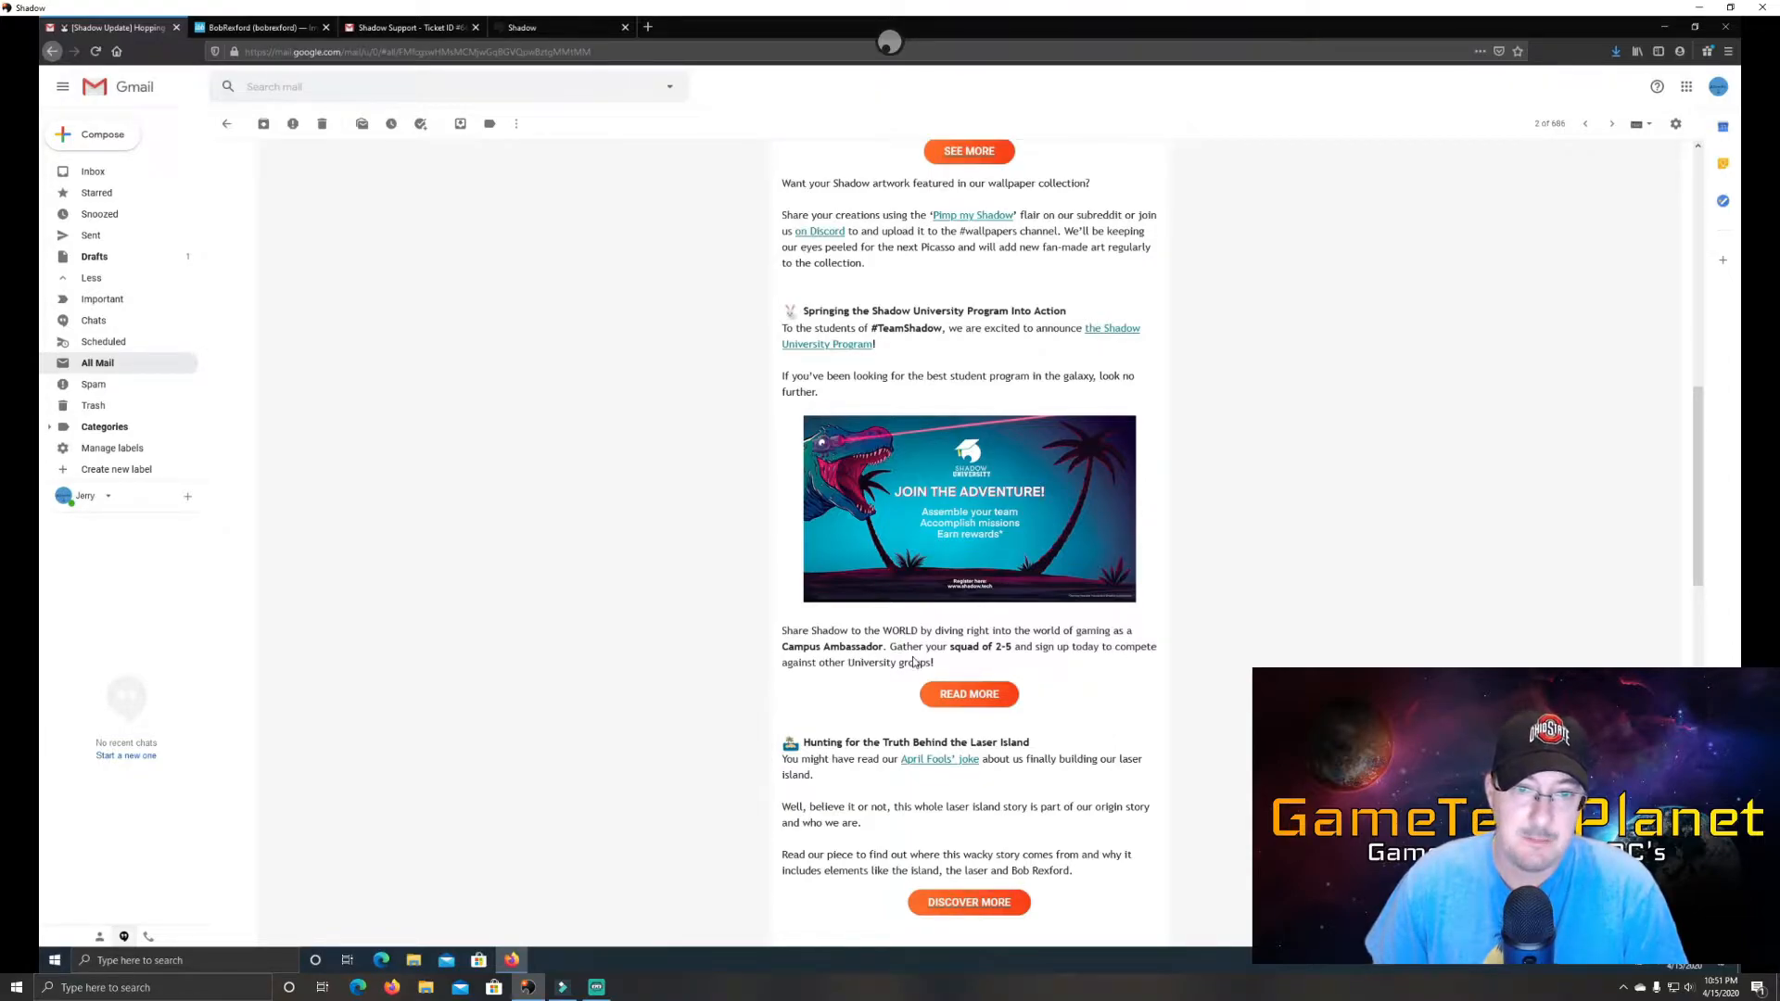
mouse_move(990, 668)
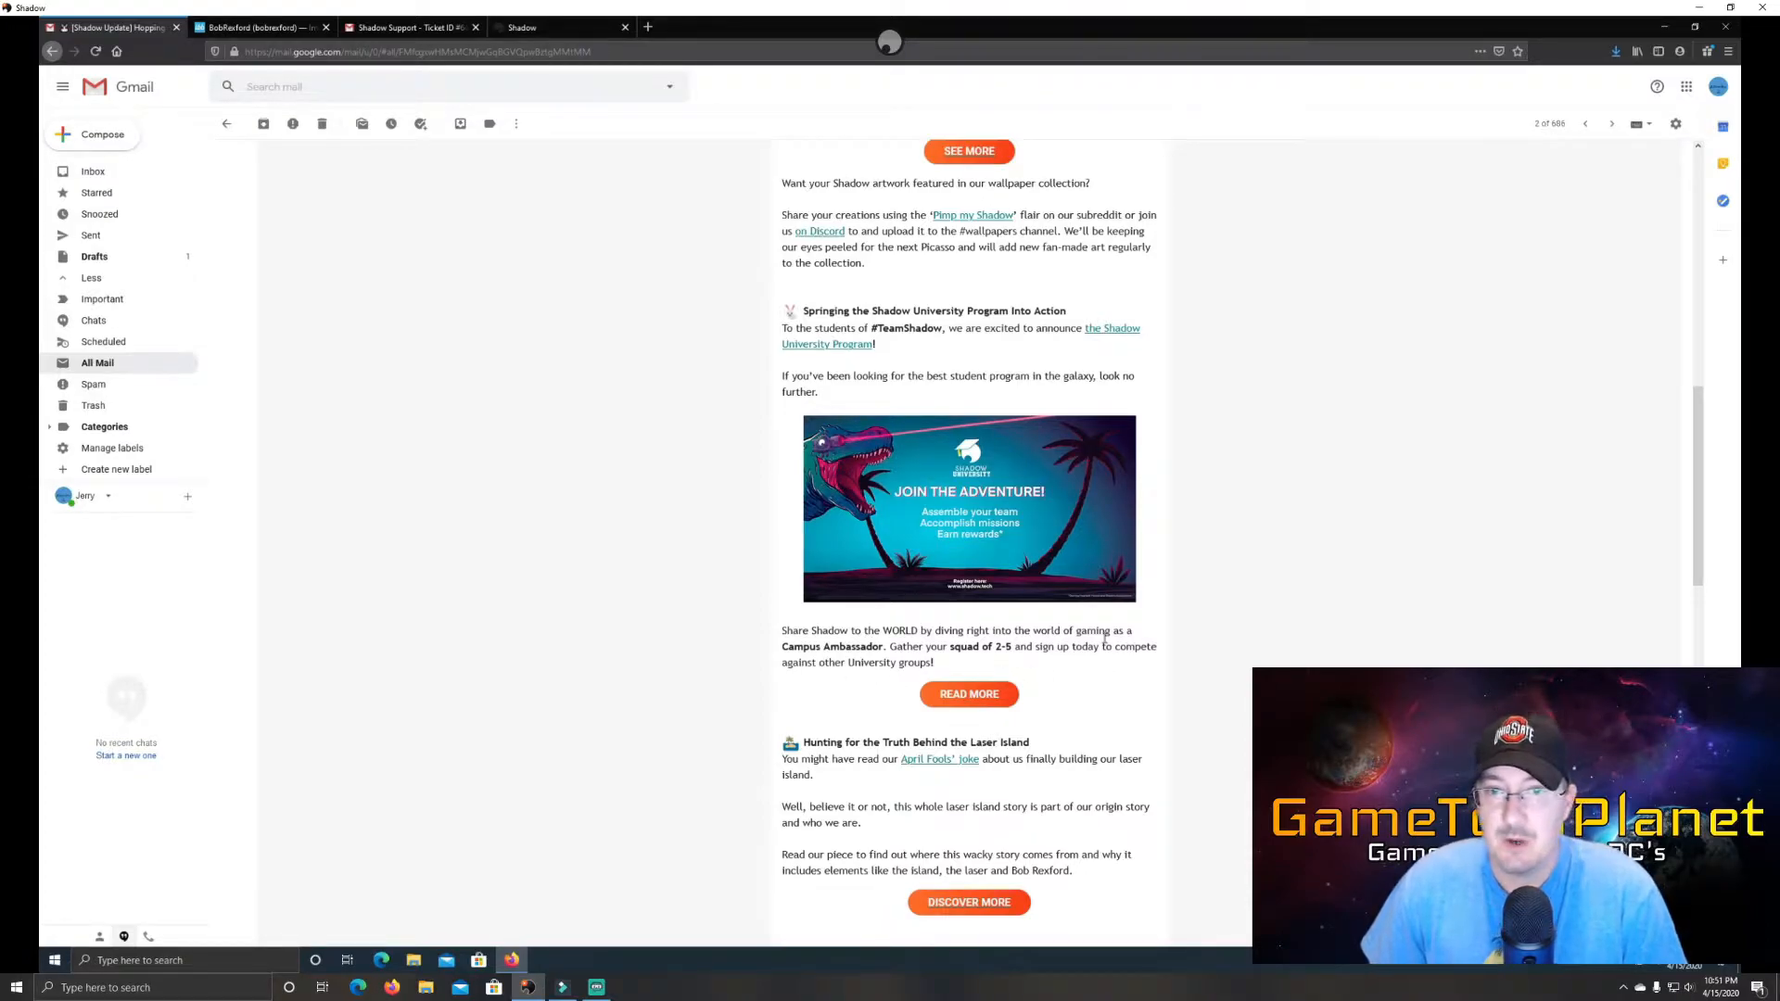
mouse_move(968, 488)
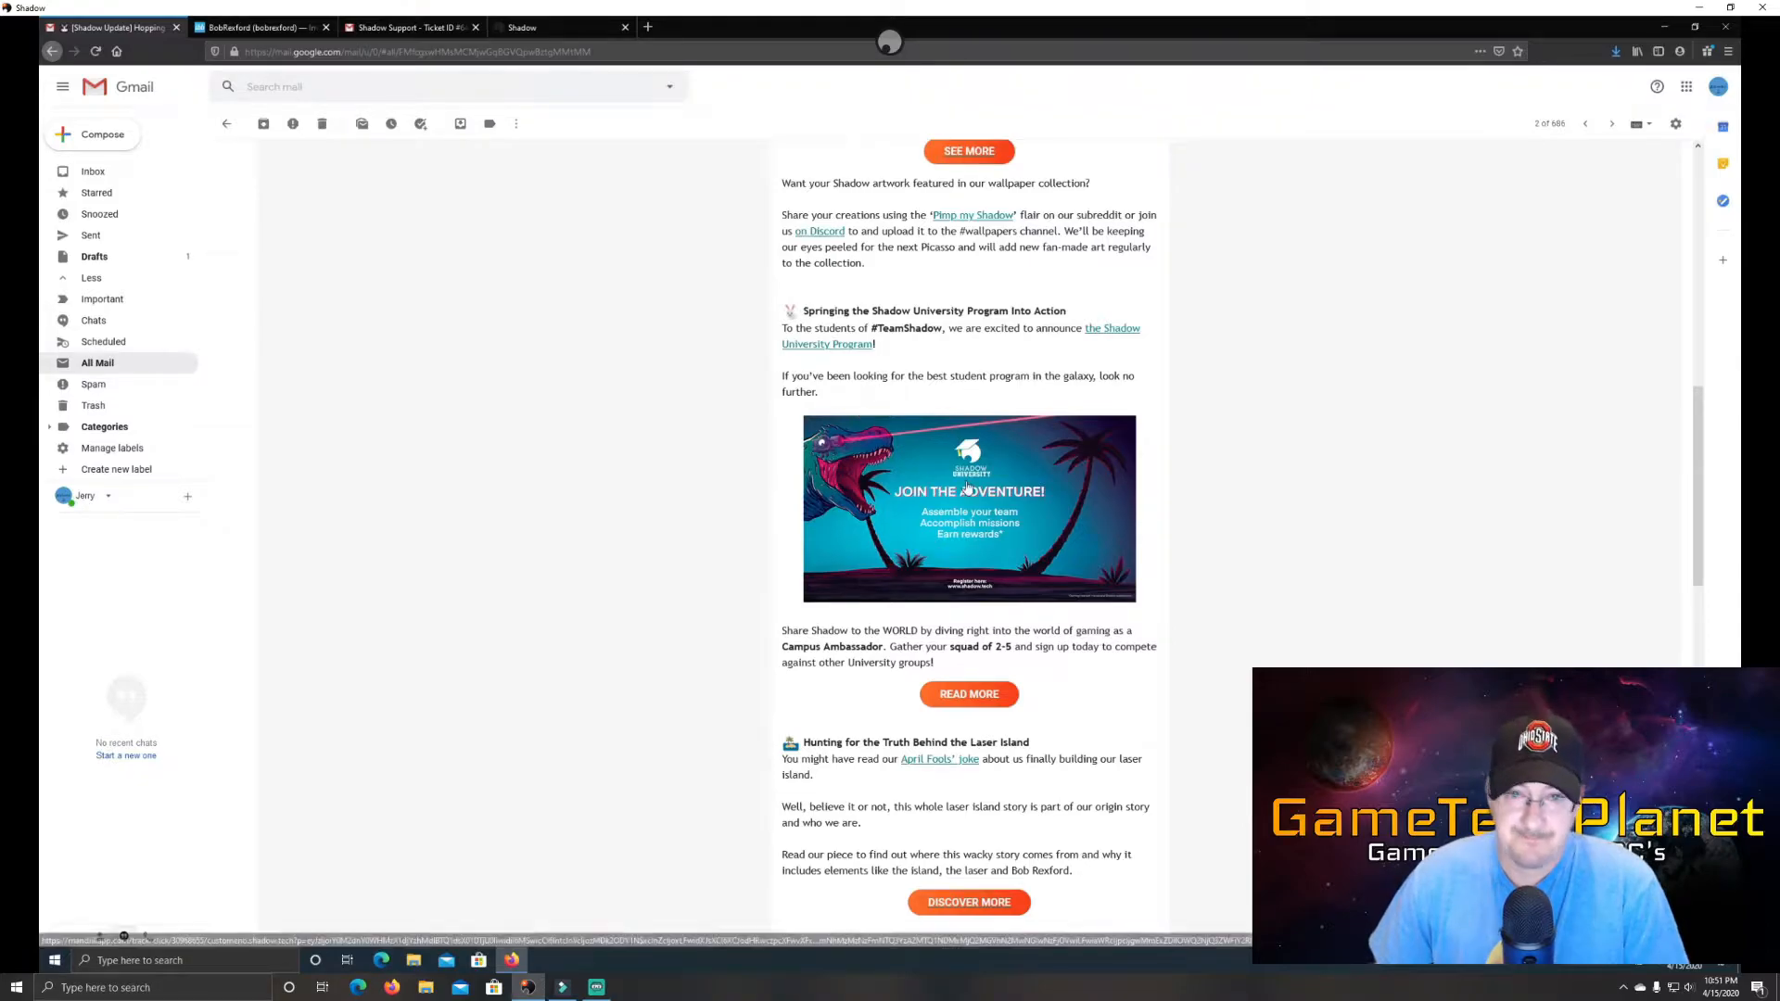
mouse_move(1044, 712)
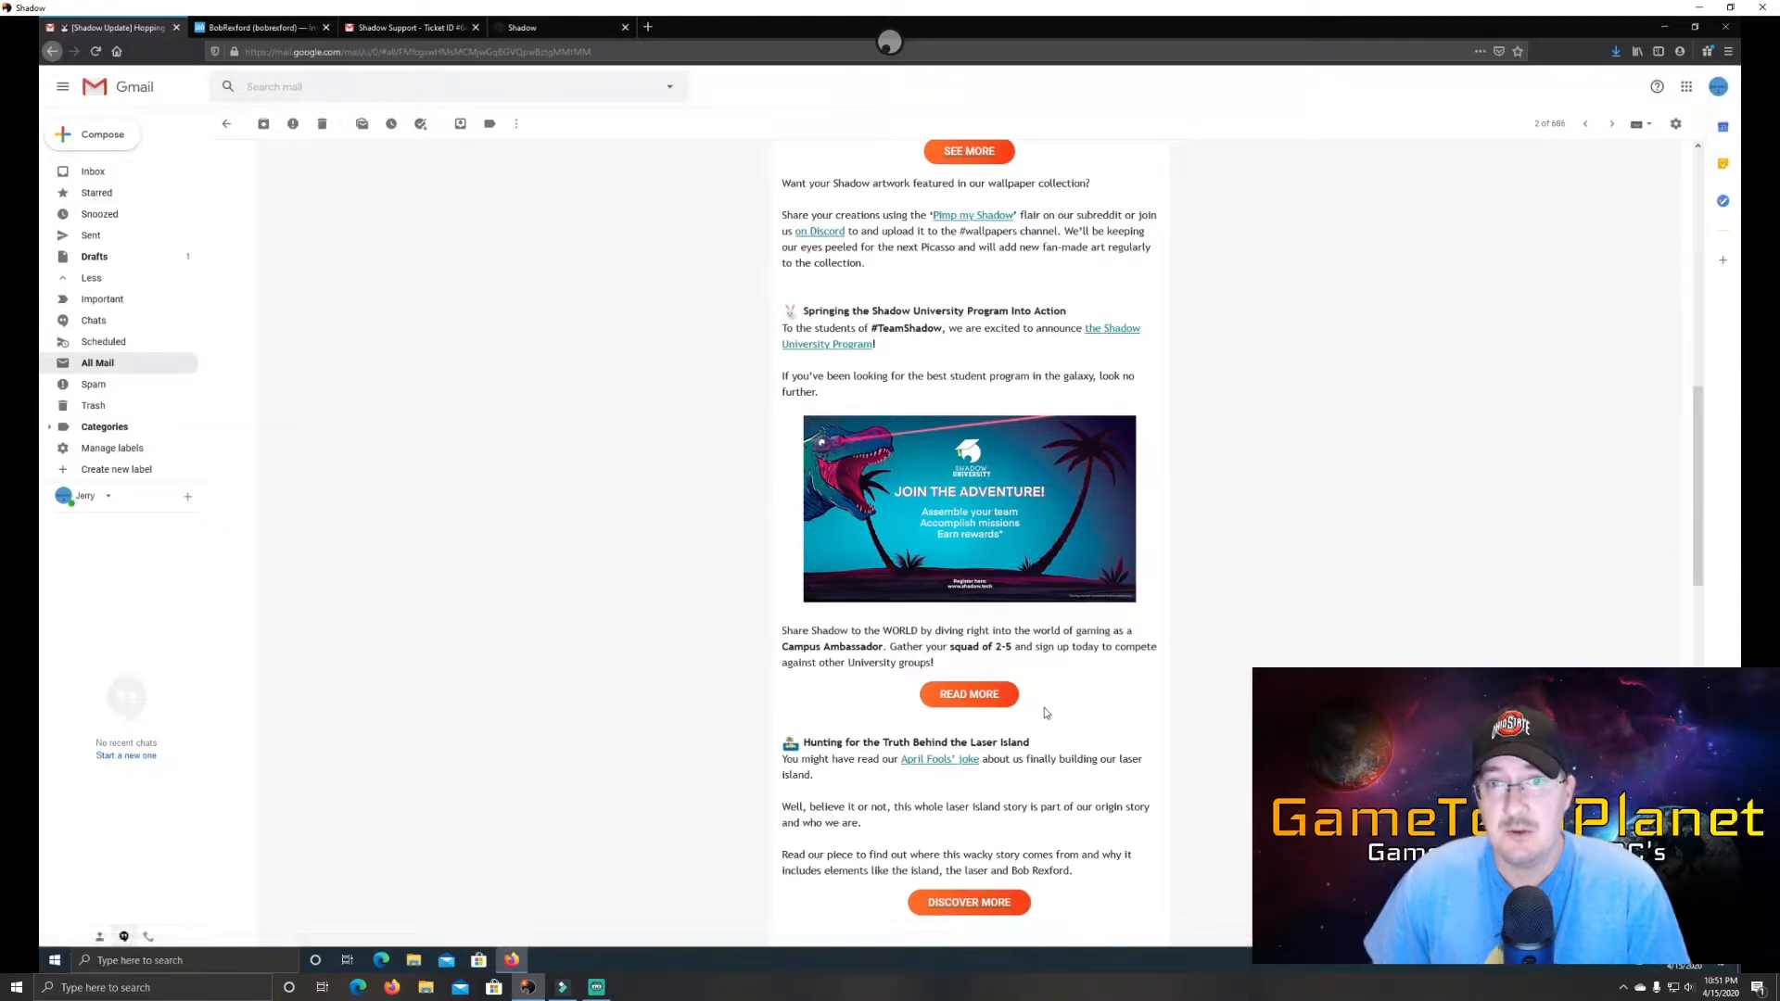
scroll("down", 3)
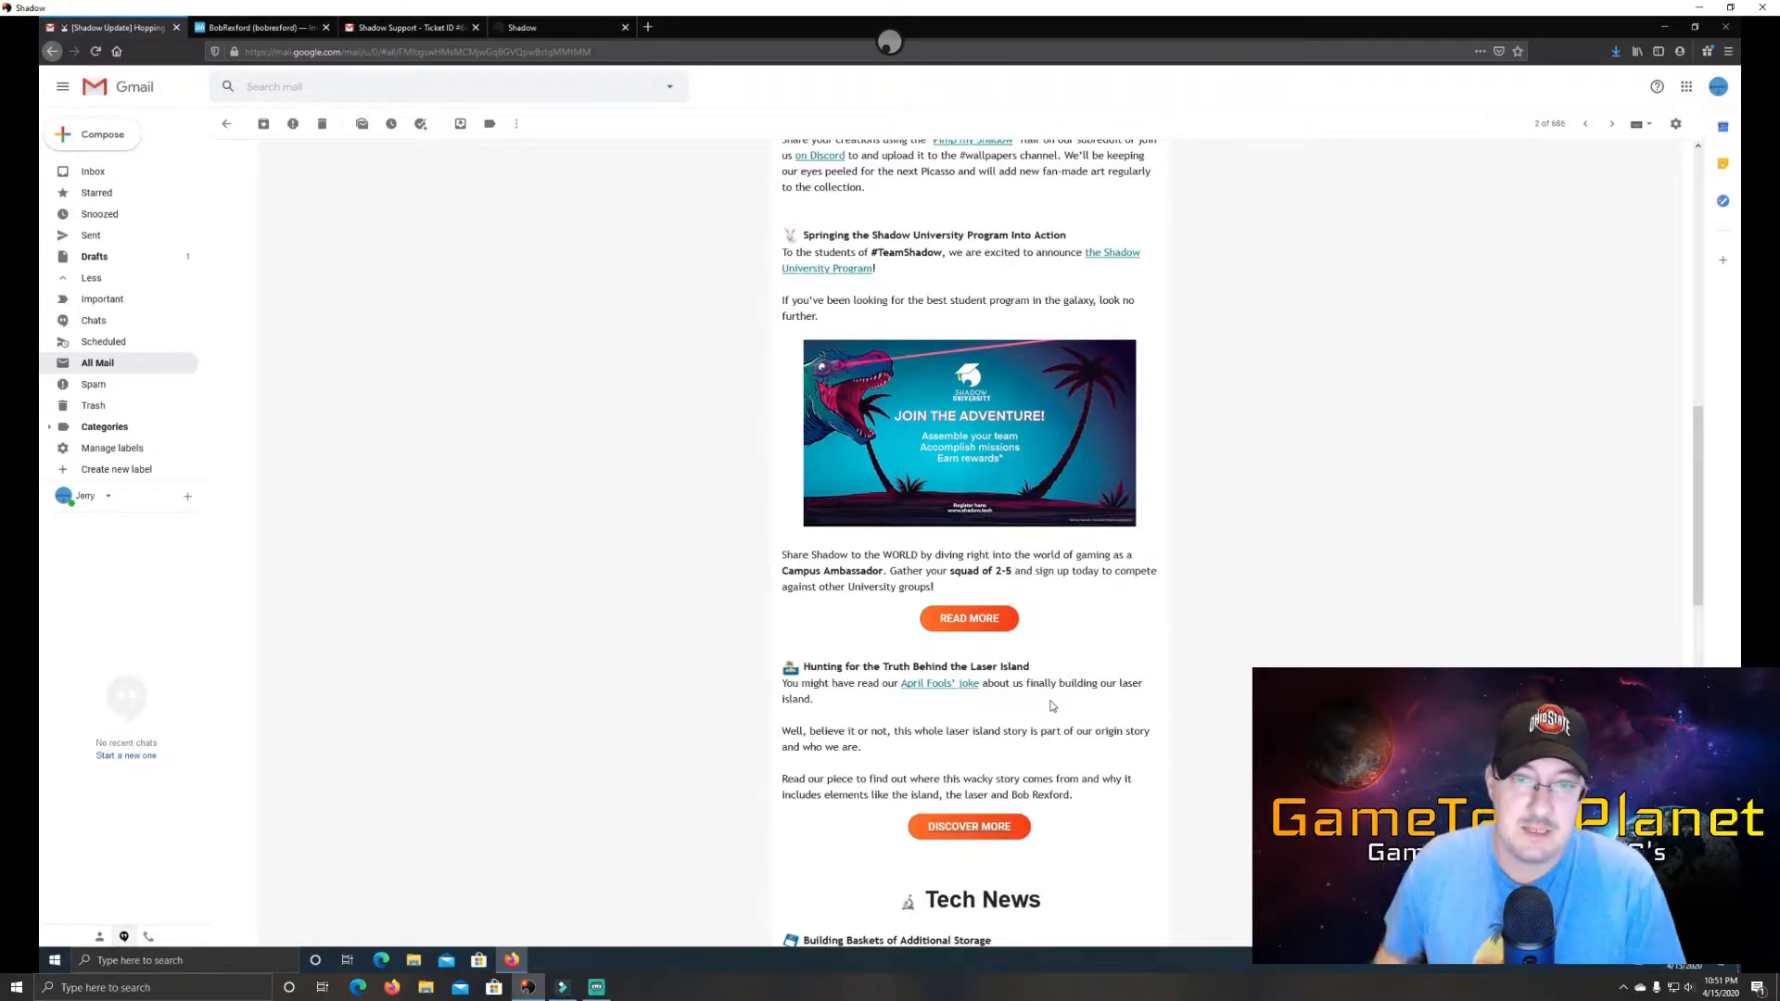
mouse_move(1025, 545)
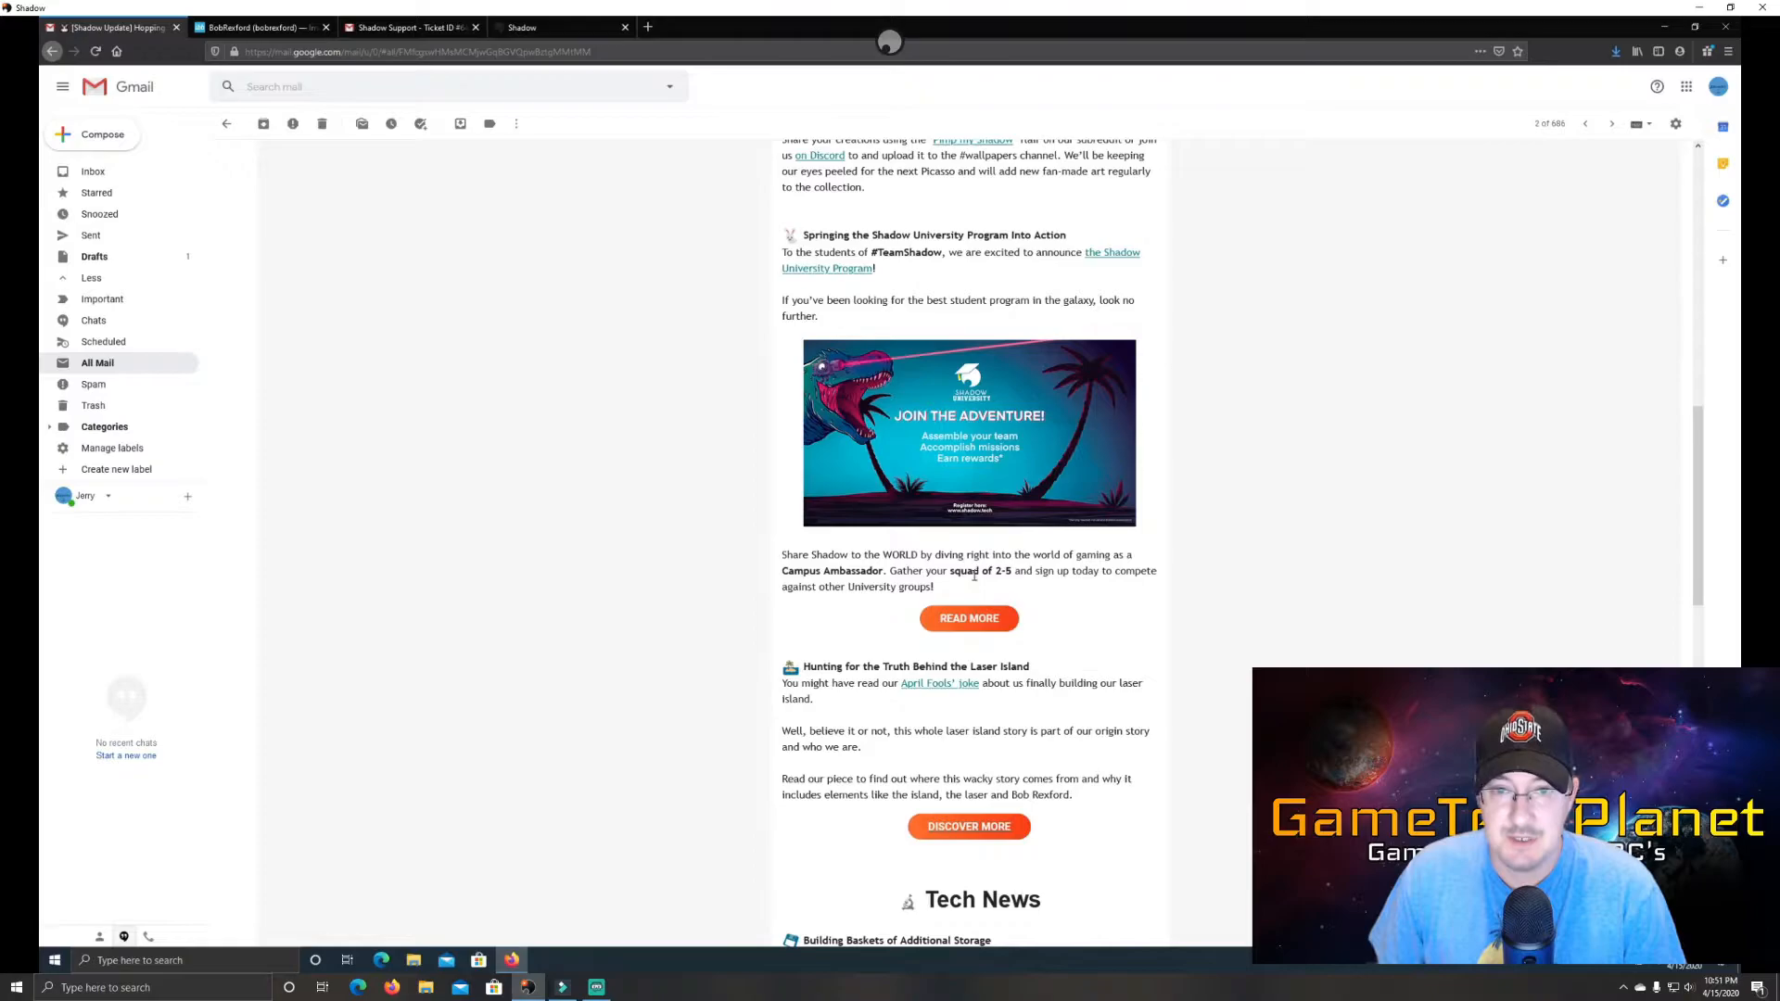
Scroll past the Tech News storage update to the Global News confinement-usage section
scroll("down", 3)
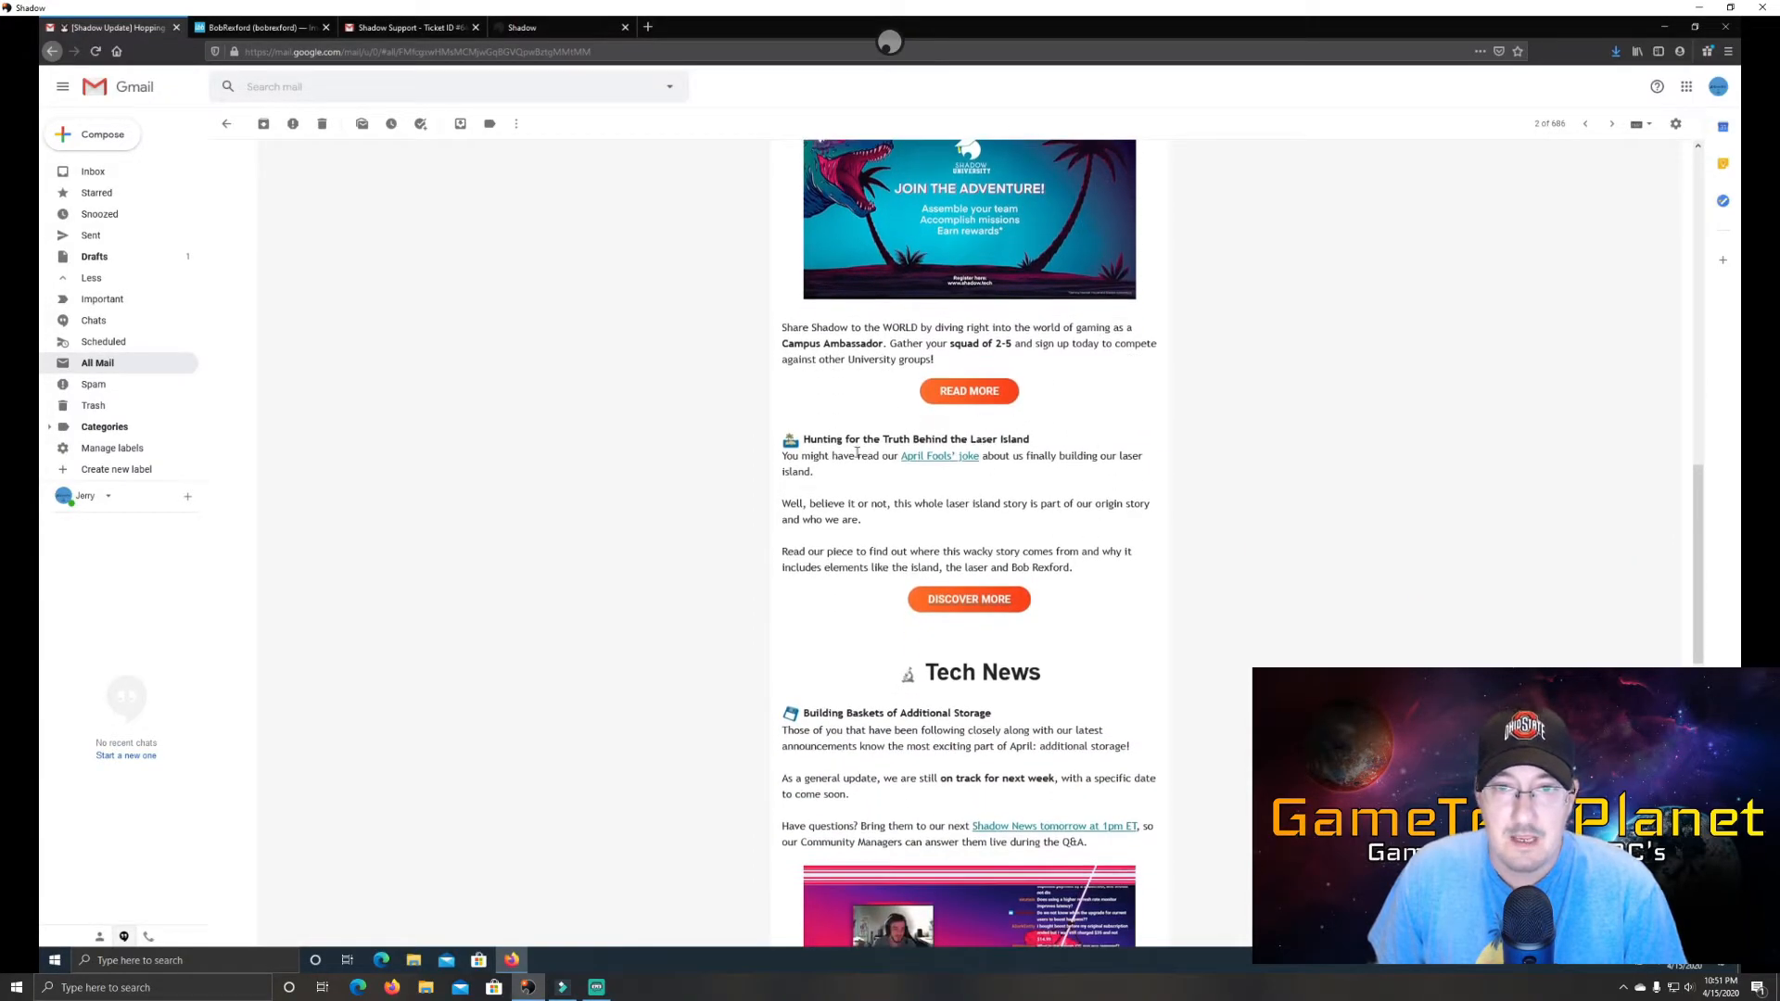
scroll("down", 3)
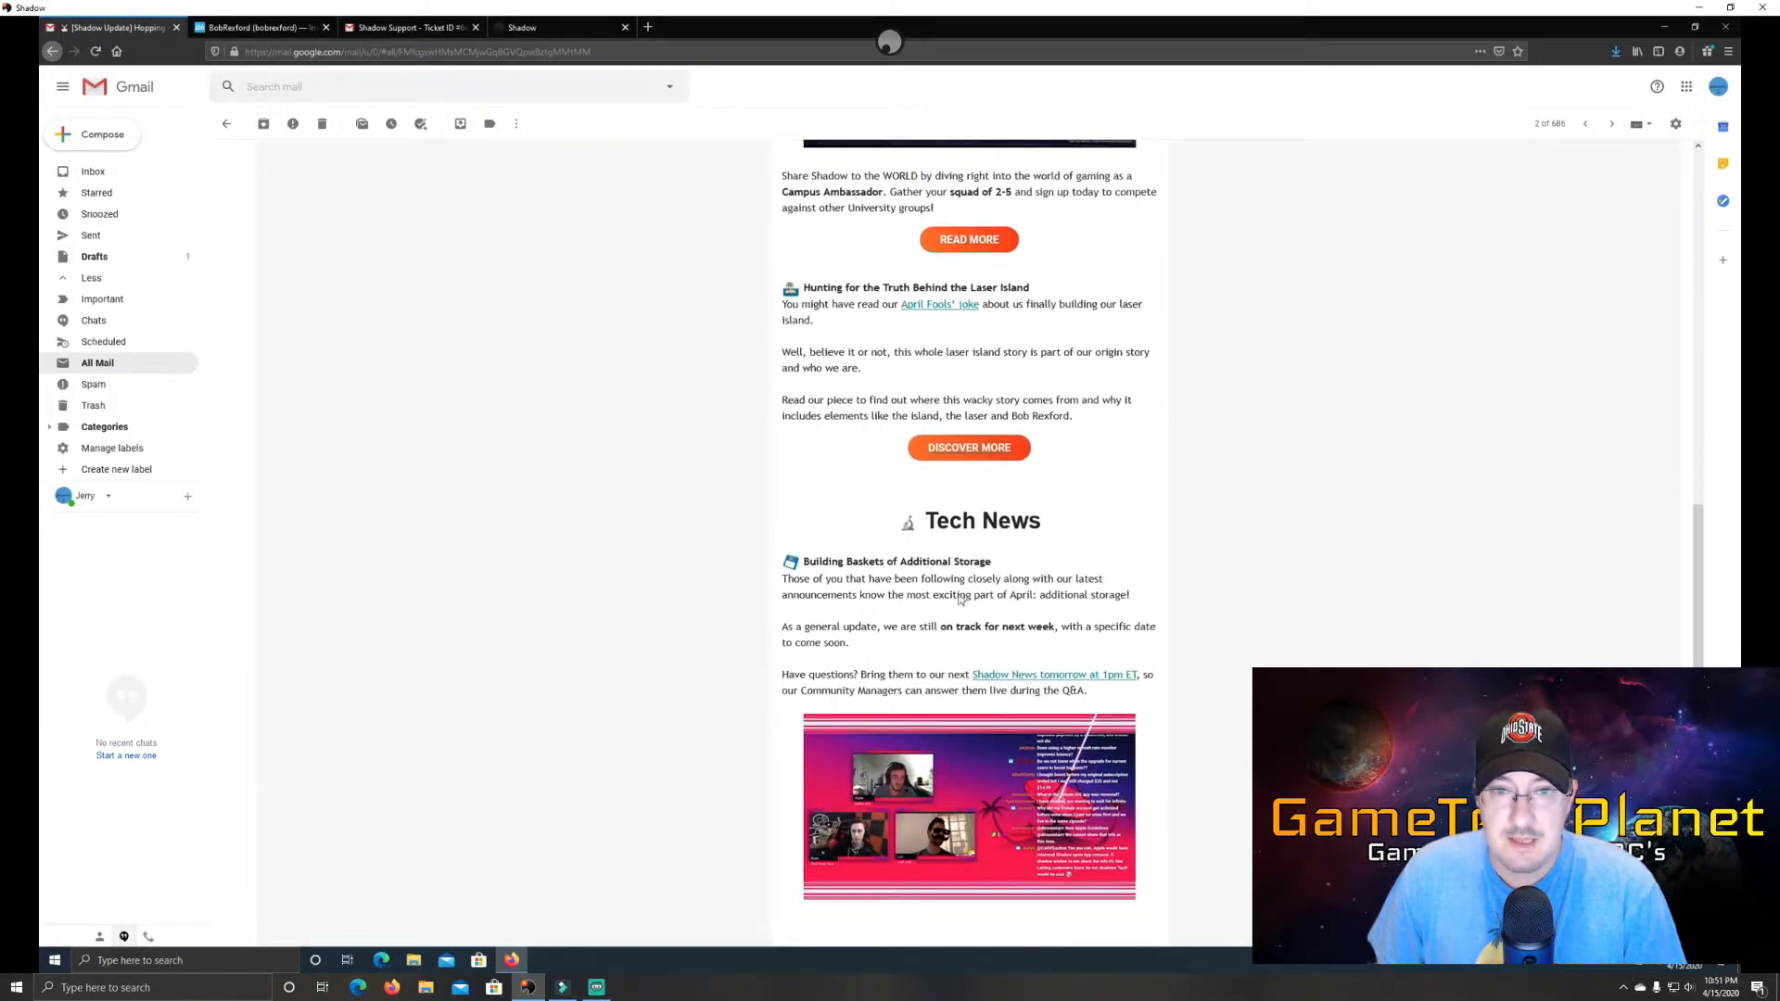
scroll("down", 3)
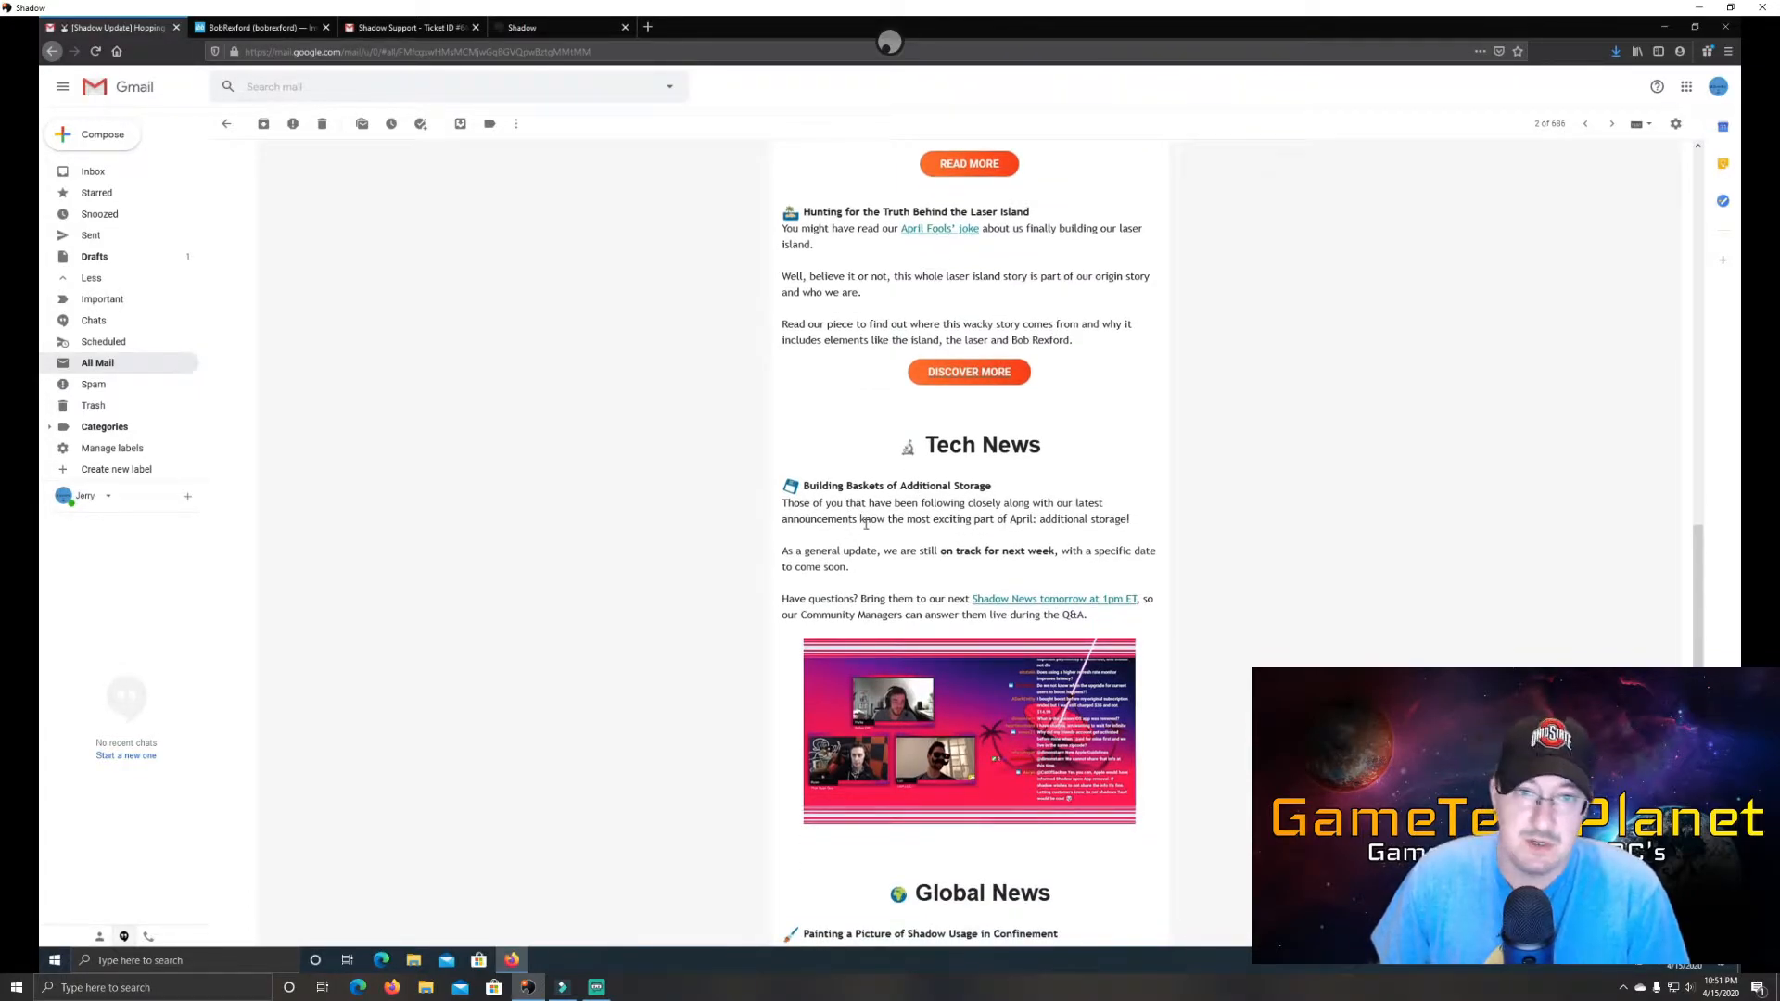
mouse_move(1025, 534)
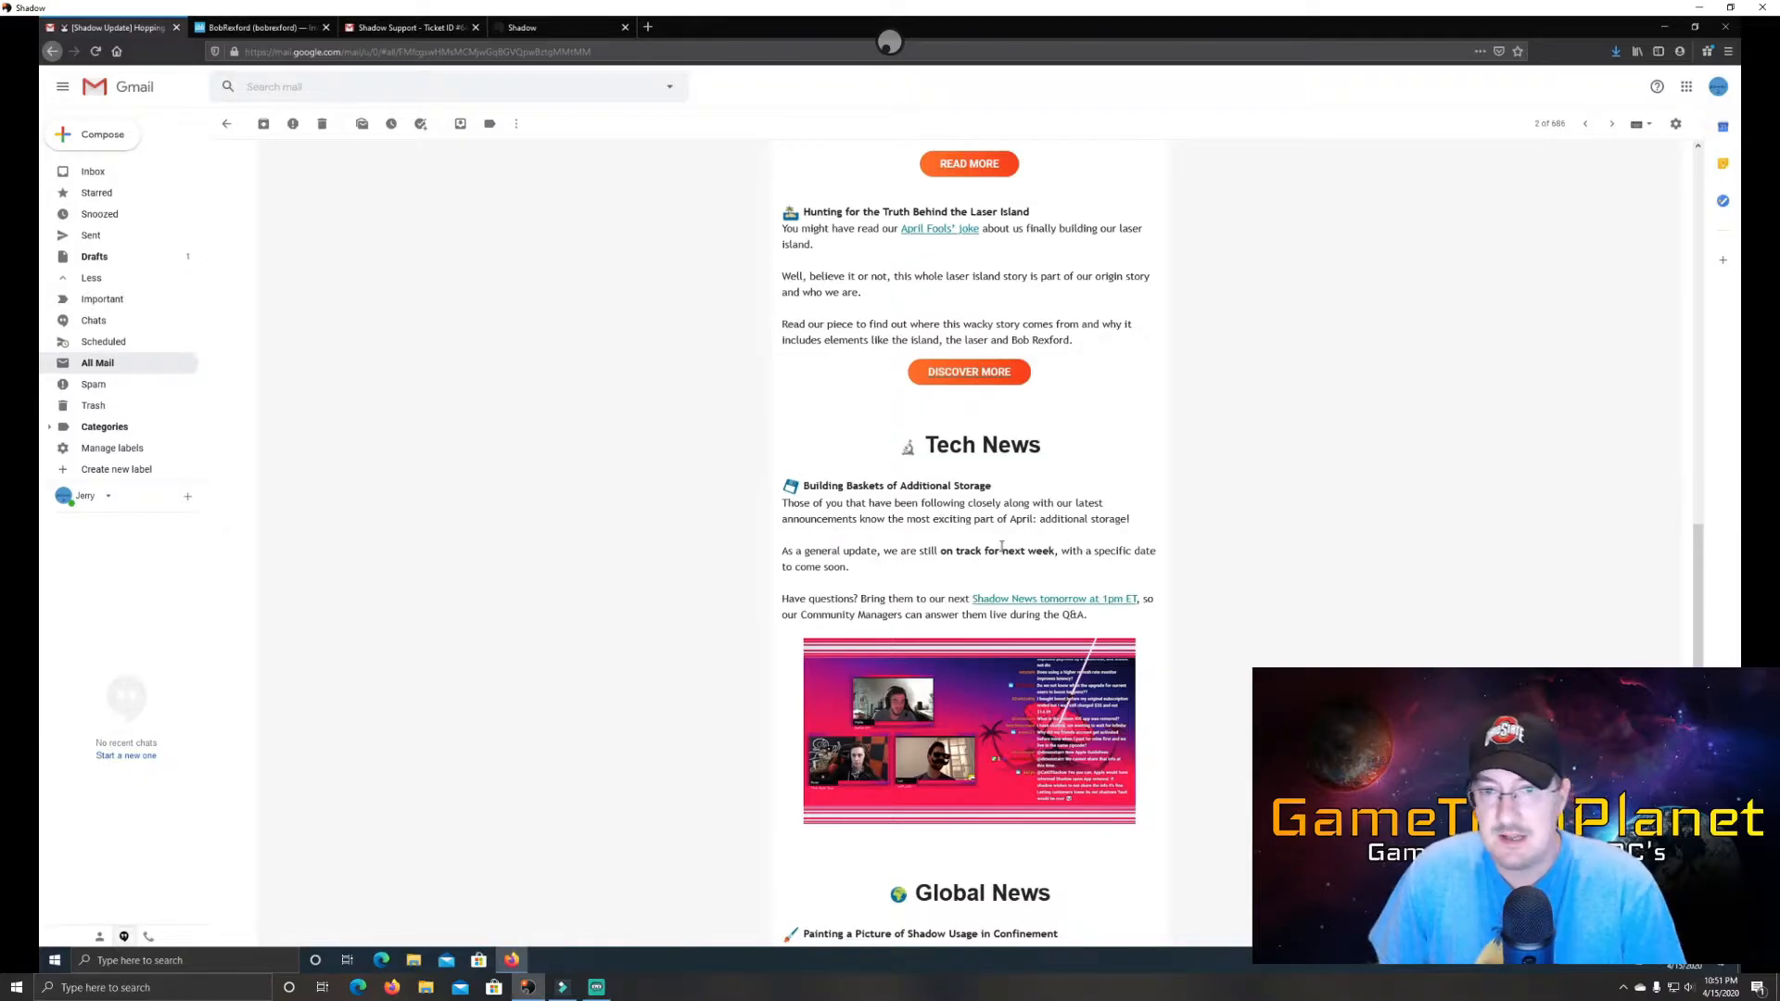
mouse_move(1015, 576)
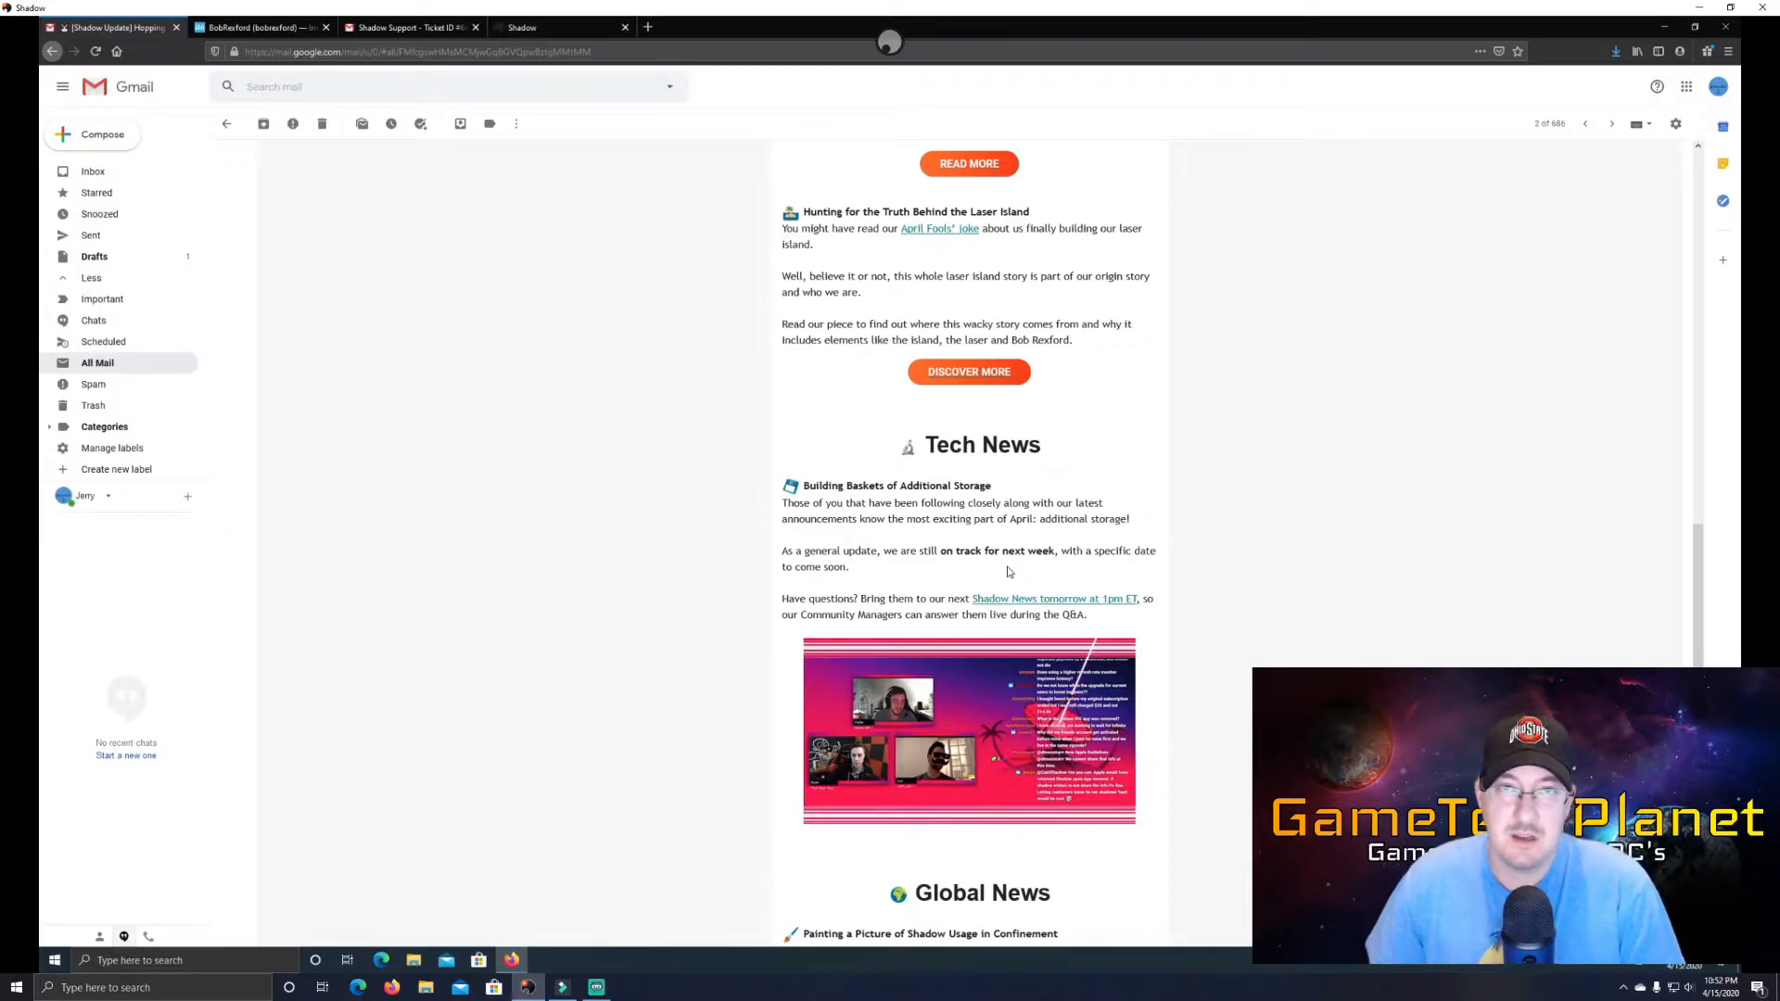
mouse_move(1131, 597)
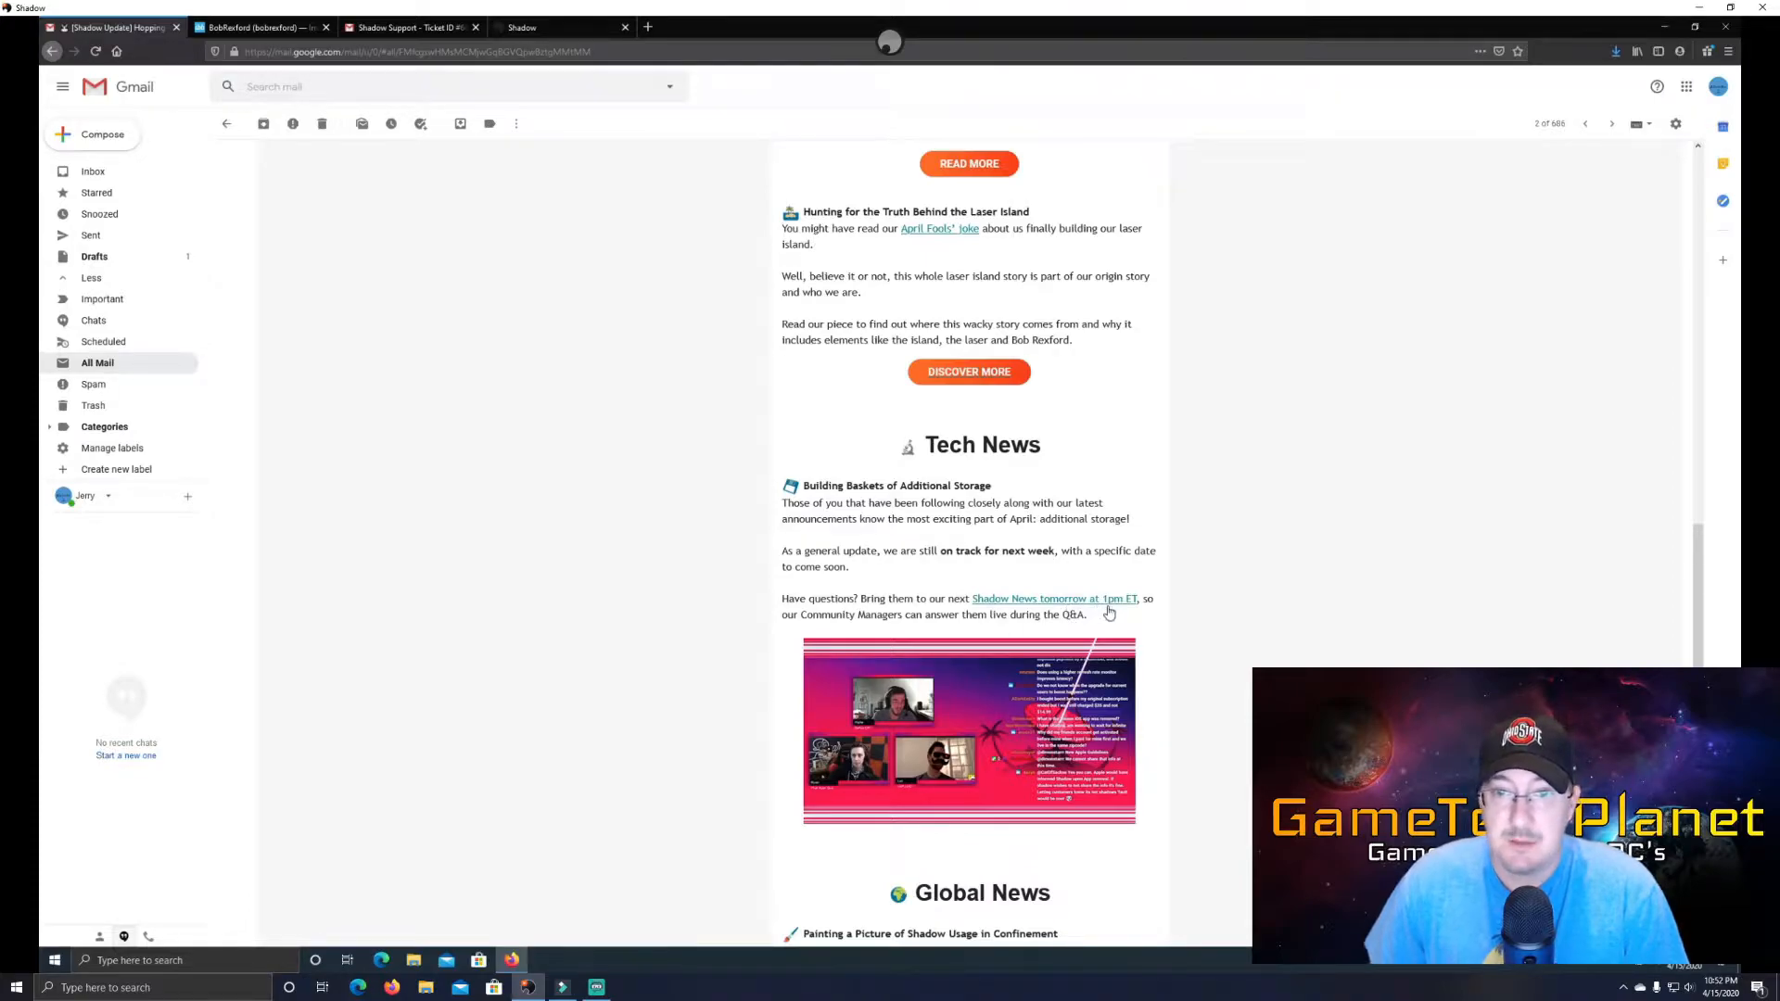
mouse_move(942, 623)
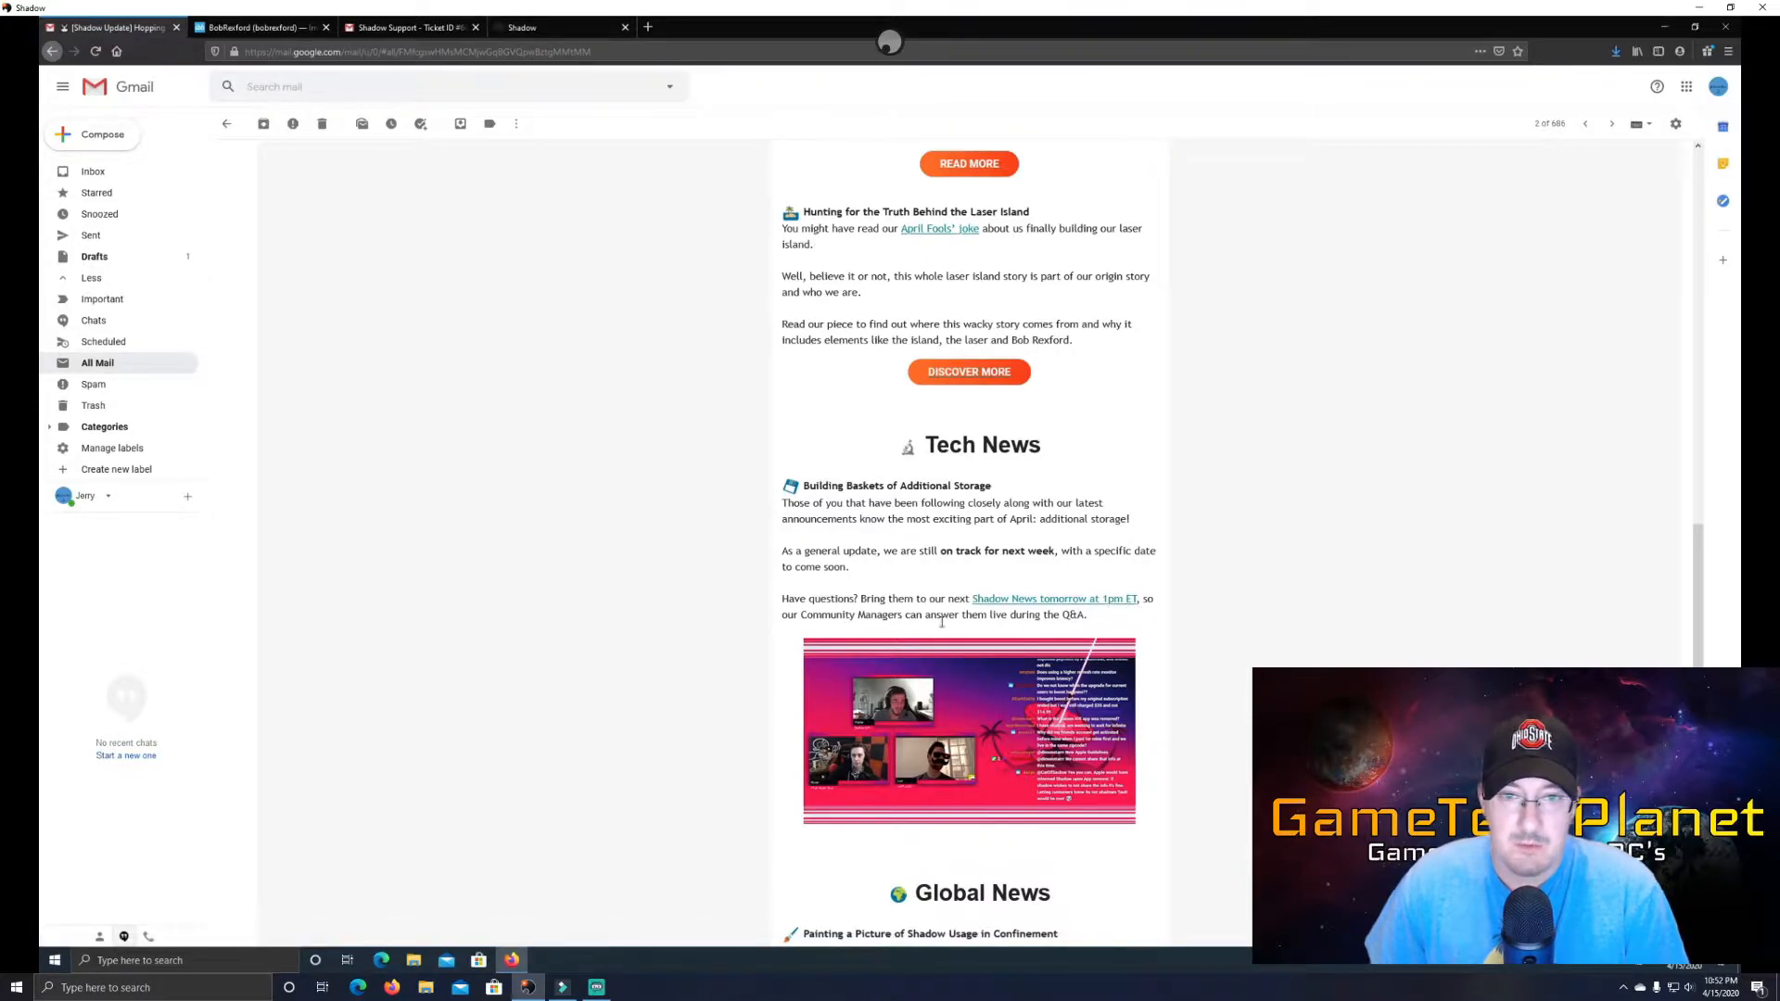
scroll("down", 3)
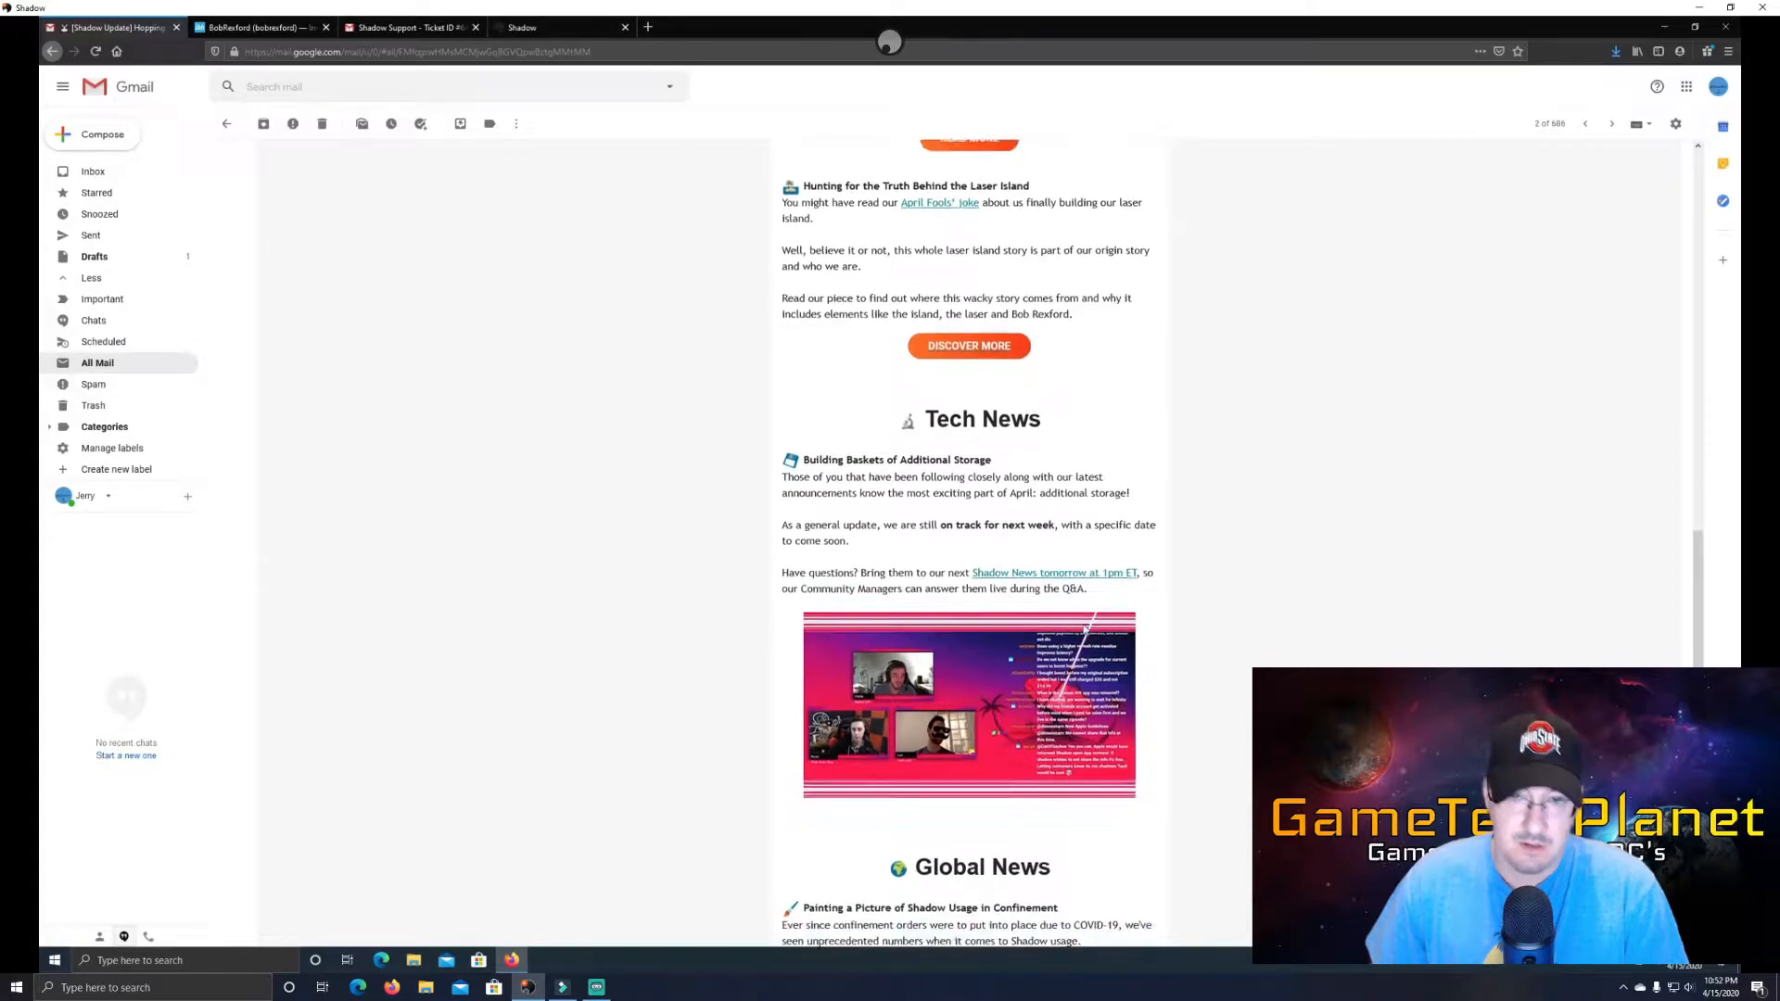
scroll("down", 3)
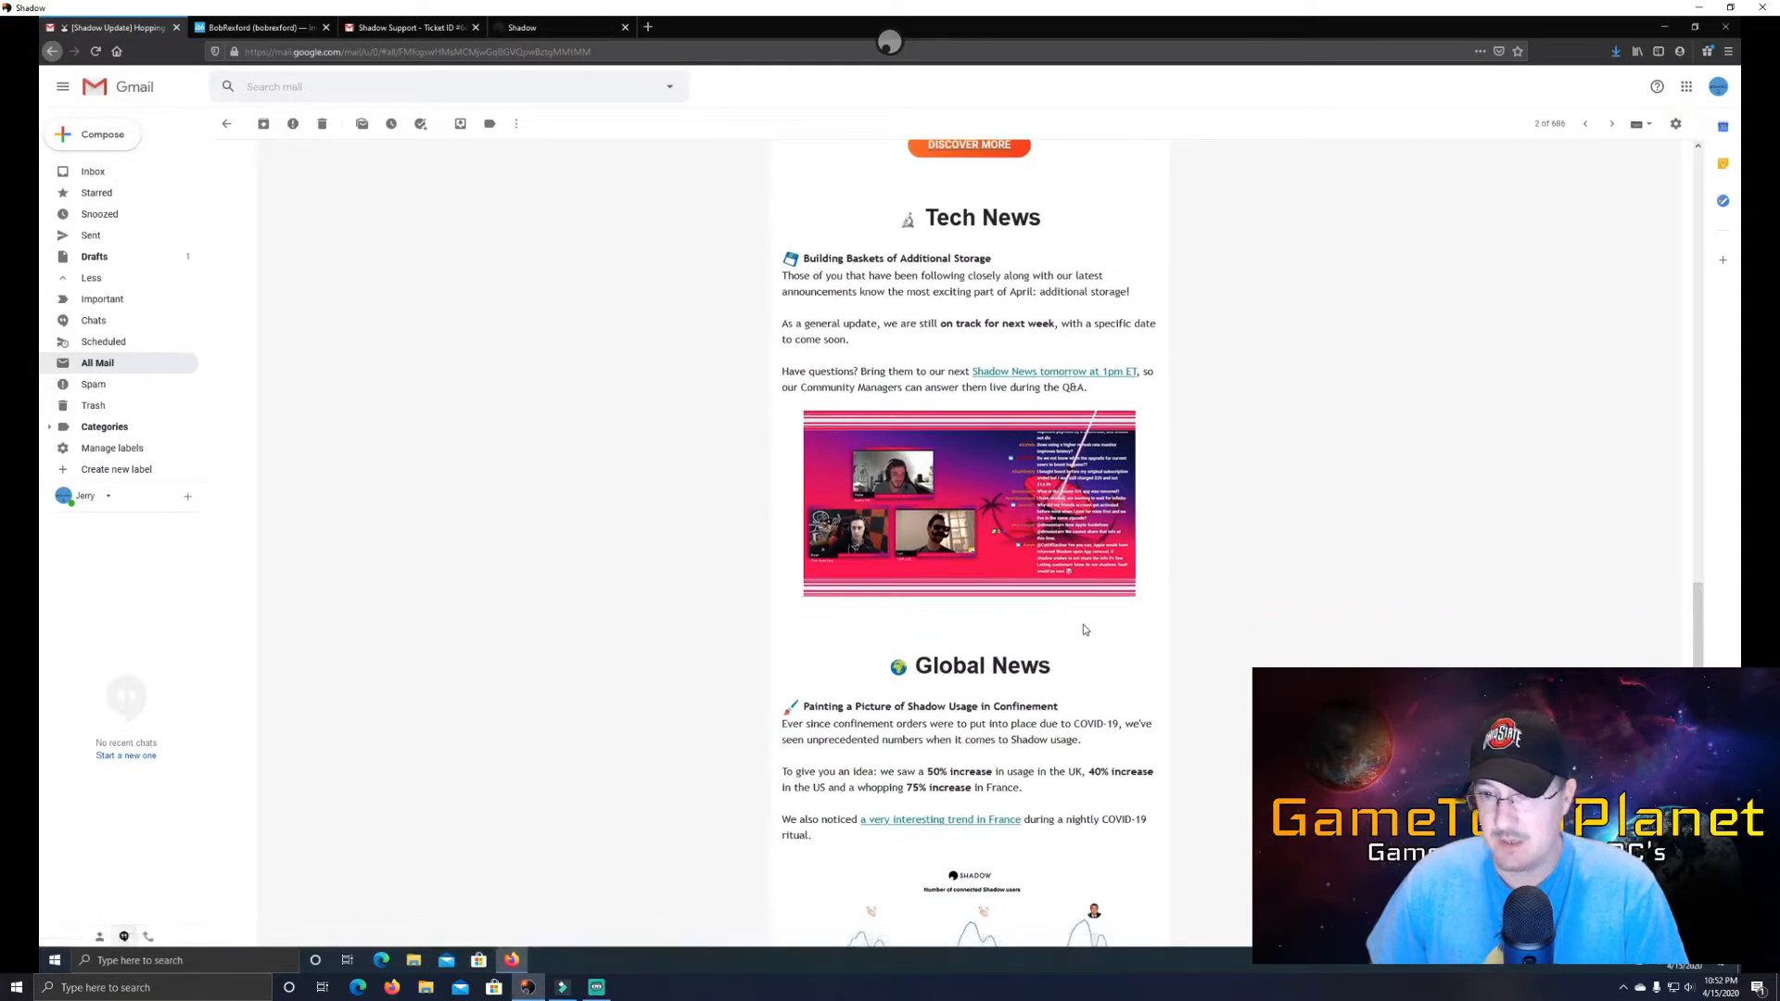
mouse_move(916, 359)
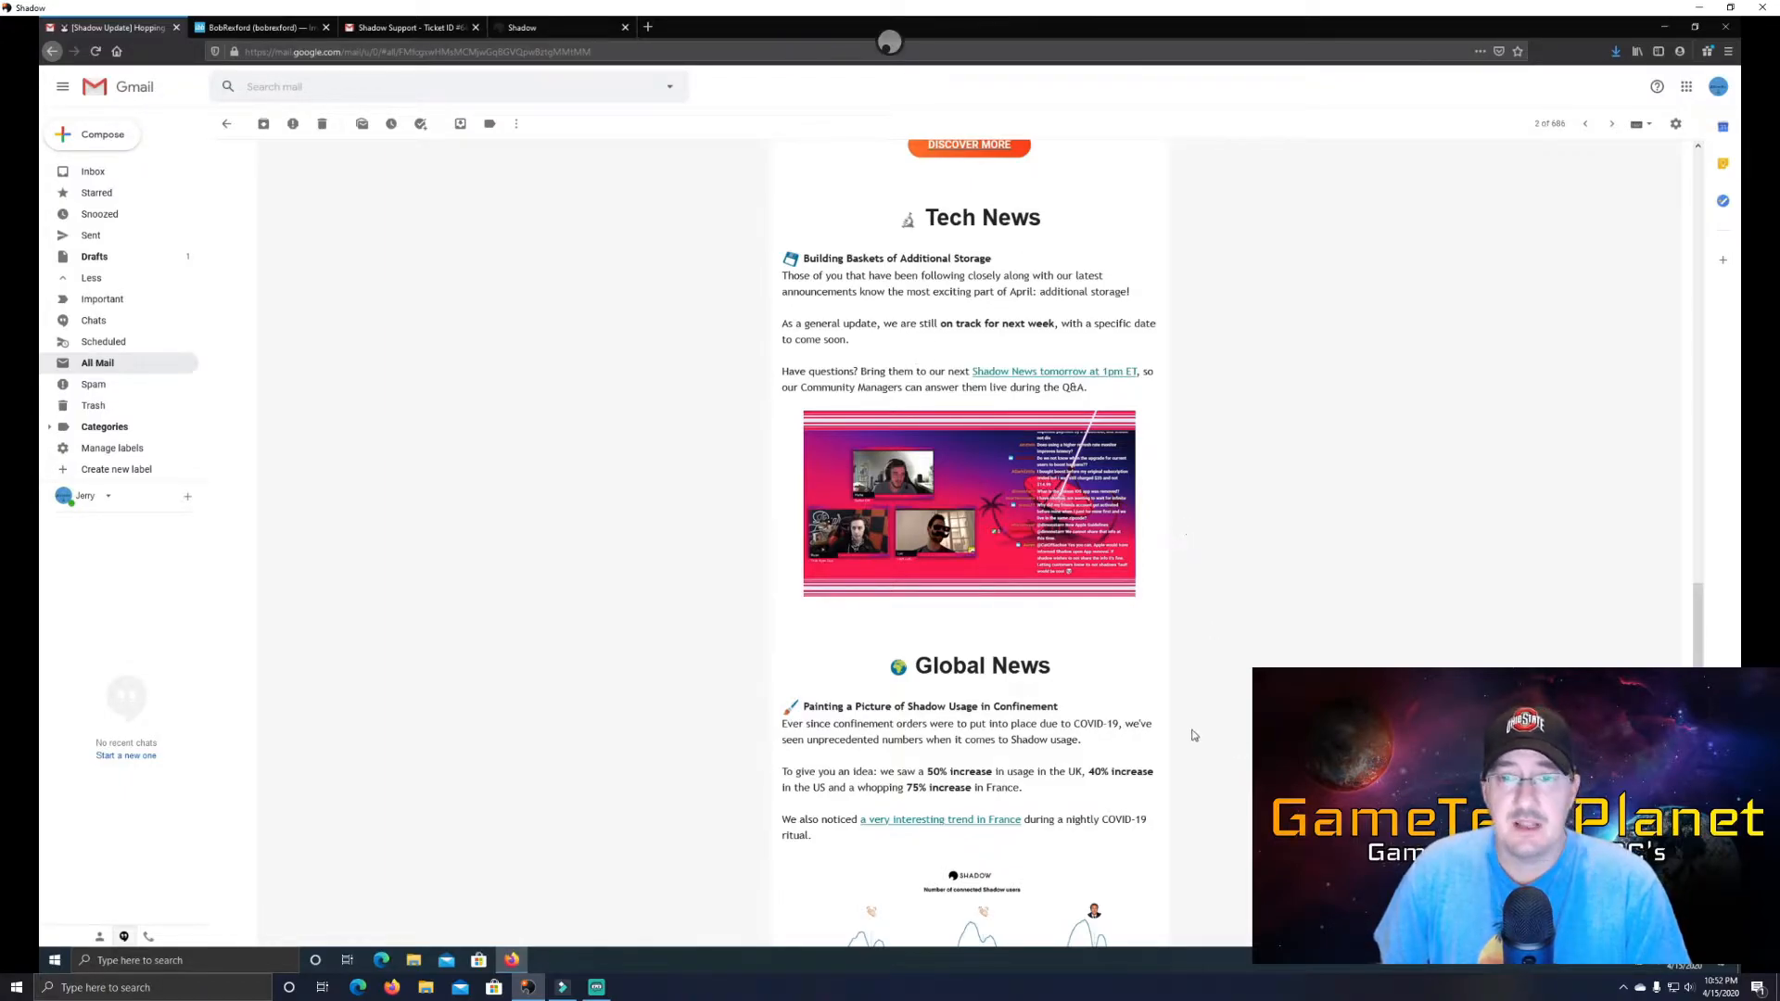
Scroll to the newsletter's end: usage chart, 'Check it out' link and Community Manager sign-off
scroll("down", 3)
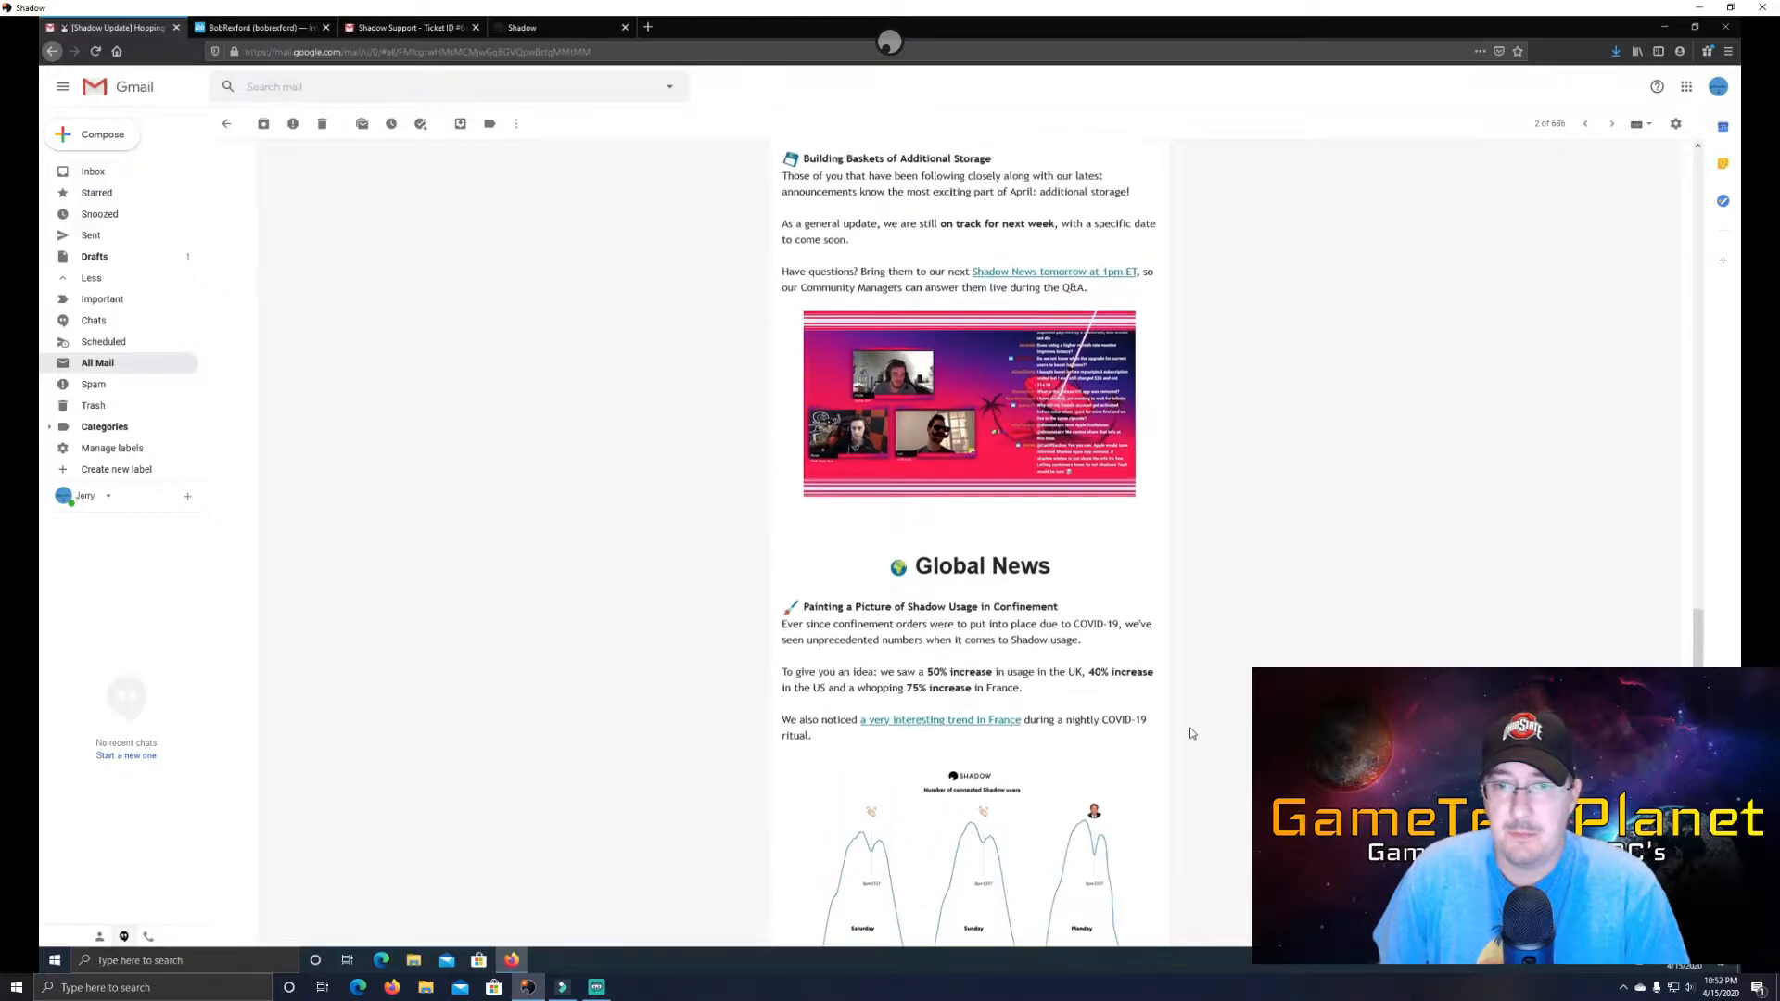
scroll("up", 3)
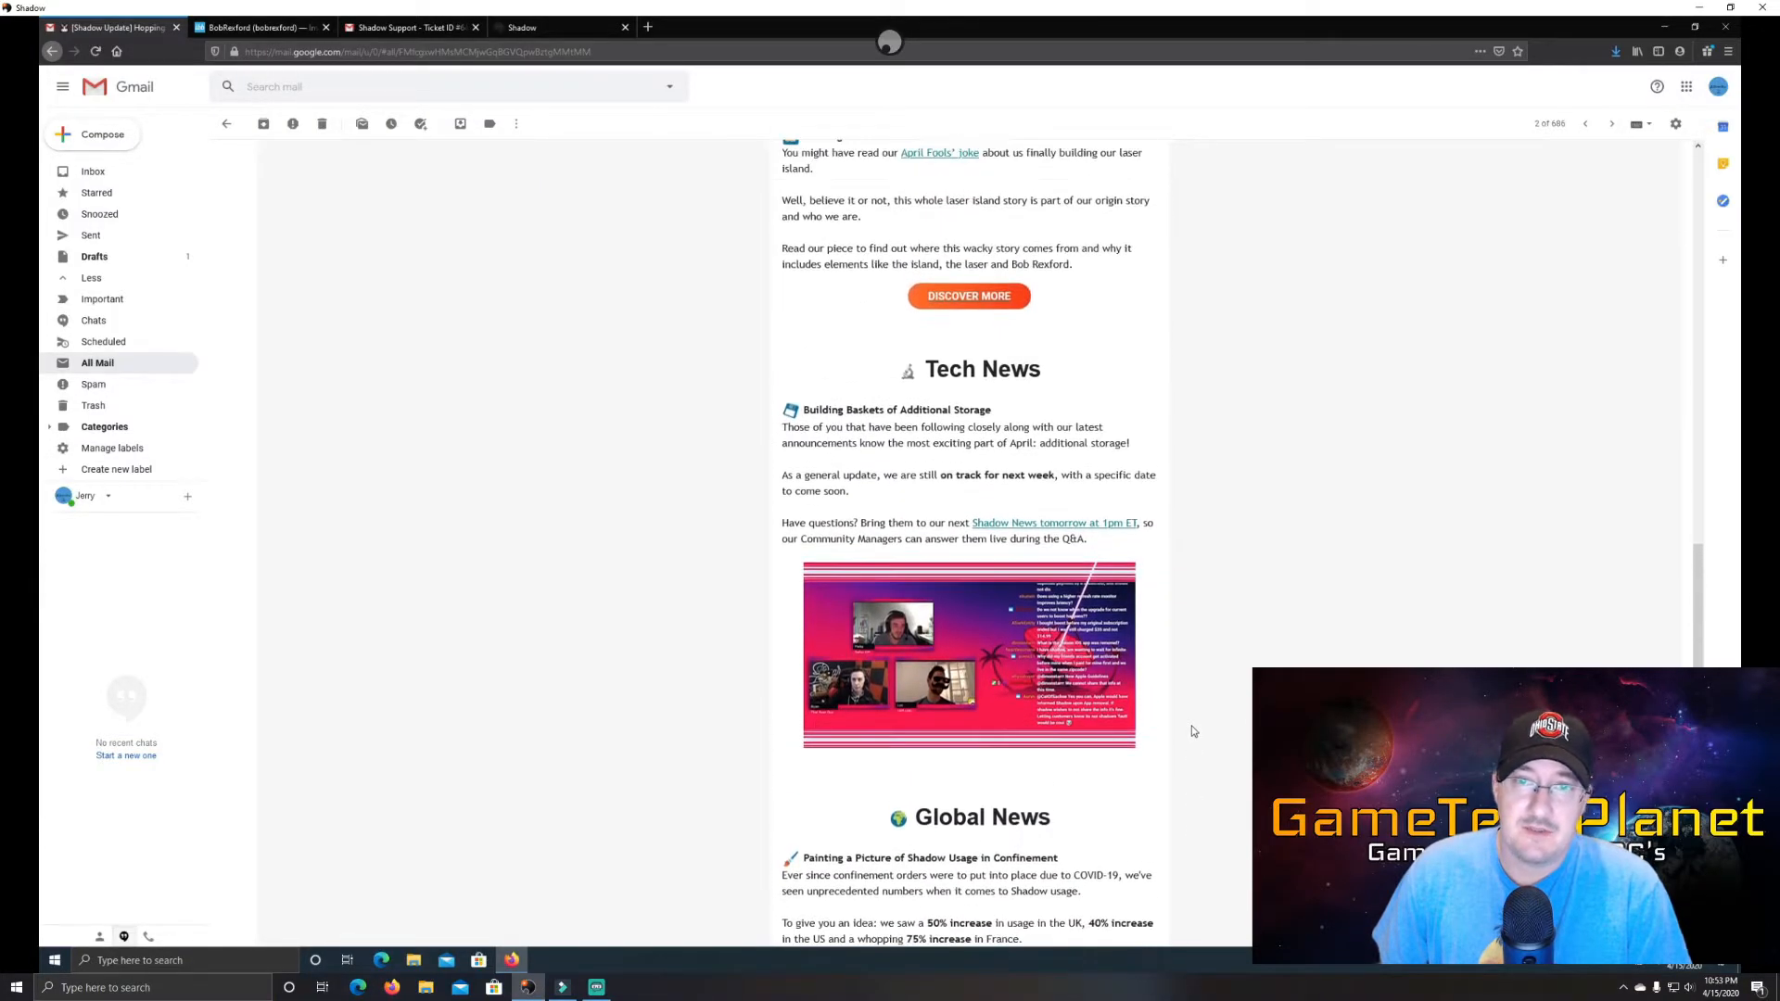
scroll("down", 3)
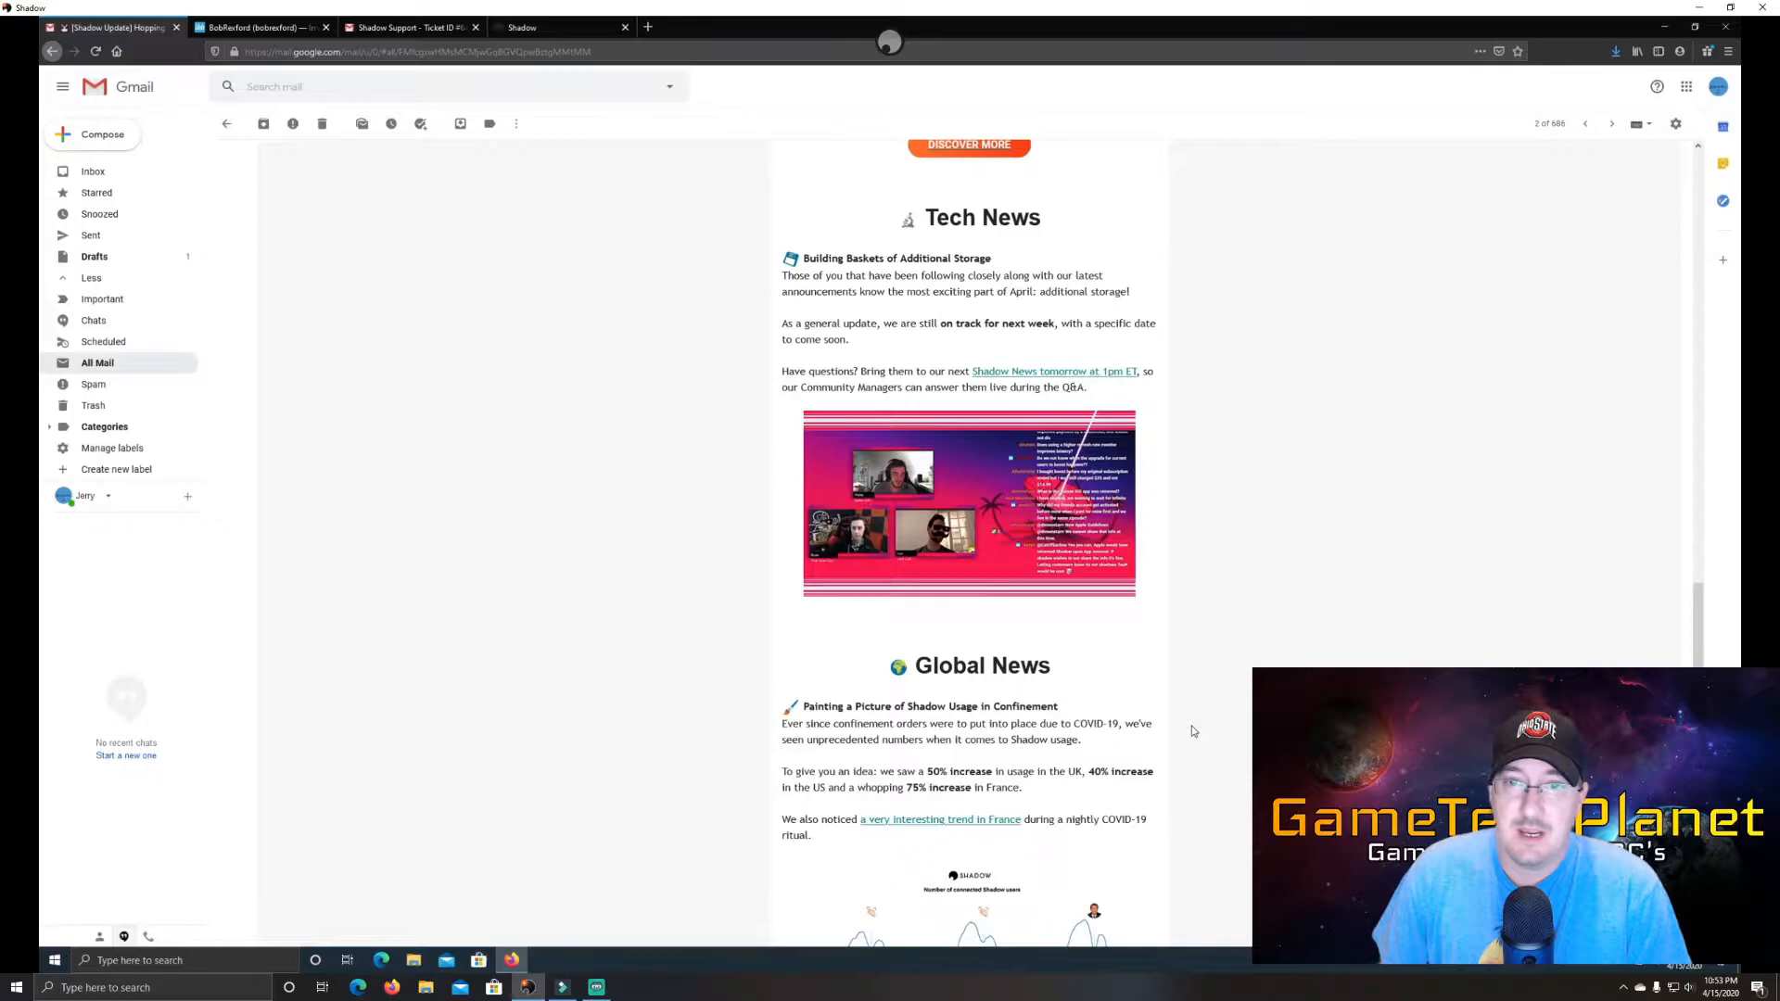
scroll("down", 3)
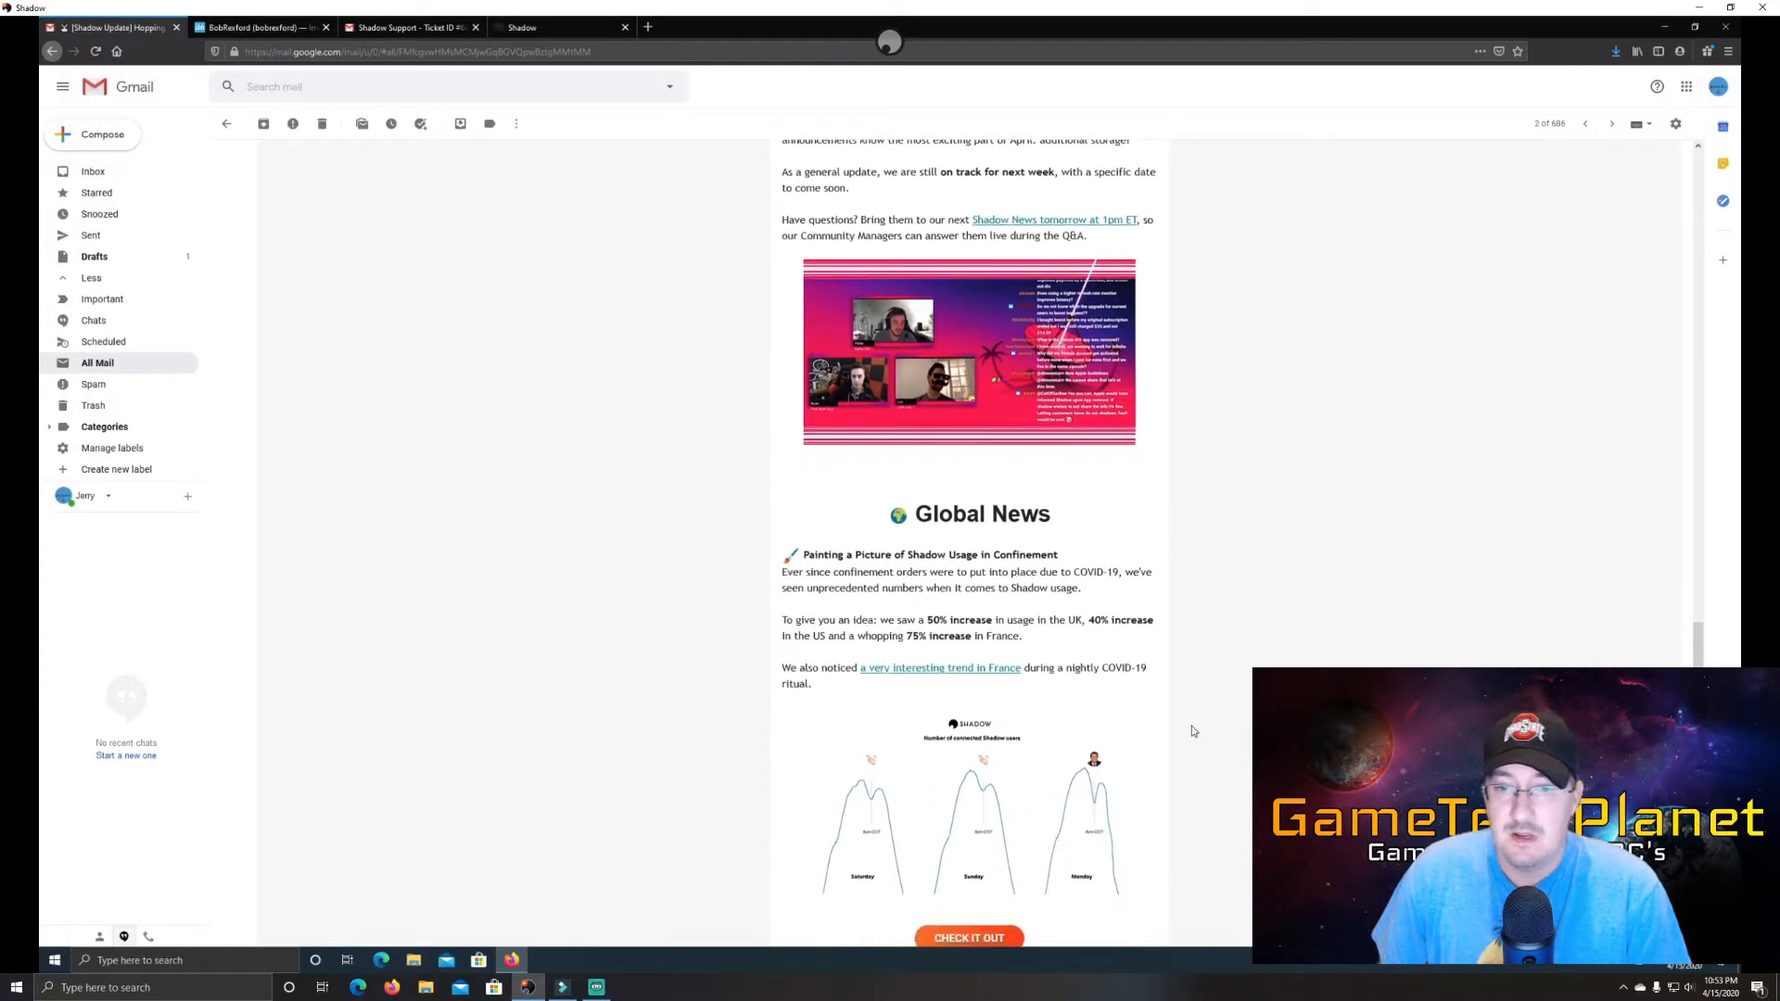
scroll("down", 3)
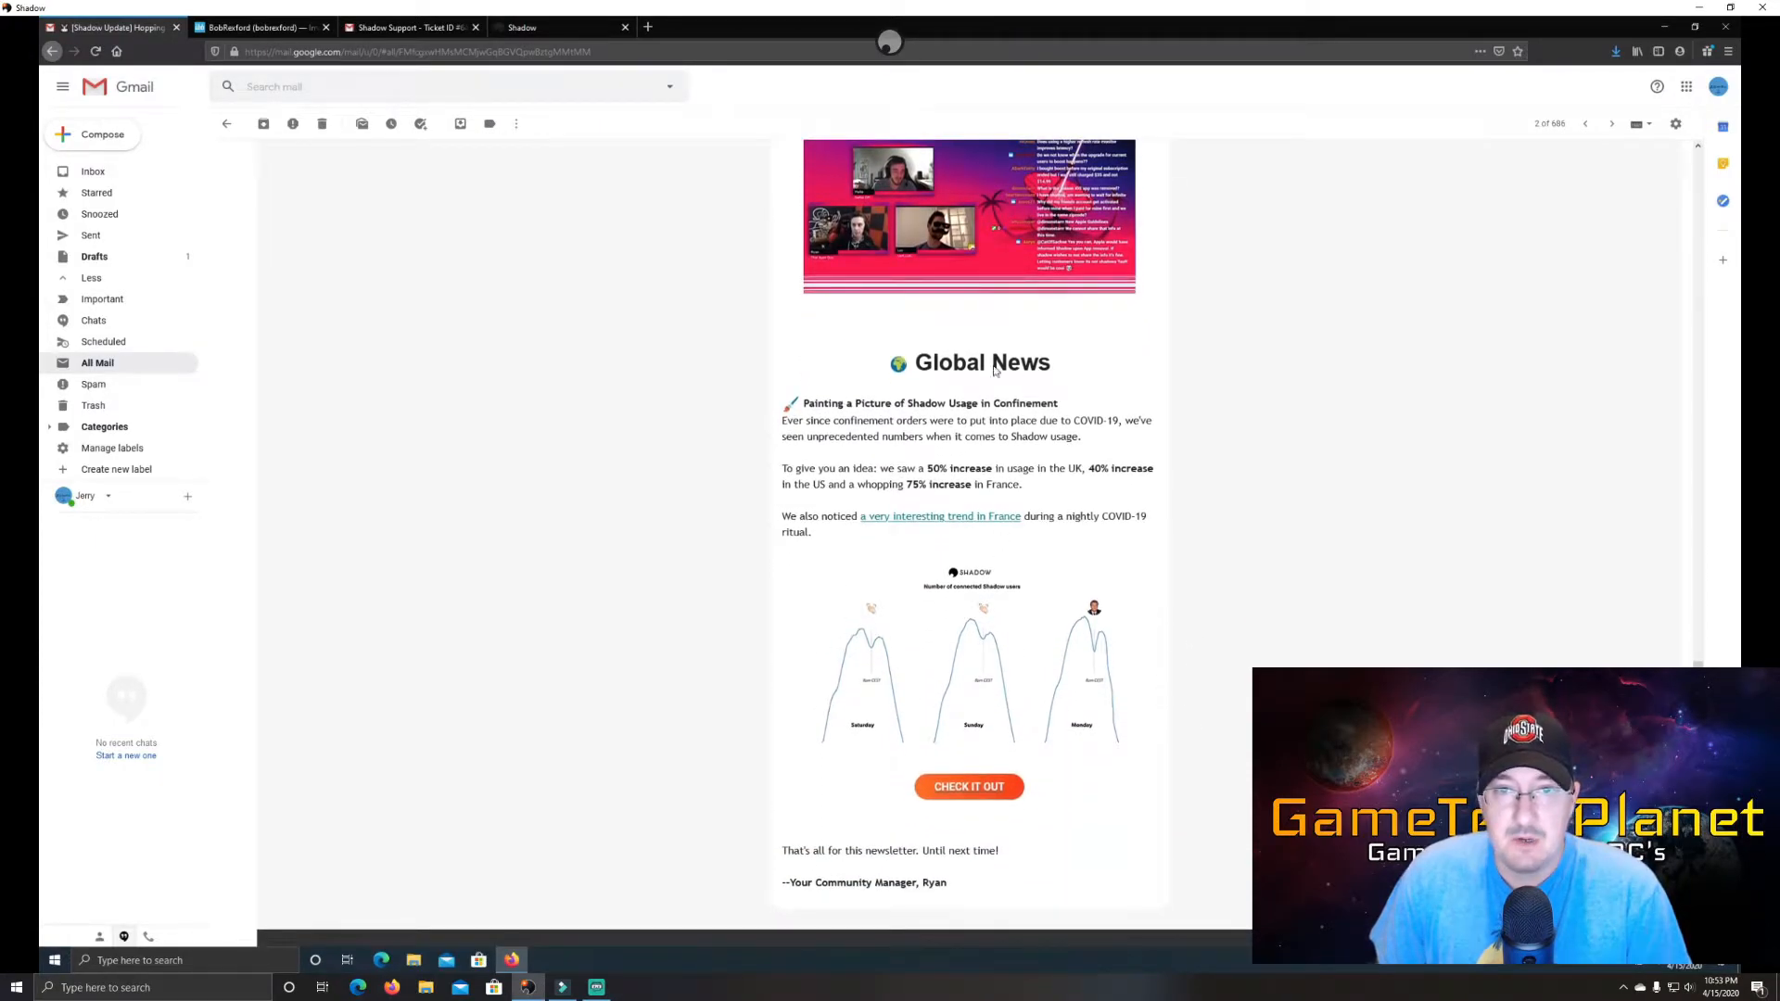
mouse_move(1131, 602)
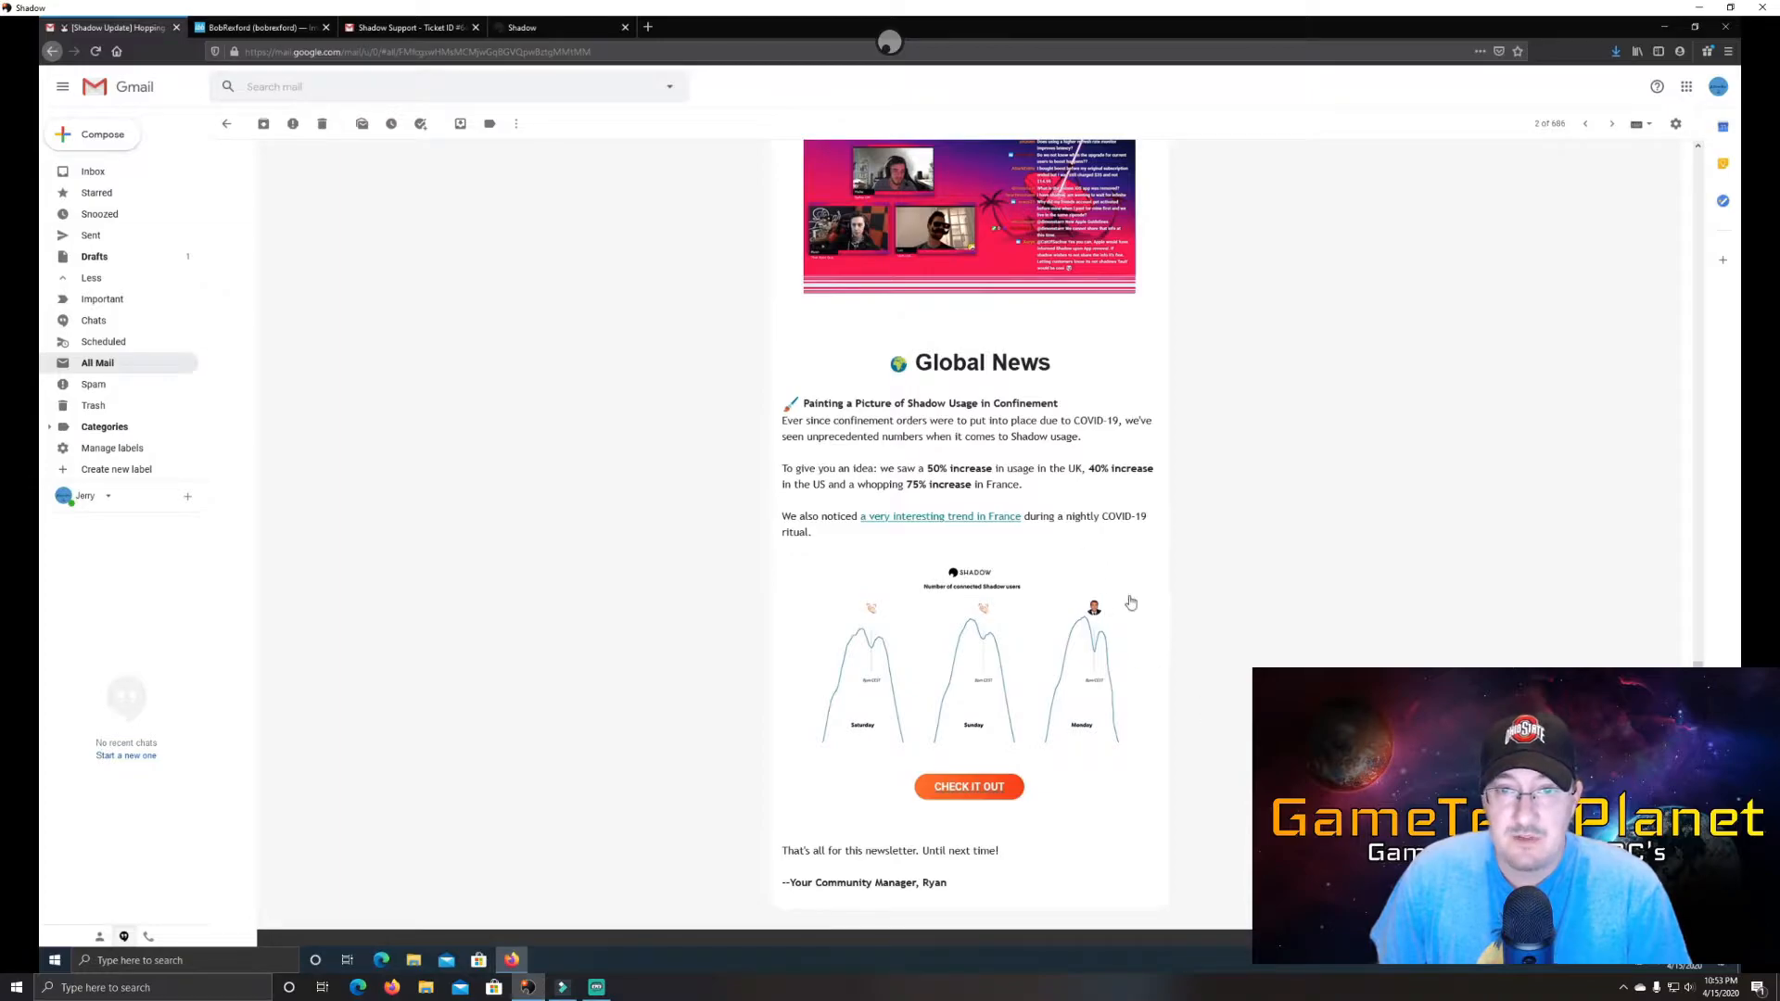
mouse_move(1096, 520)
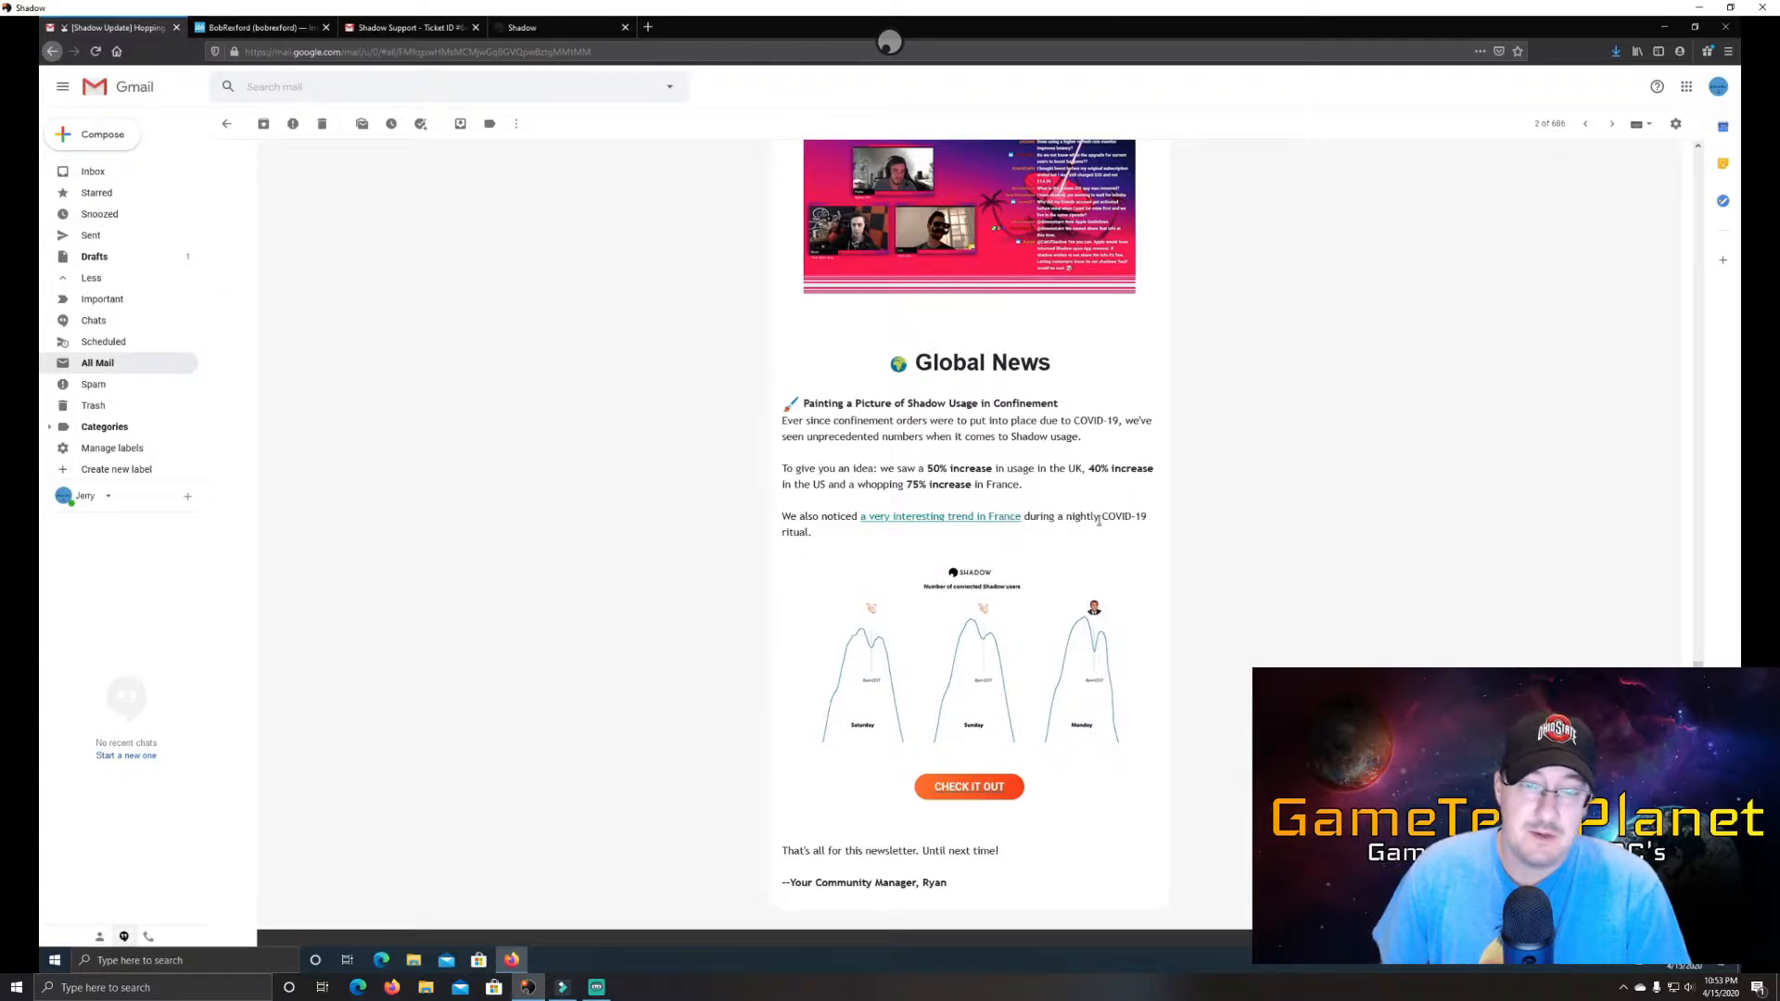
mouse_move(1094, 608)
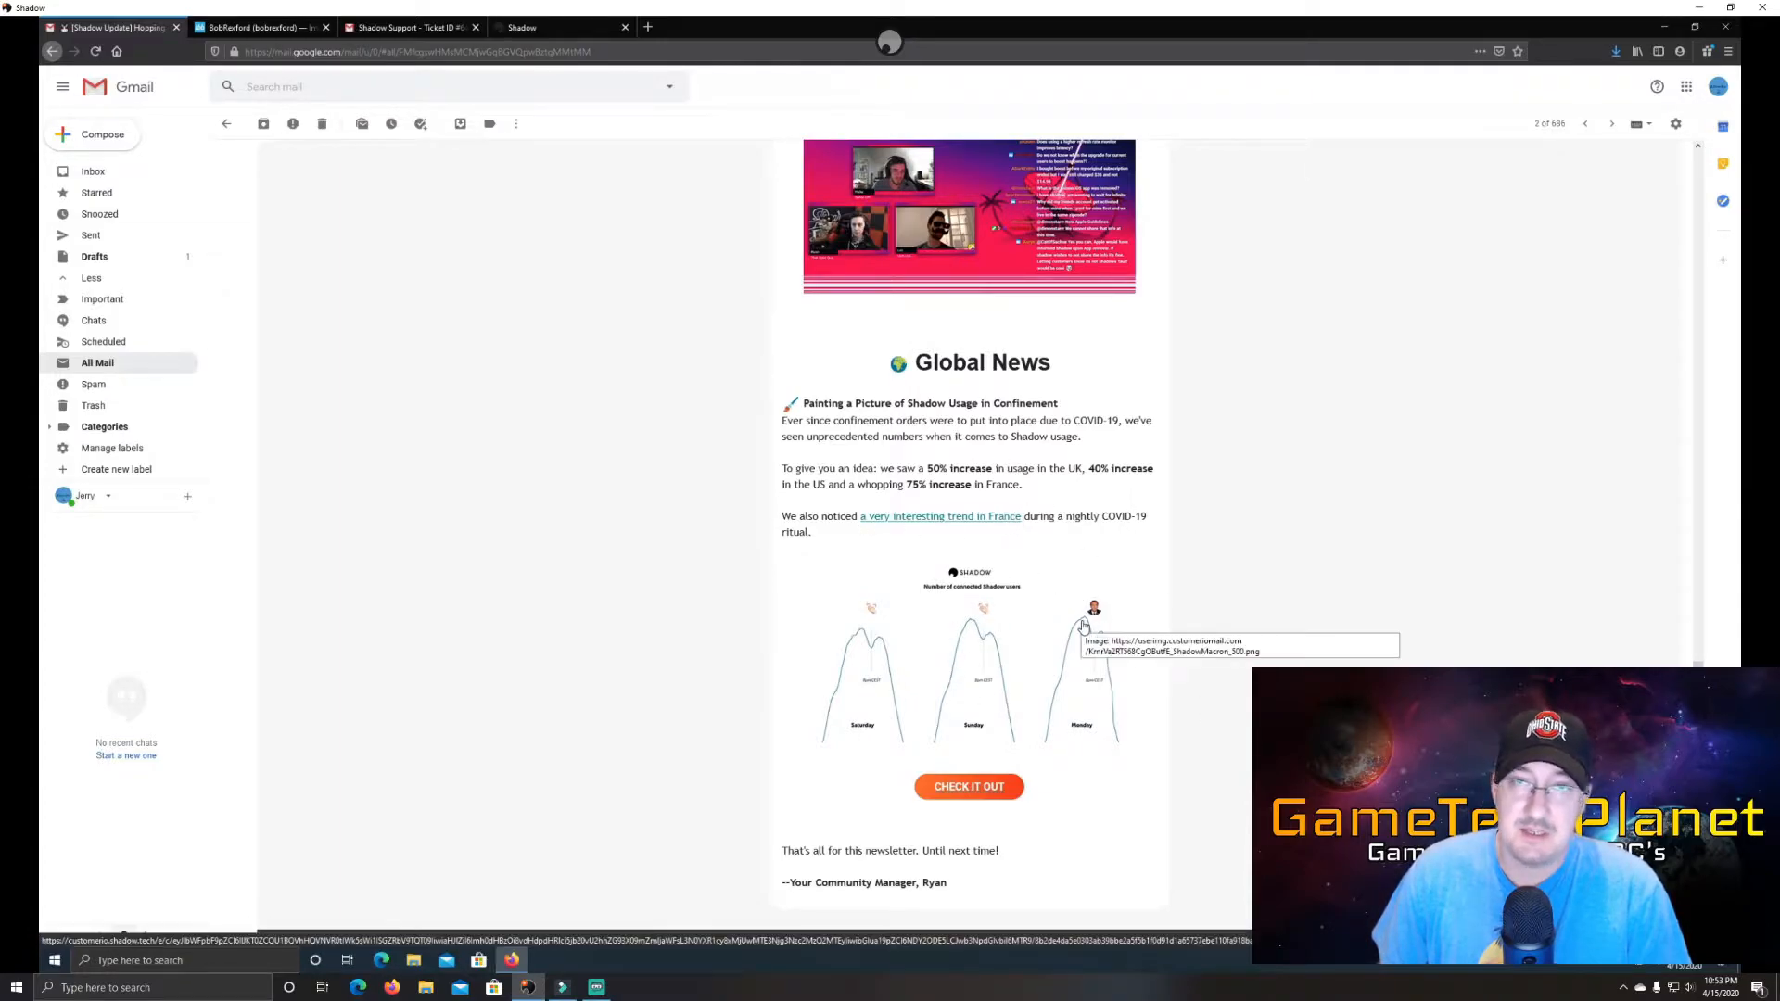
mouse_move(1152, 508)
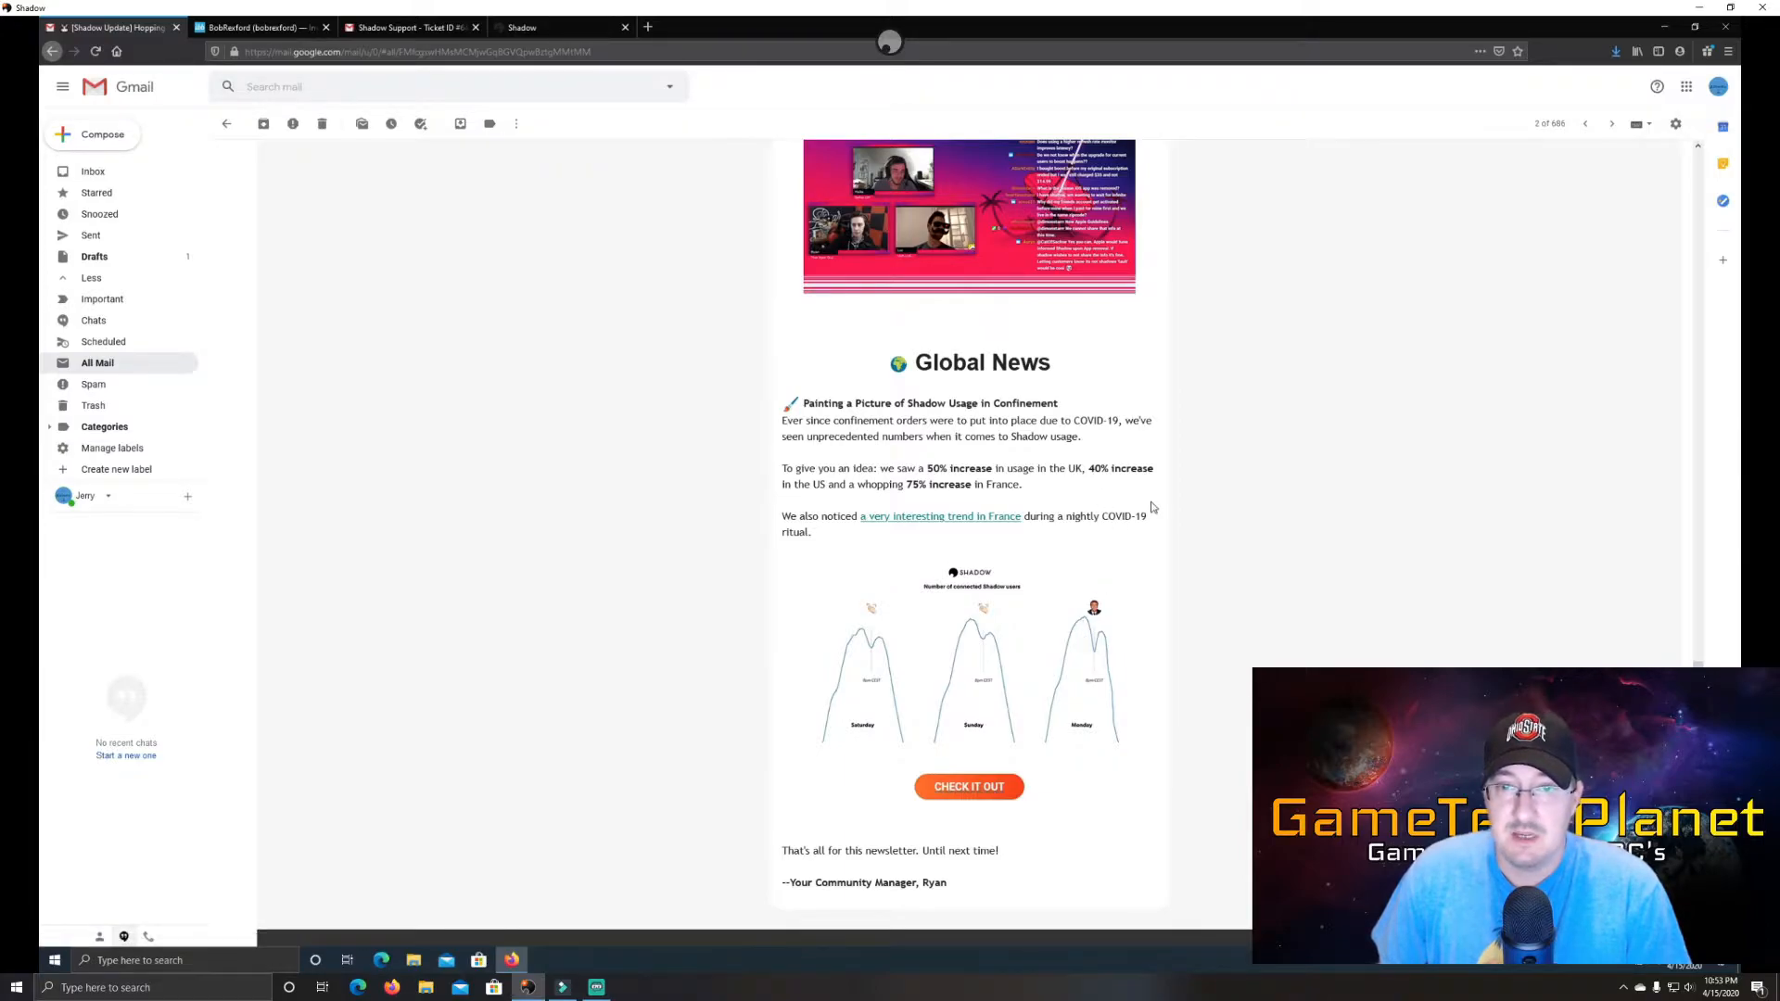
mouse_move(1128, 695)
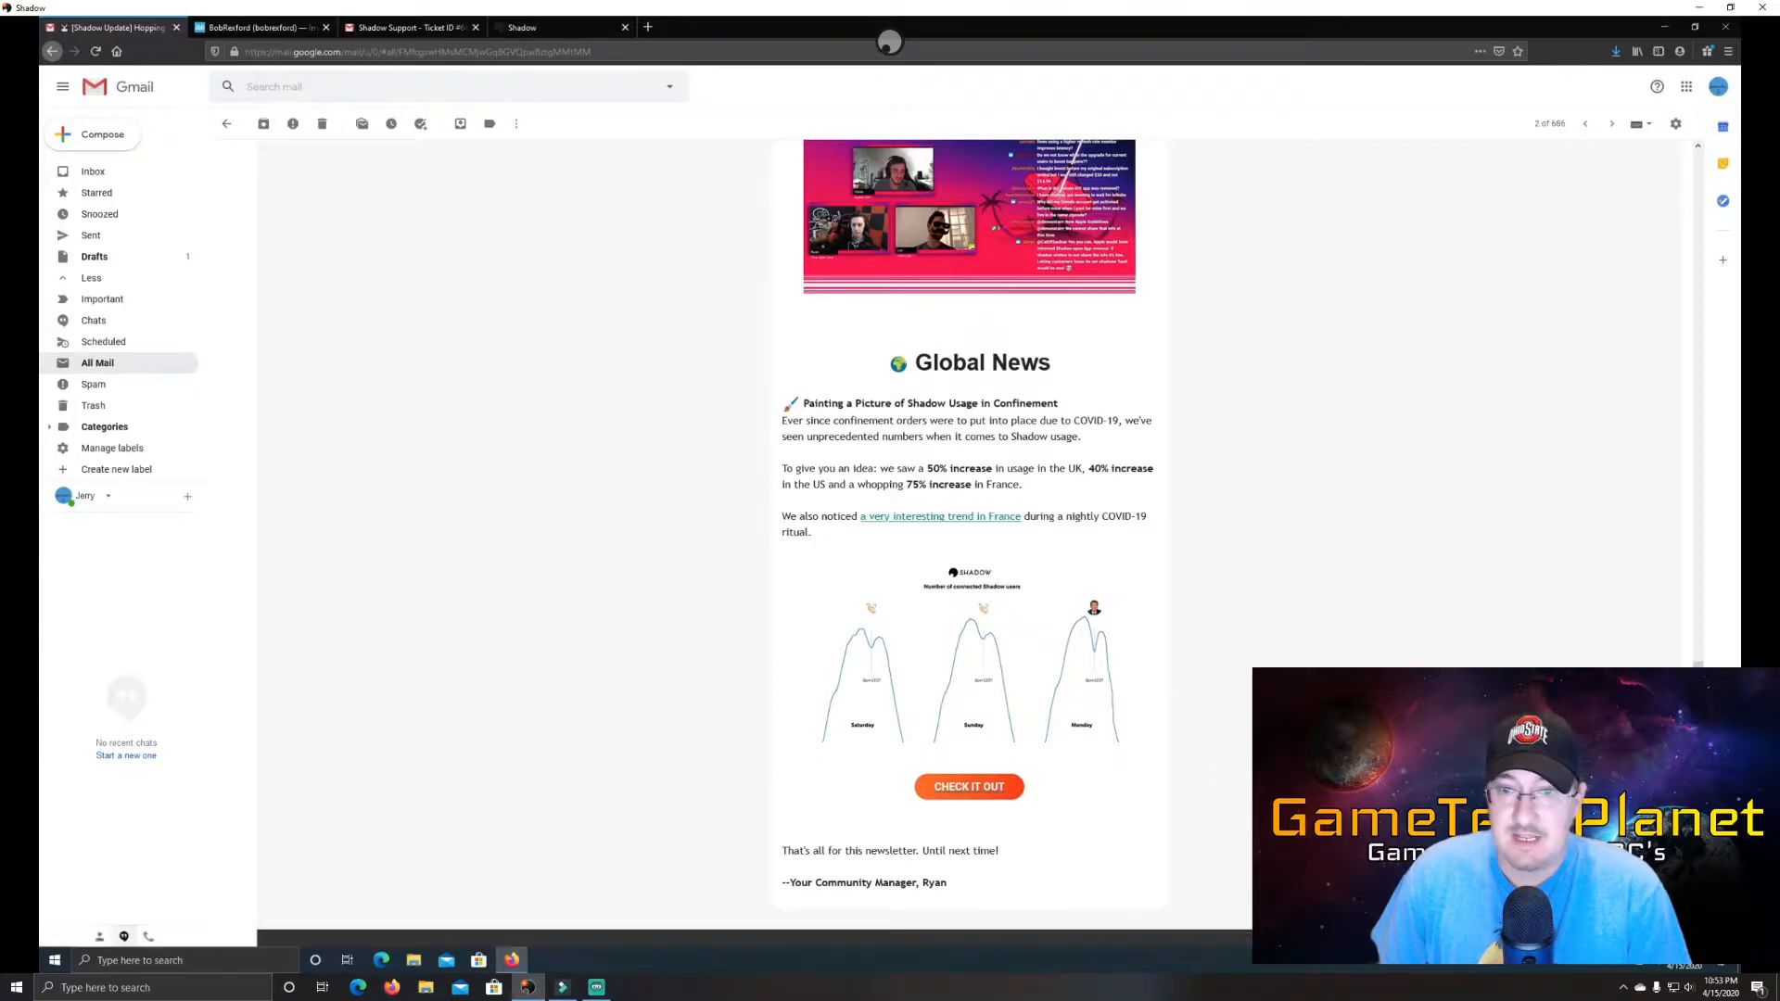
mouse_move(1011, 645)
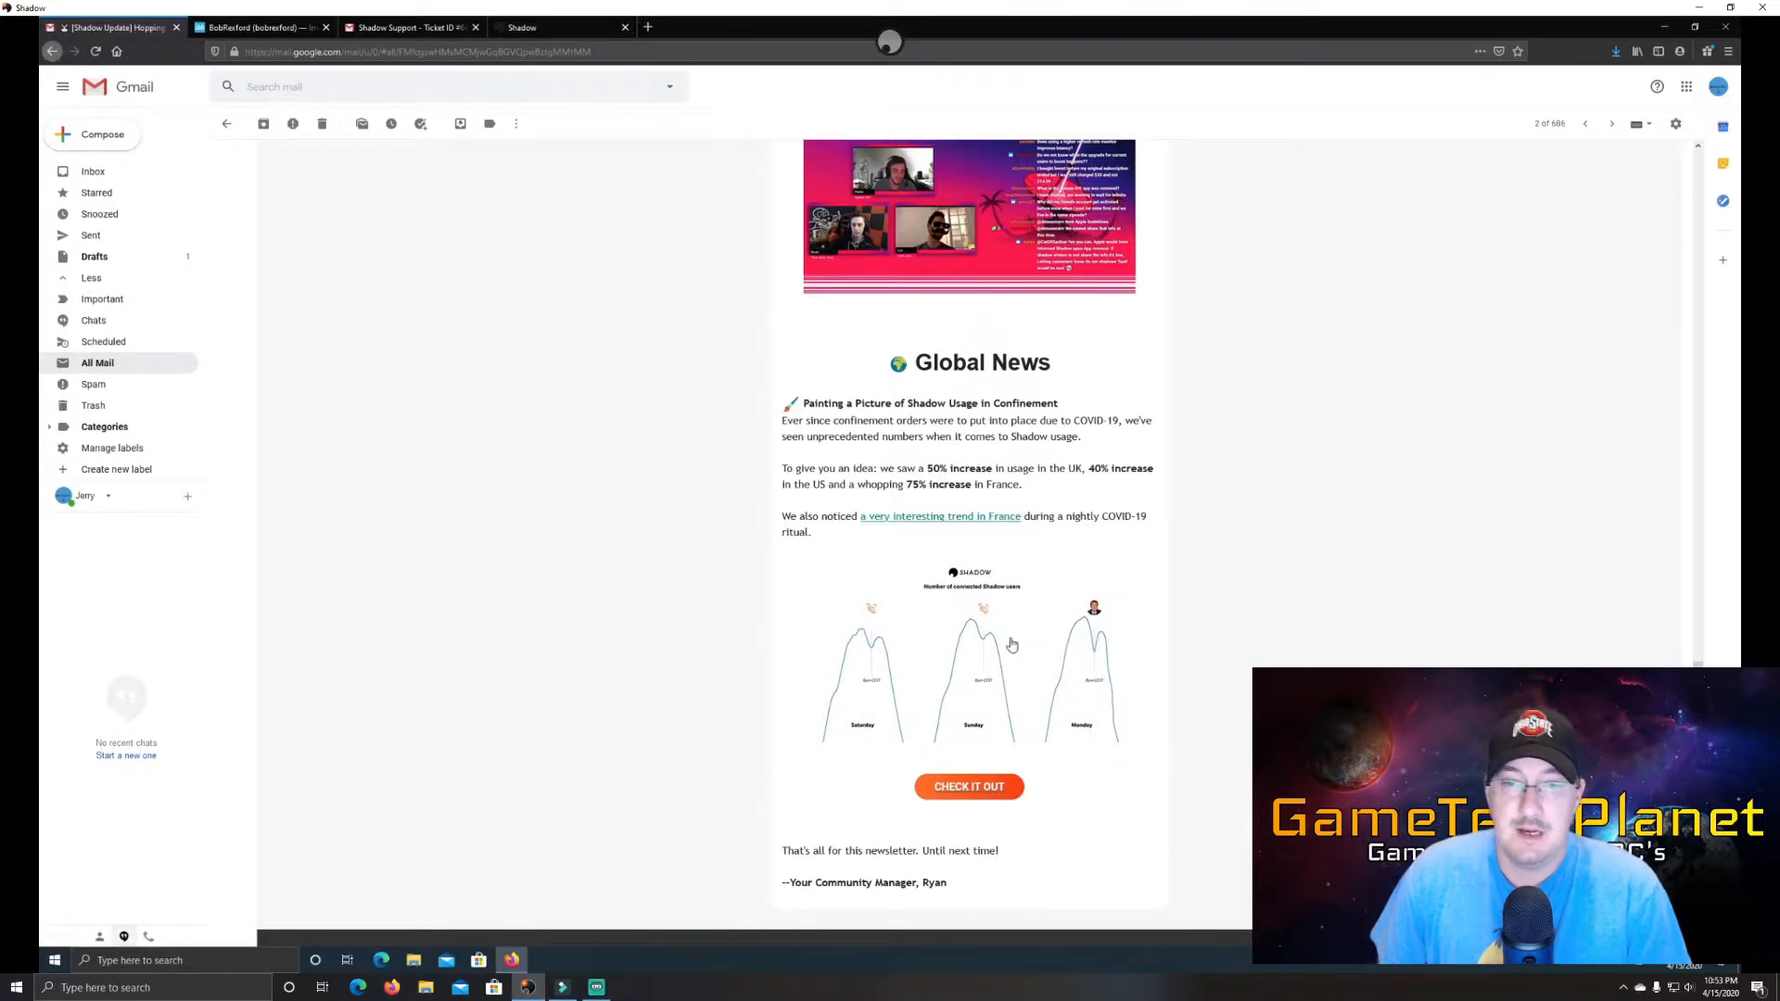
mouse_move(1013, 645)
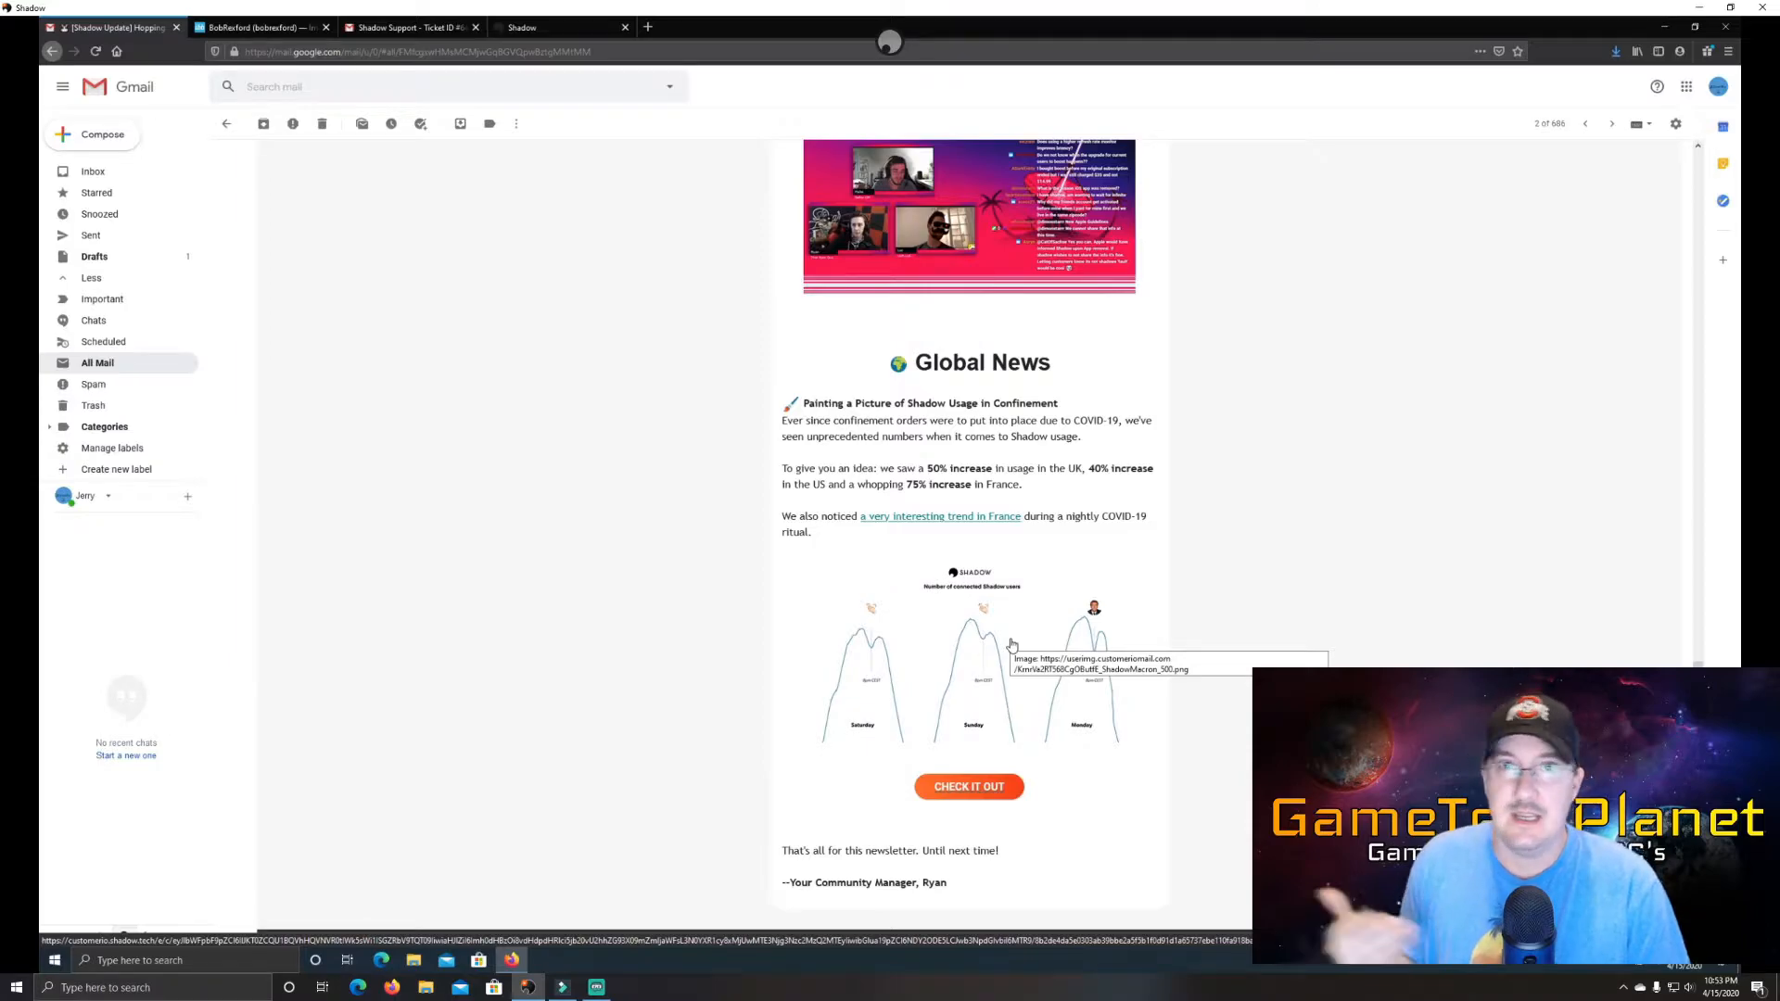
mouse_move(1051, 547)
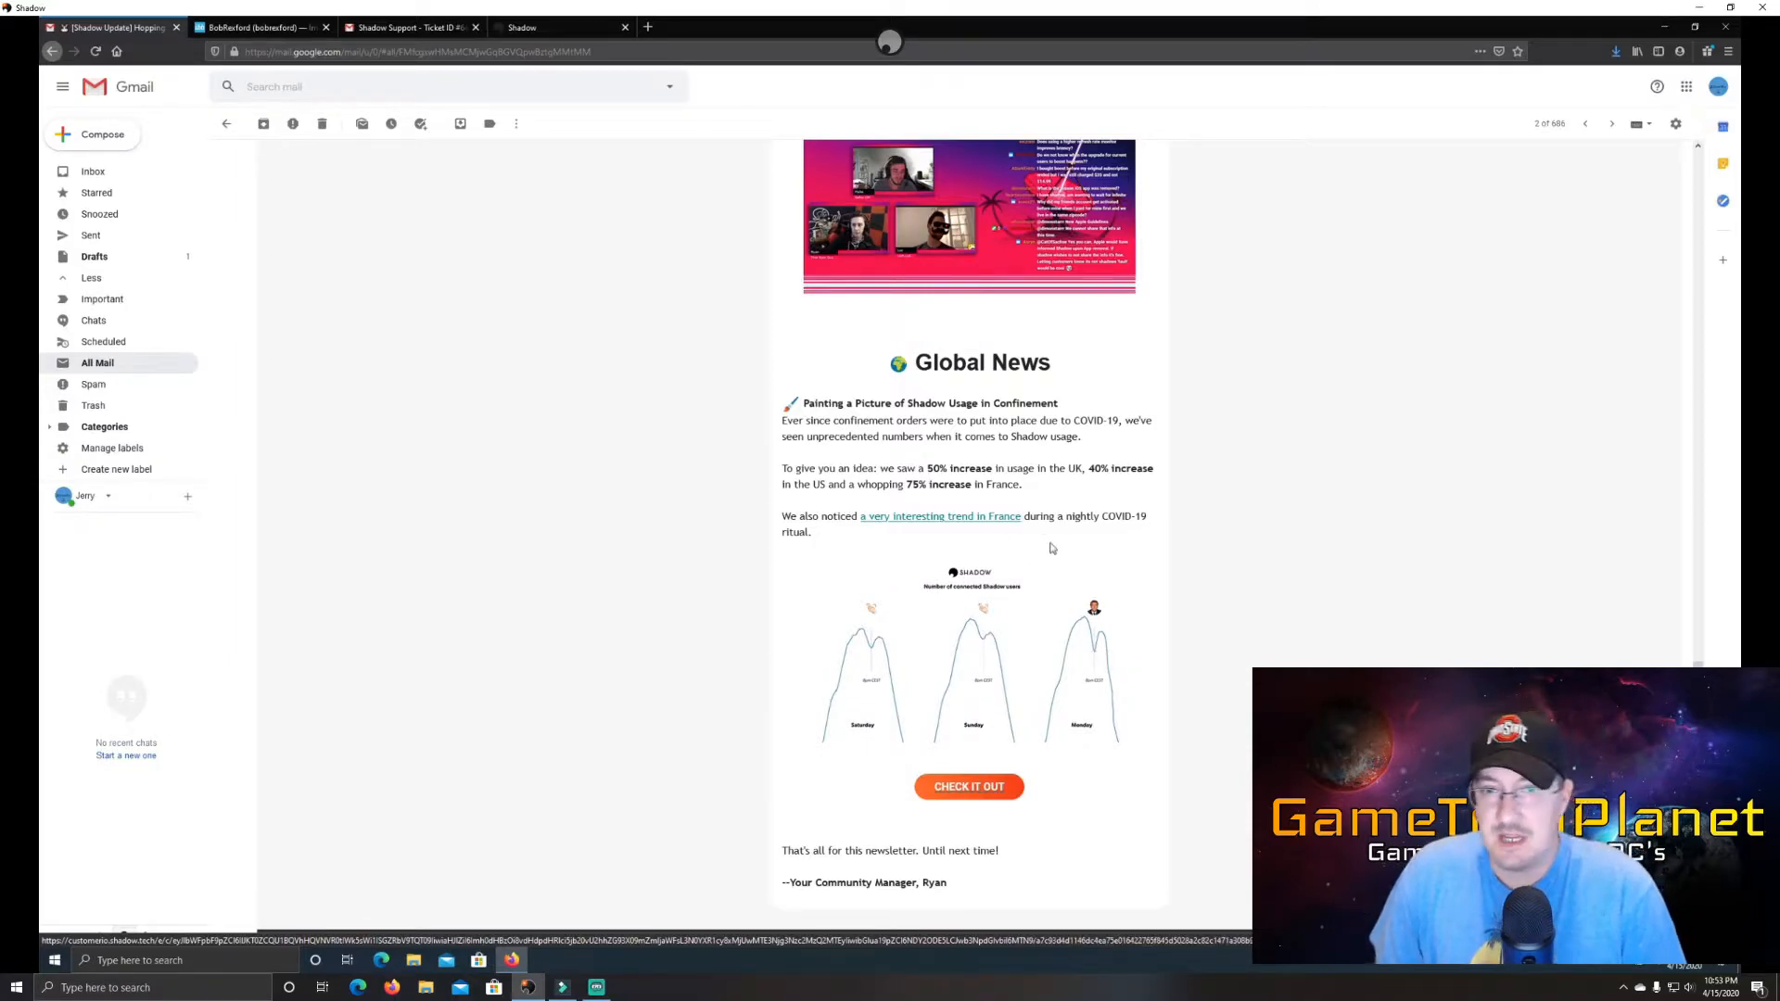
mouse_move(813, 399)
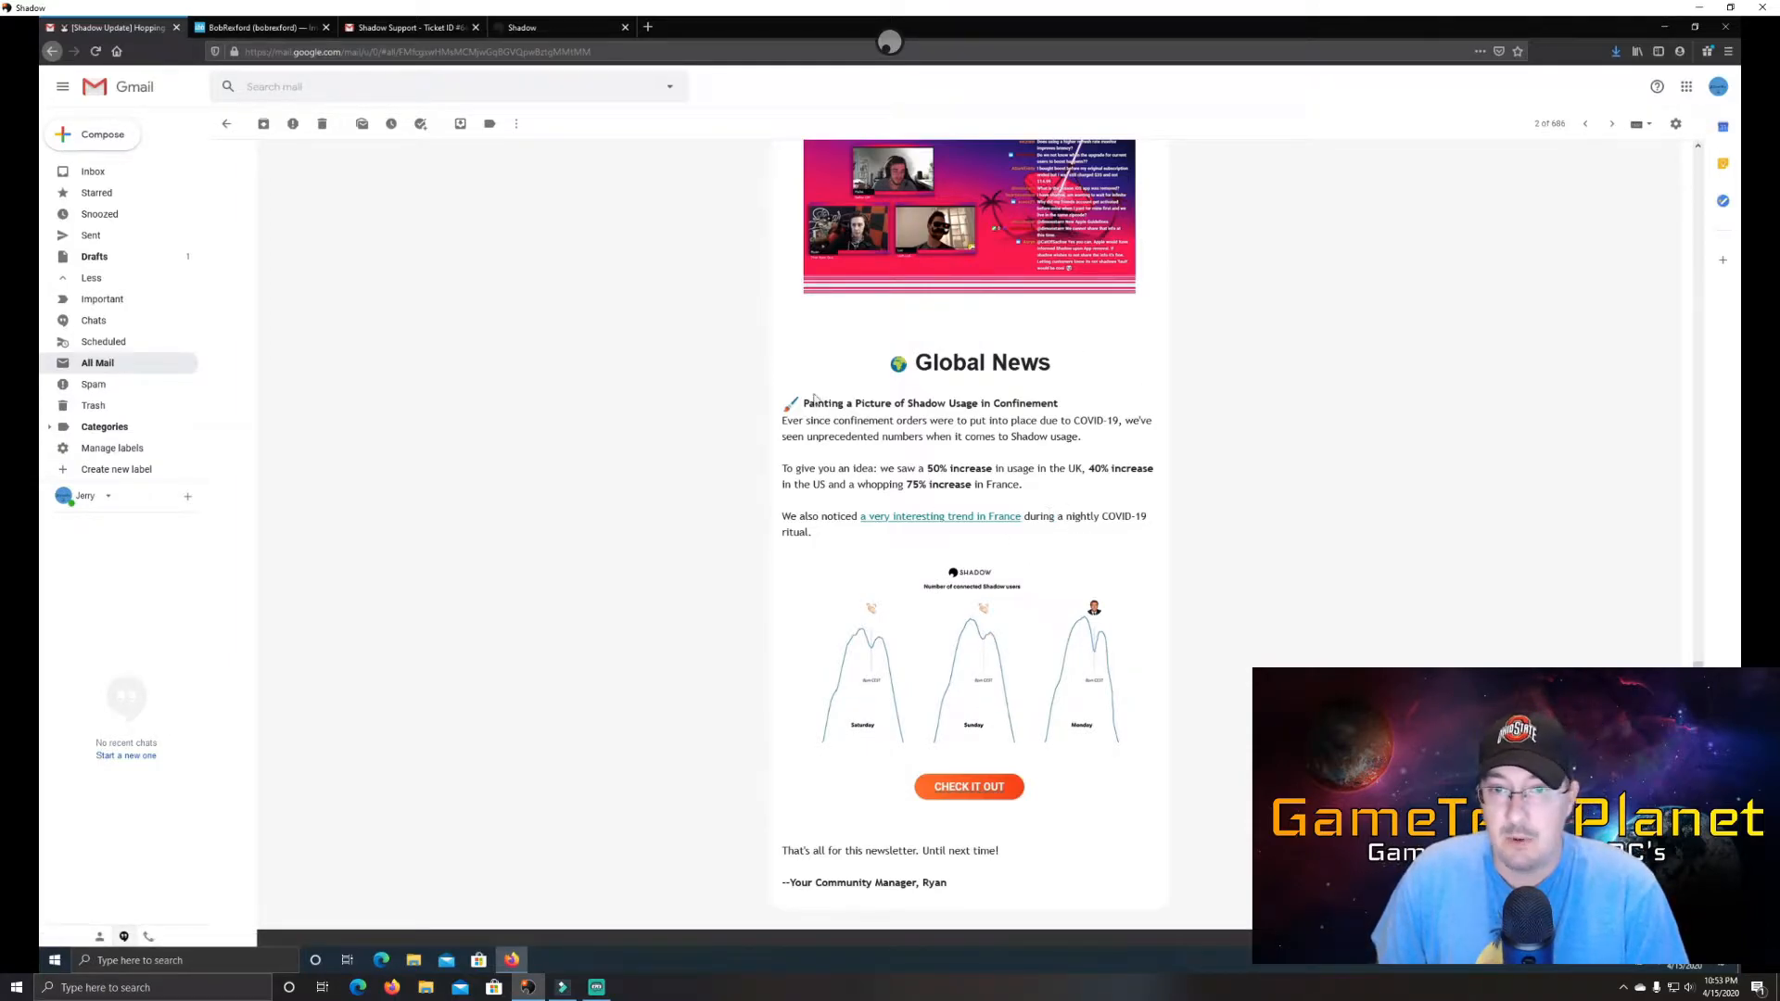
scroll("down", 3)
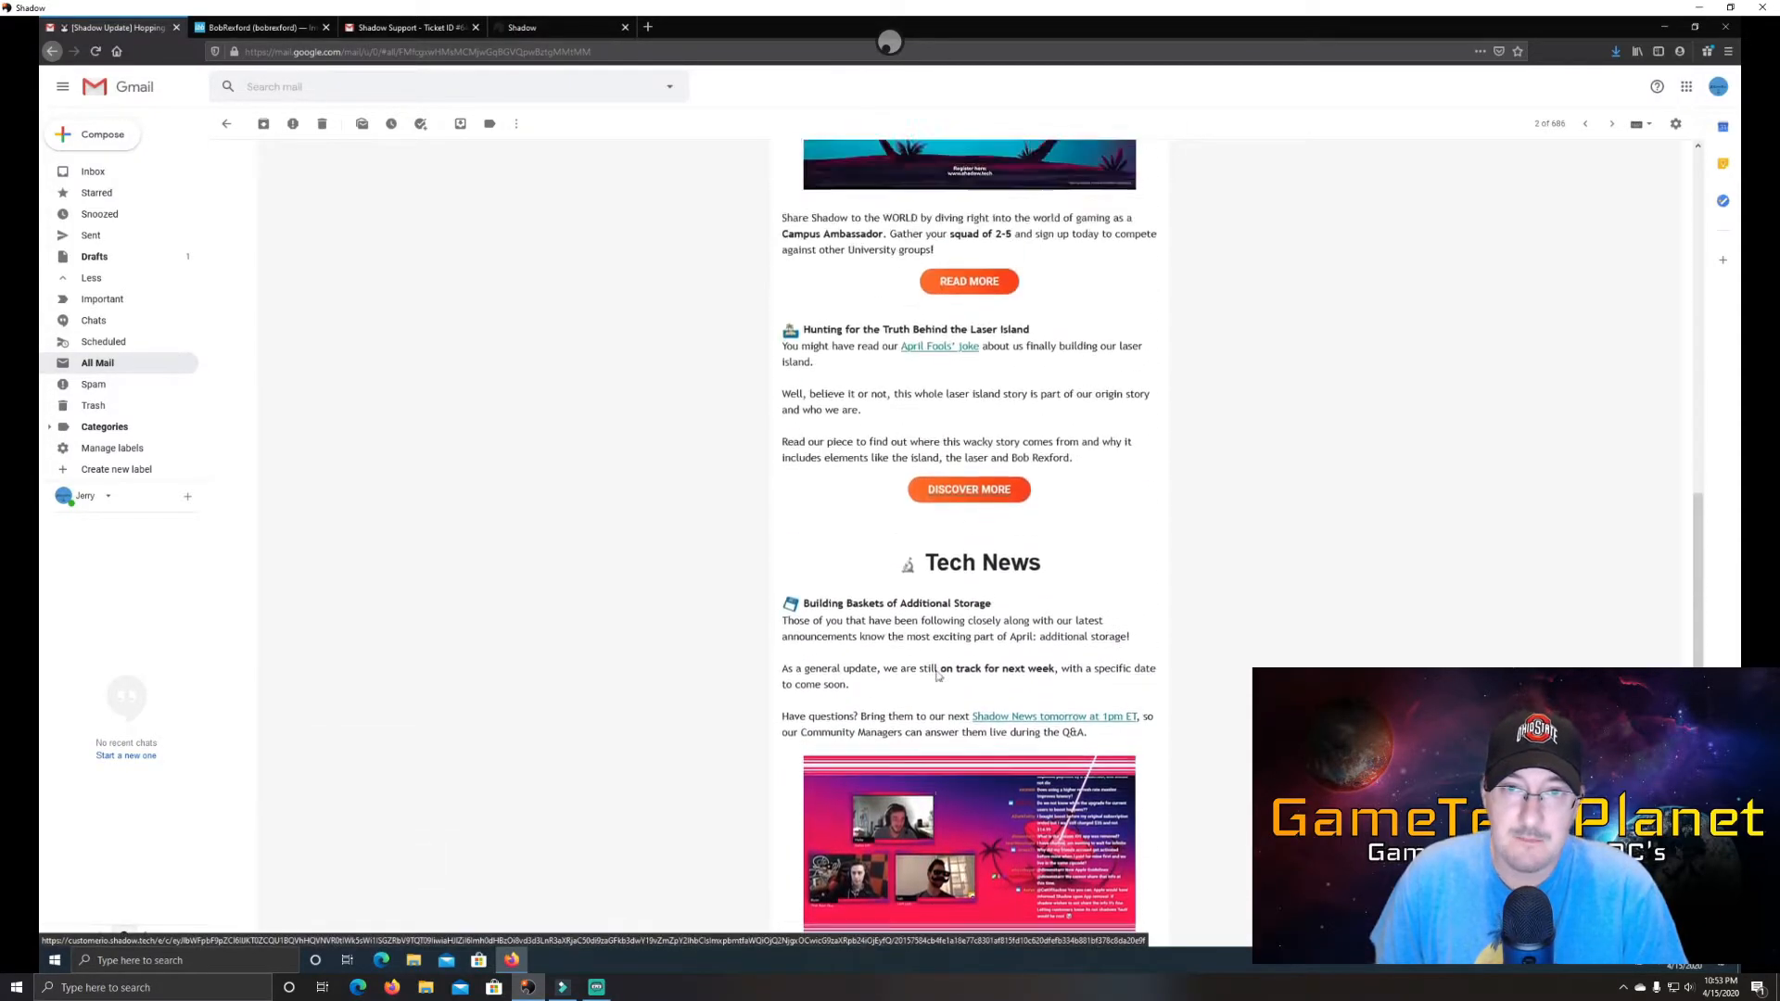
scroll("up", 3)
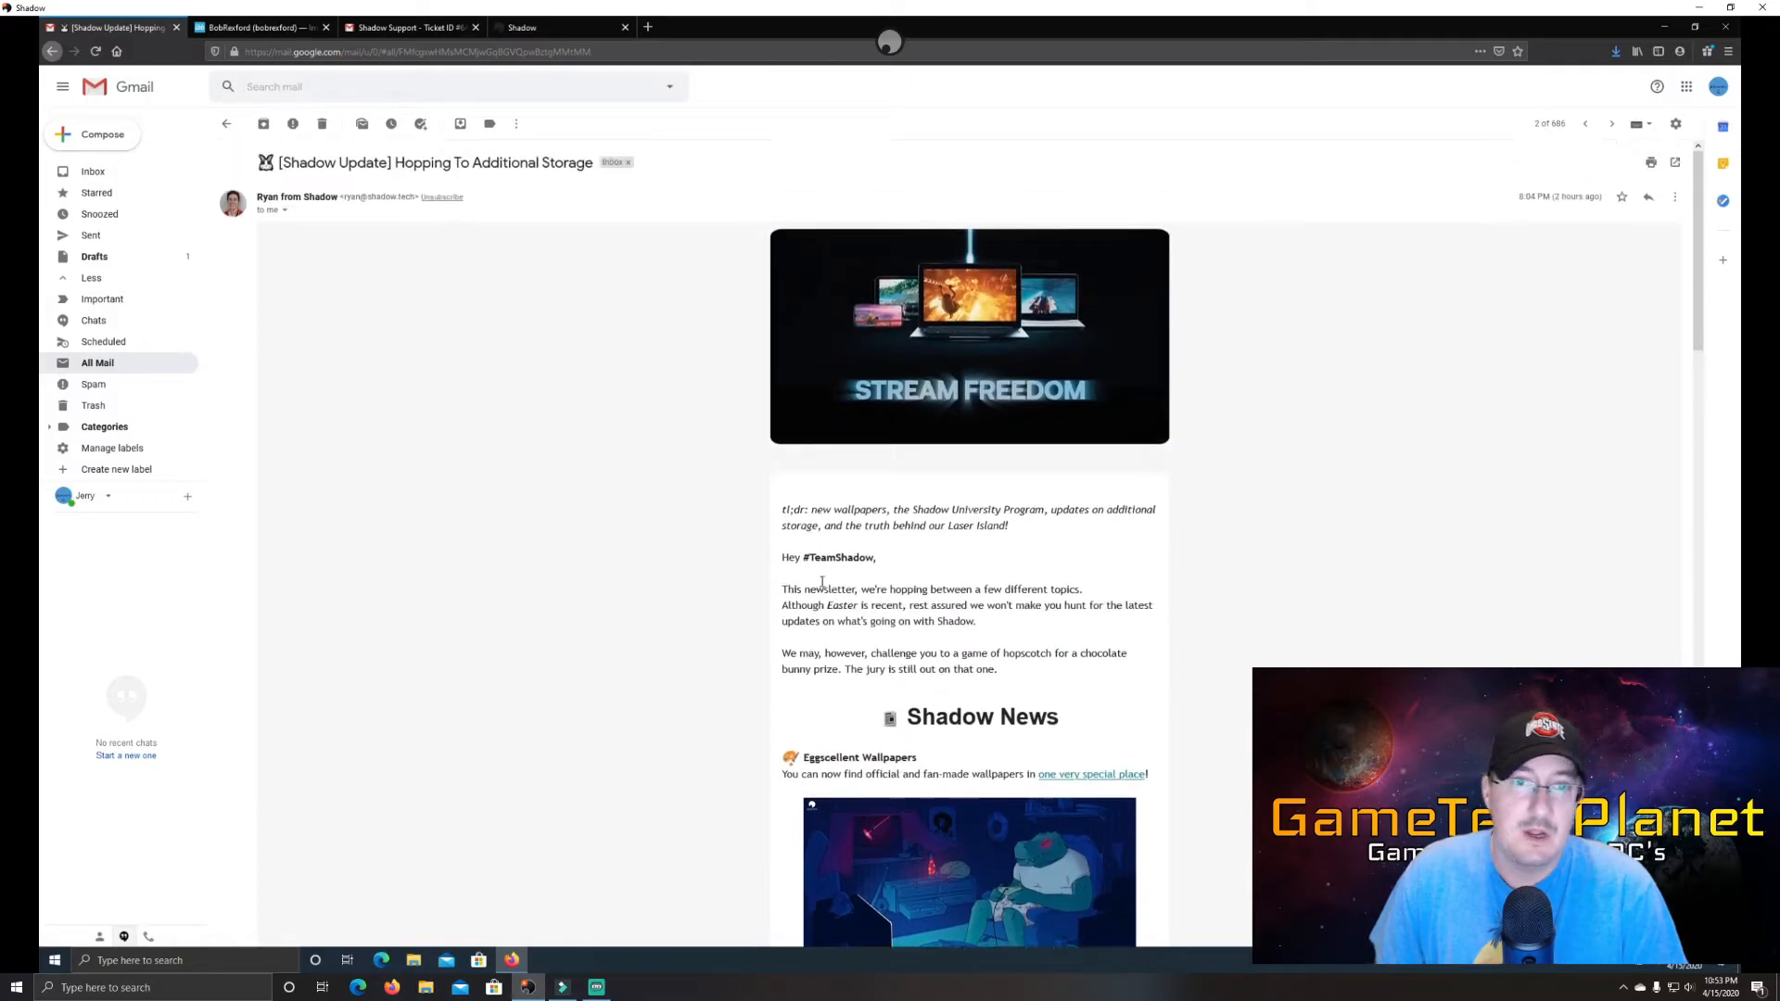
mouse_move(449, 532)
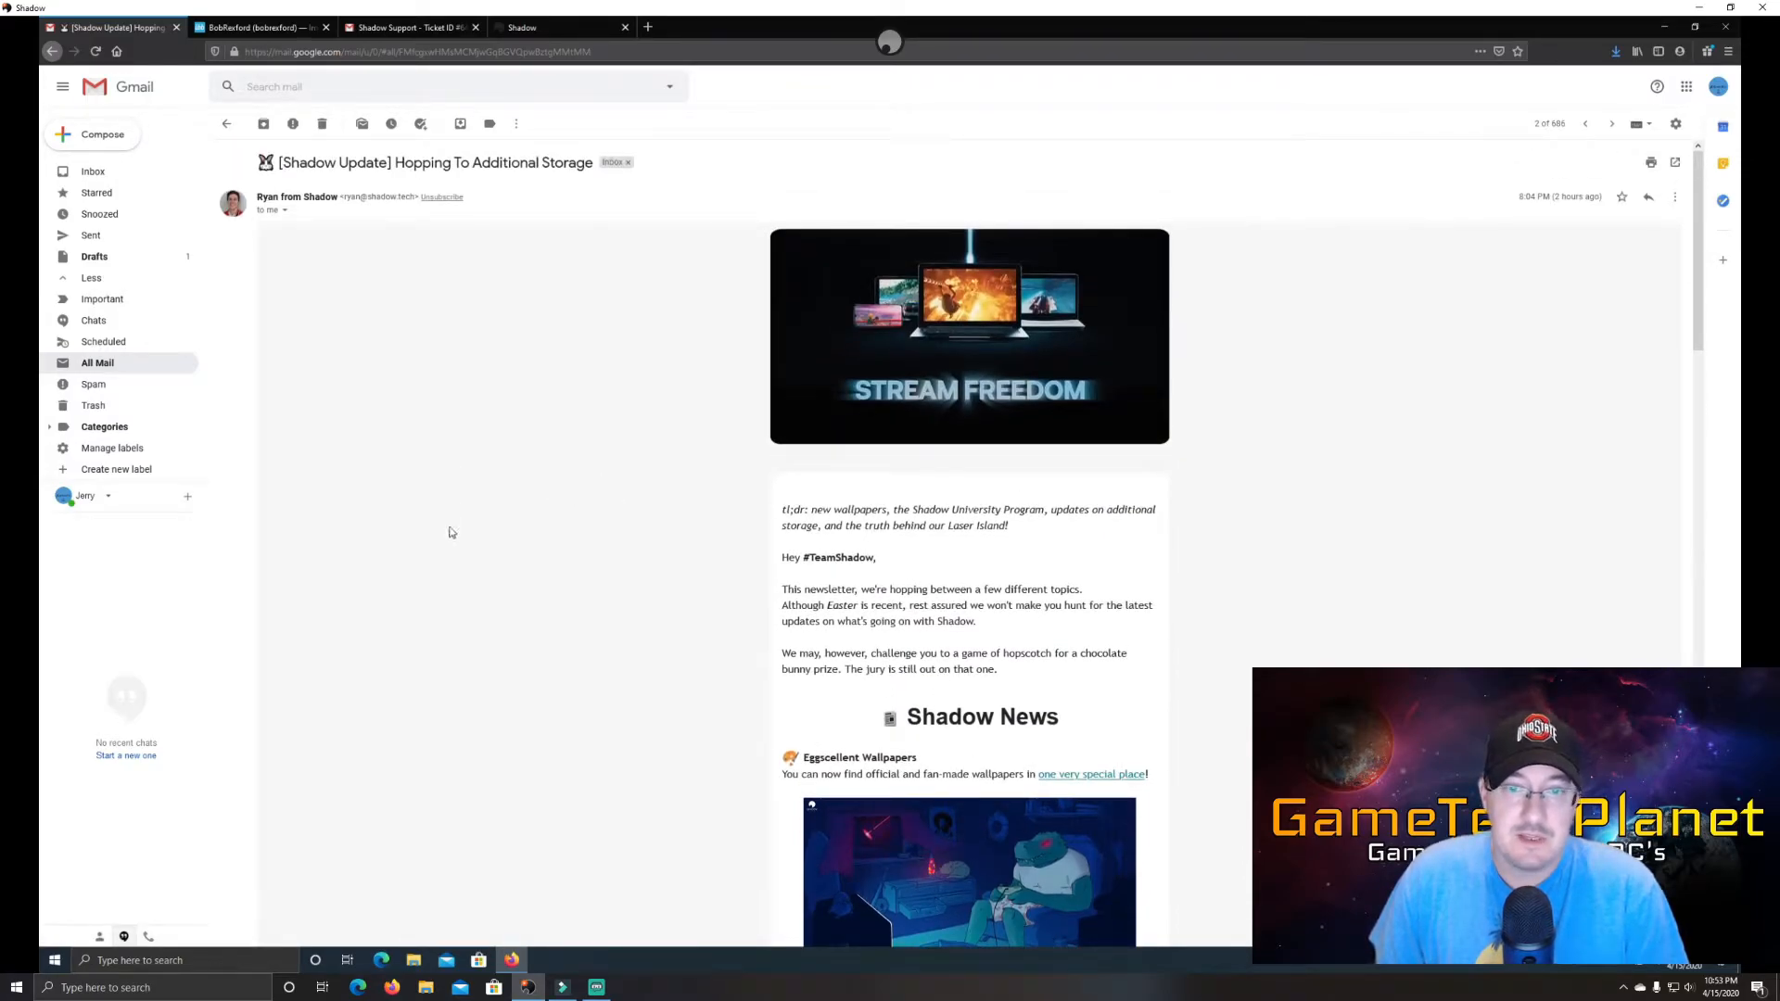
mouse_move(473, 564)
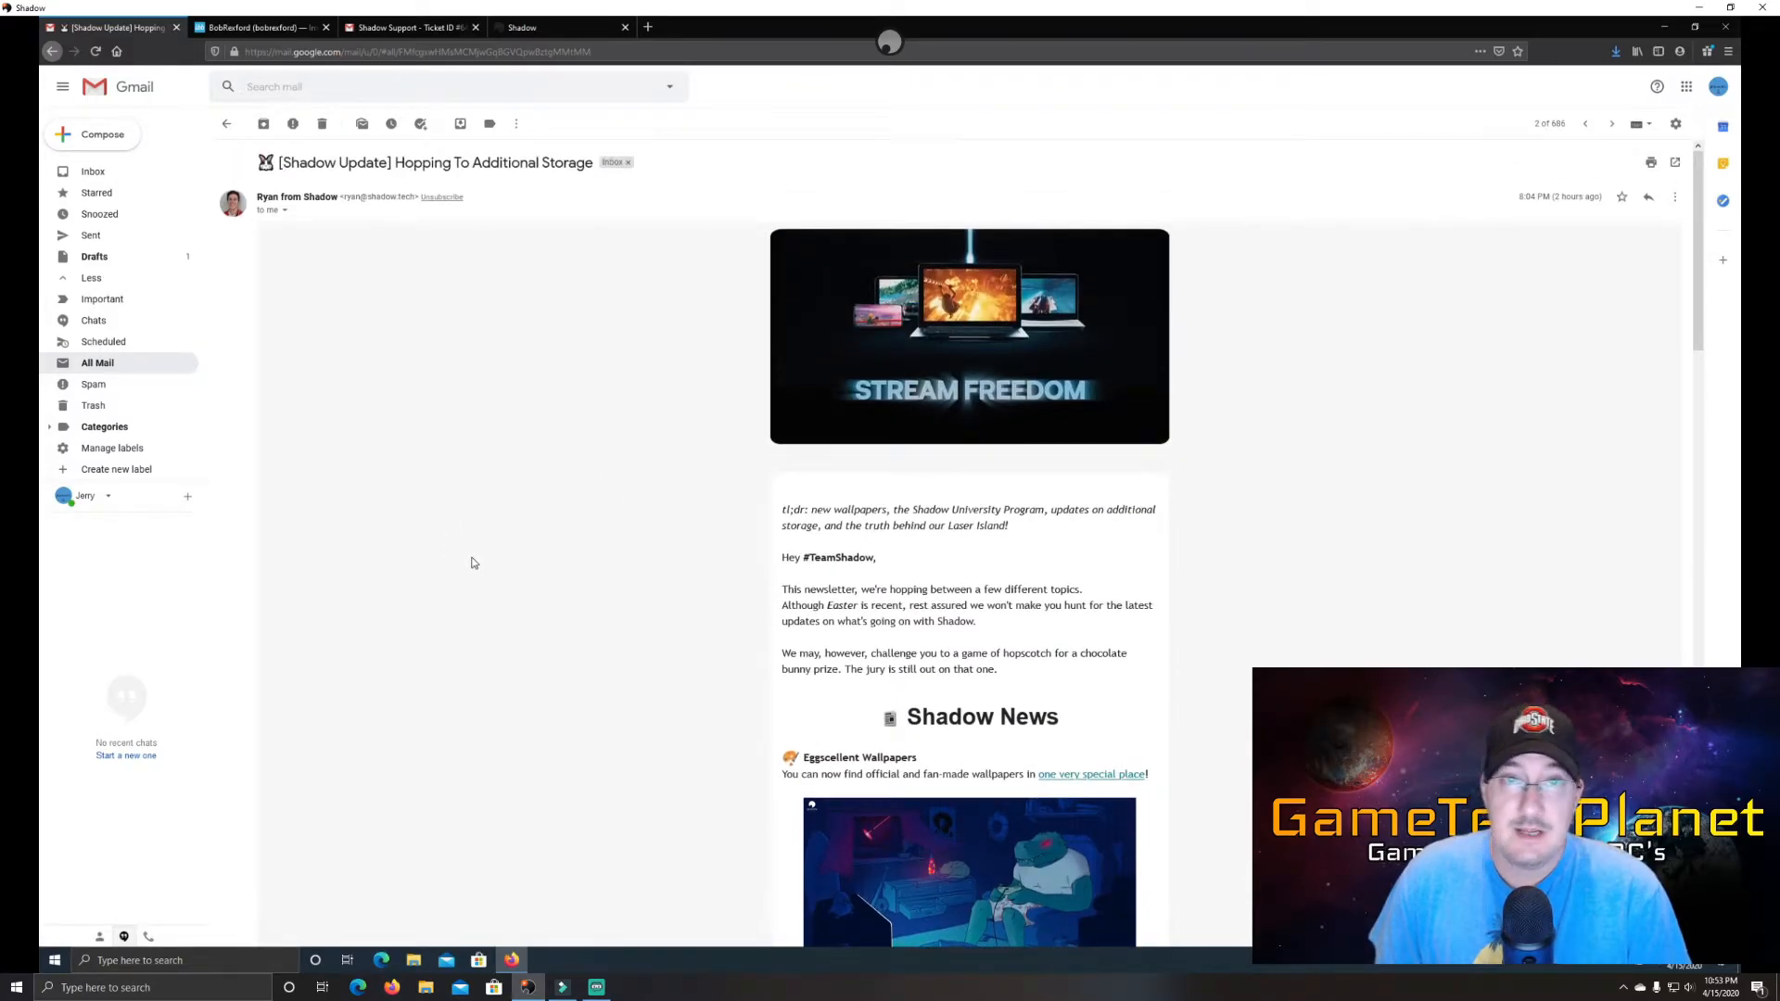
scroll("down", 3)
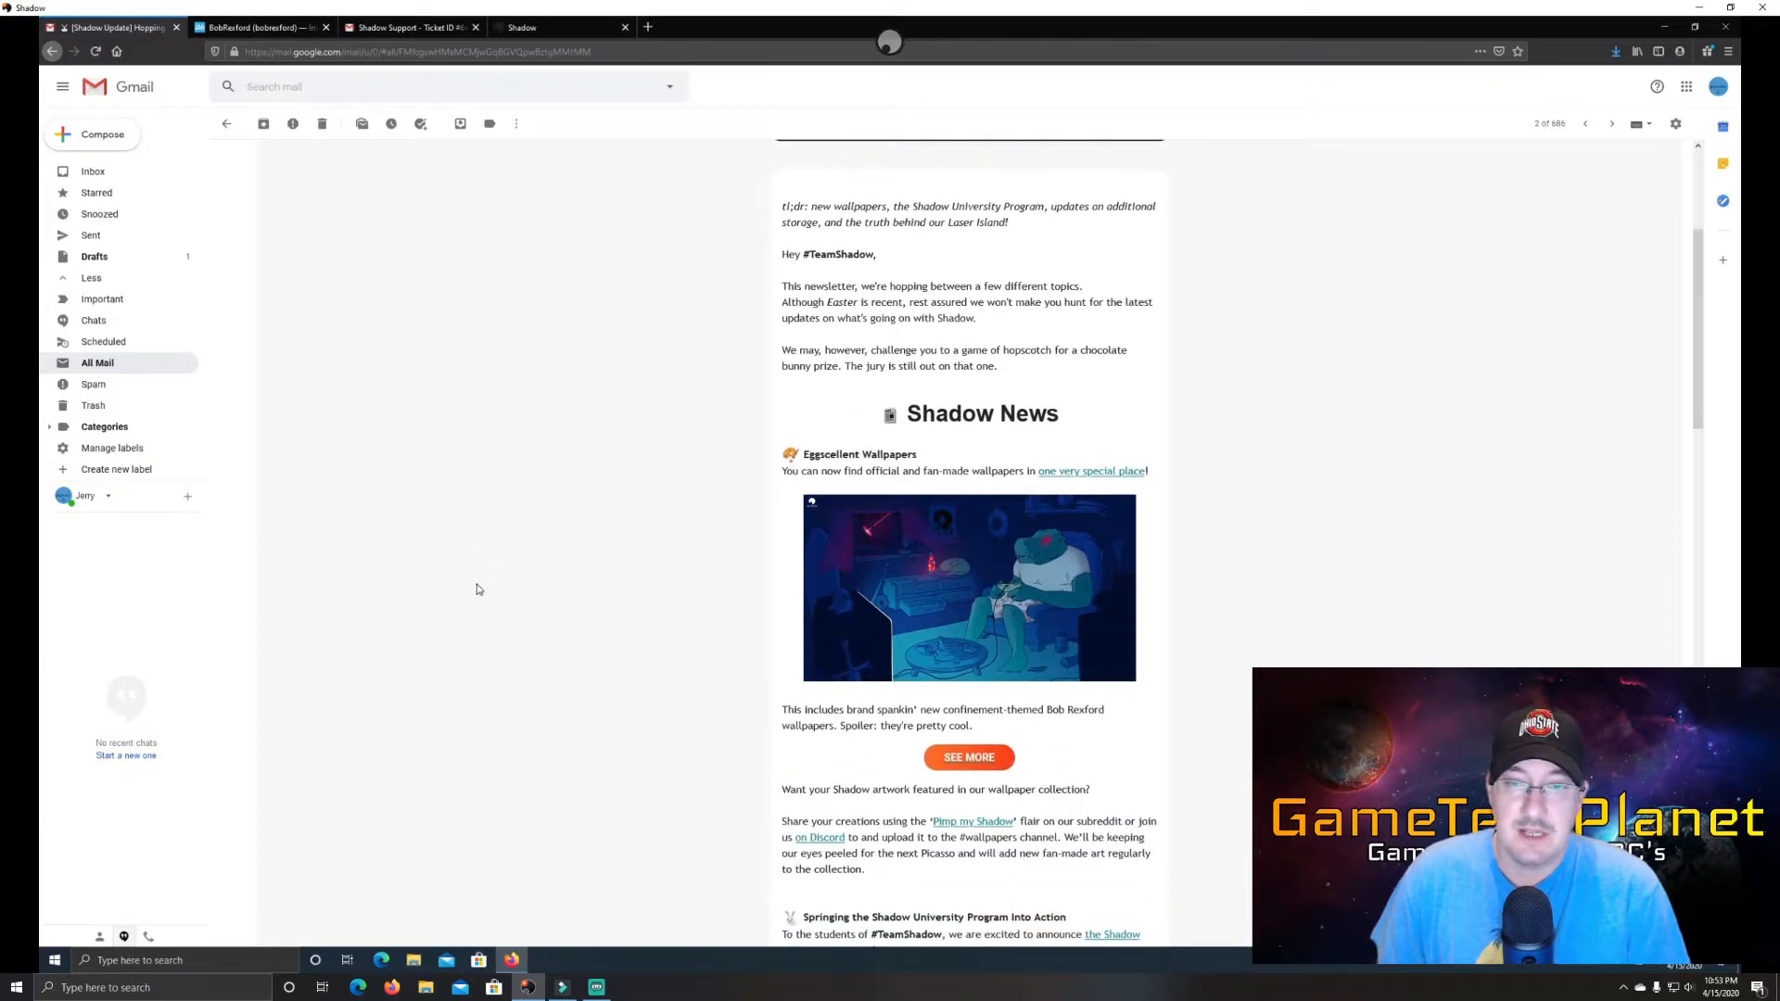
mouse_move(516, 625)
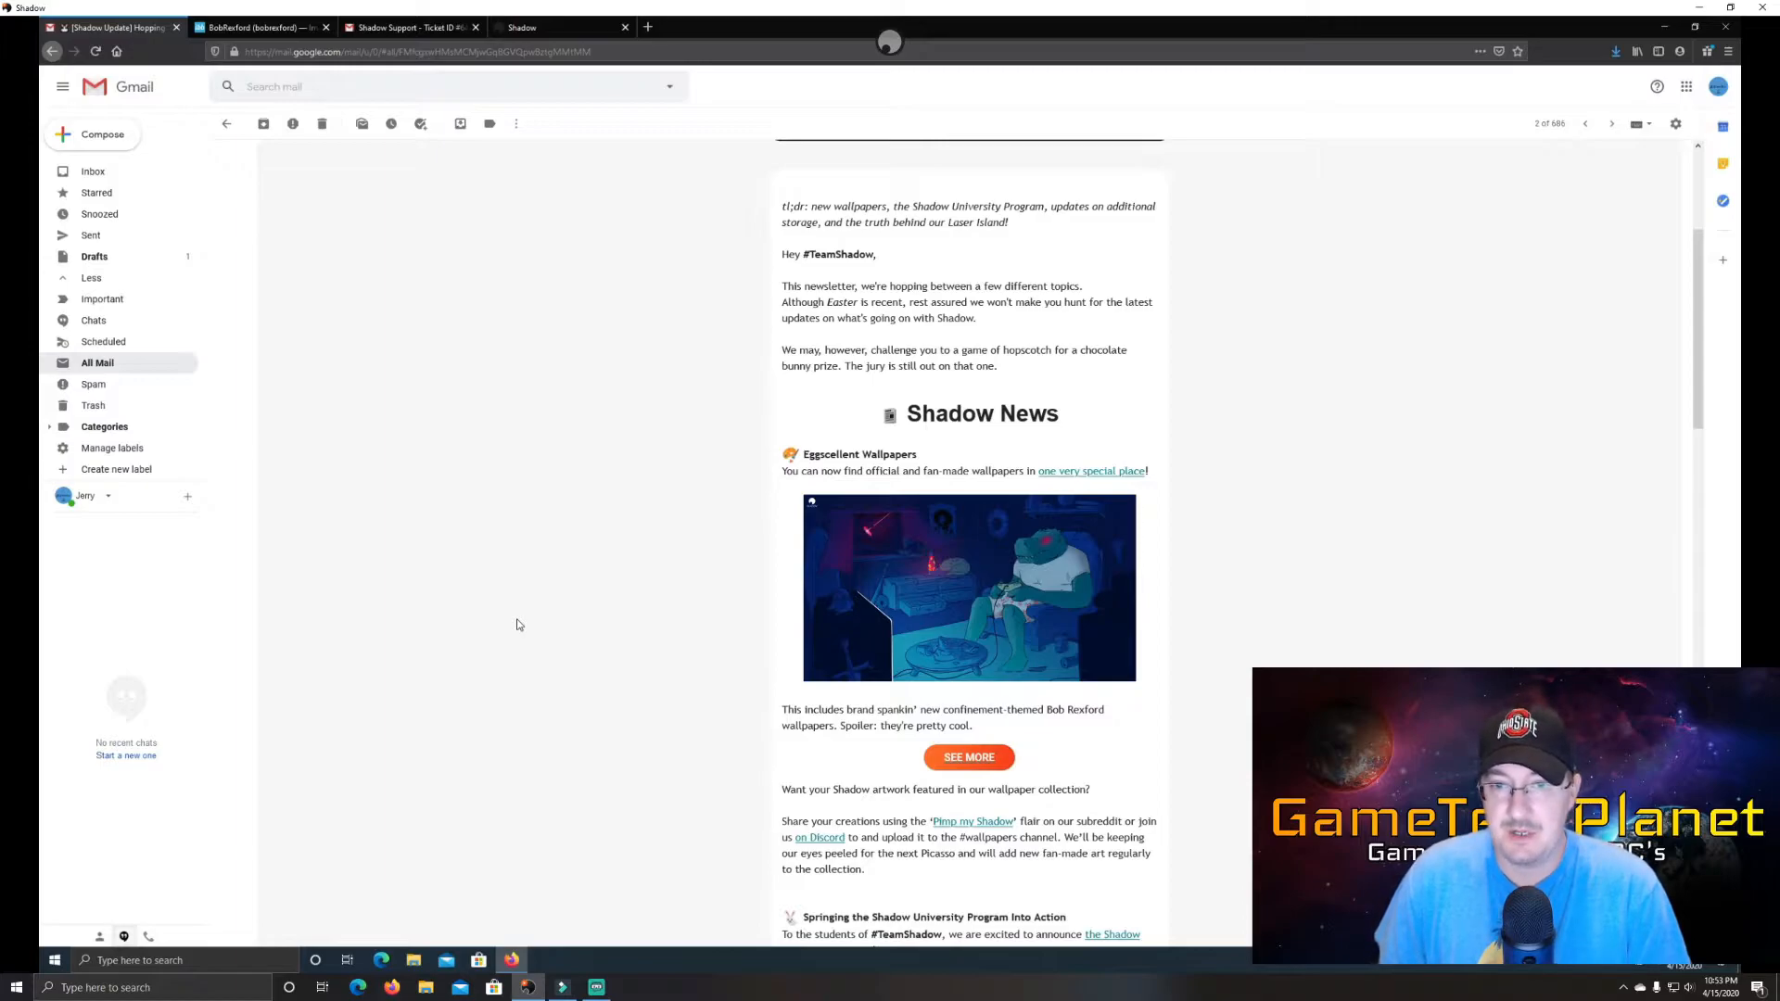
scroll("down", 3)
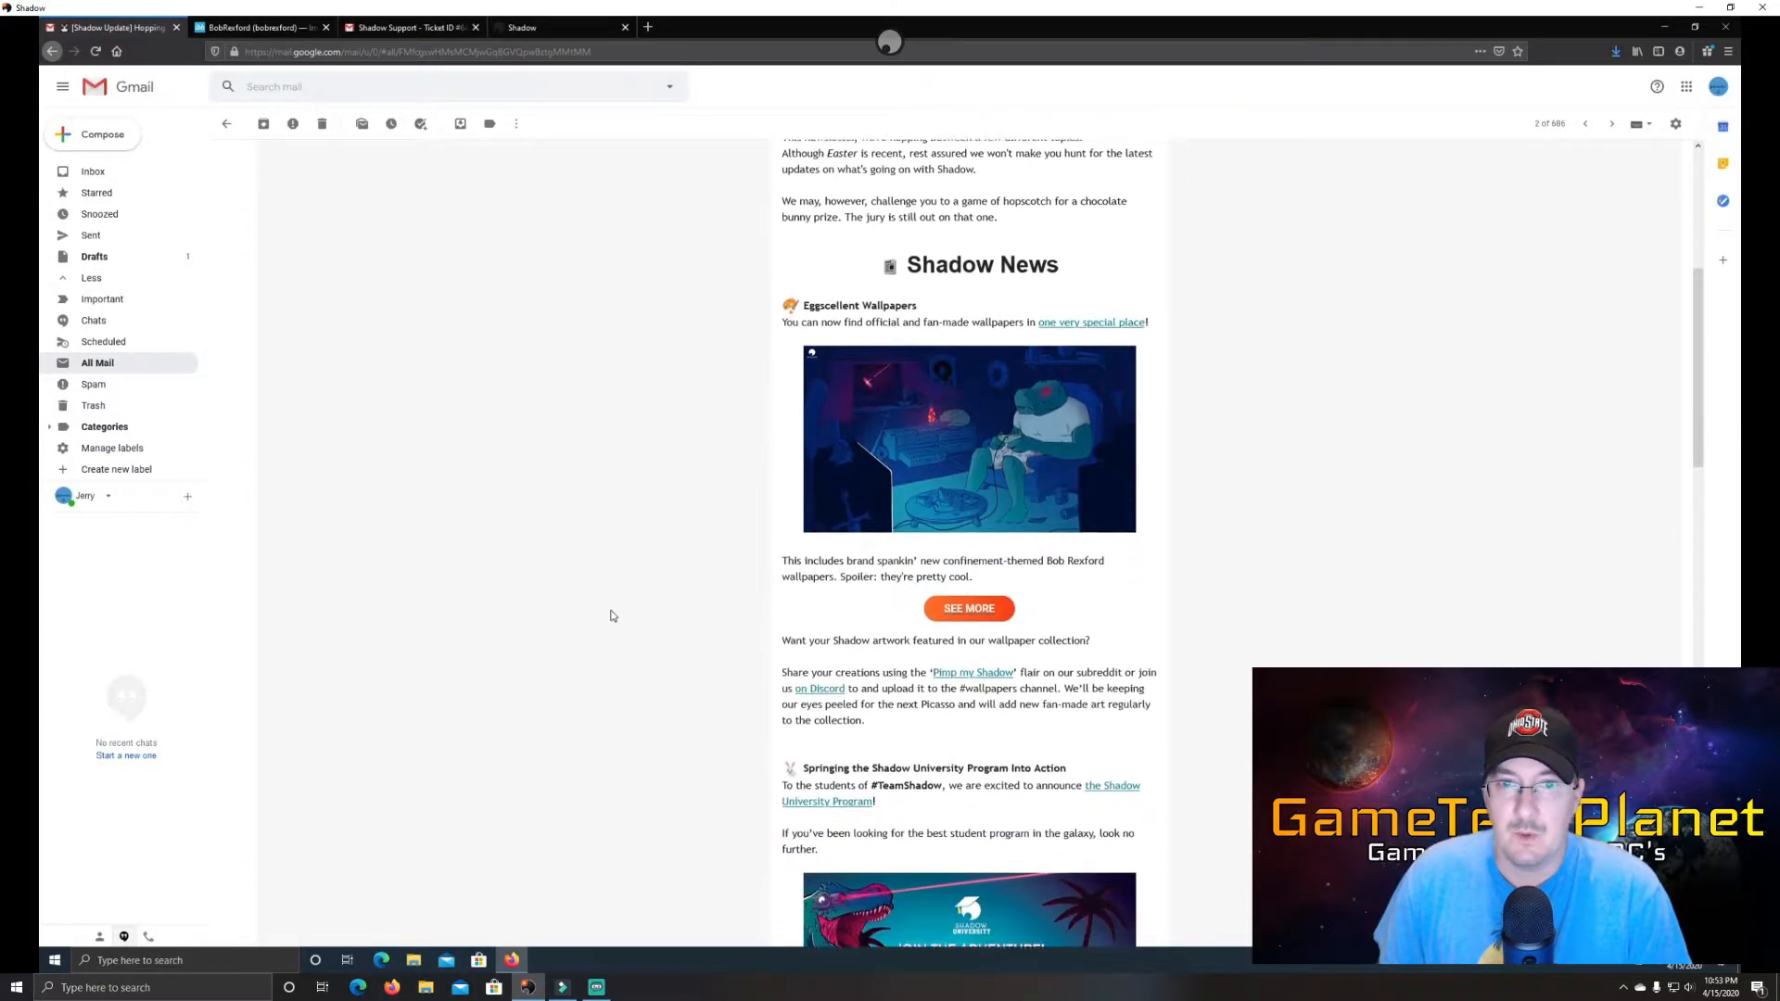
scroll("up", 3)
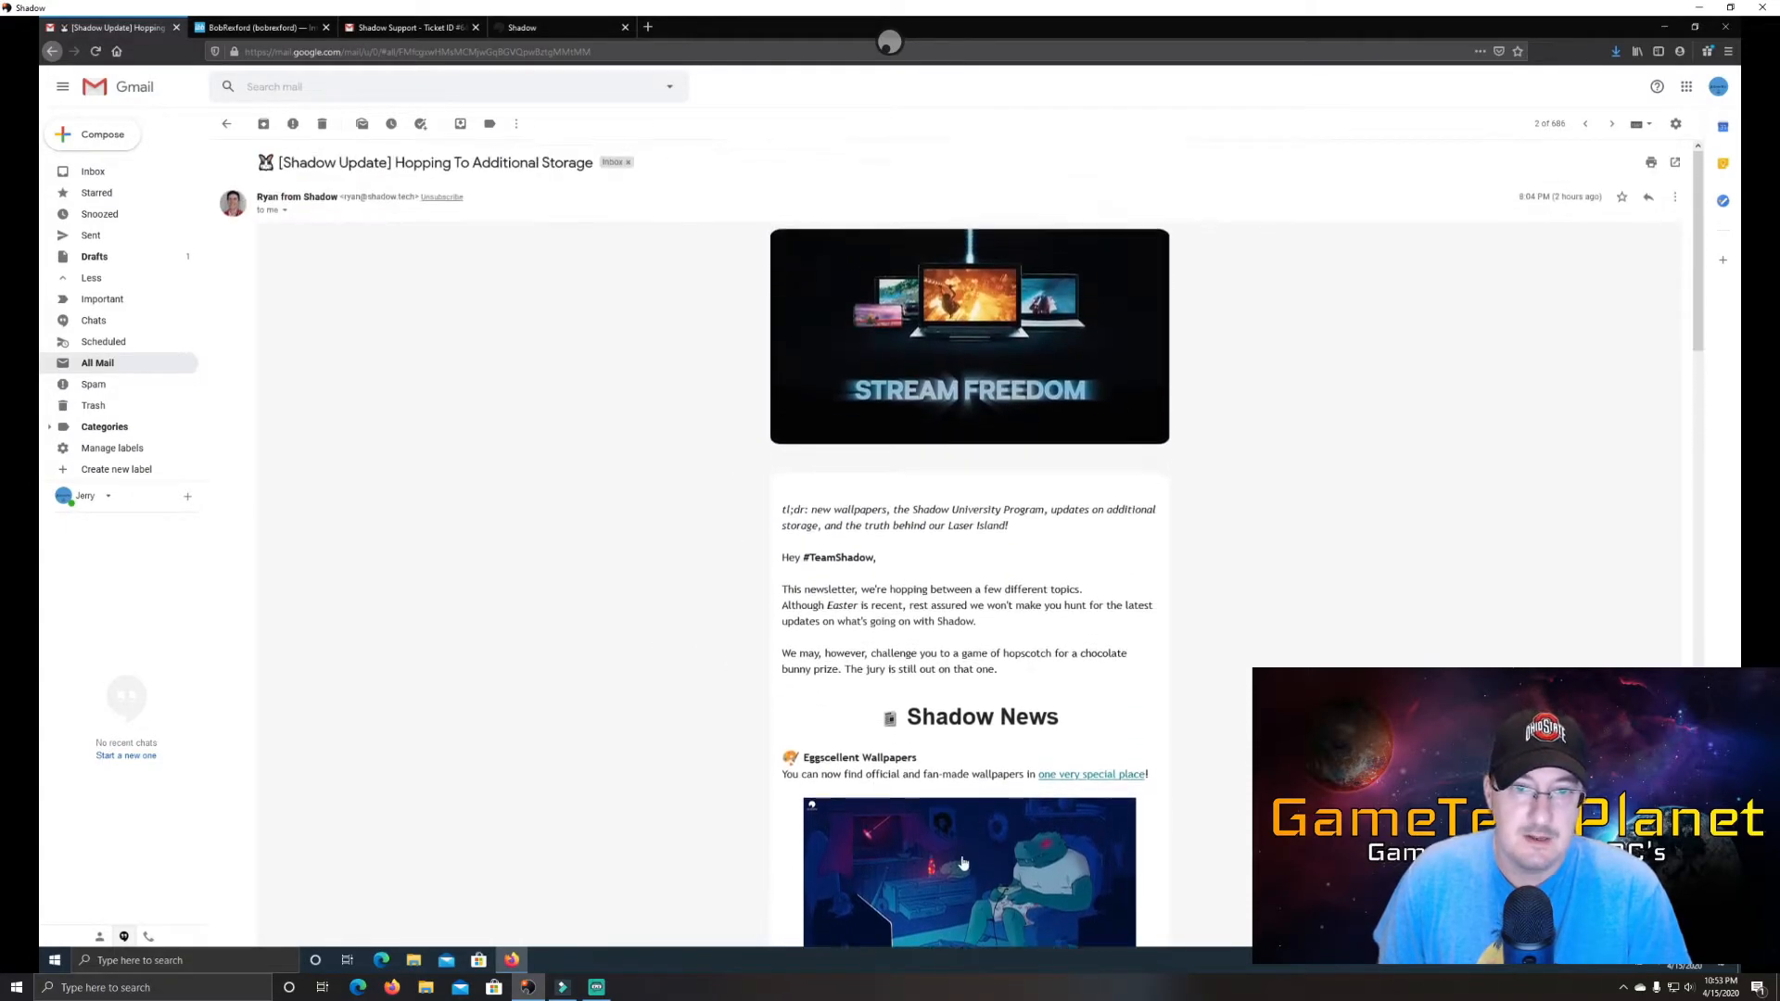
mouse_move(262, 28)
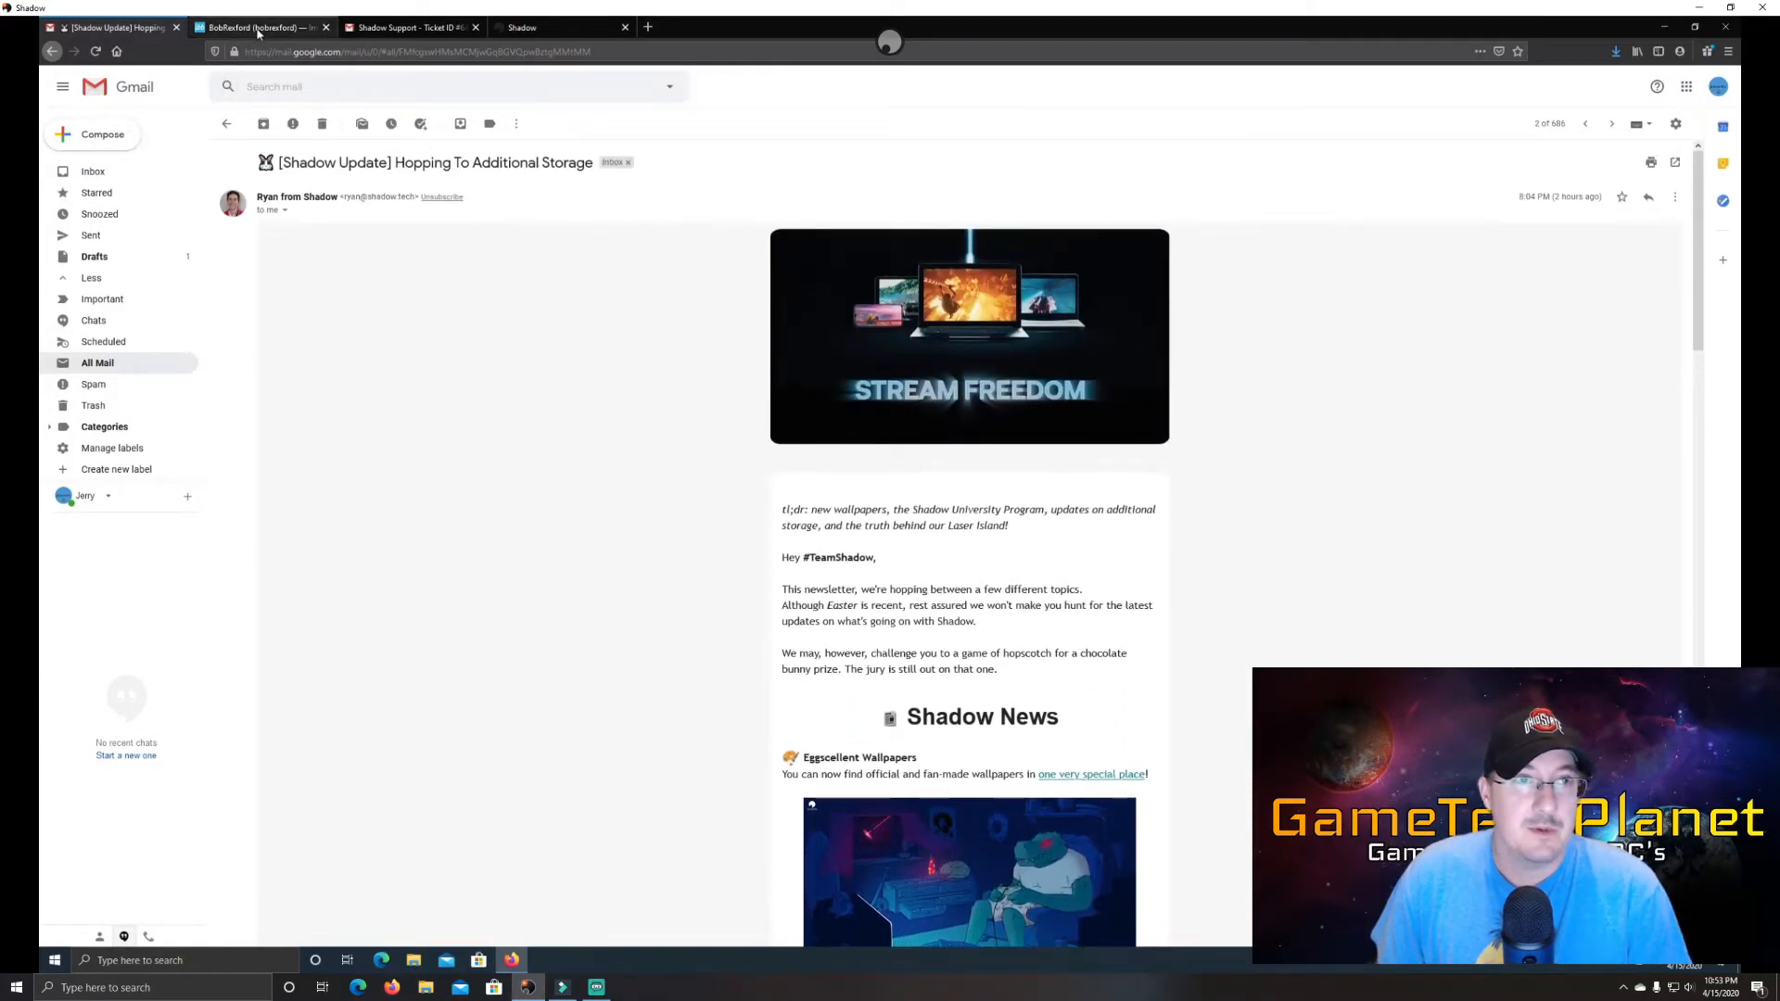
left_click(262, 25)
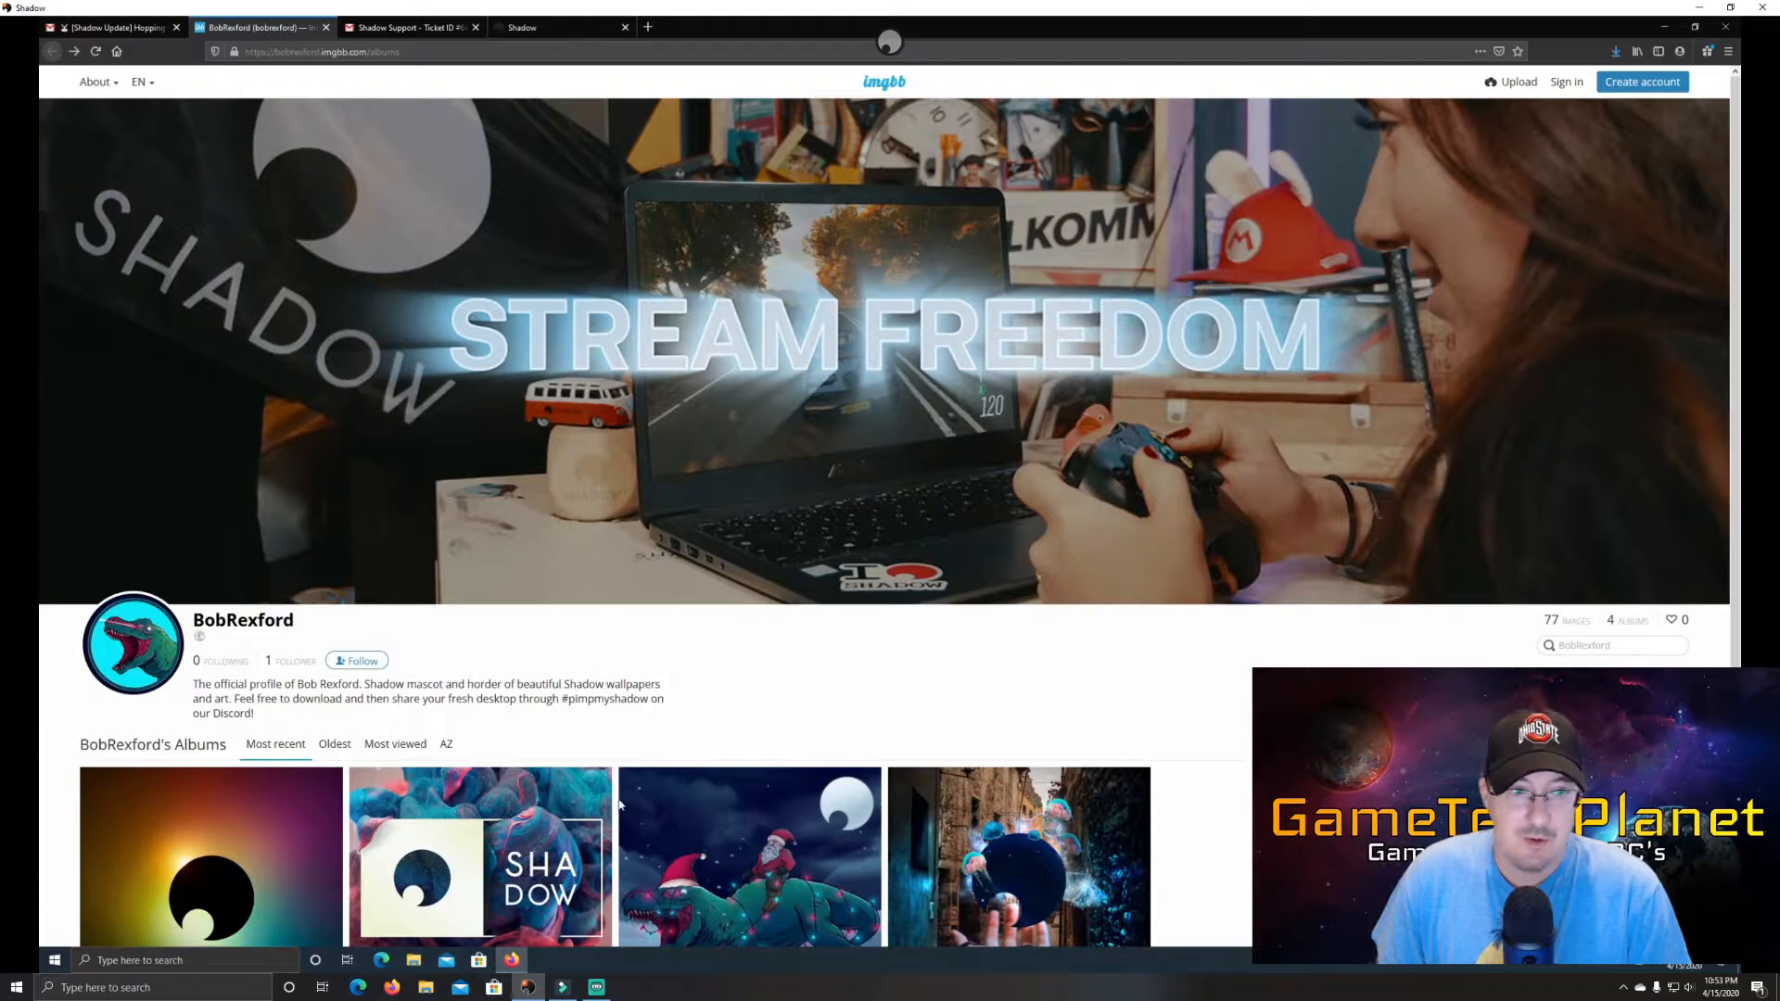
scroll("down", 3)
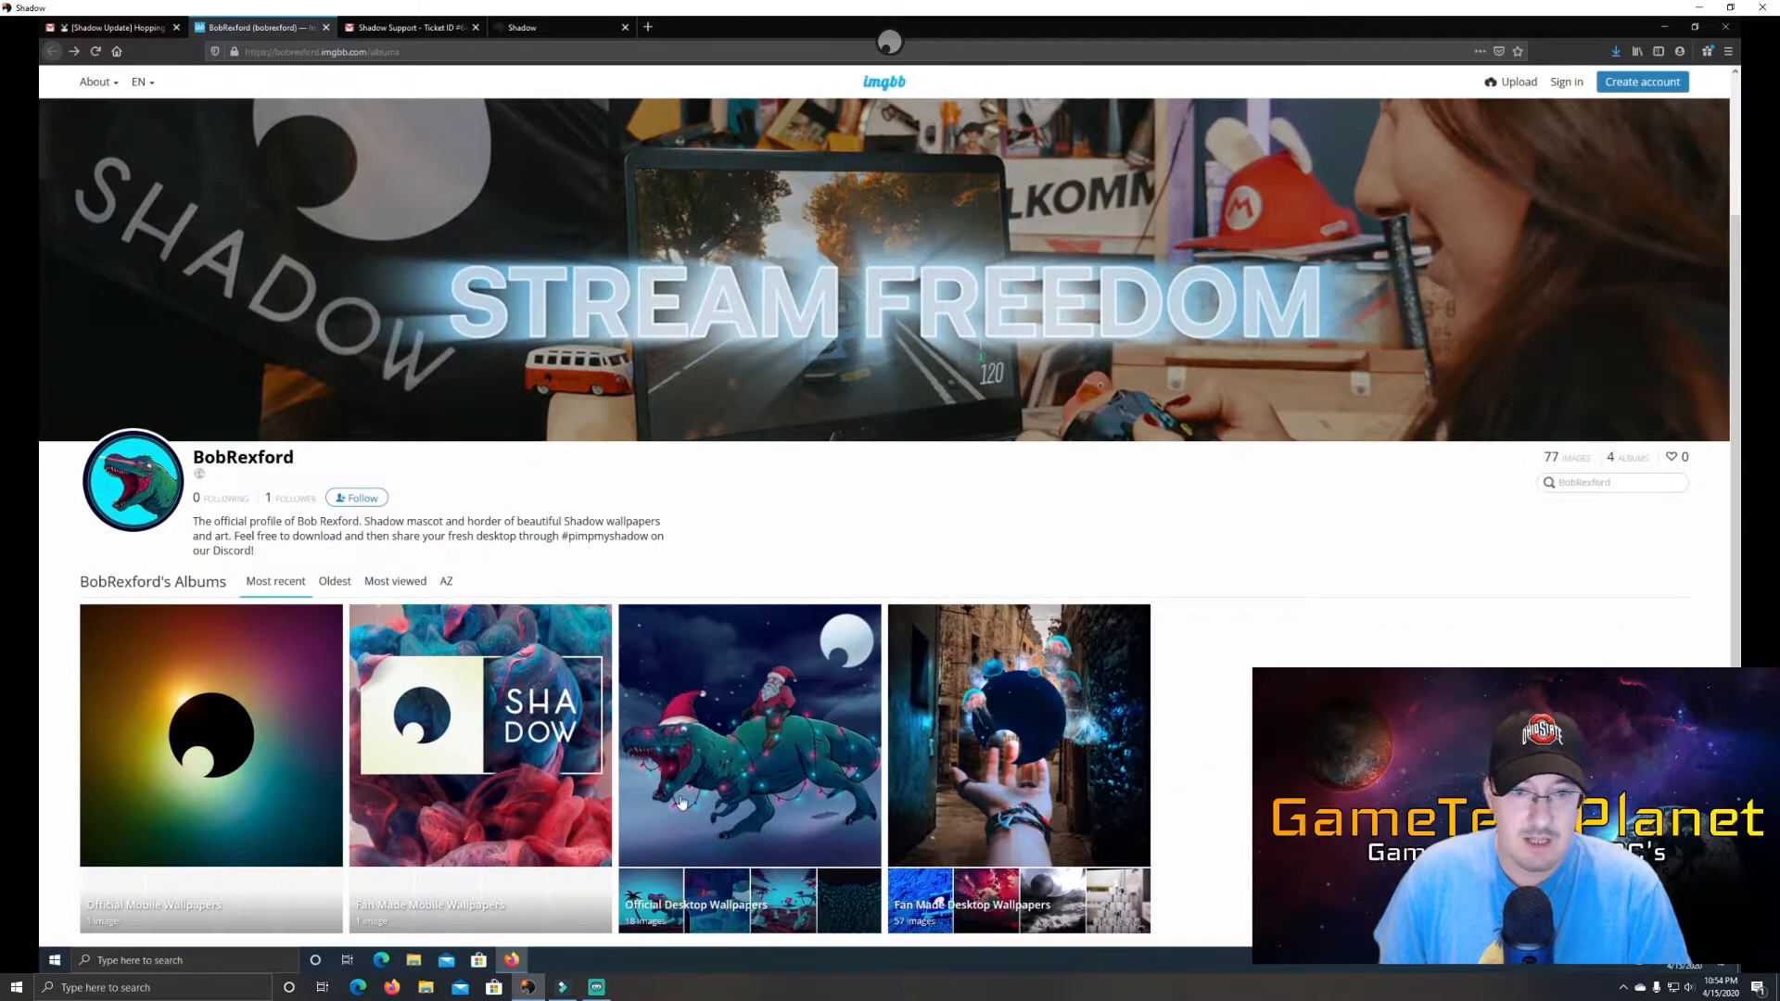
mouse_move(154, 920)
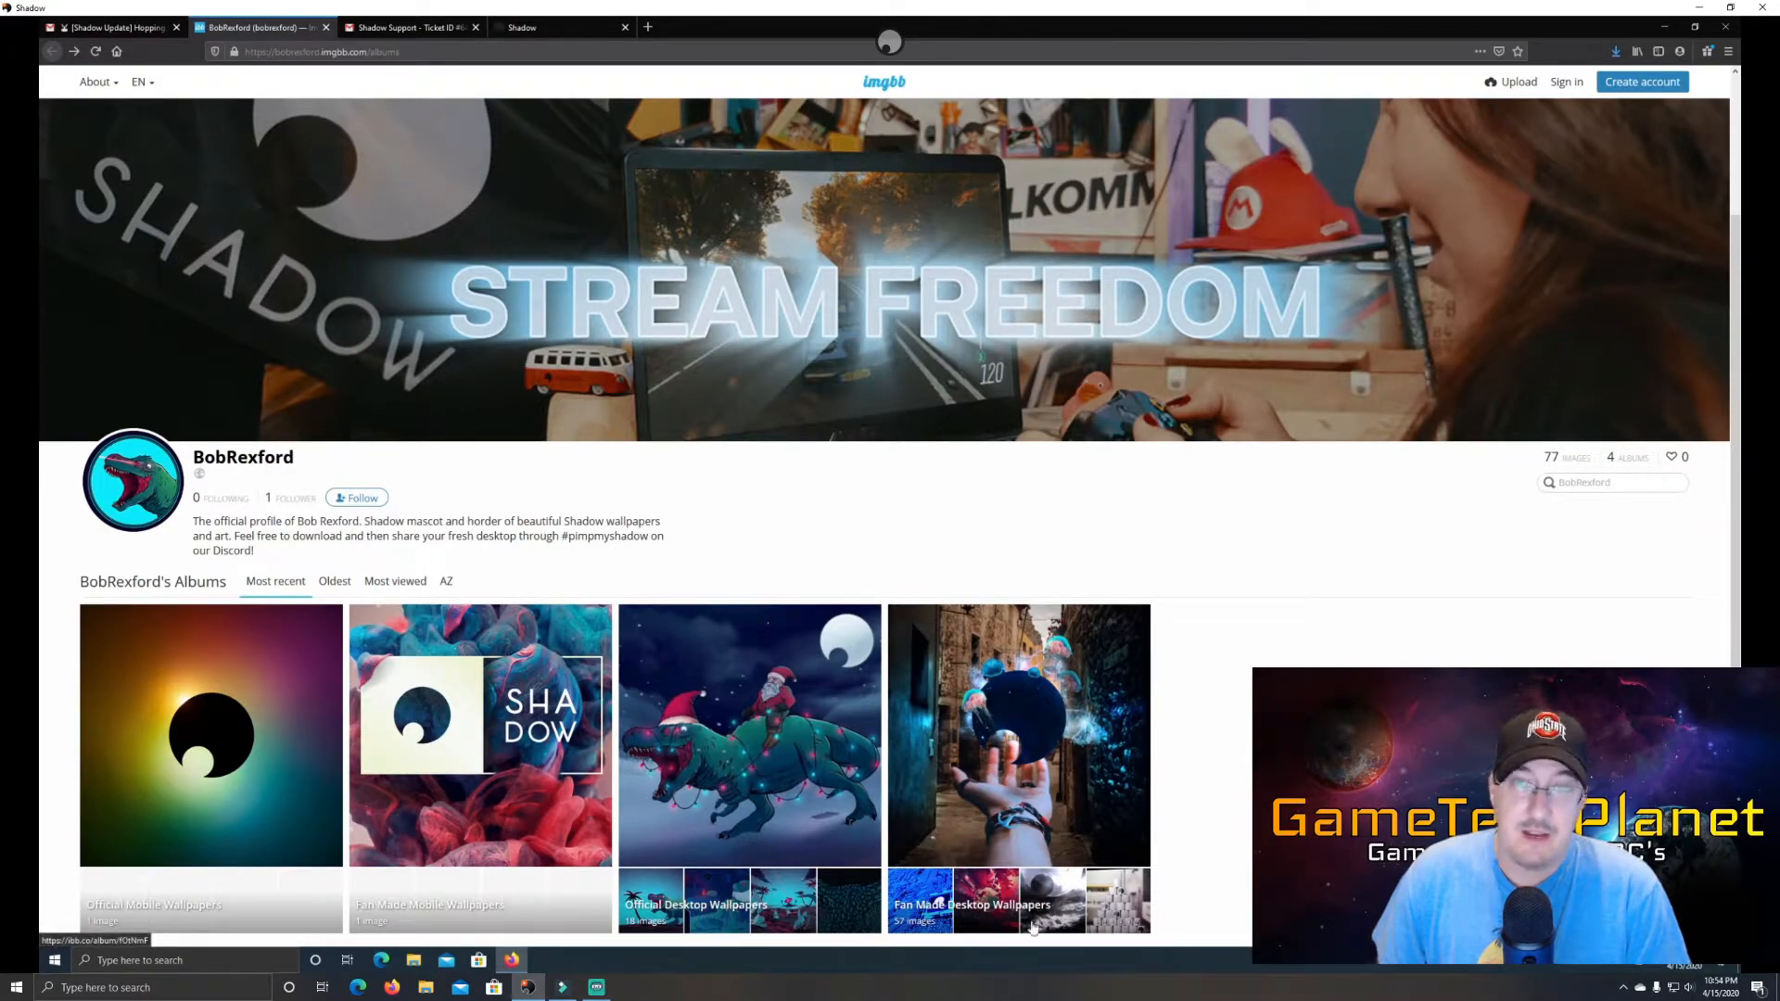
Open the Official Desktop Wallpapers album of 4K Shadow wallpapers
left_click(695, 905)
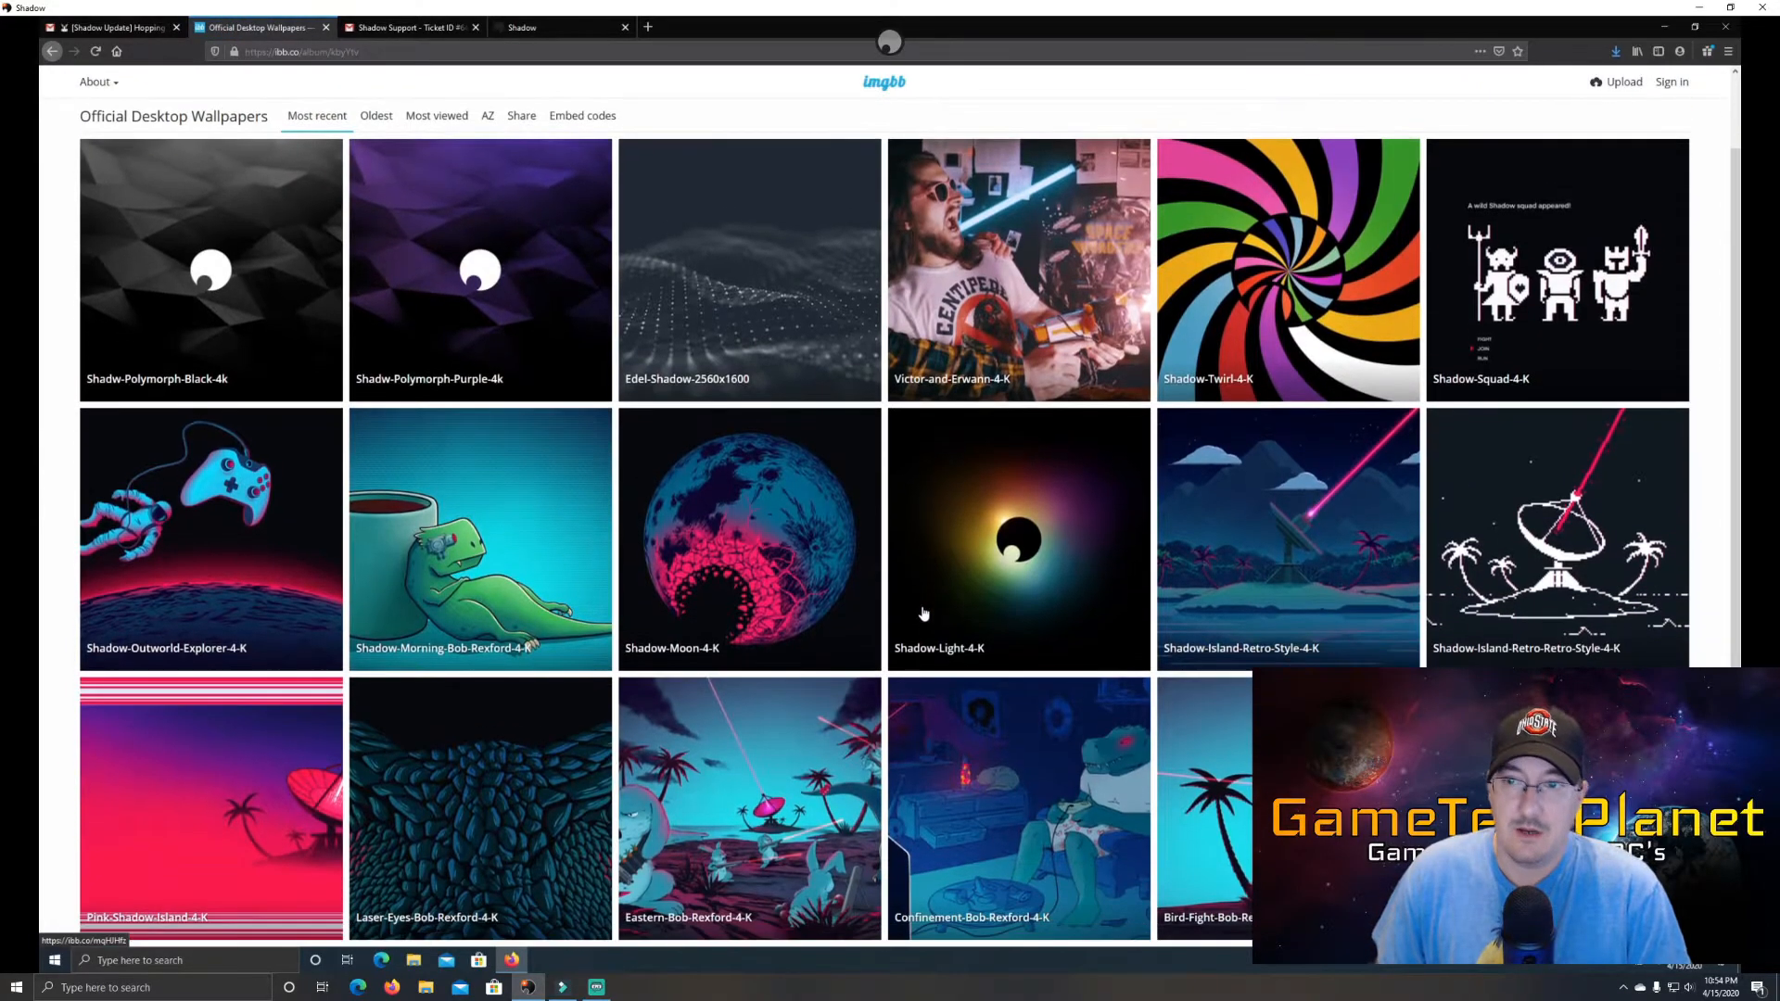
mouse_move(1118, 725)
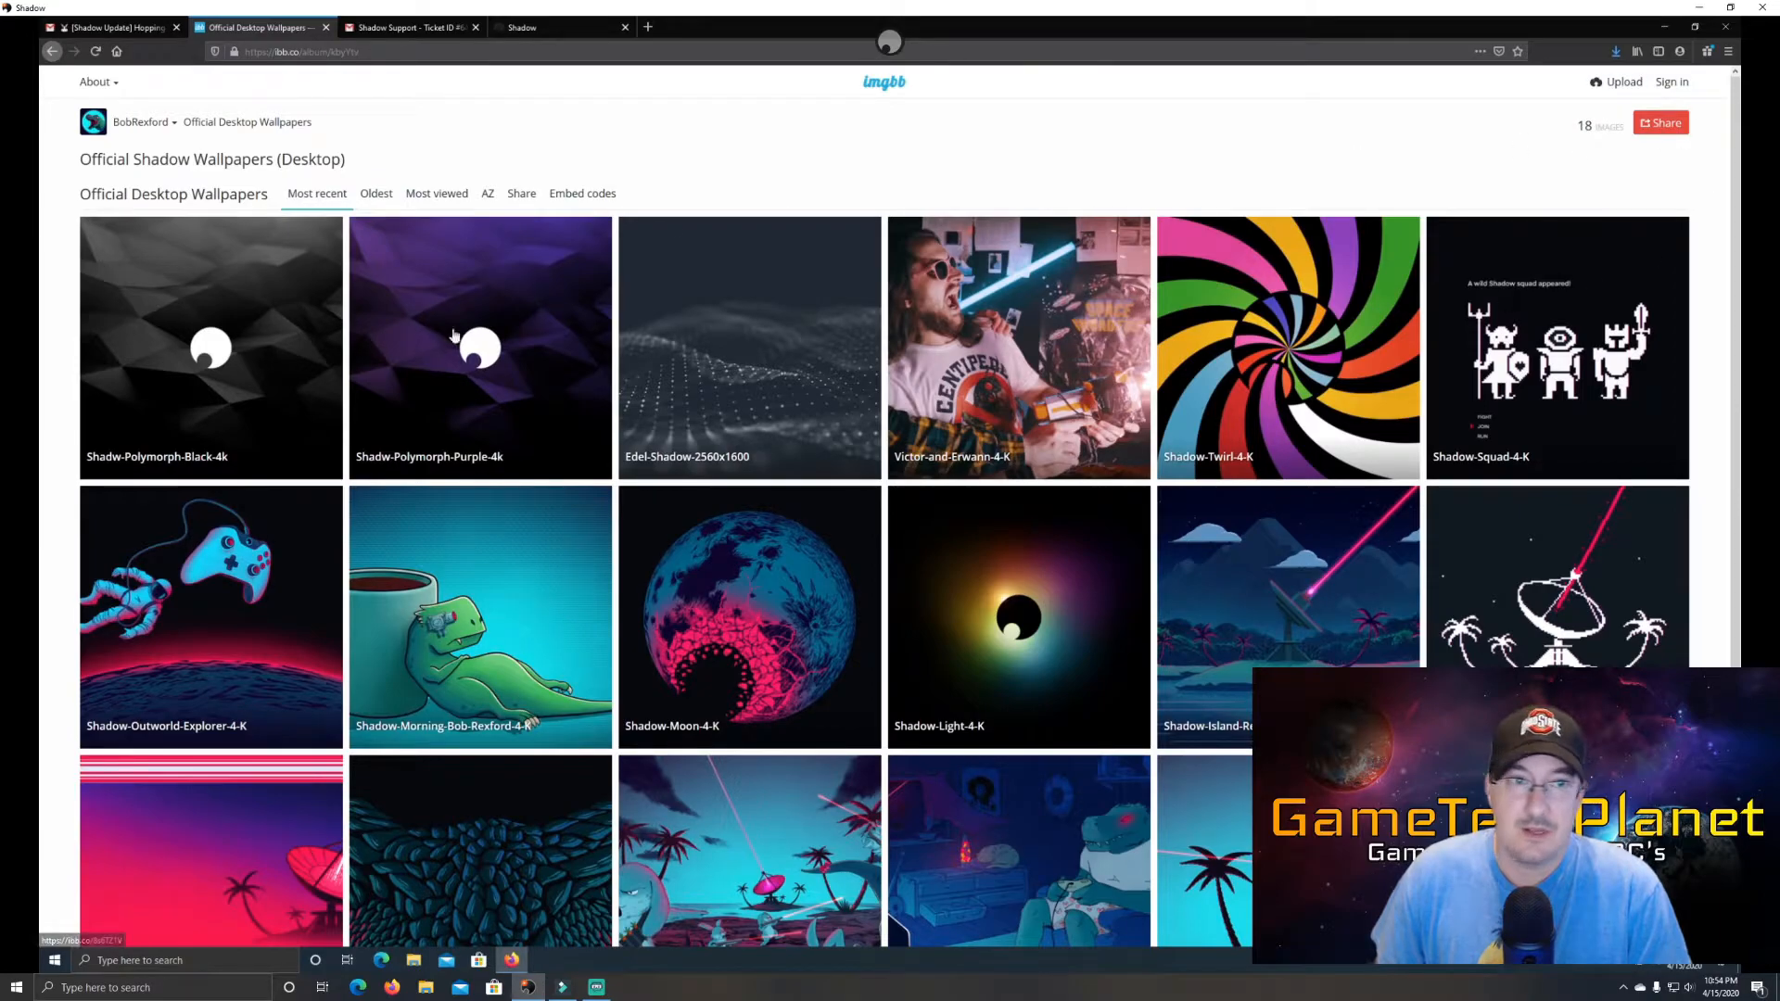
mouse_move(52, 52)
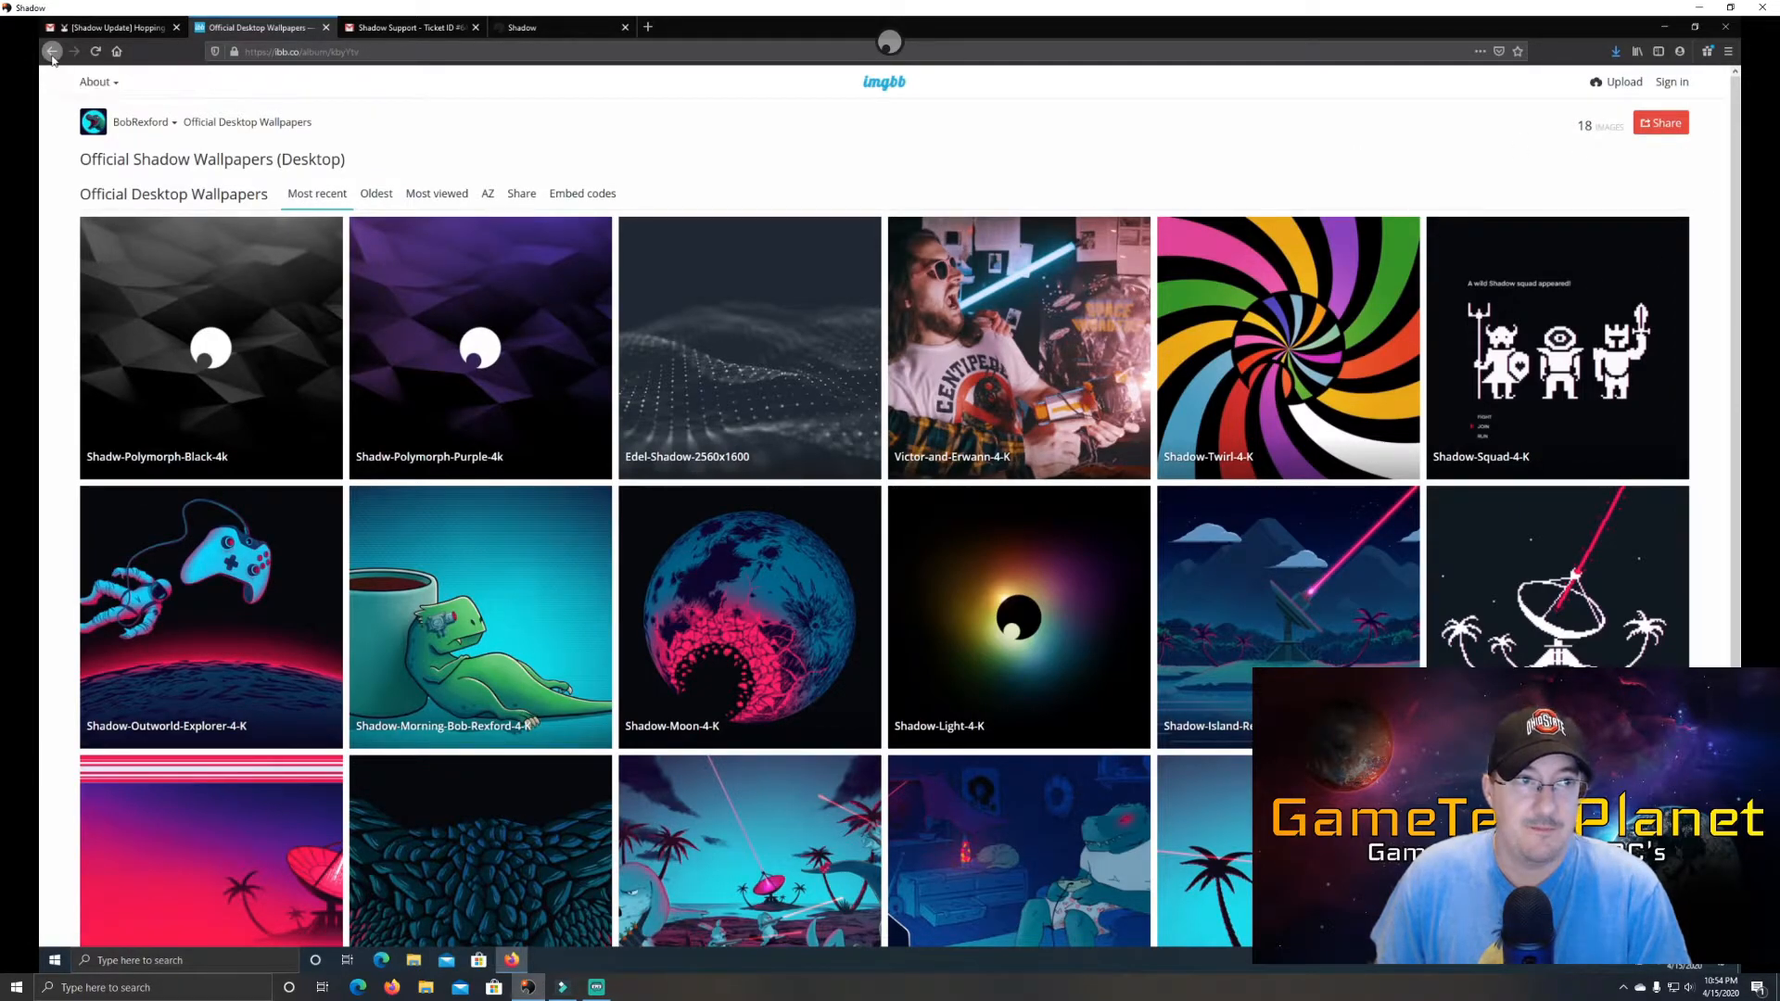
Return to the album list, open Fan Made Desktop Wallpapers and browse its 57-image grid
left_click(52, 52)
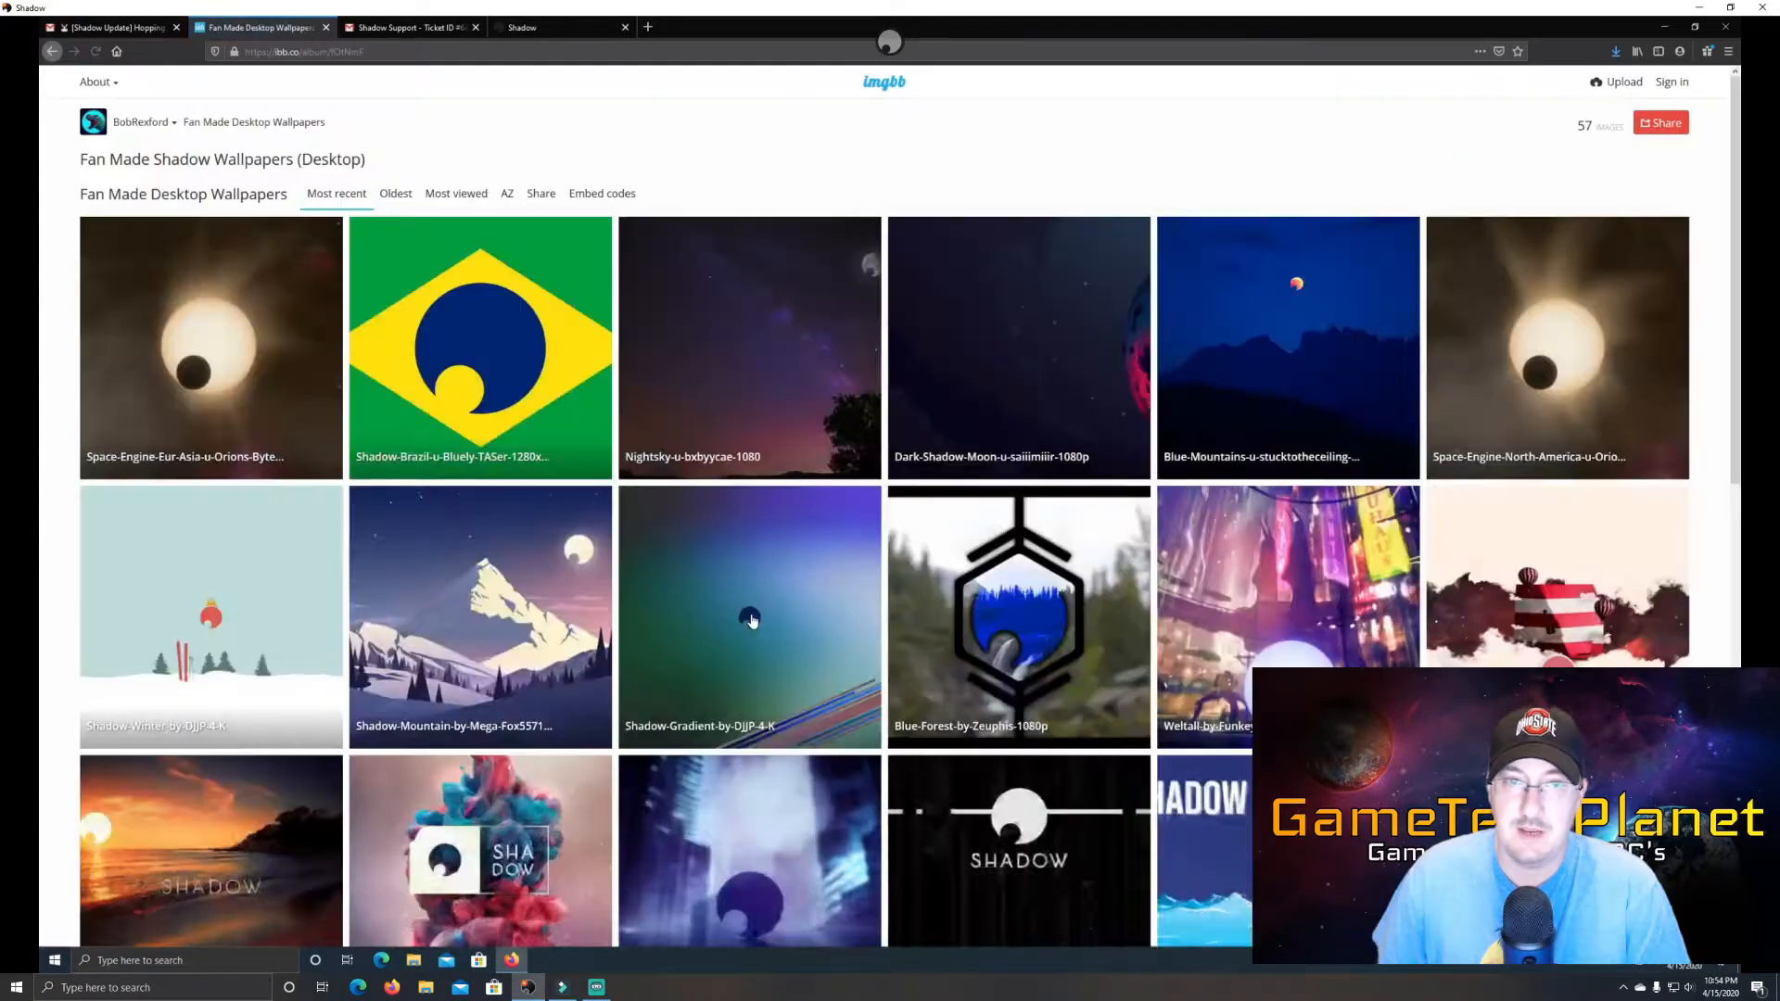
scroll("down", 3)
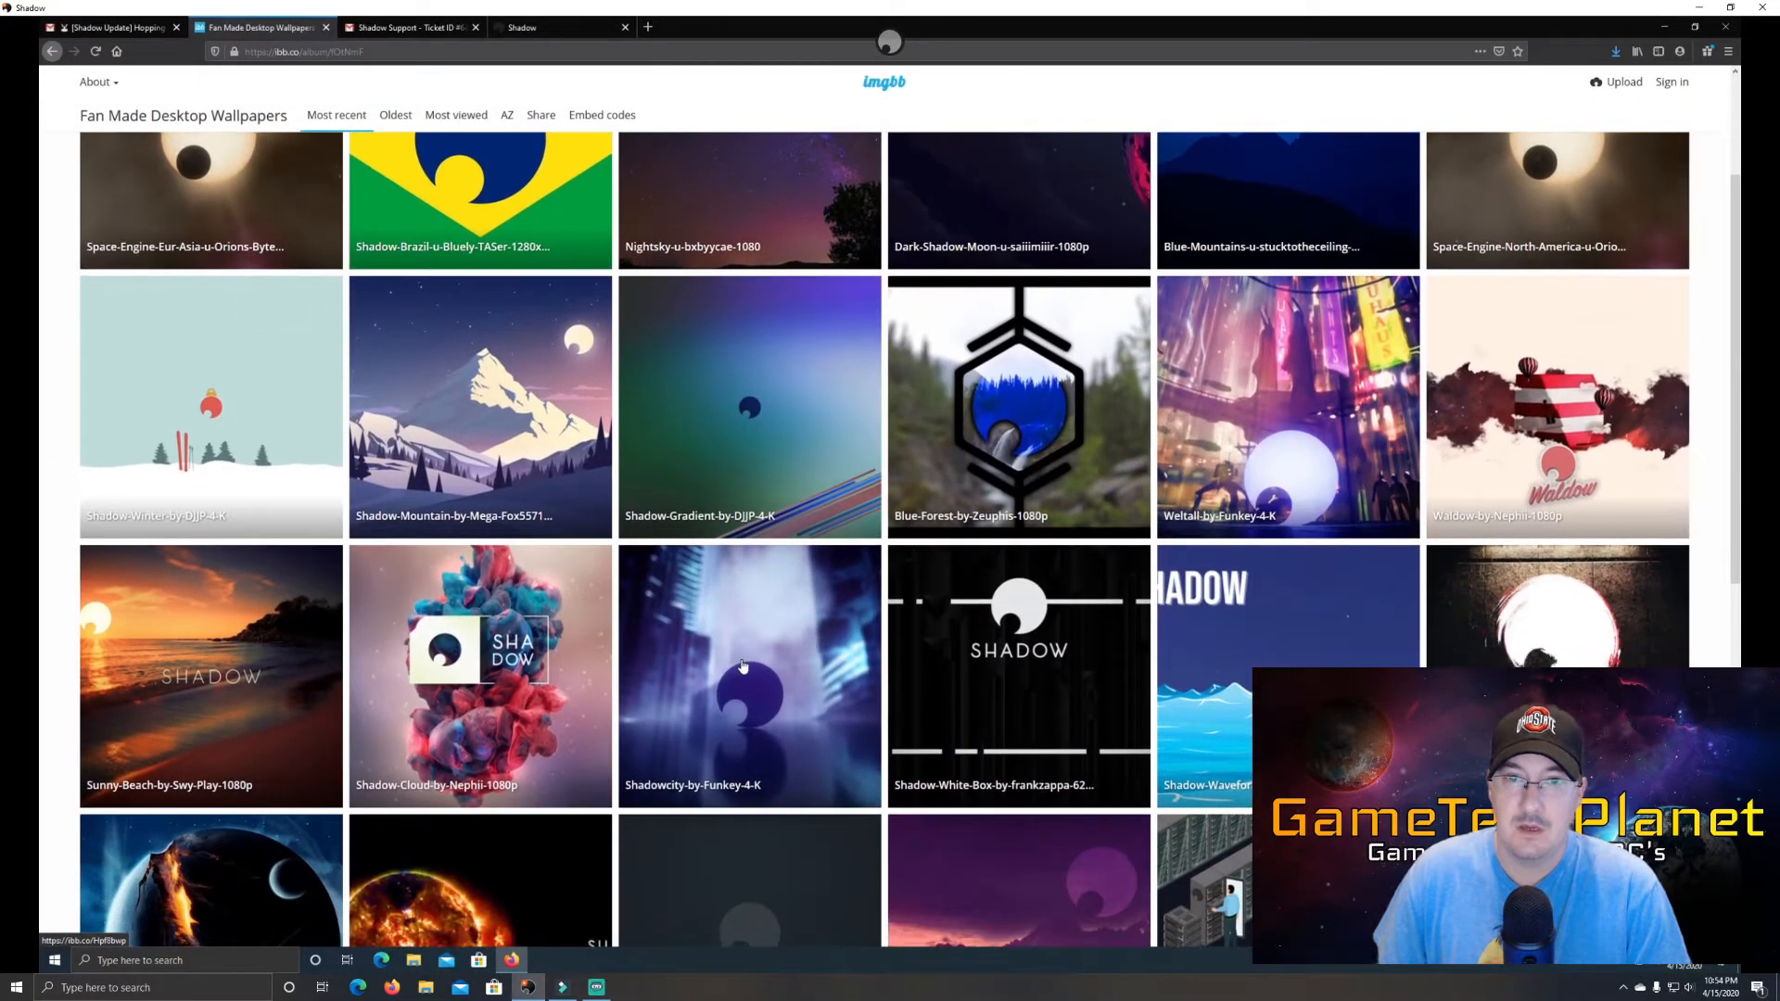
scroll("down", 3)
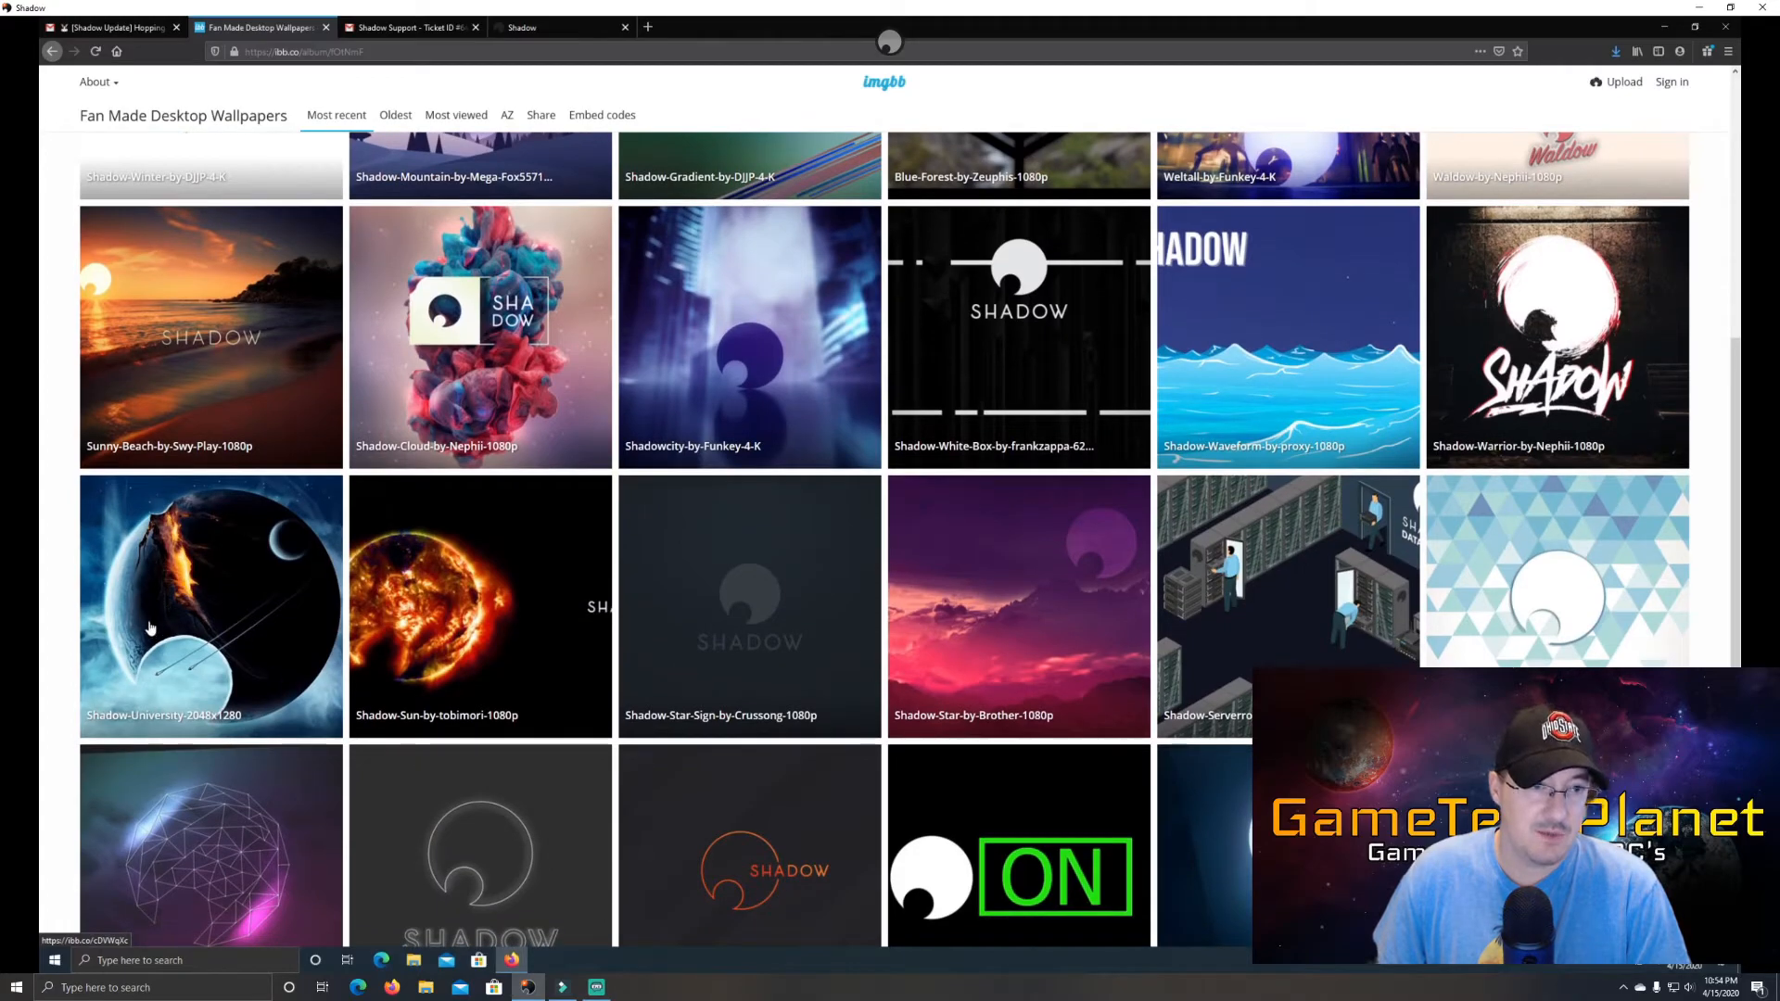
mouse_move(154, 647)
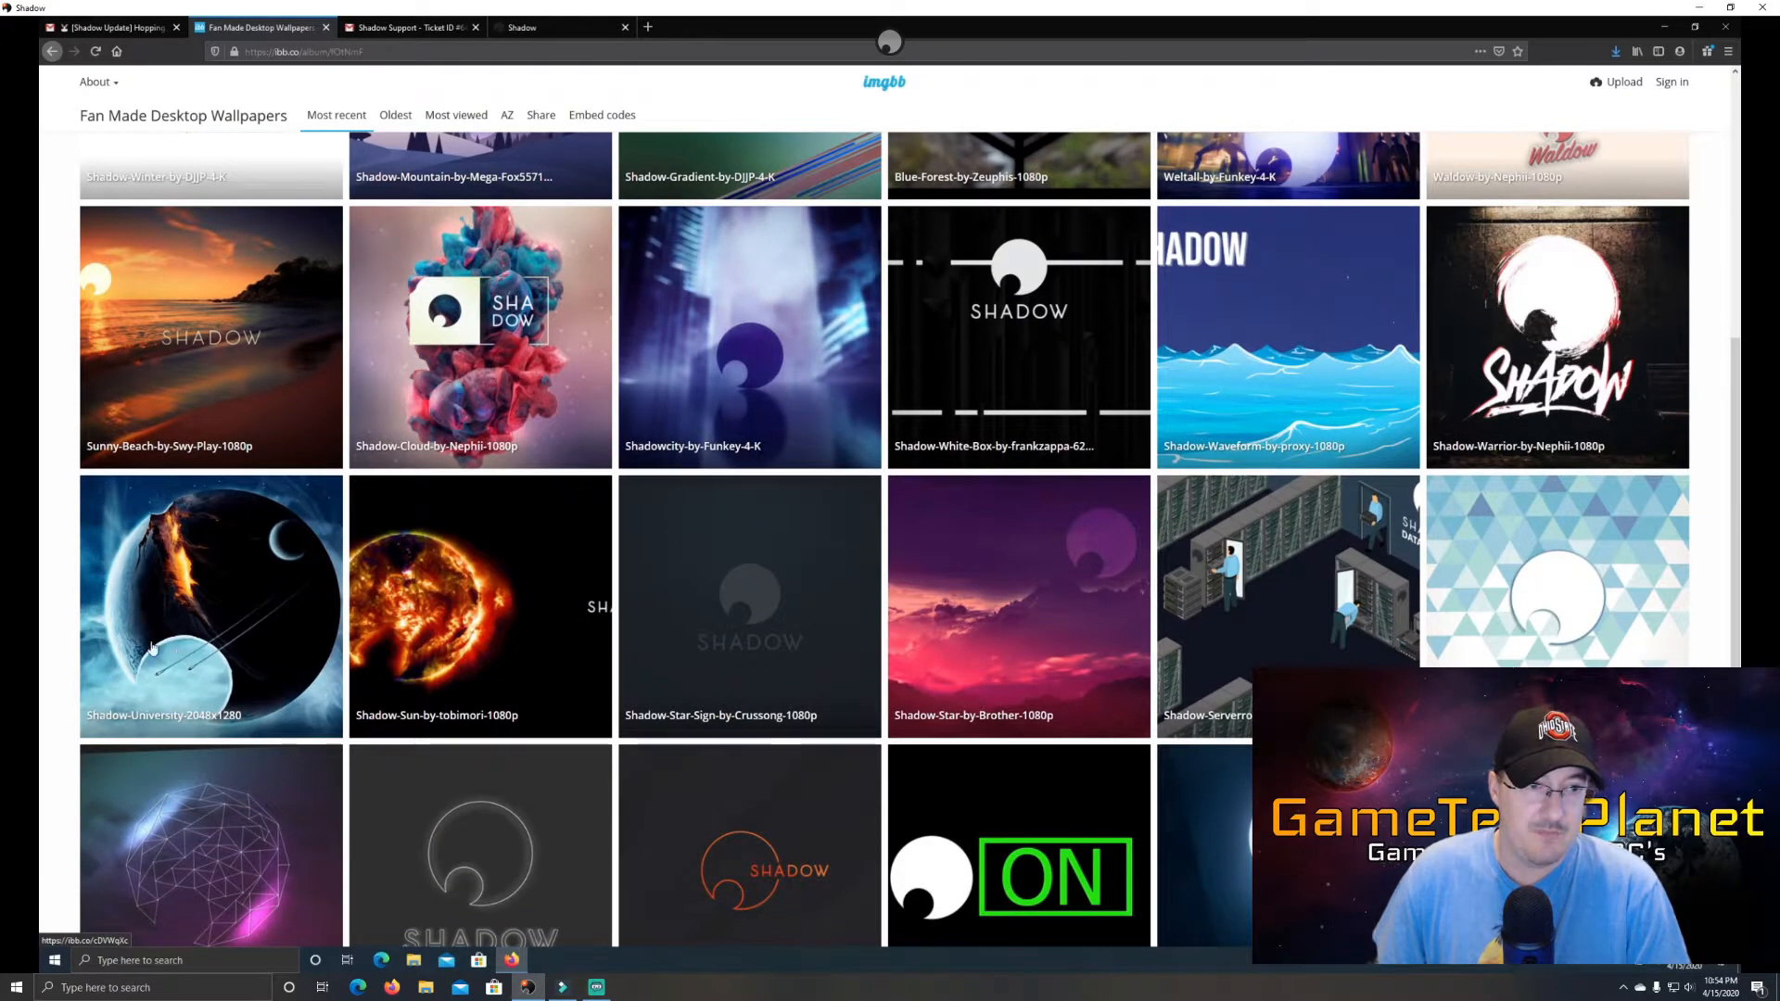
mouse_move(221, 668)
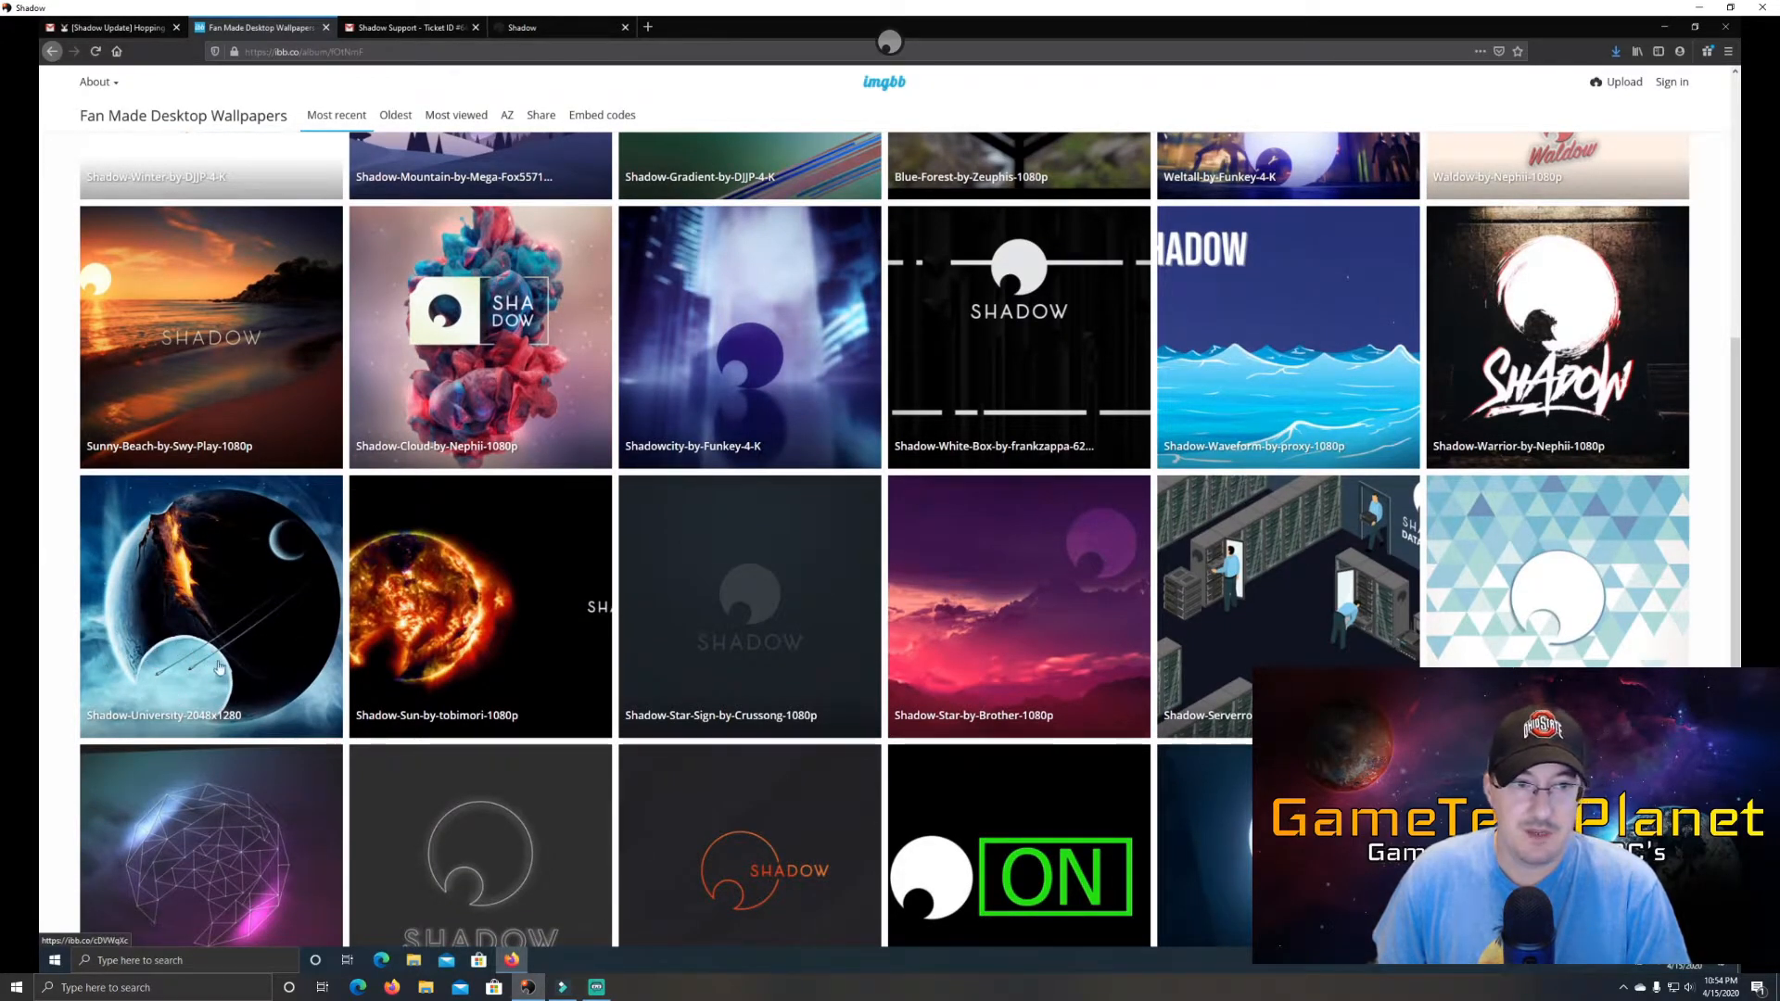
mouse_move(122, 647)
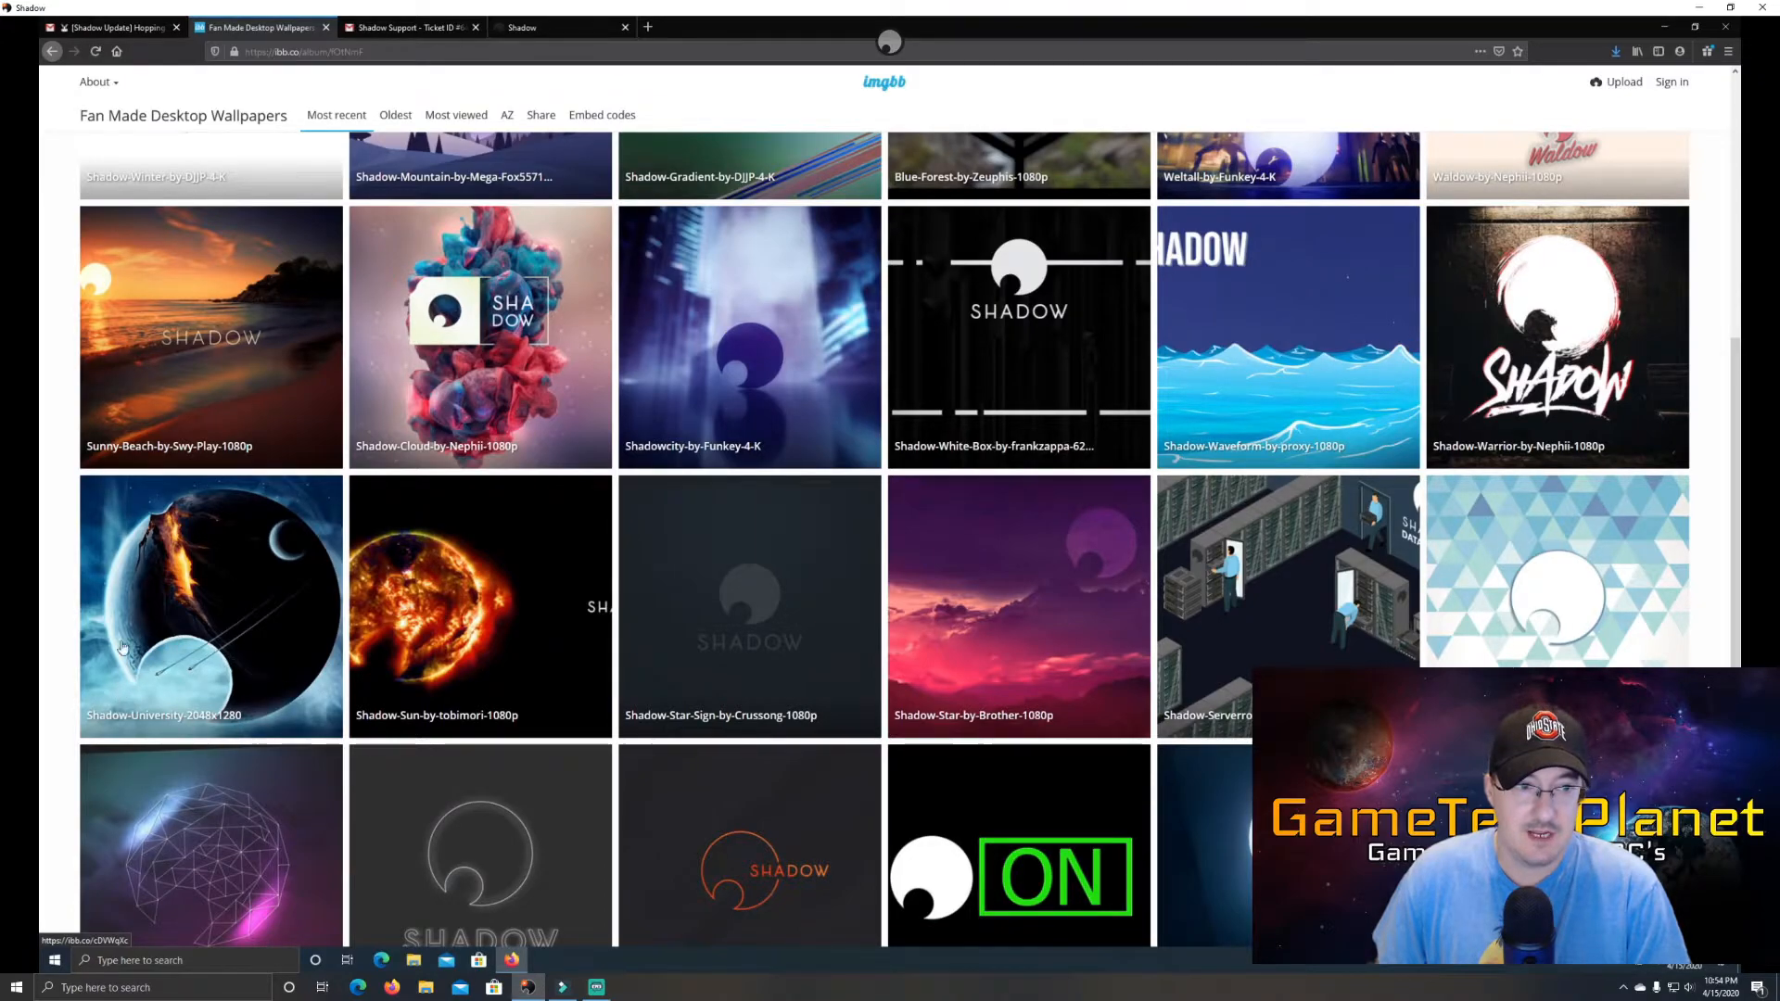
mouse_move(165, 502)
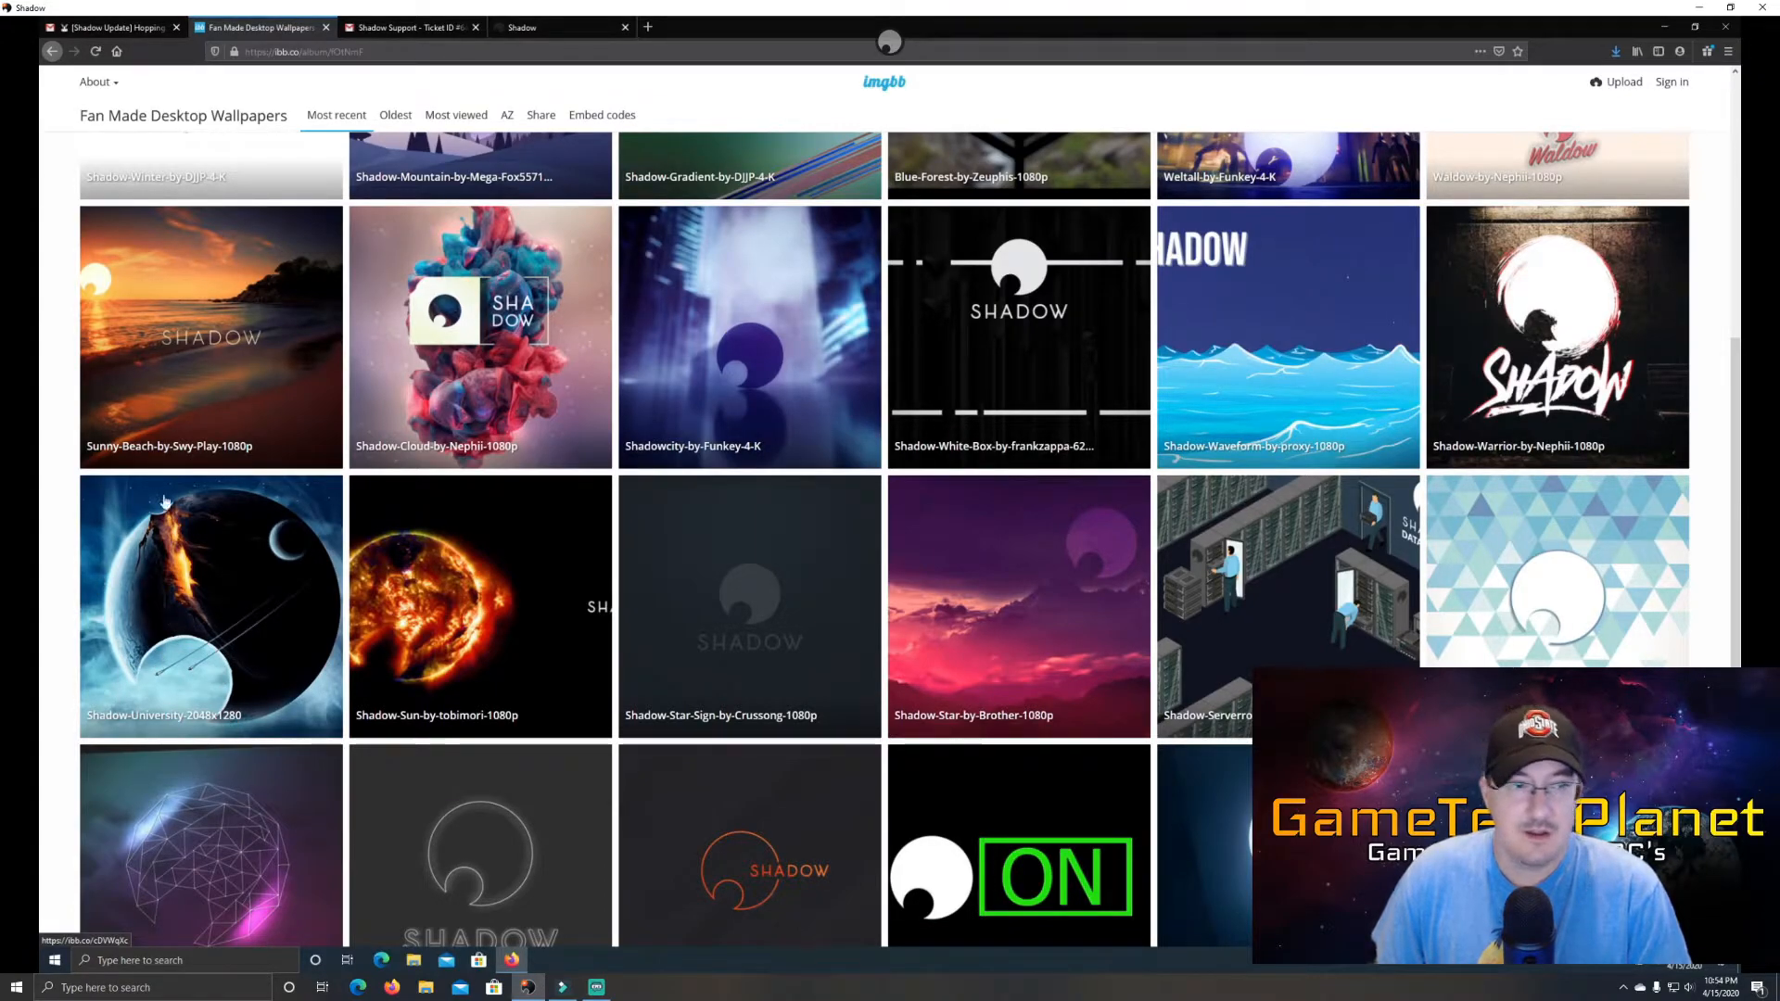
scroll("down", 3)
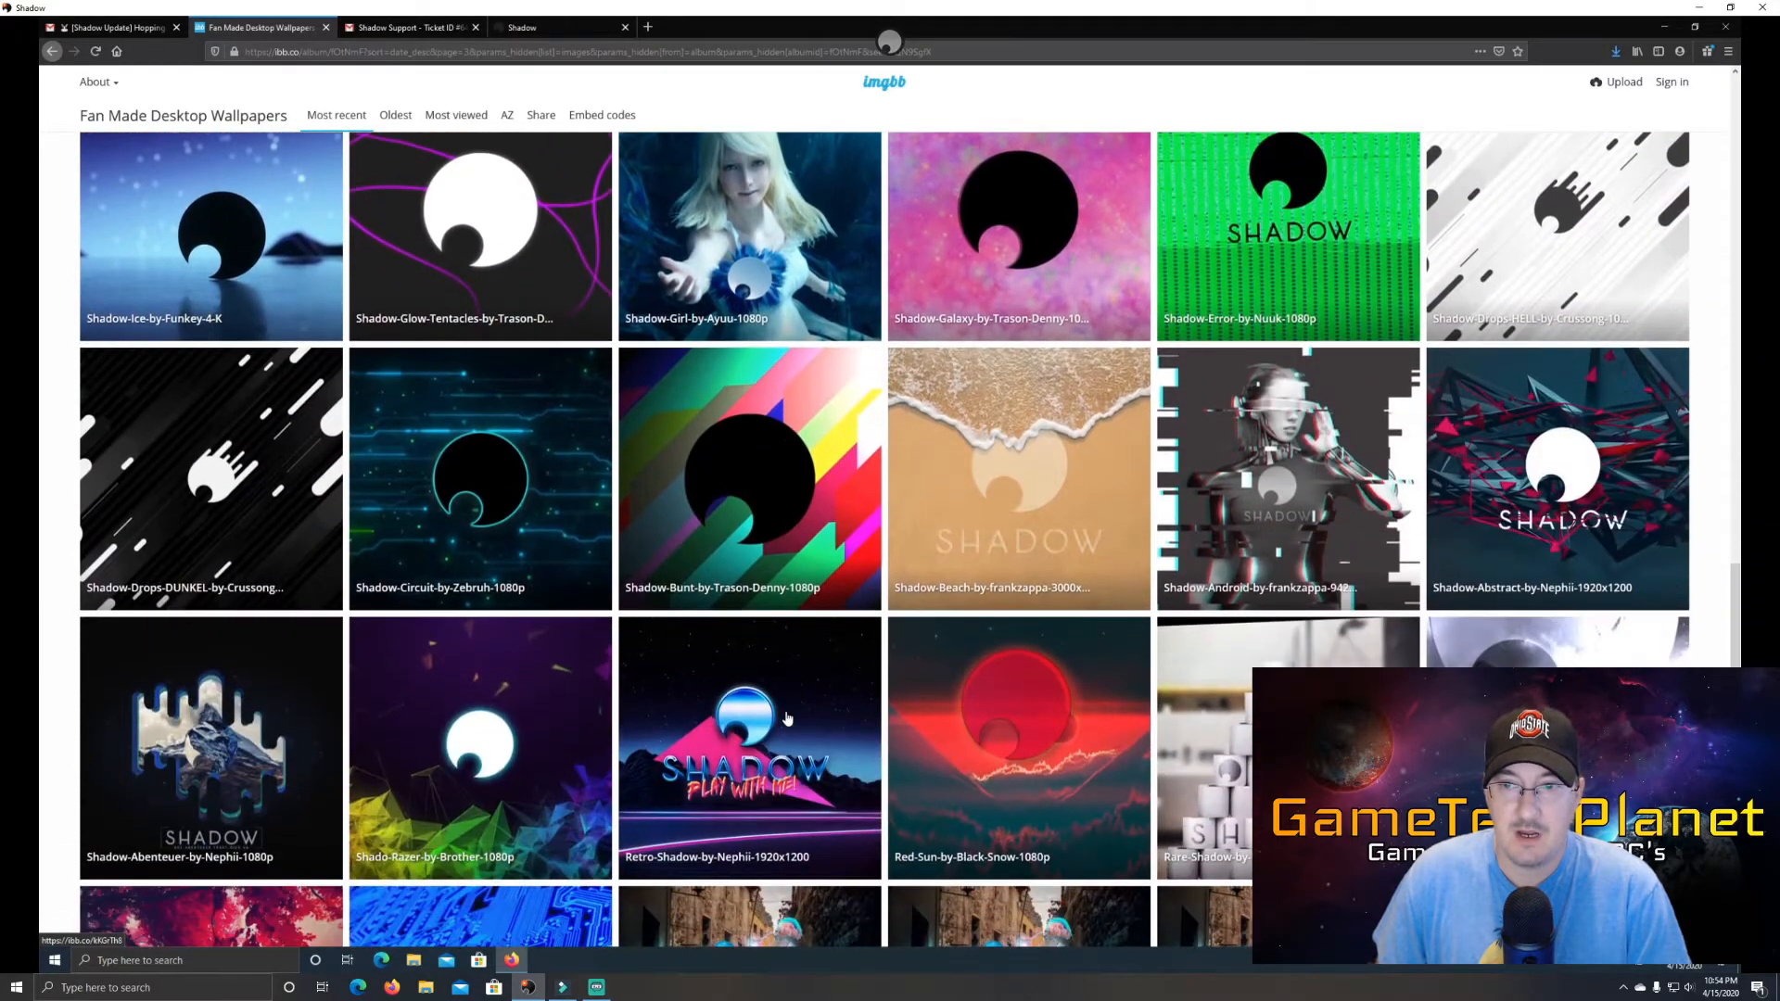
scroll("down", 3)
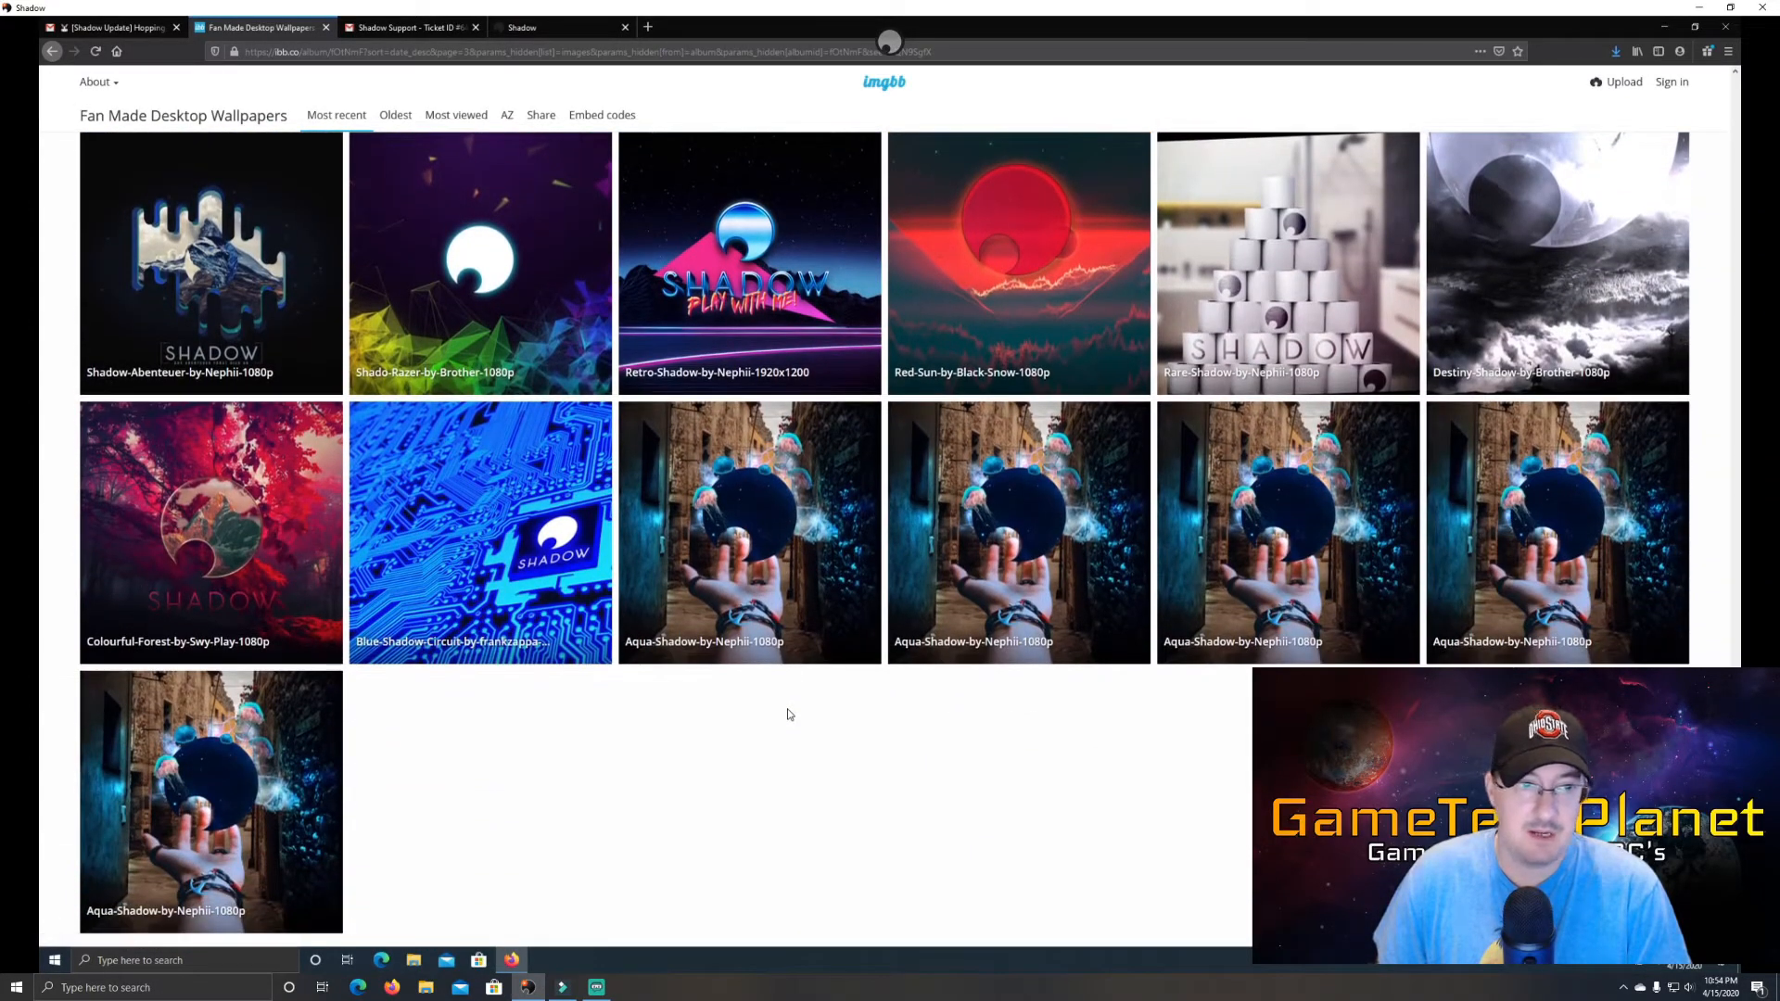
scroll("up", 3)
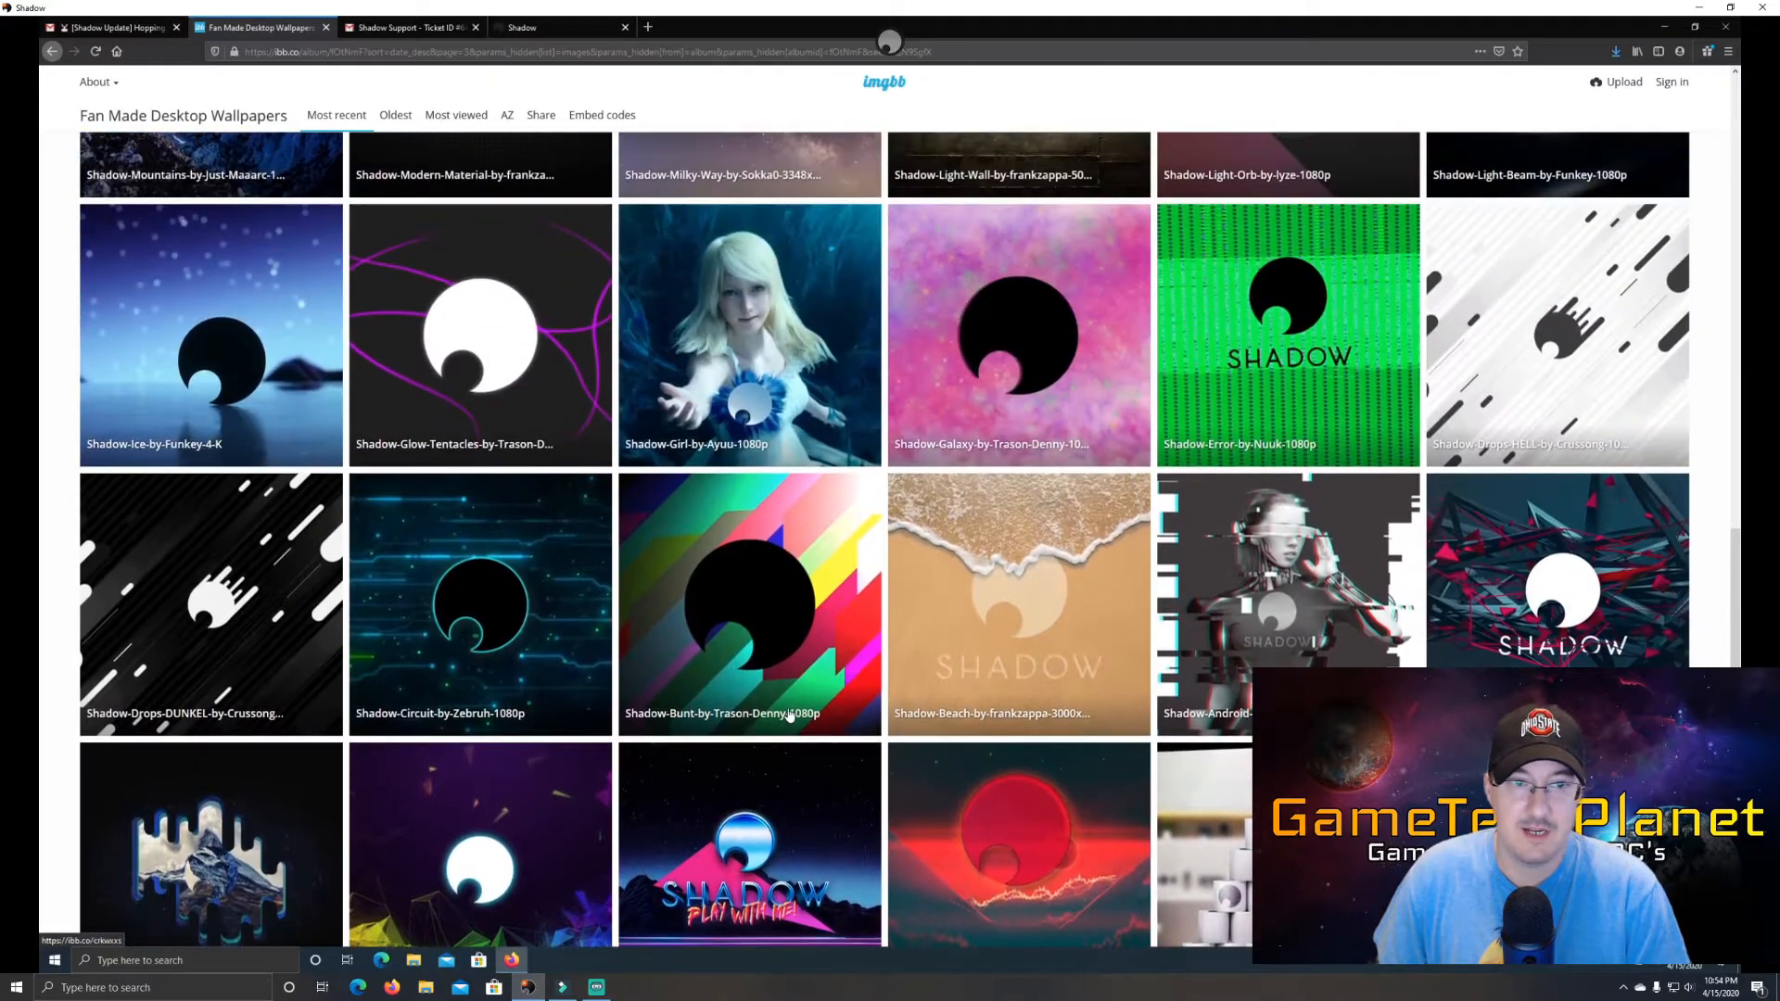
scroll("up", 3)
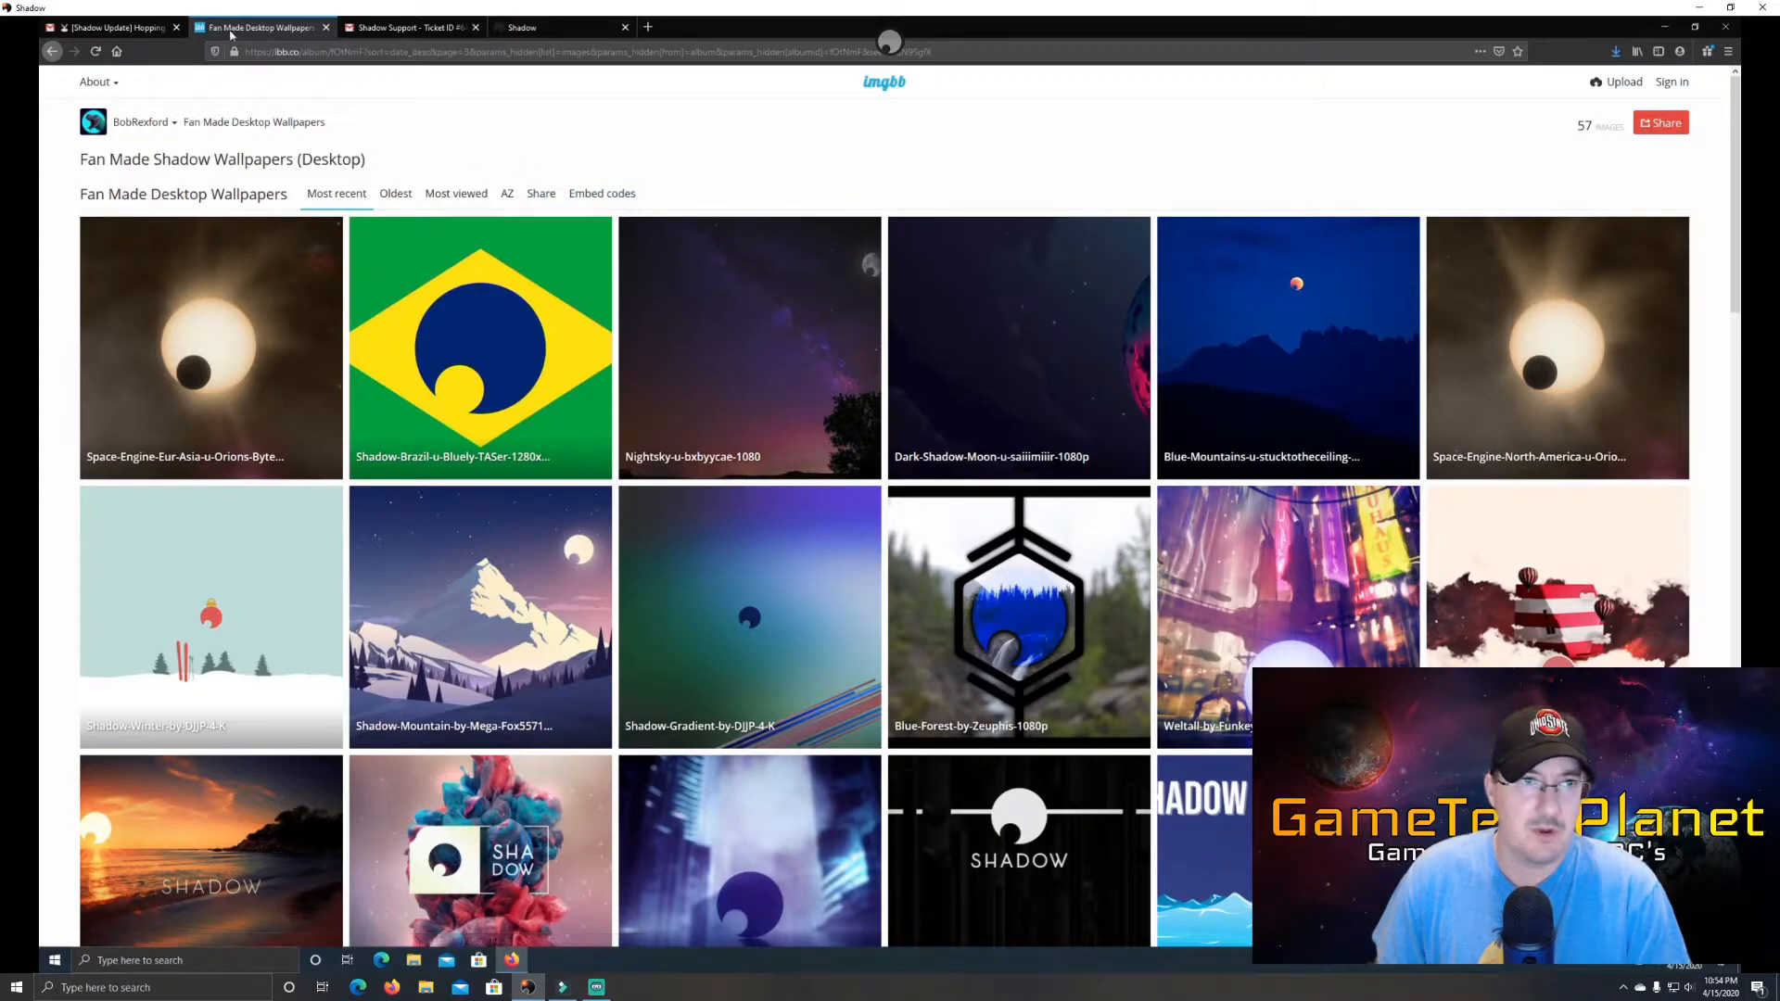
left_click(408, 28)
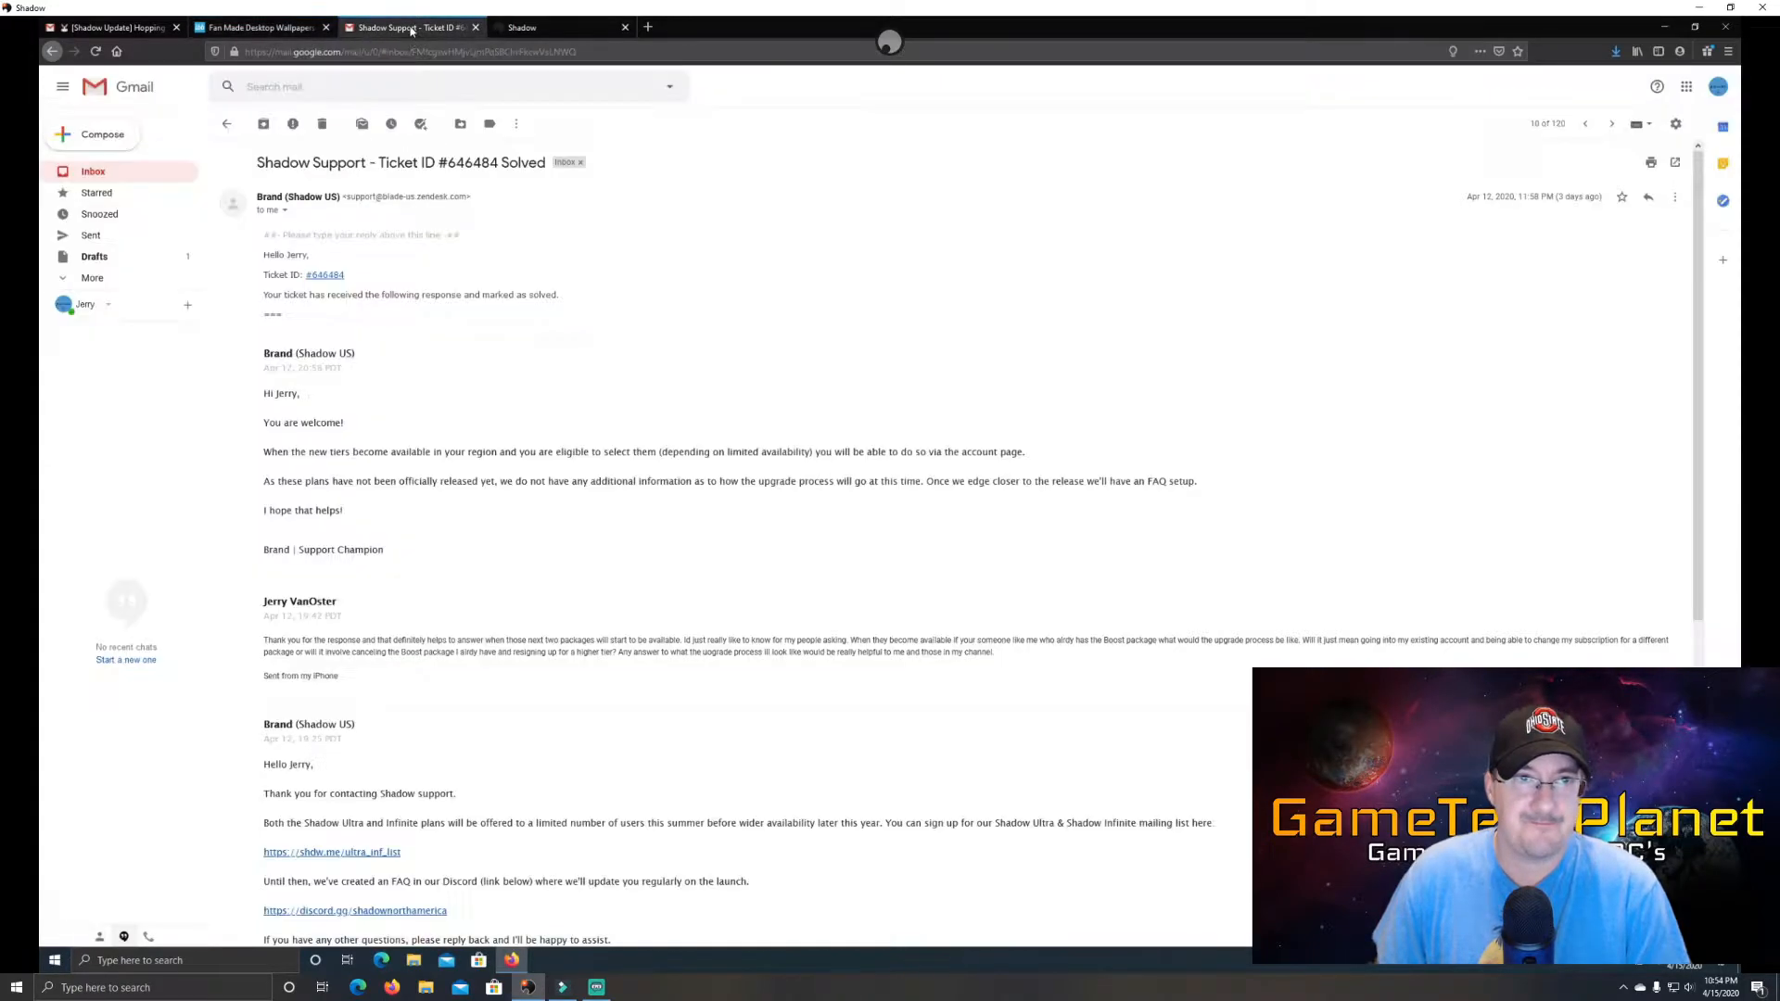
scroll("down", 3)
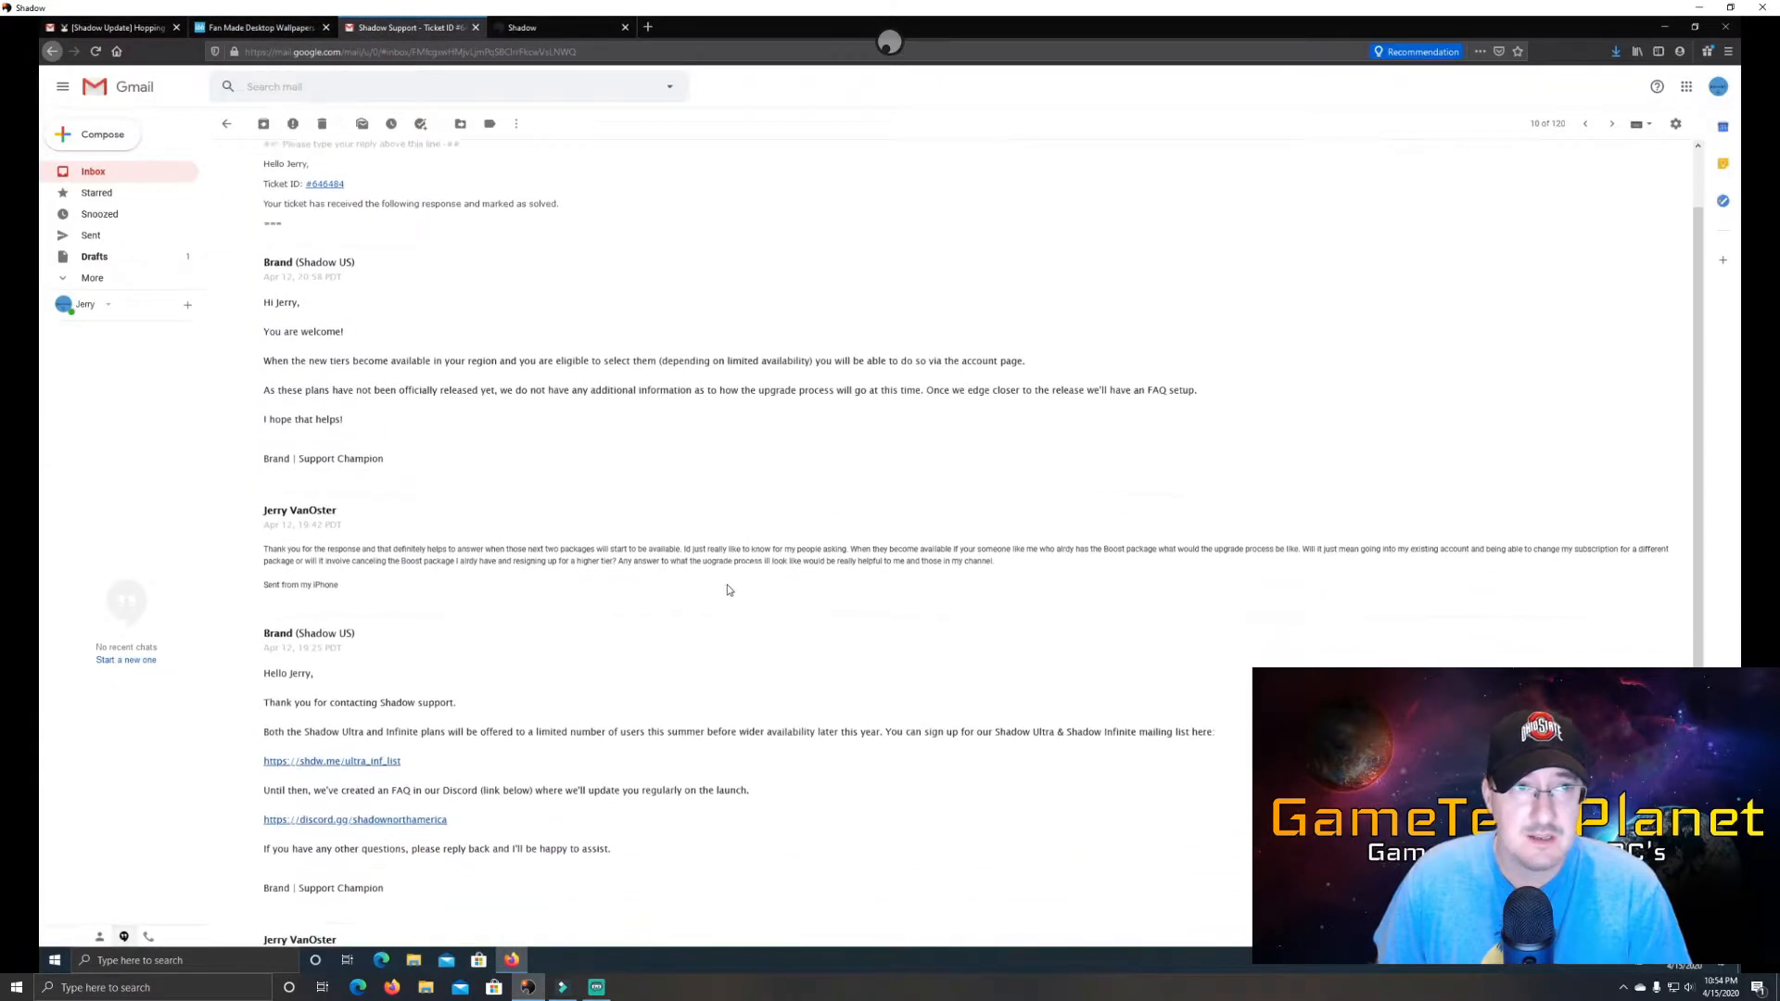
scroll("down", 3)
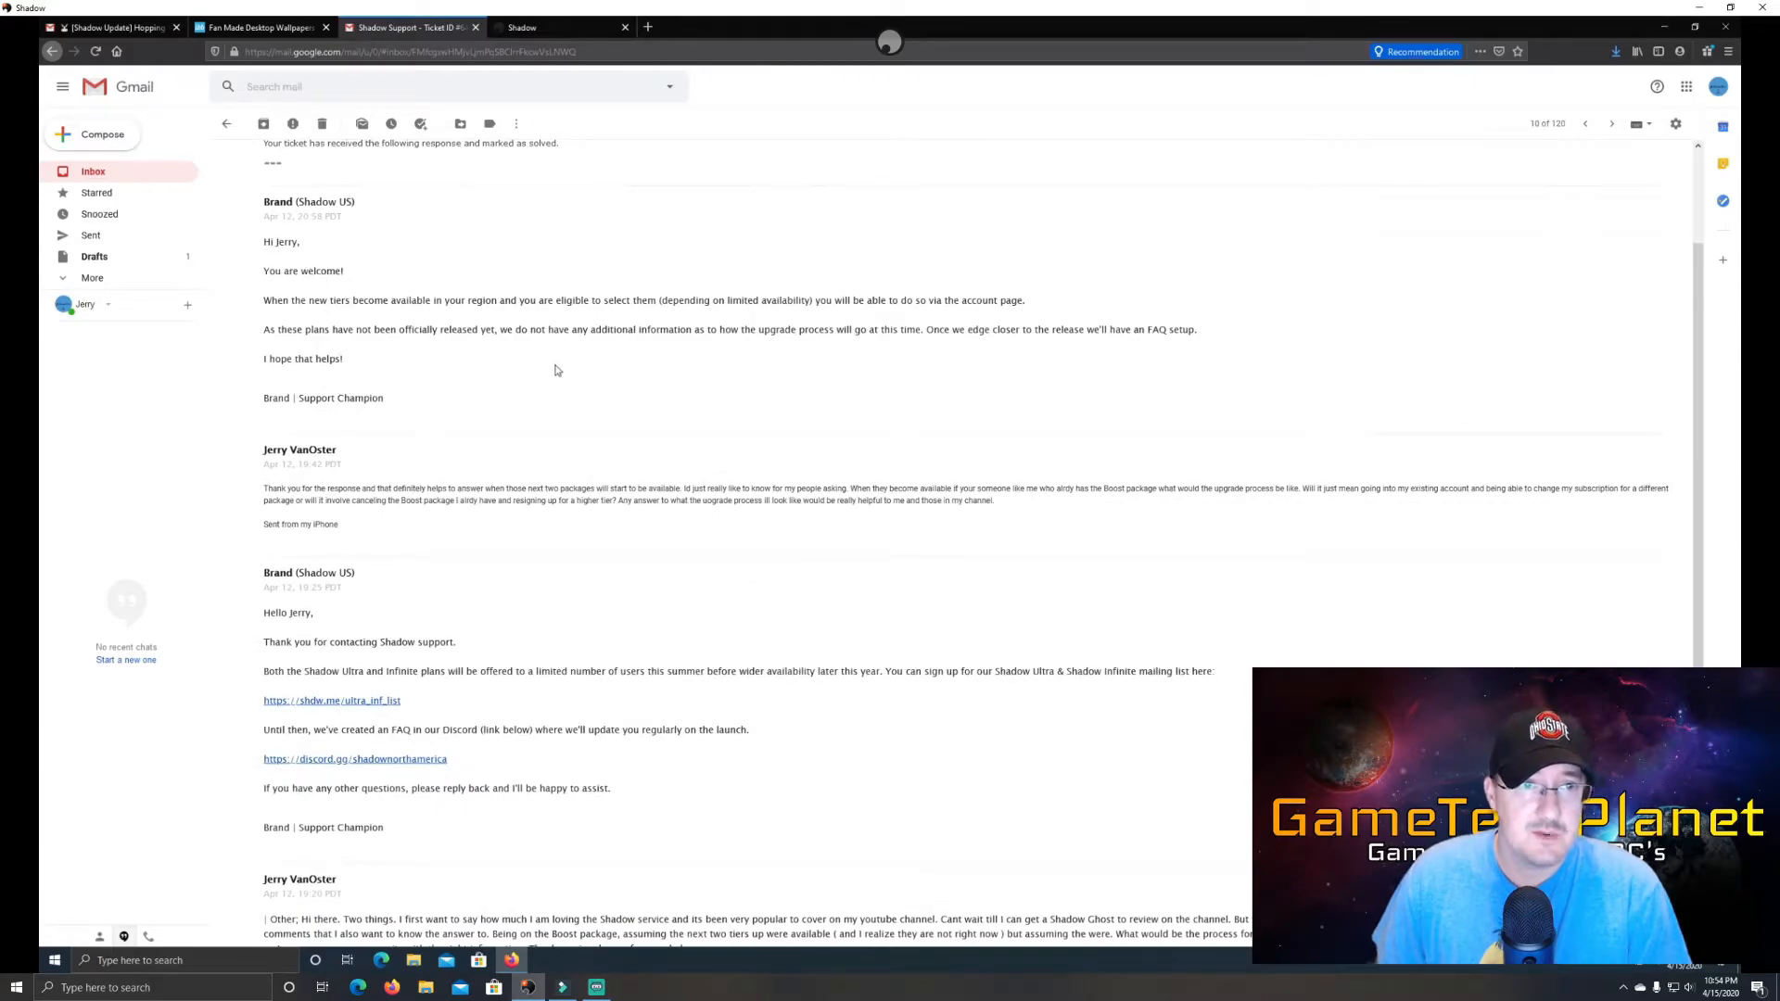
scroll("down", 3)
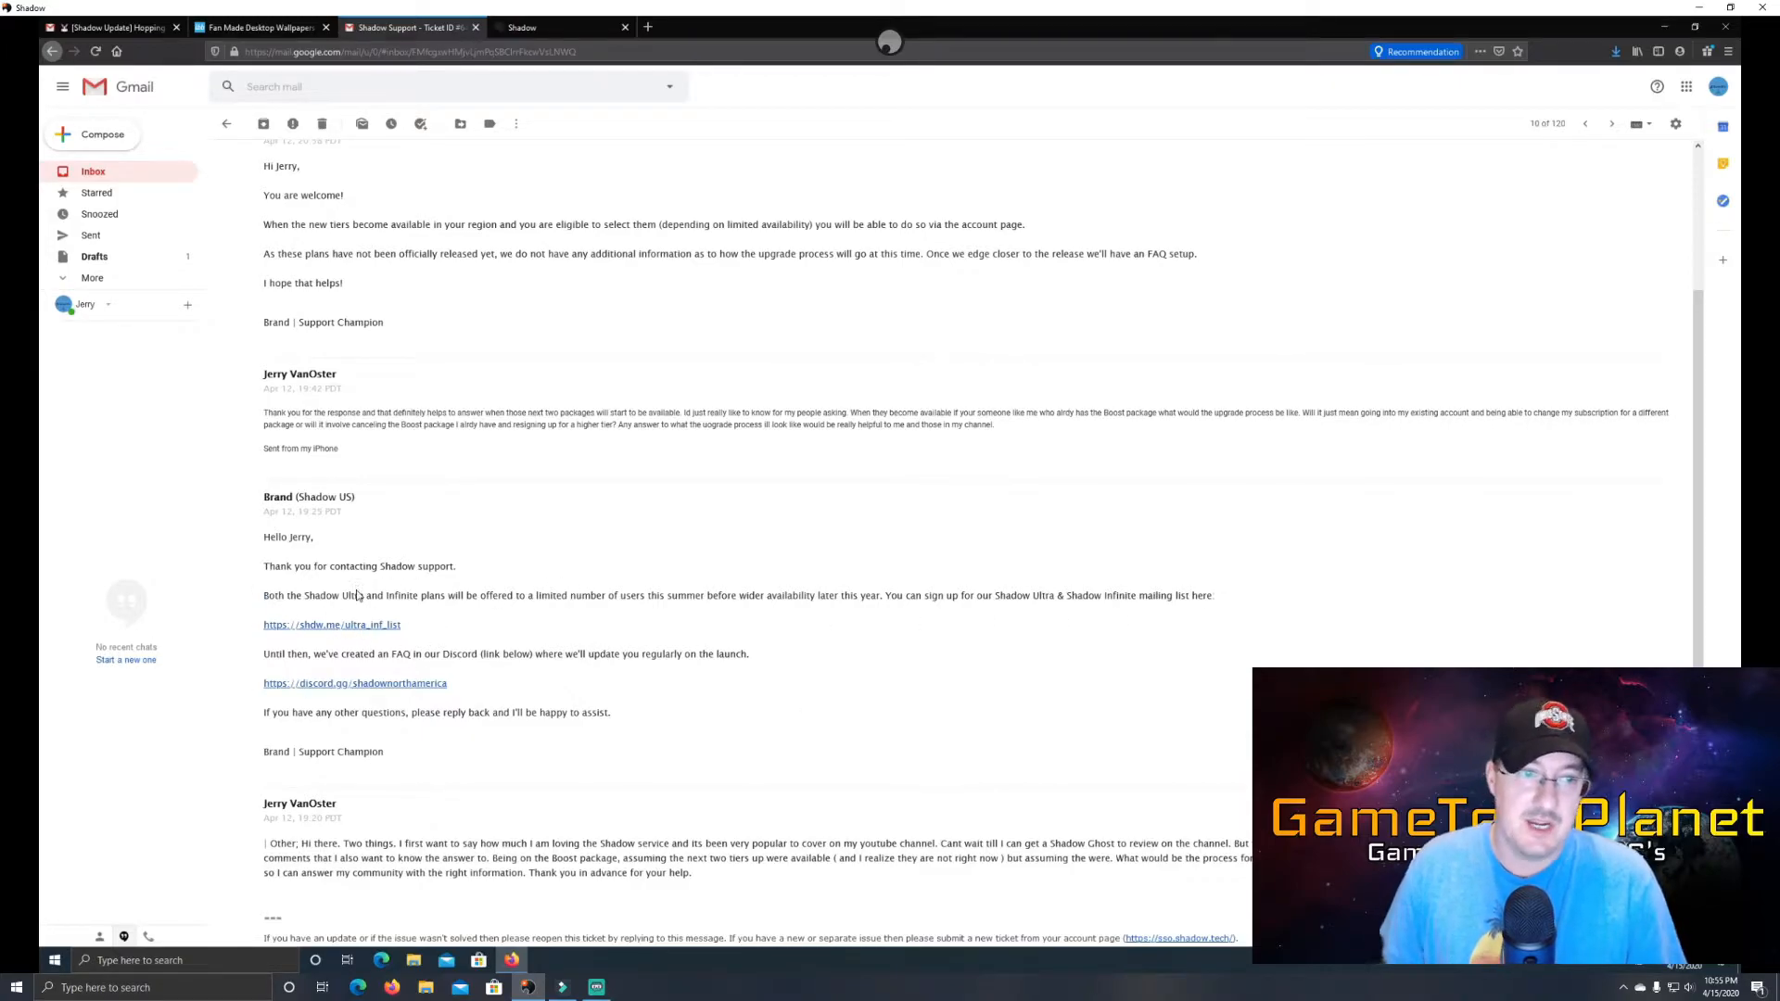
mouse_move(530, 616)
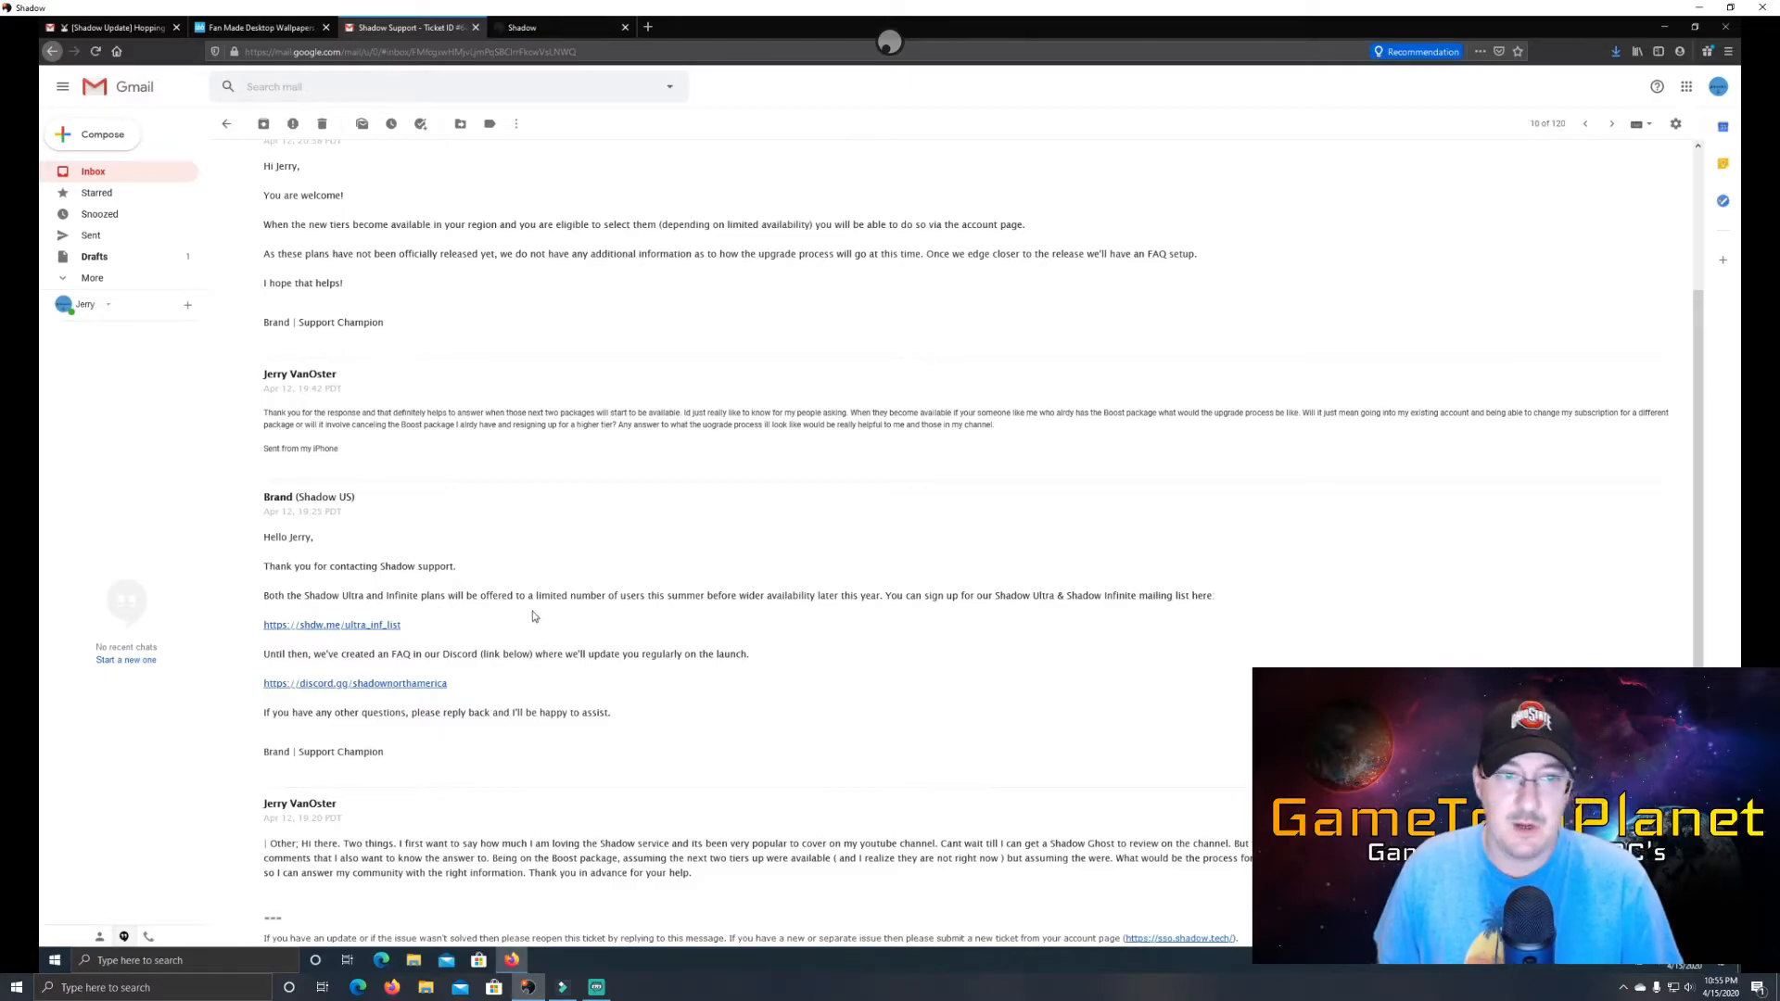
mouse_move(667, 603)
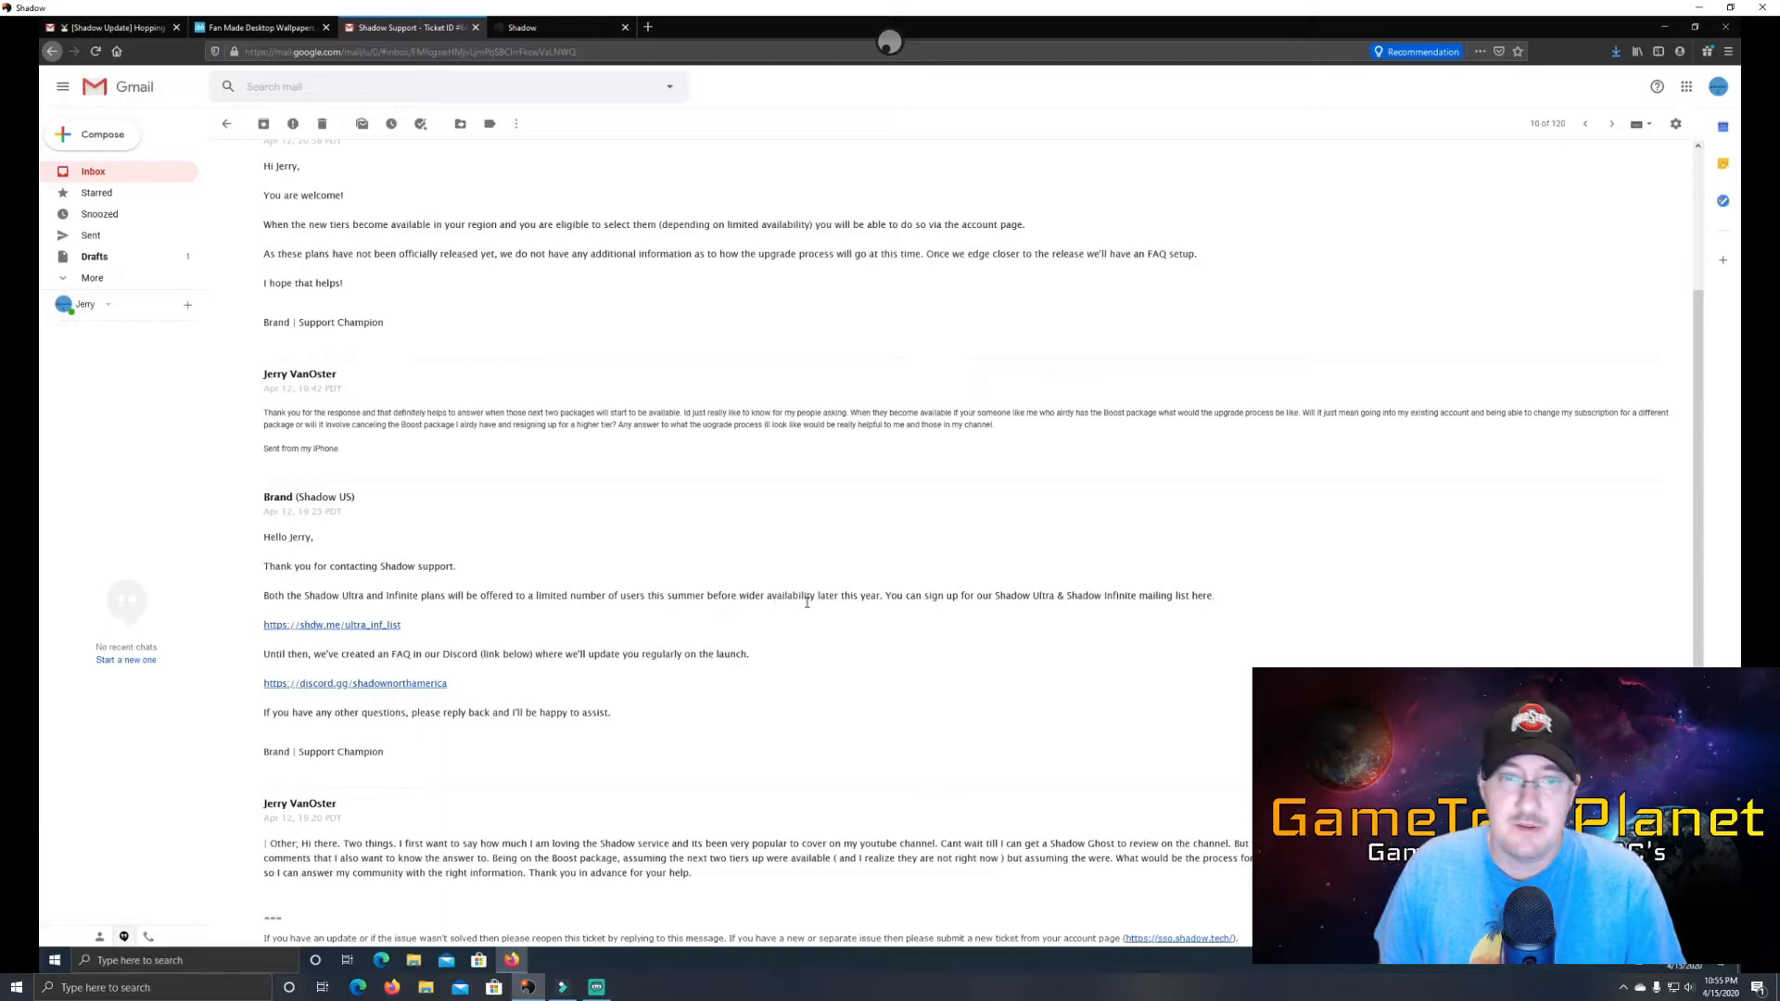
mouse_move(887, 614)
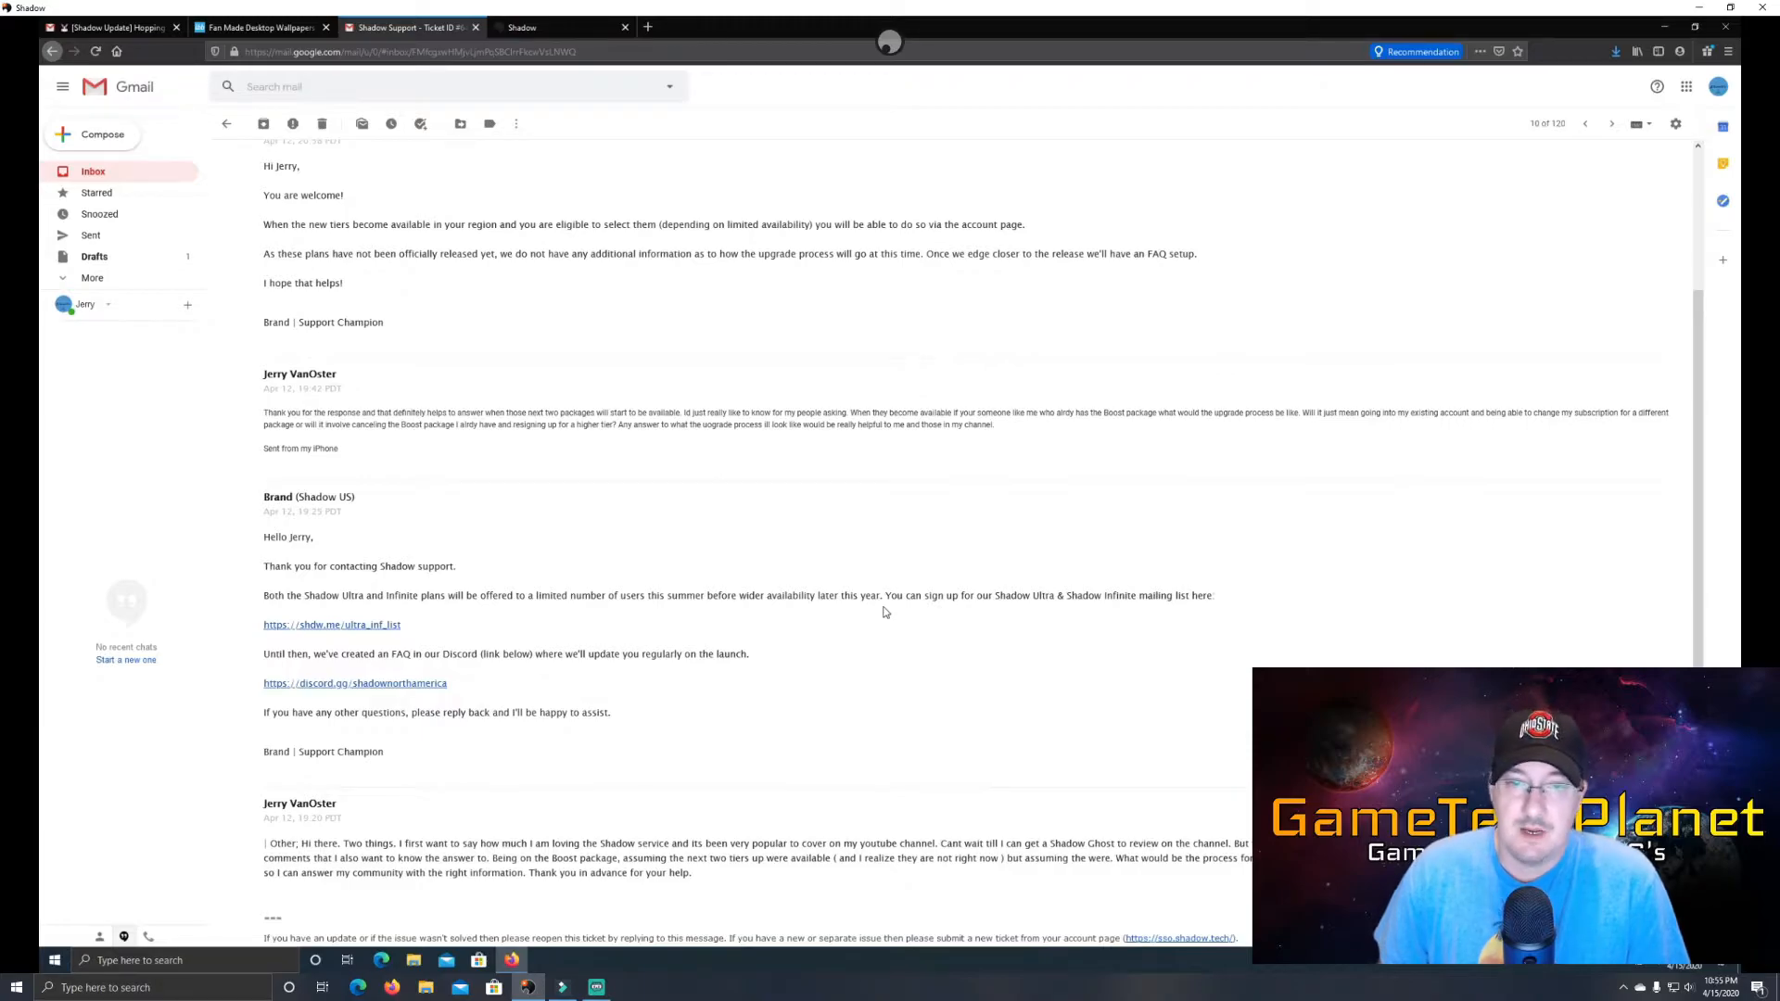
mouse_move(974, 658)
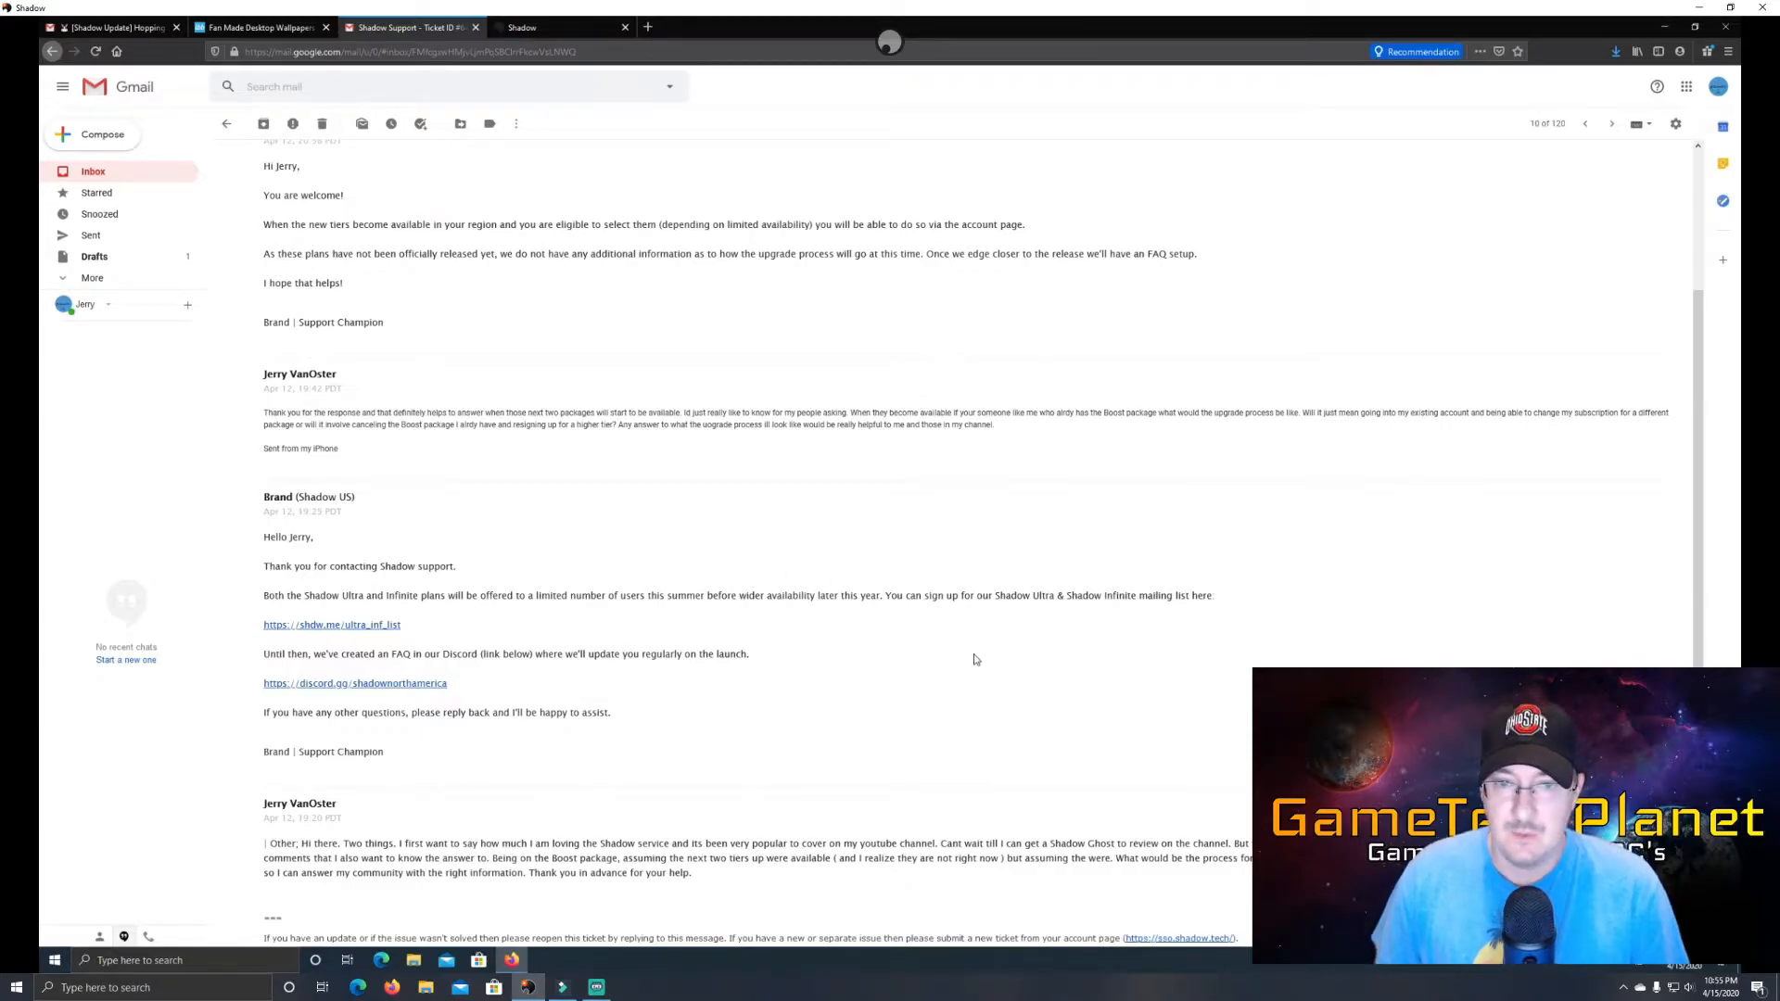
mouse_move(996, 614)
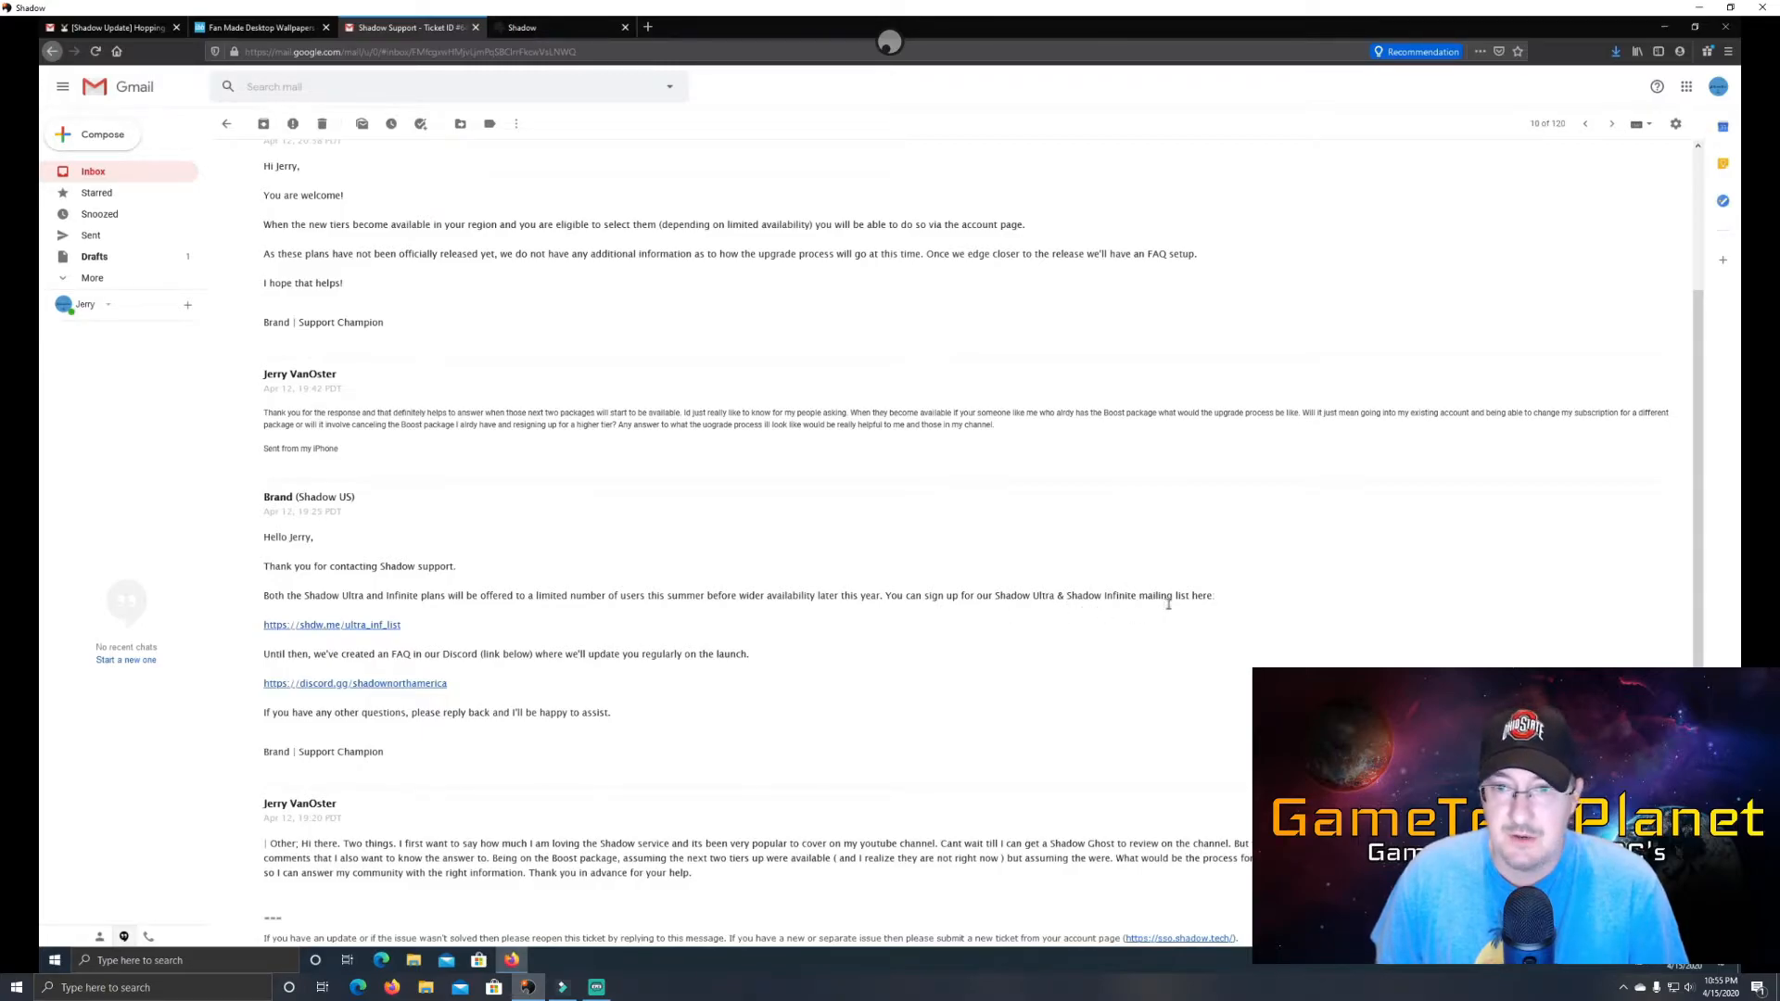
mouse_move(491, 690)
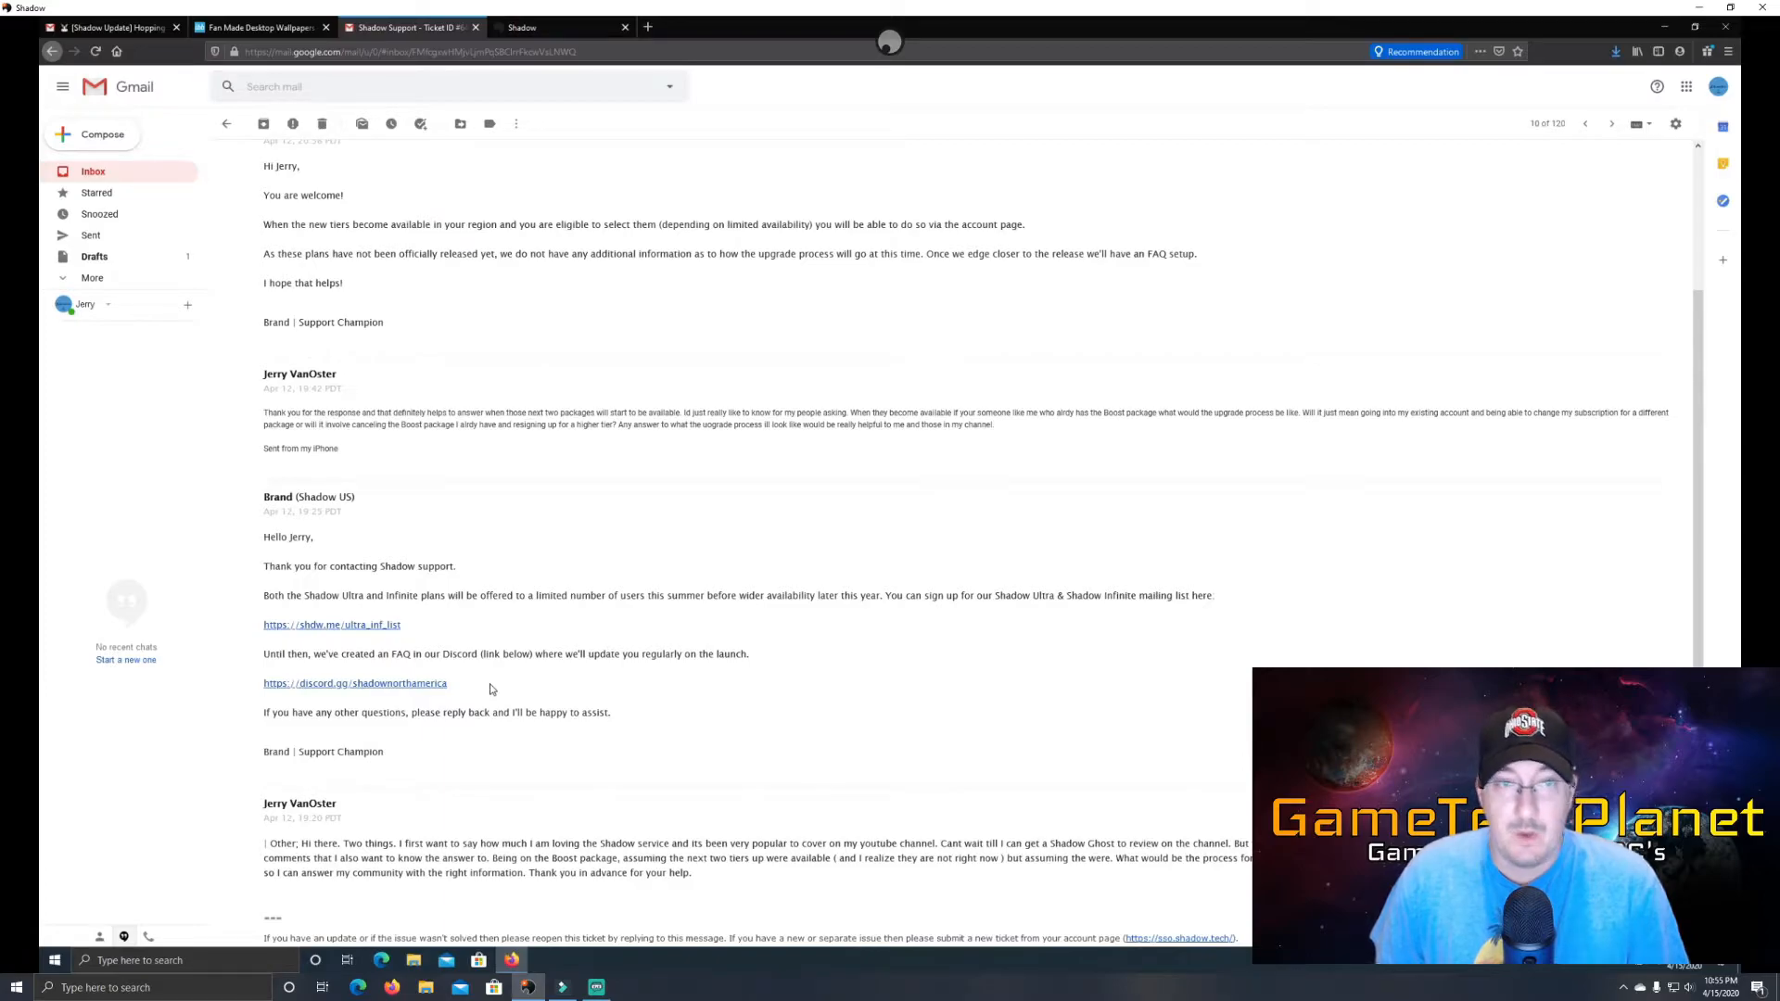
scroll("up", 3)
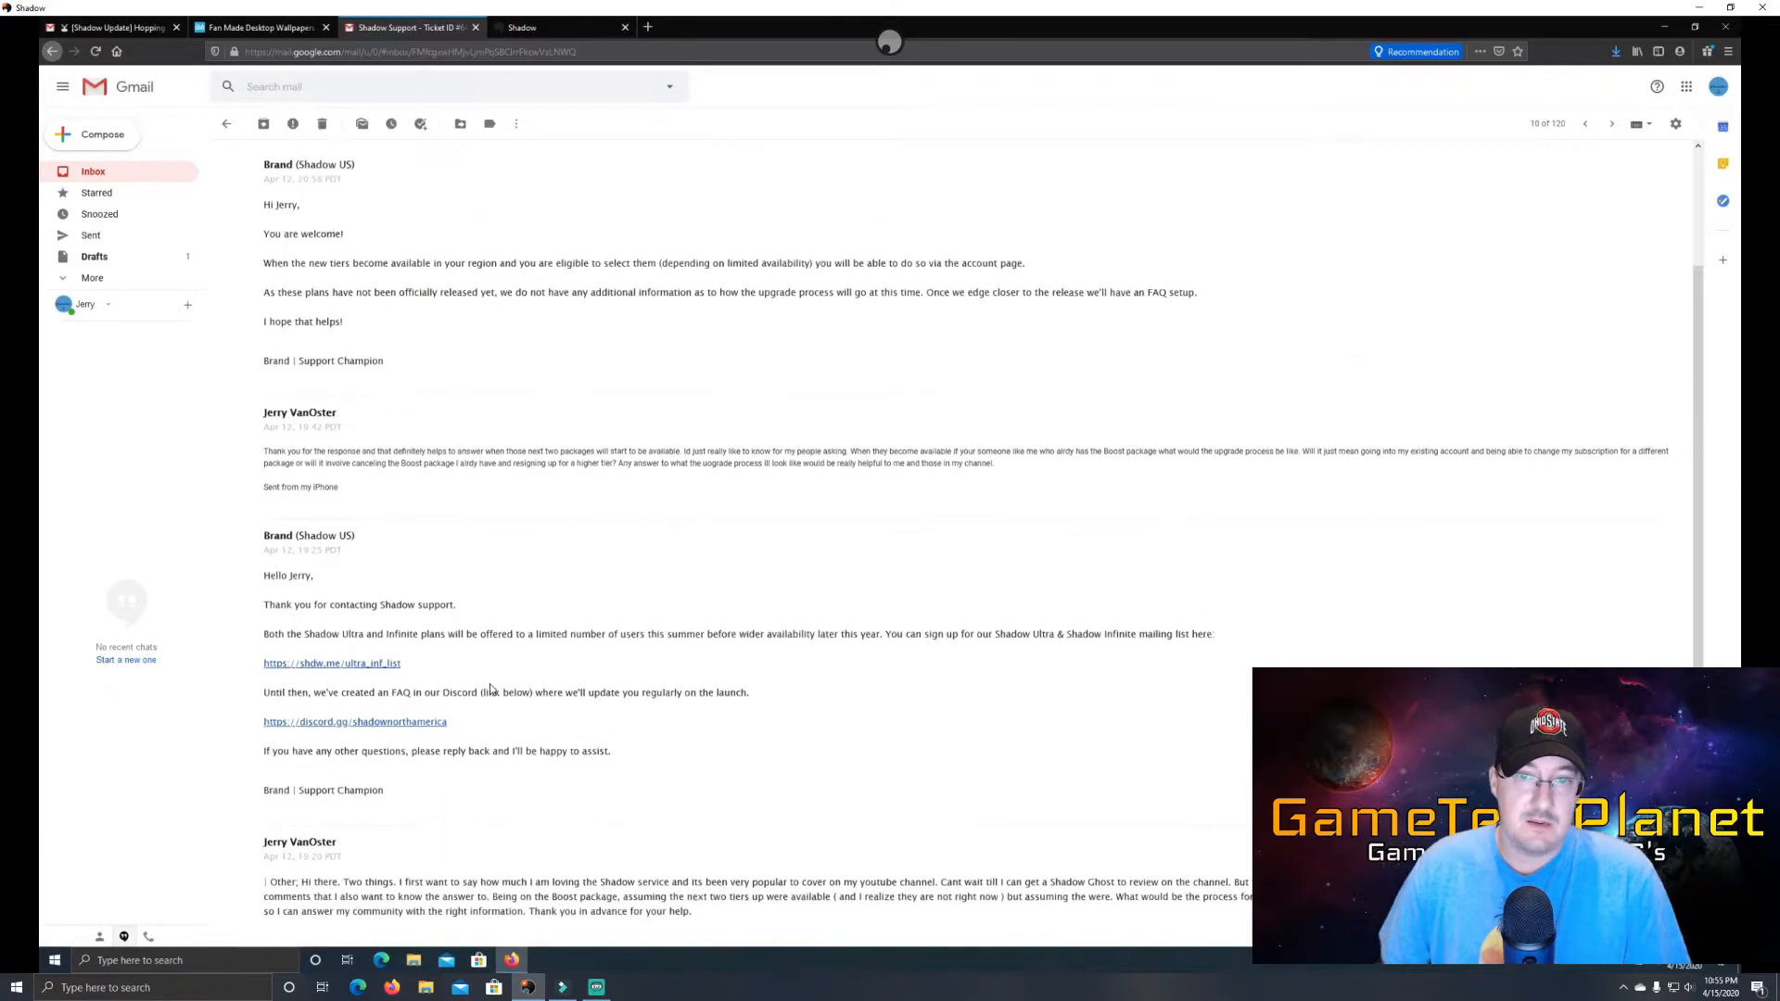
scroll("up", 3)
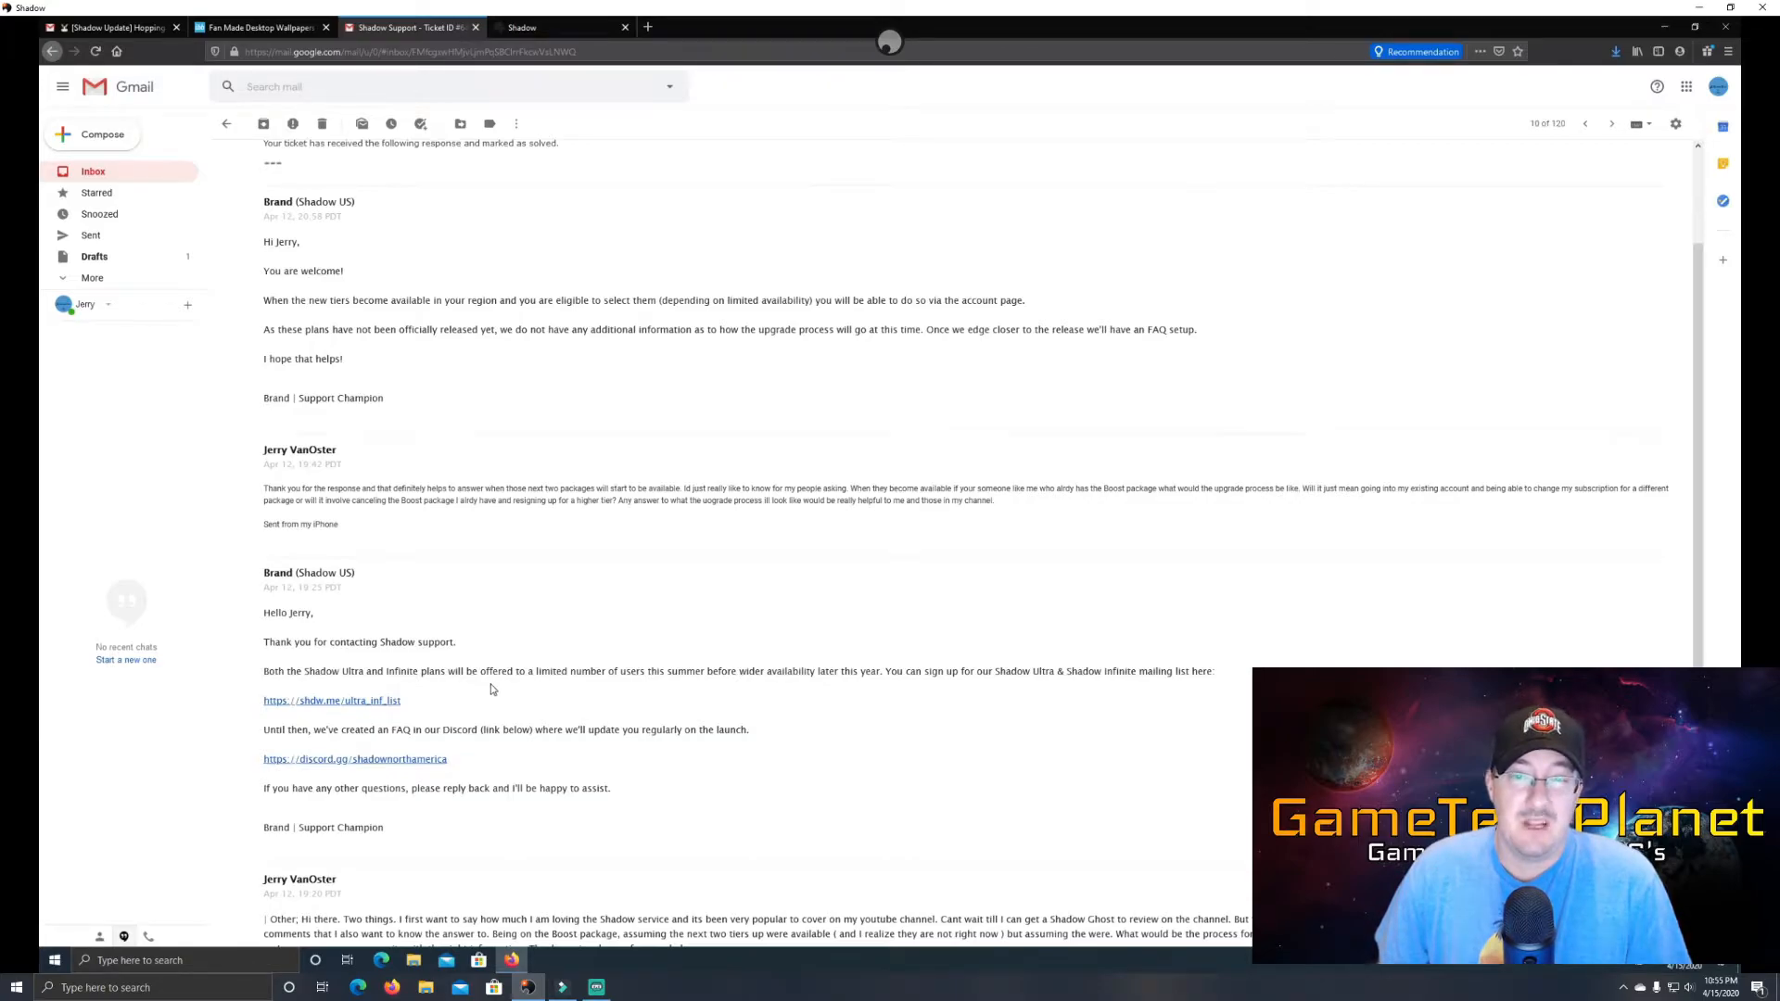
mouse_move(927, 664)
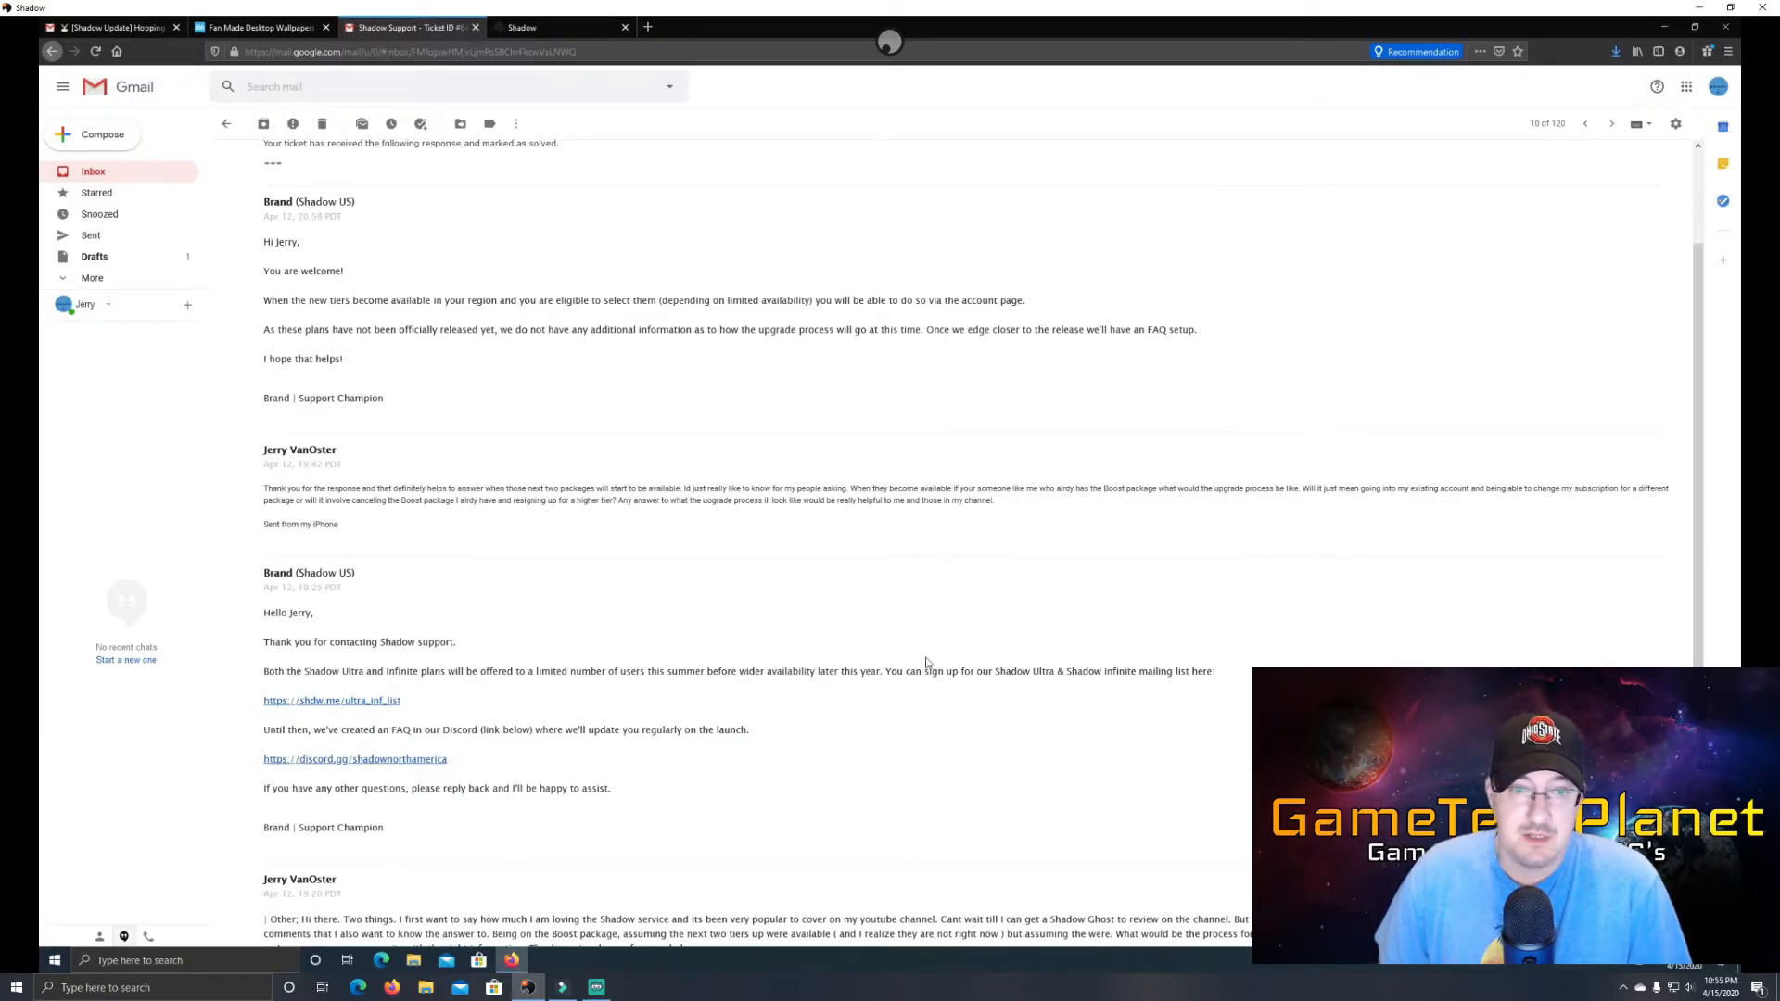
mouse_move(536, 719)
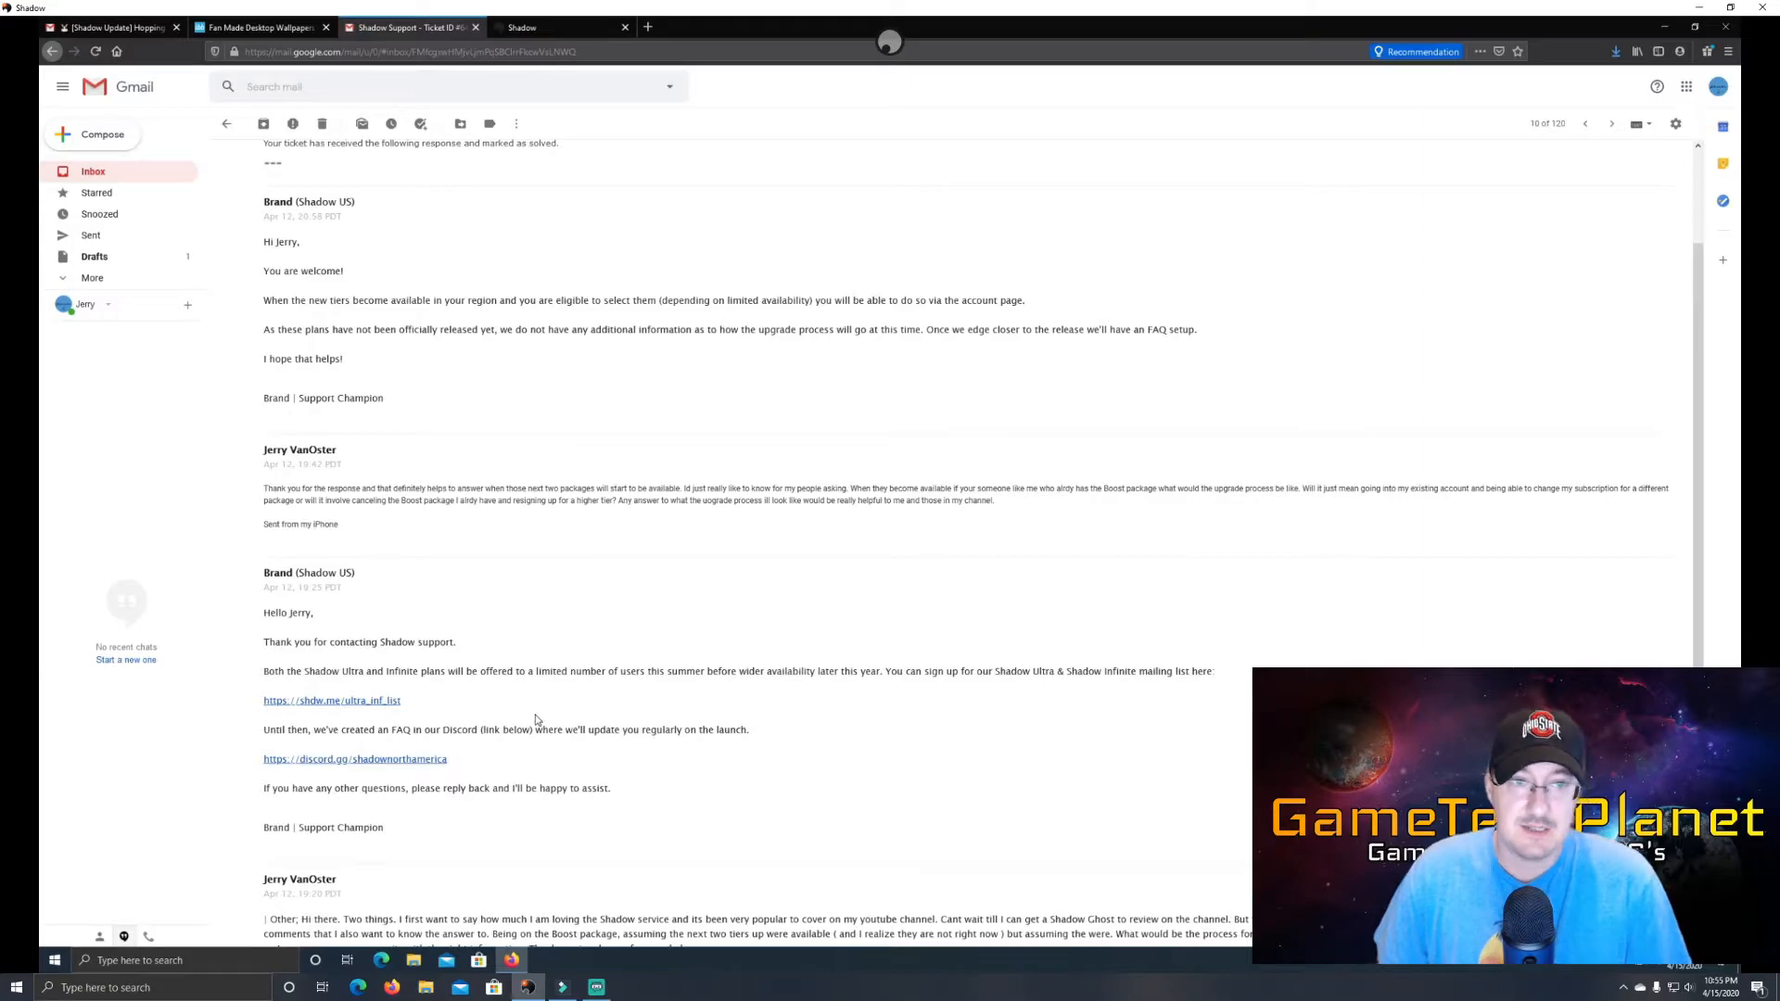
scroll("up", 3)
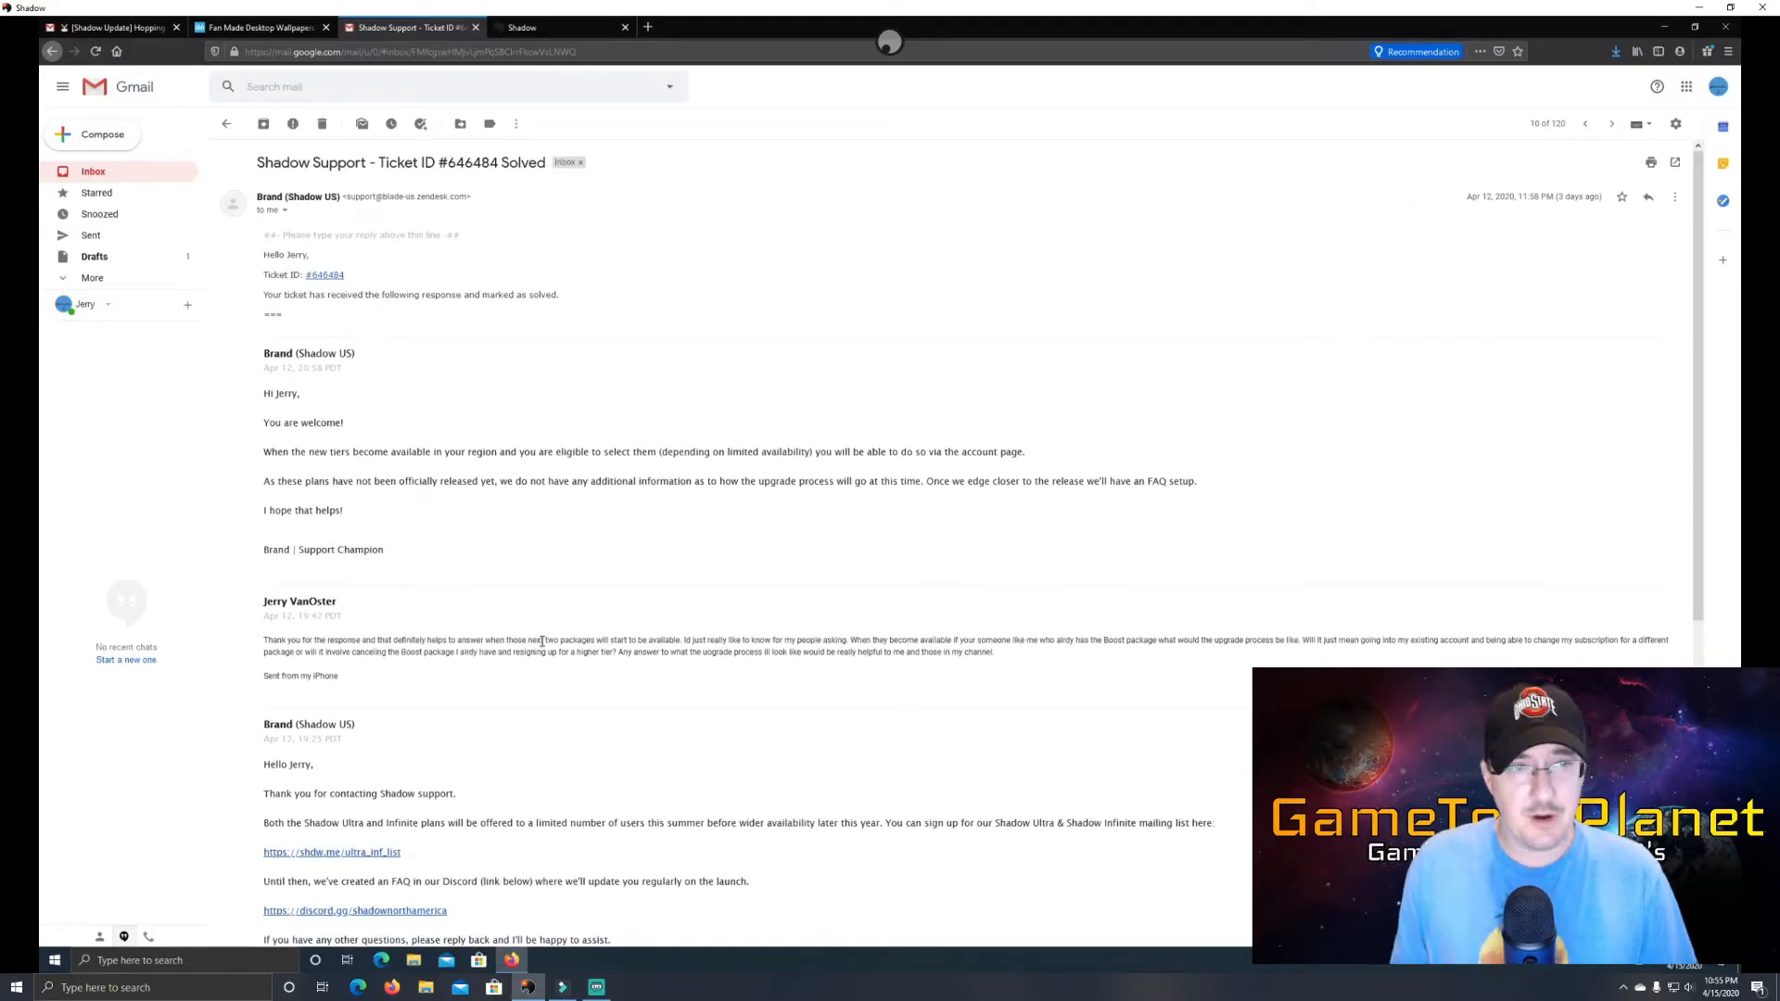
mouse_move(482, 477)
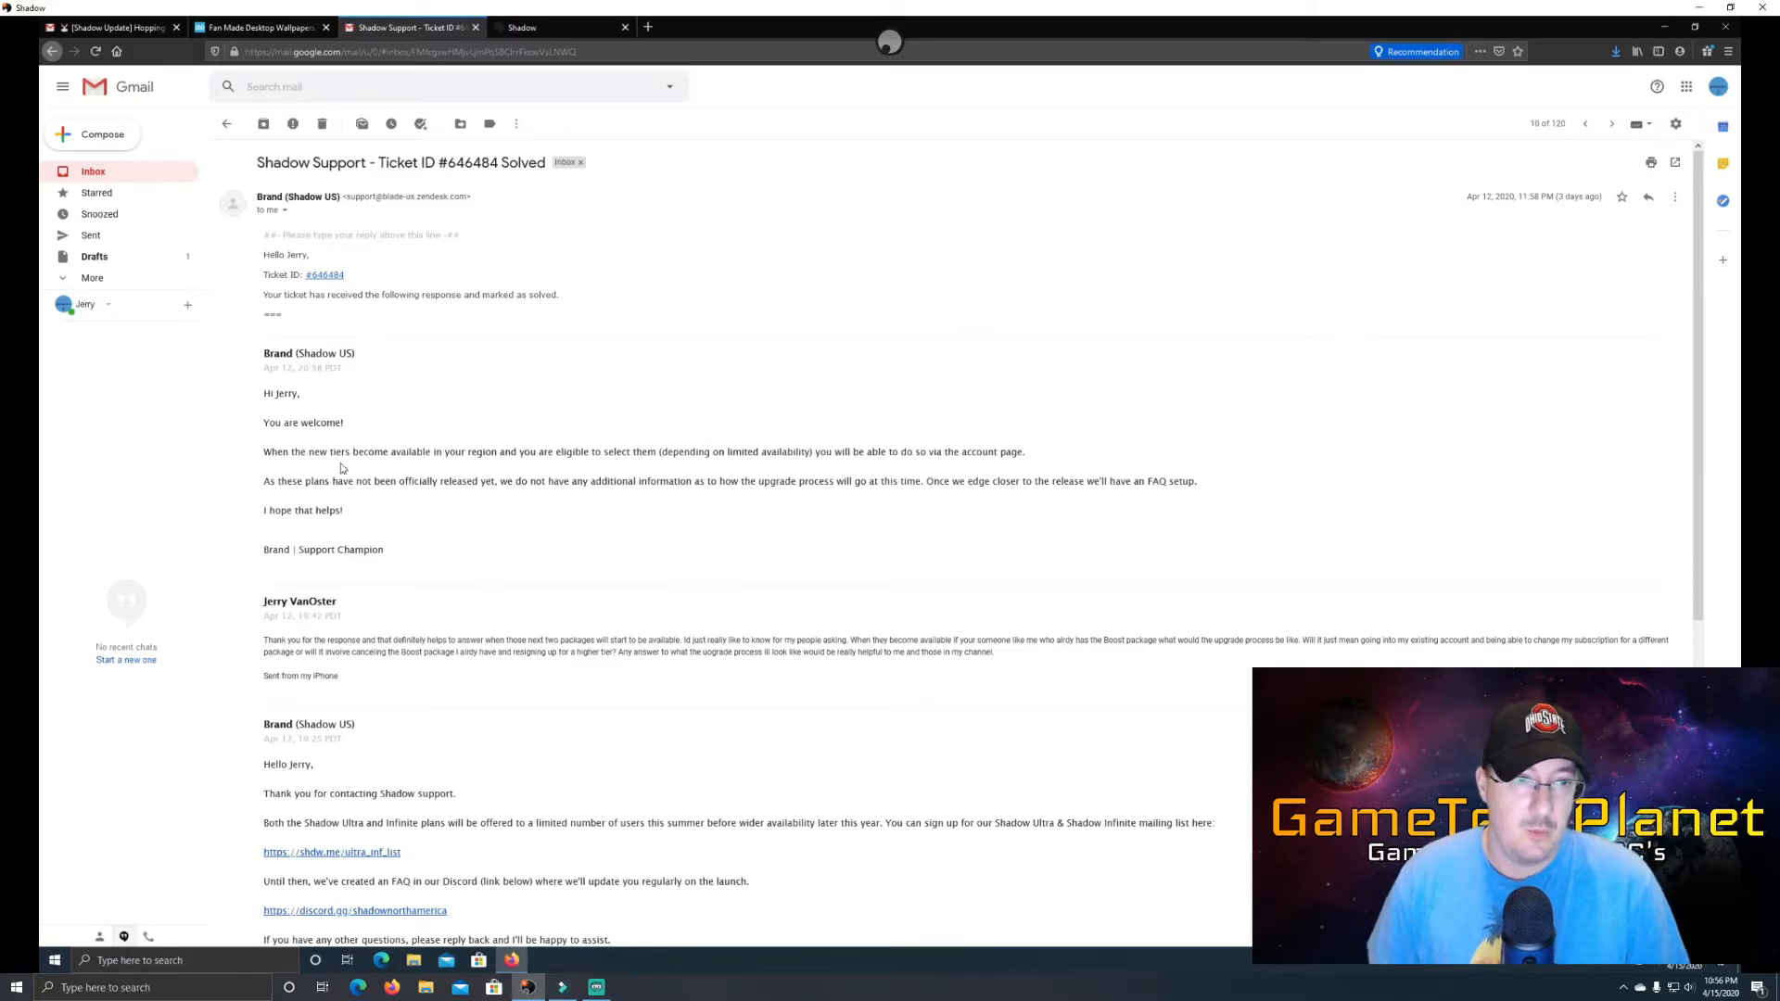
mouse_move(374, 474)
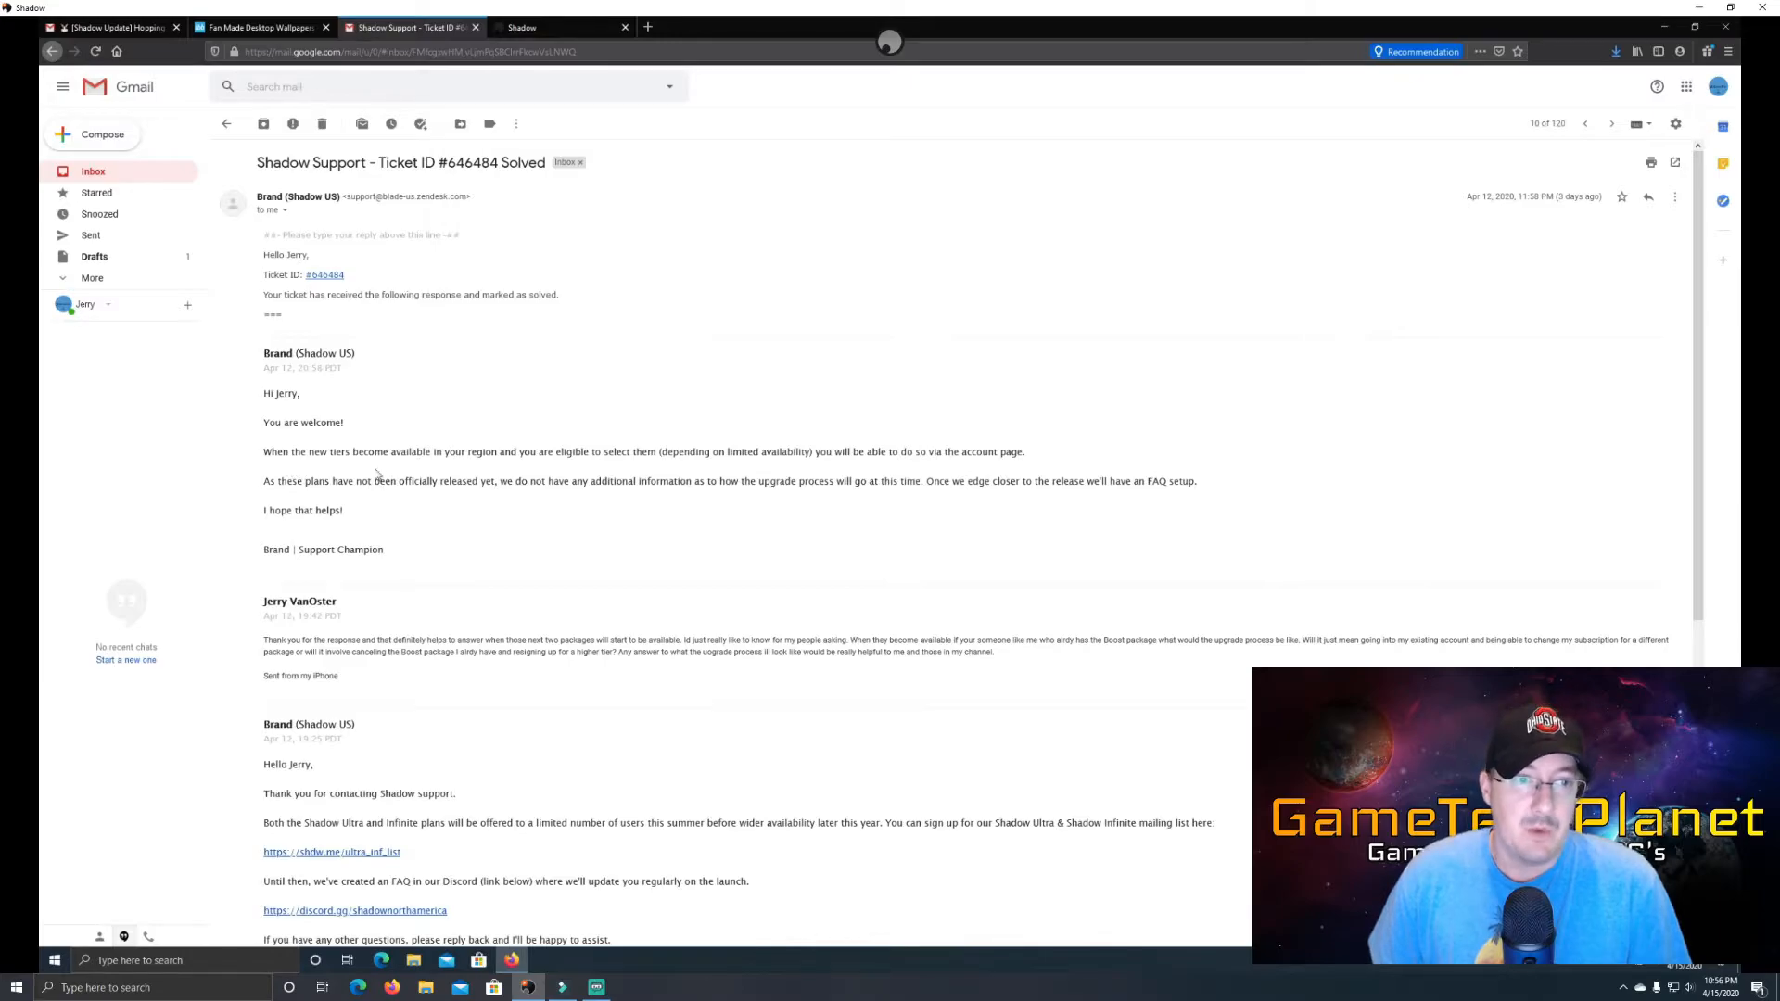
mouse_move(608, 460)
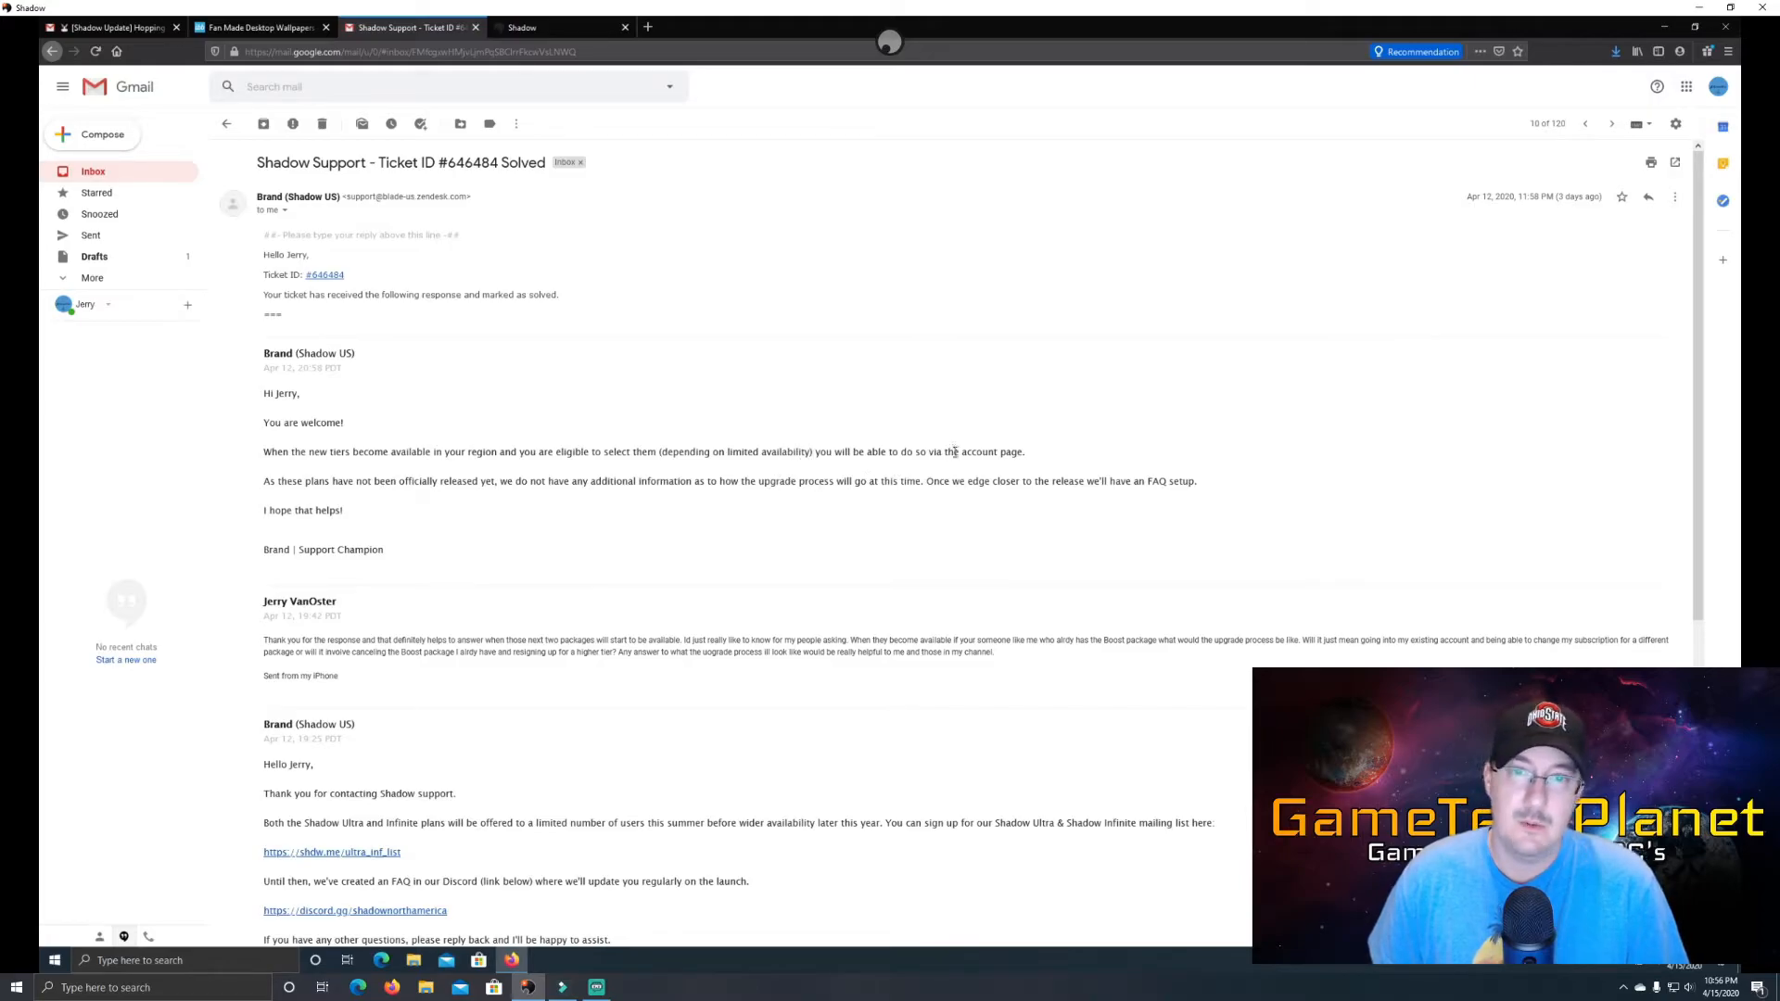
mouse_move(371, 534)
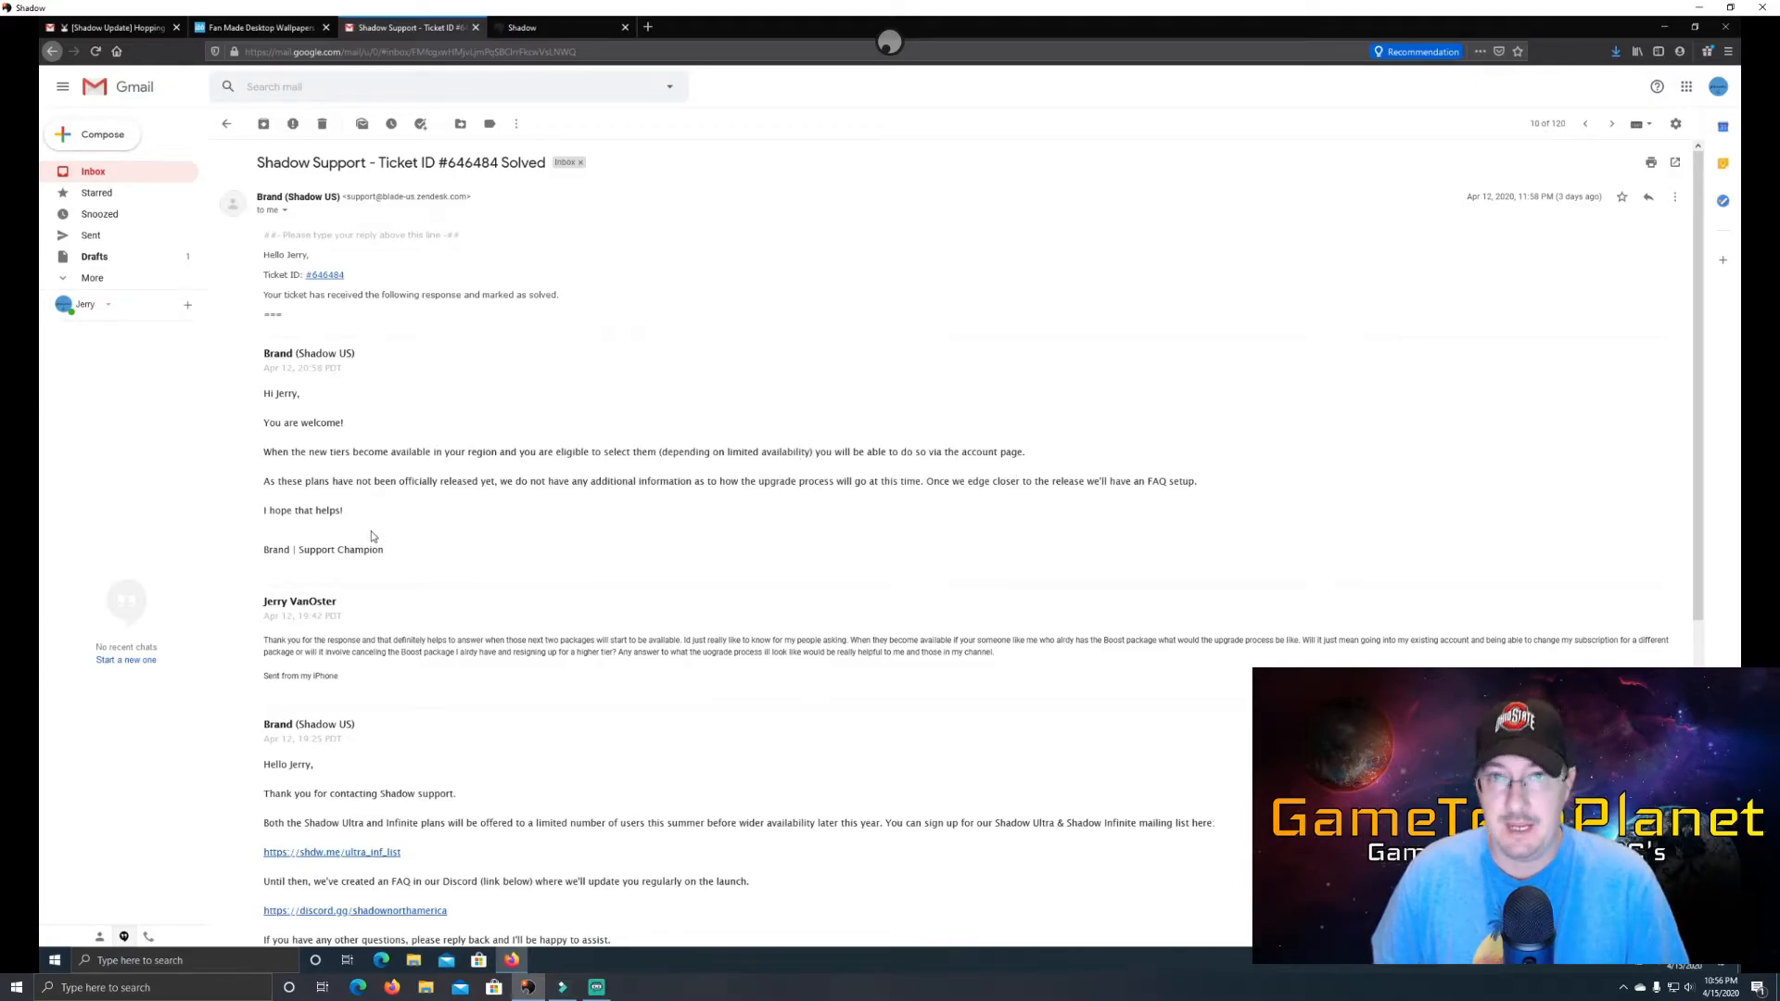
mouse_move(306, 487)
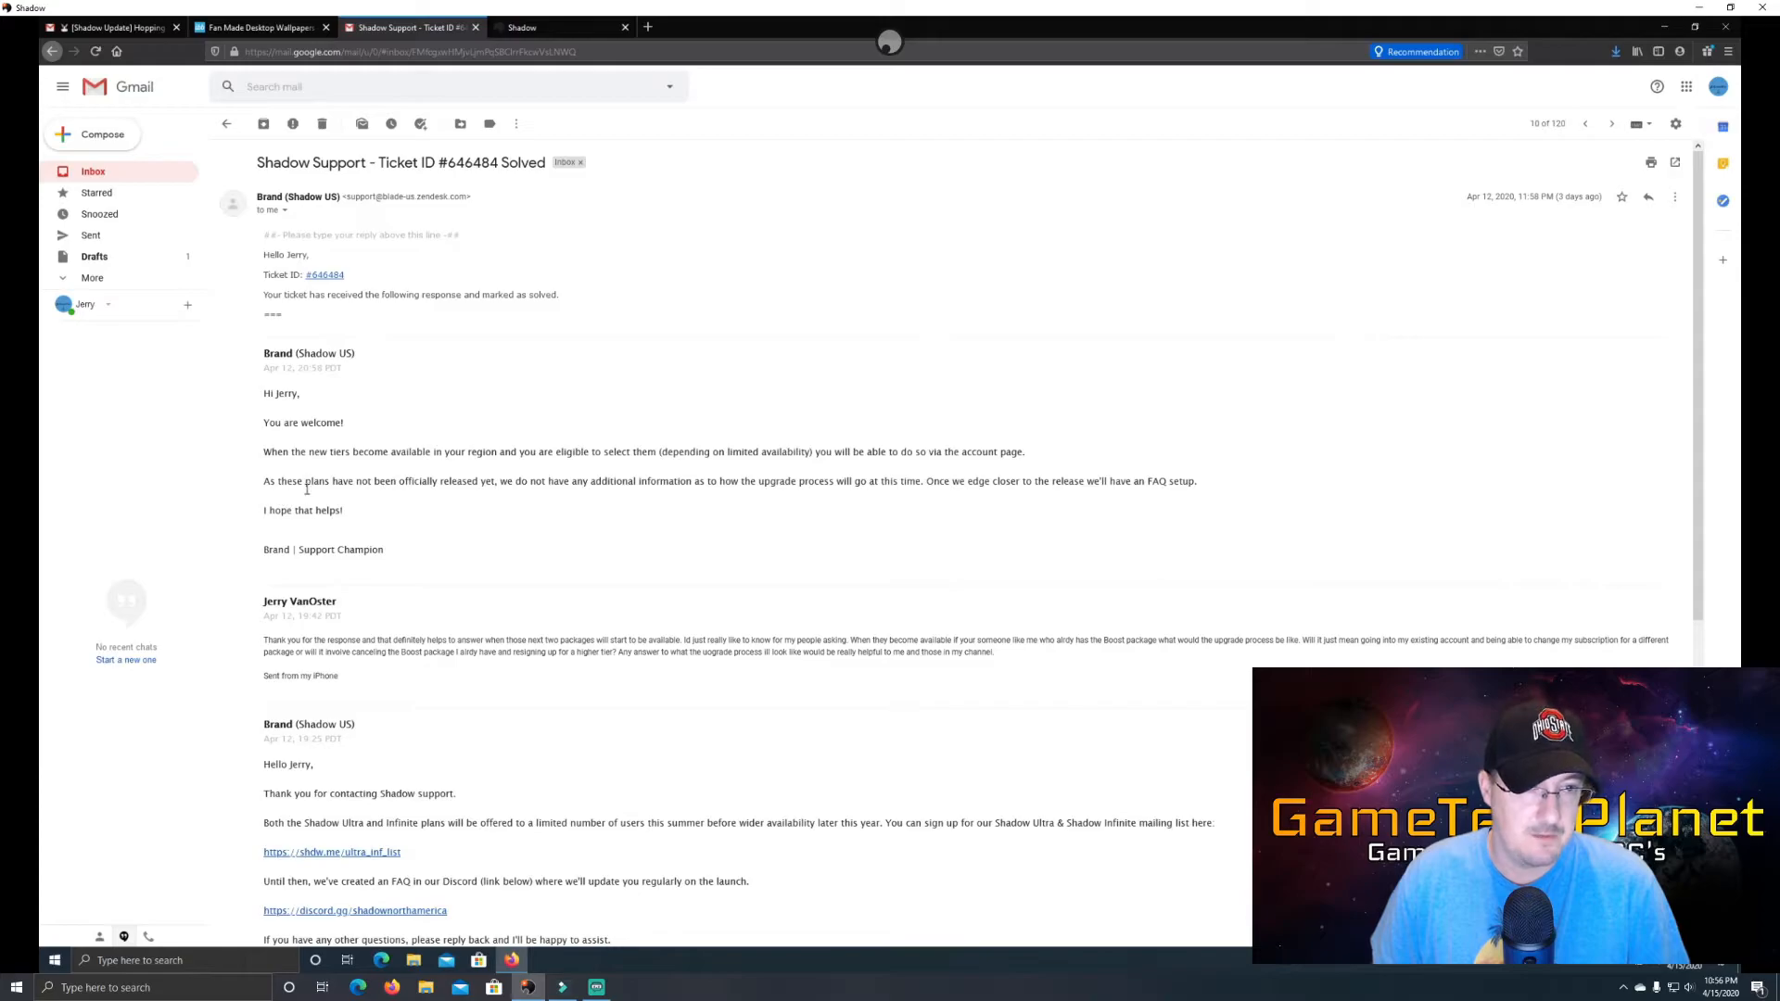
mouse_move(493, 497)
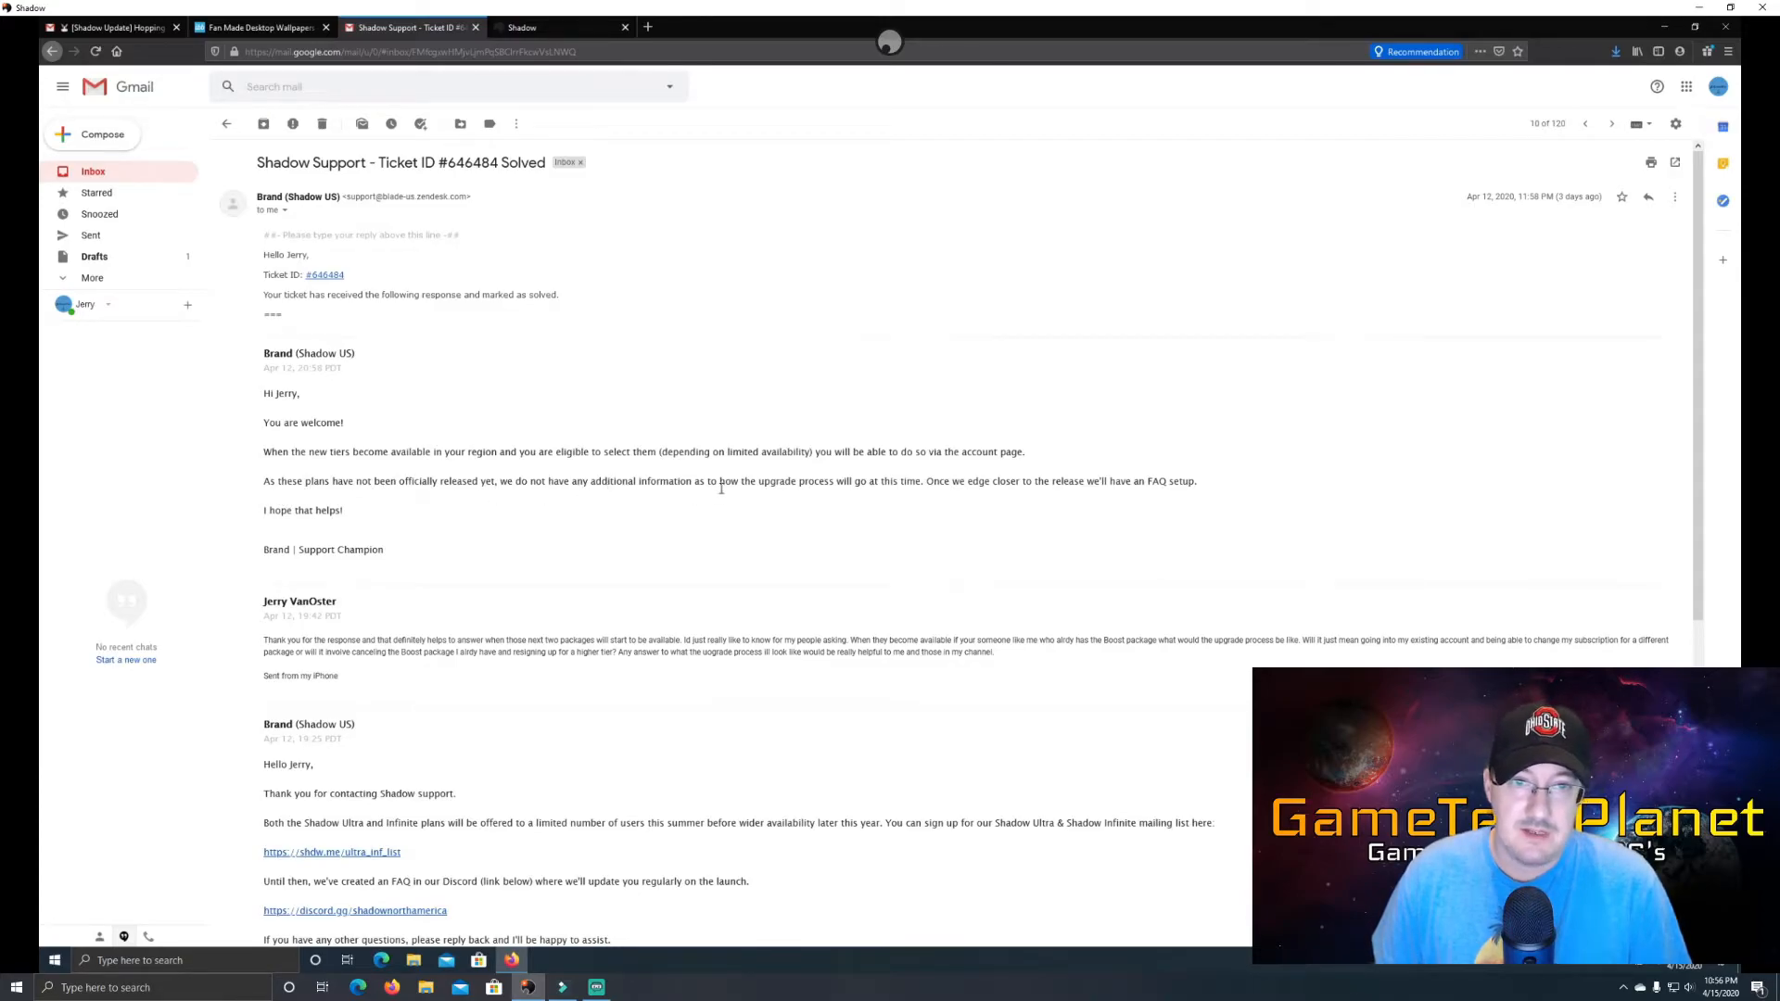
mouse_move(881, 497)
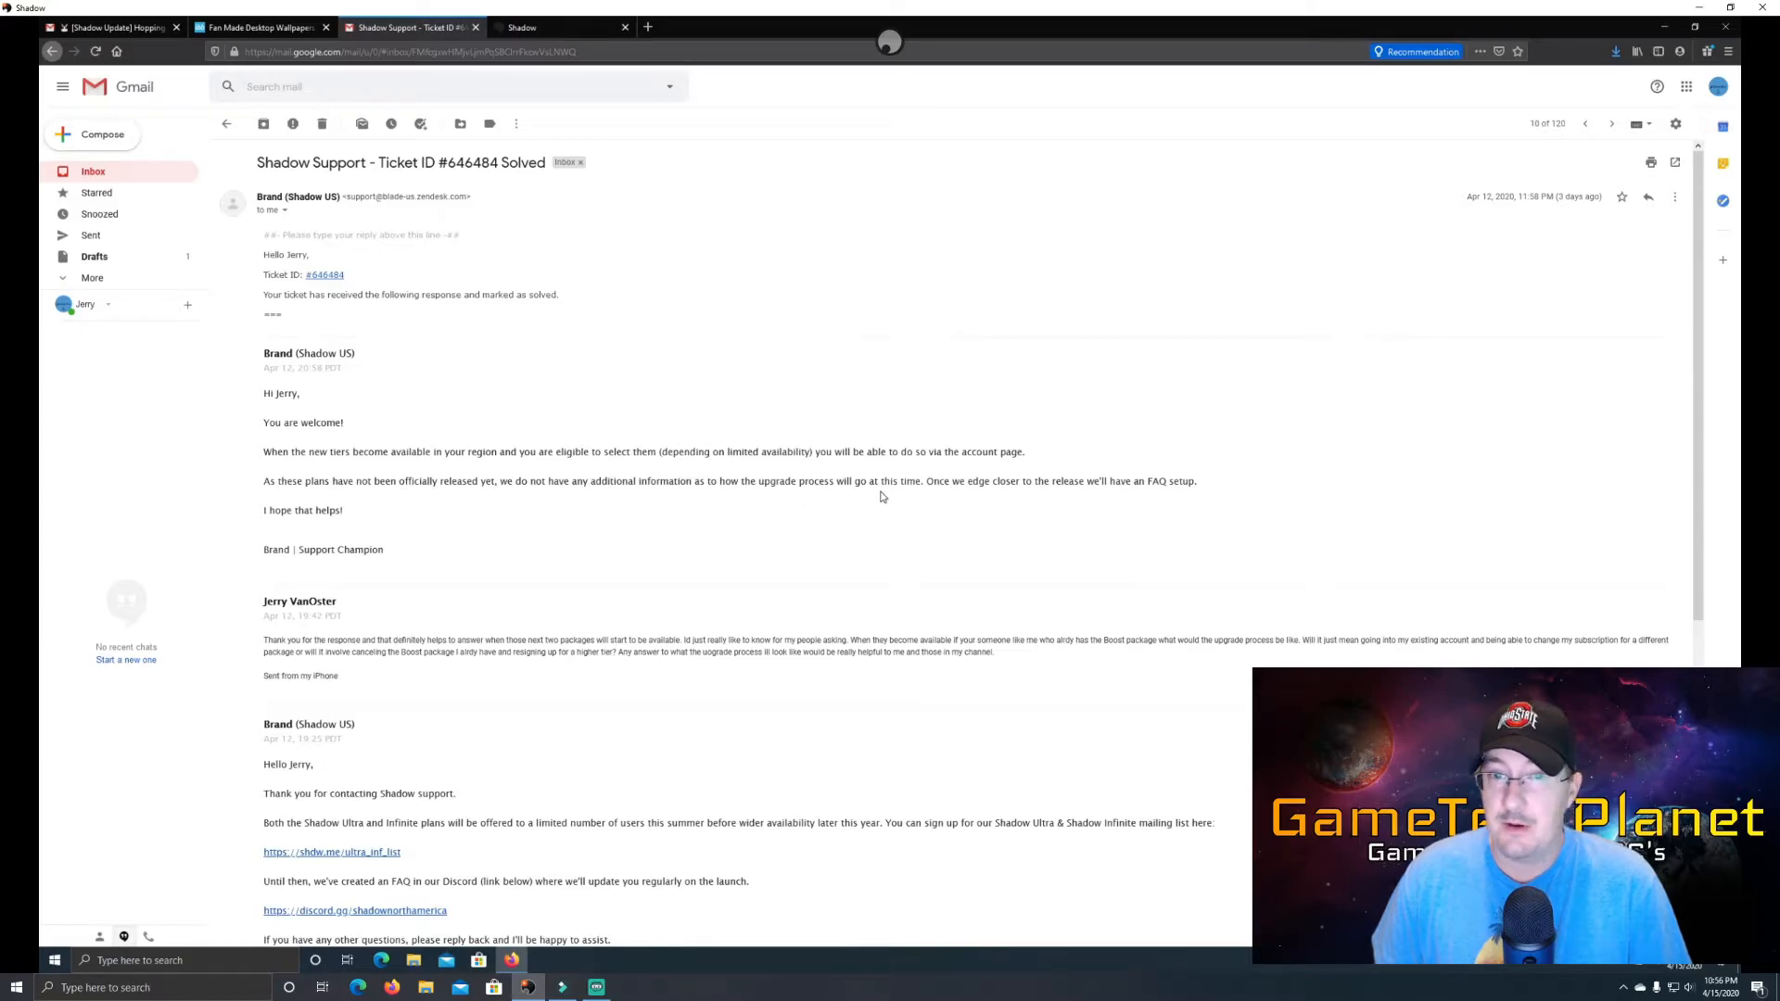
mouse_move(988, 484)
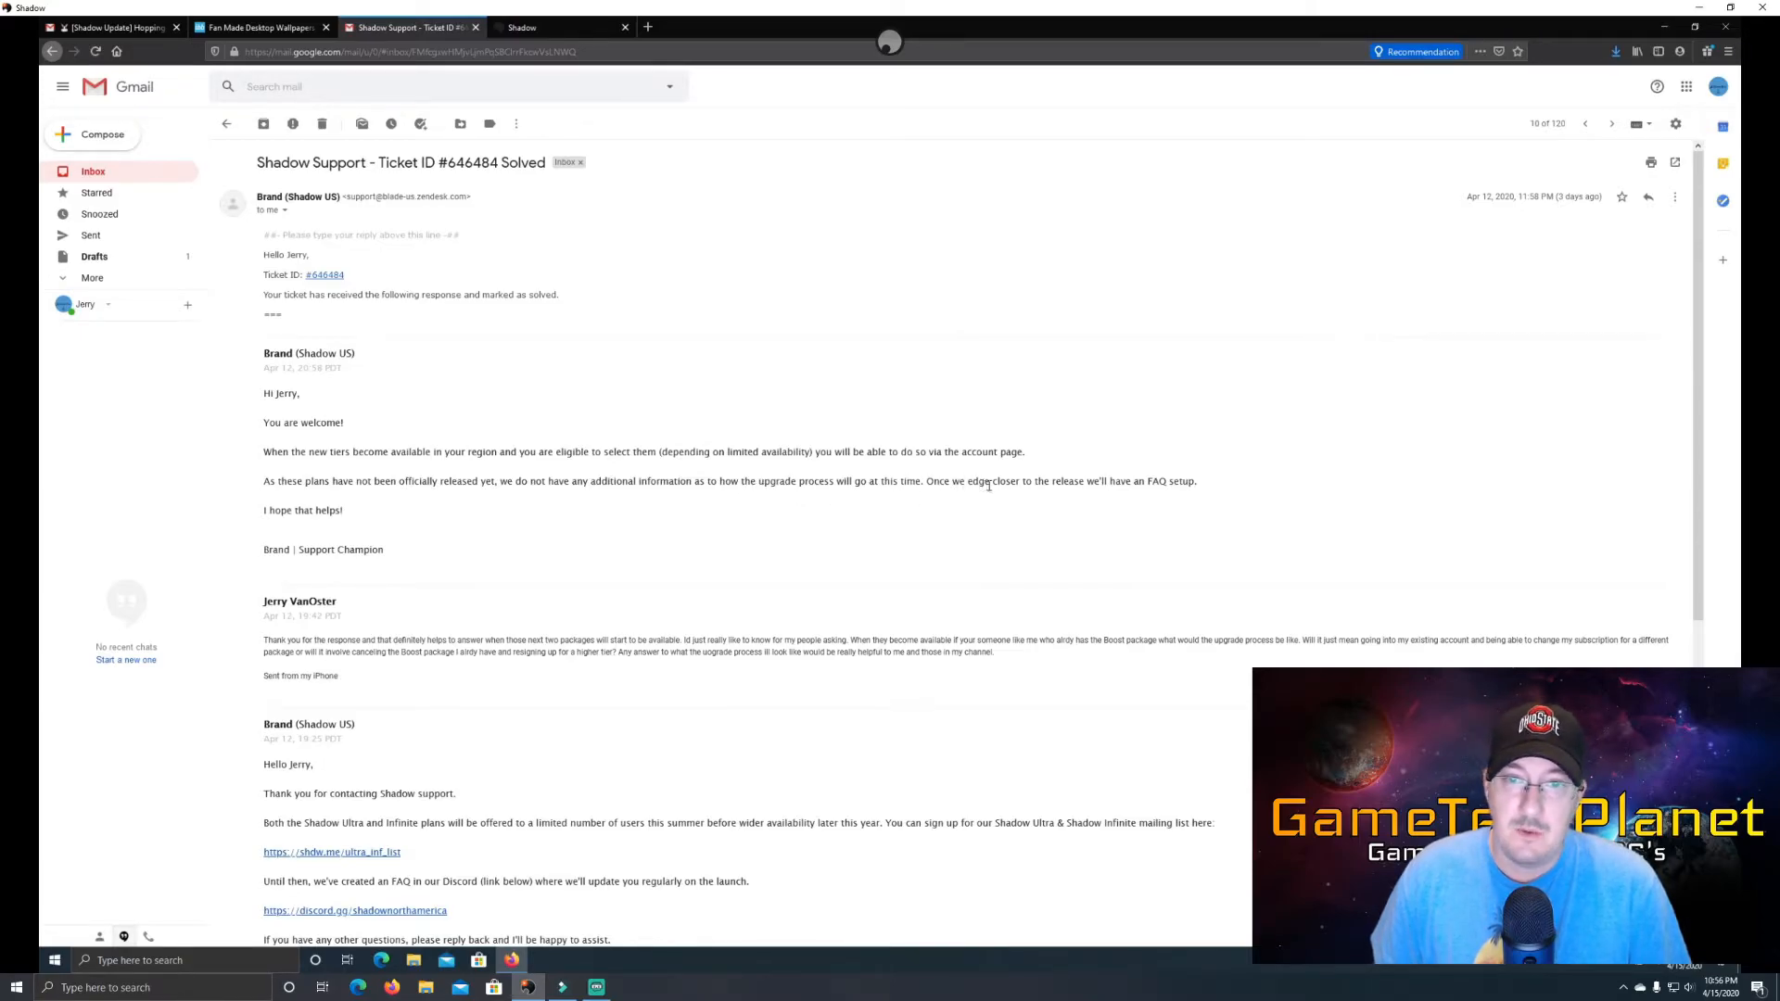
mouse_move(1112, 421)
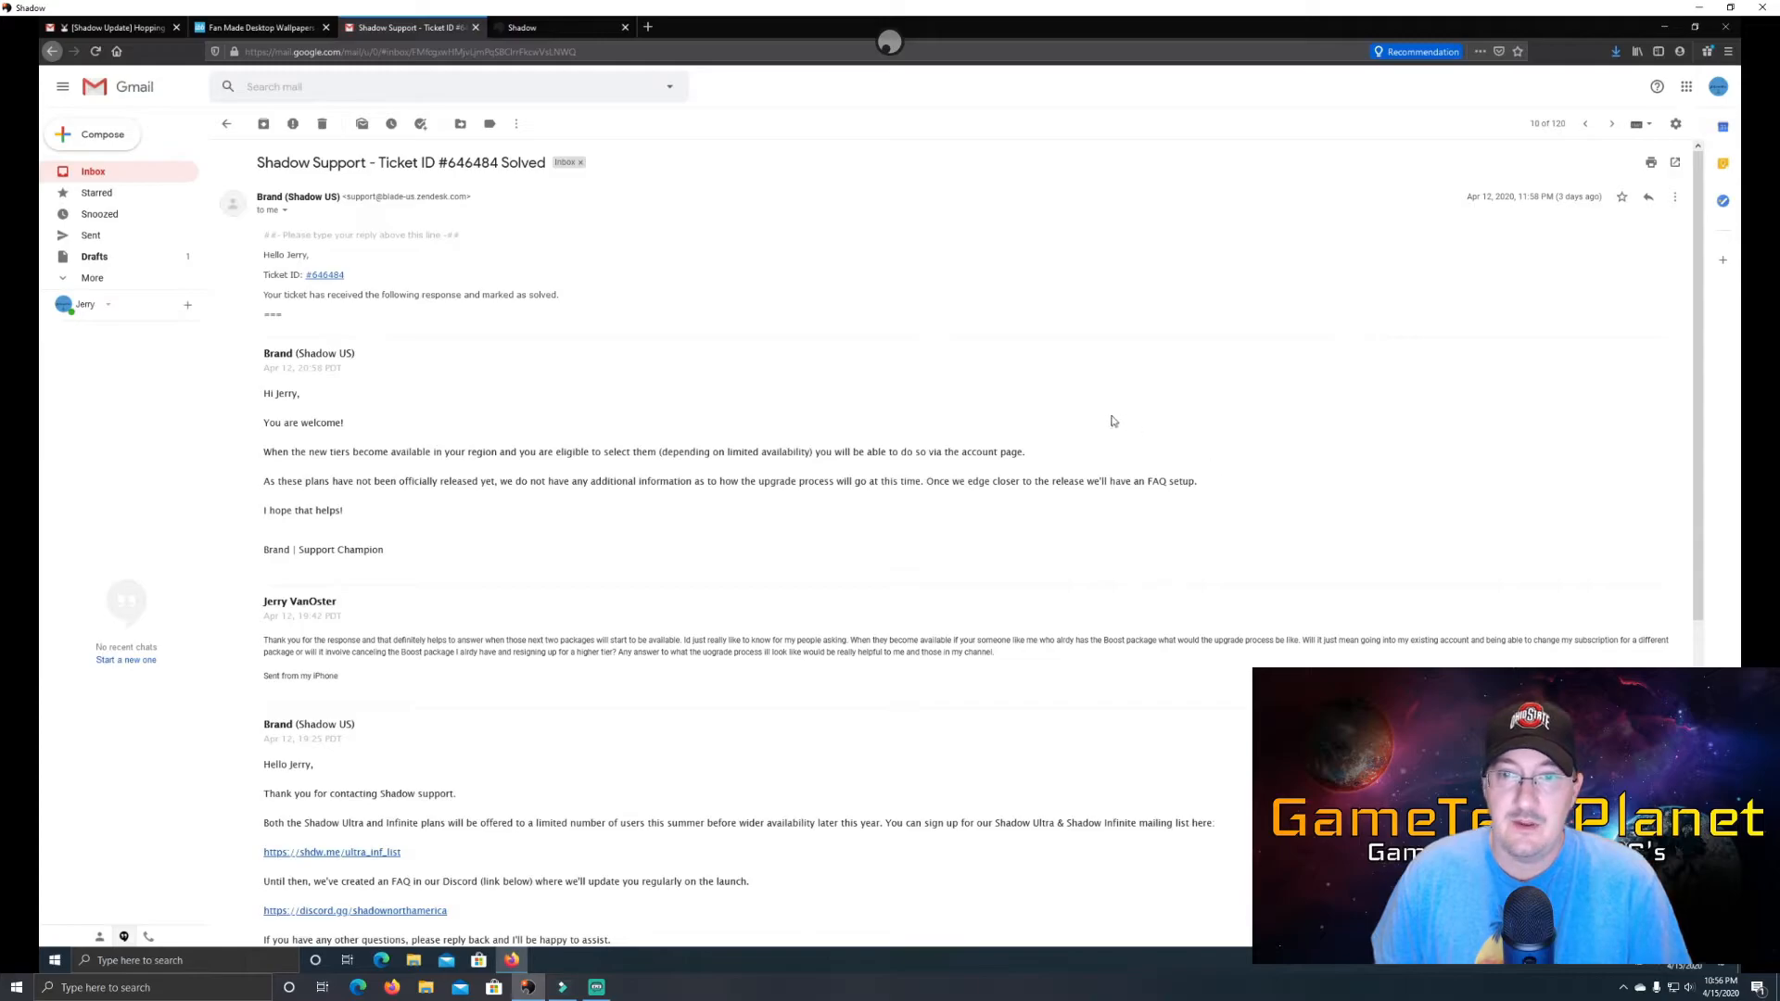
mouse_move(762, 662)
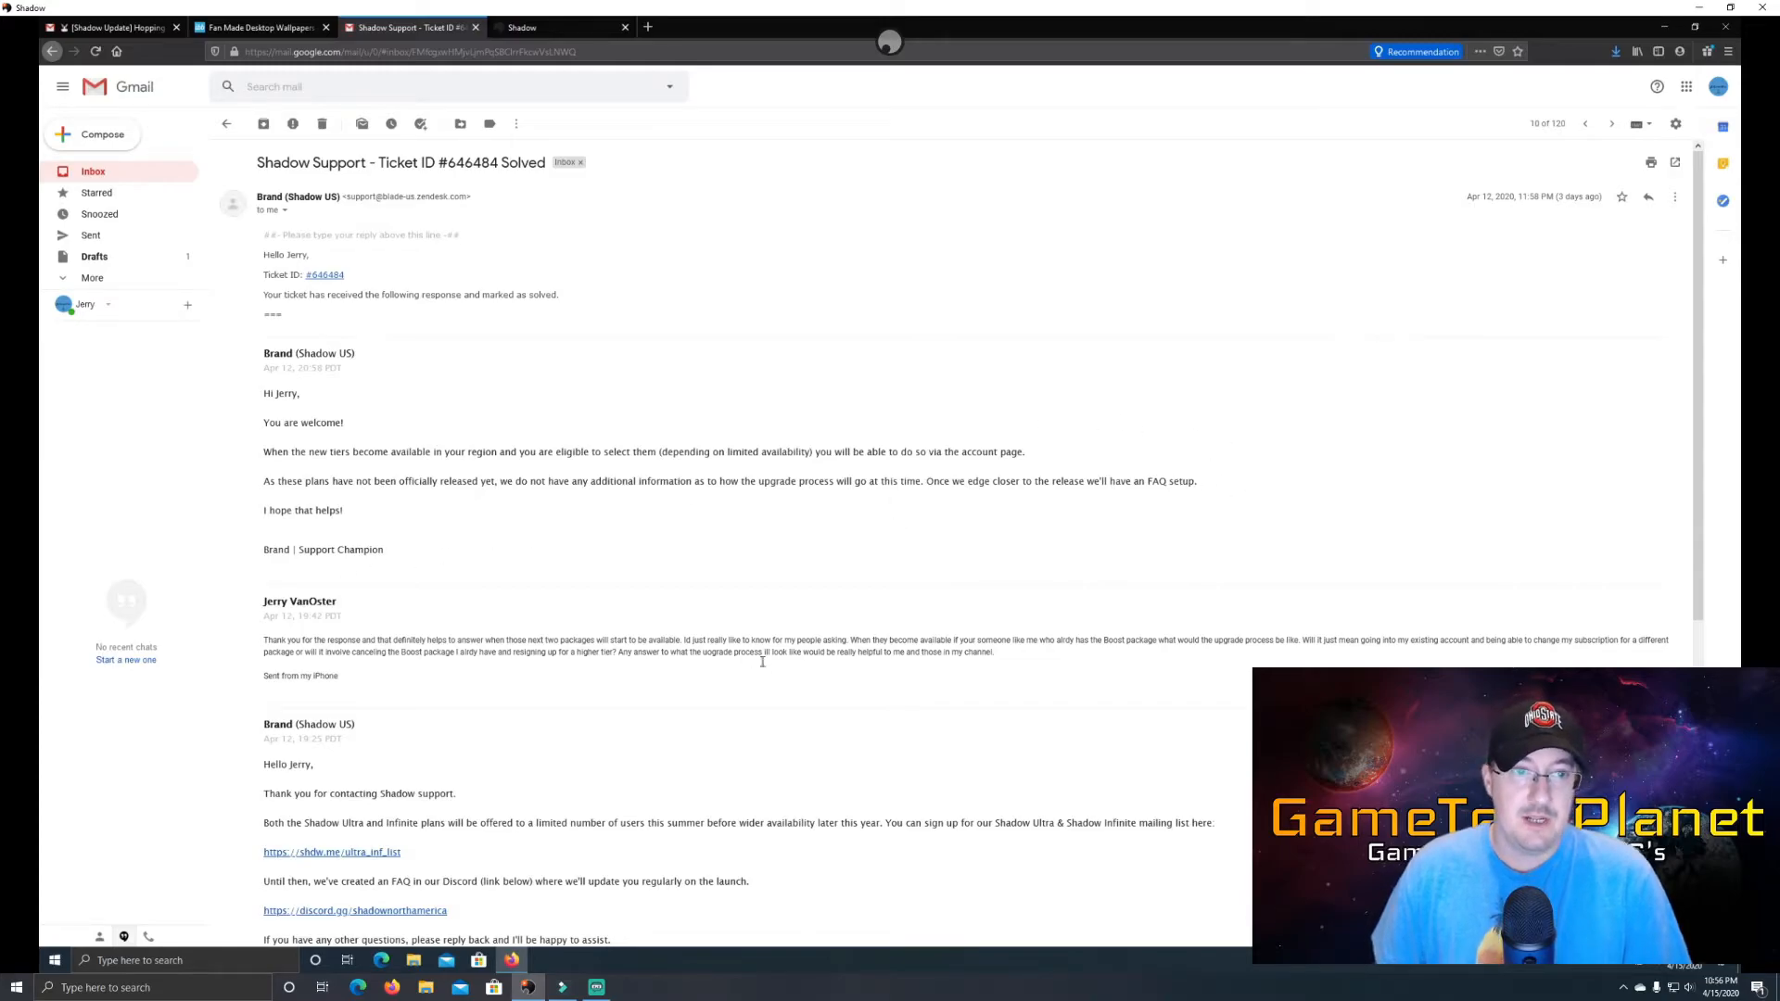
mouse_move(497, 862)
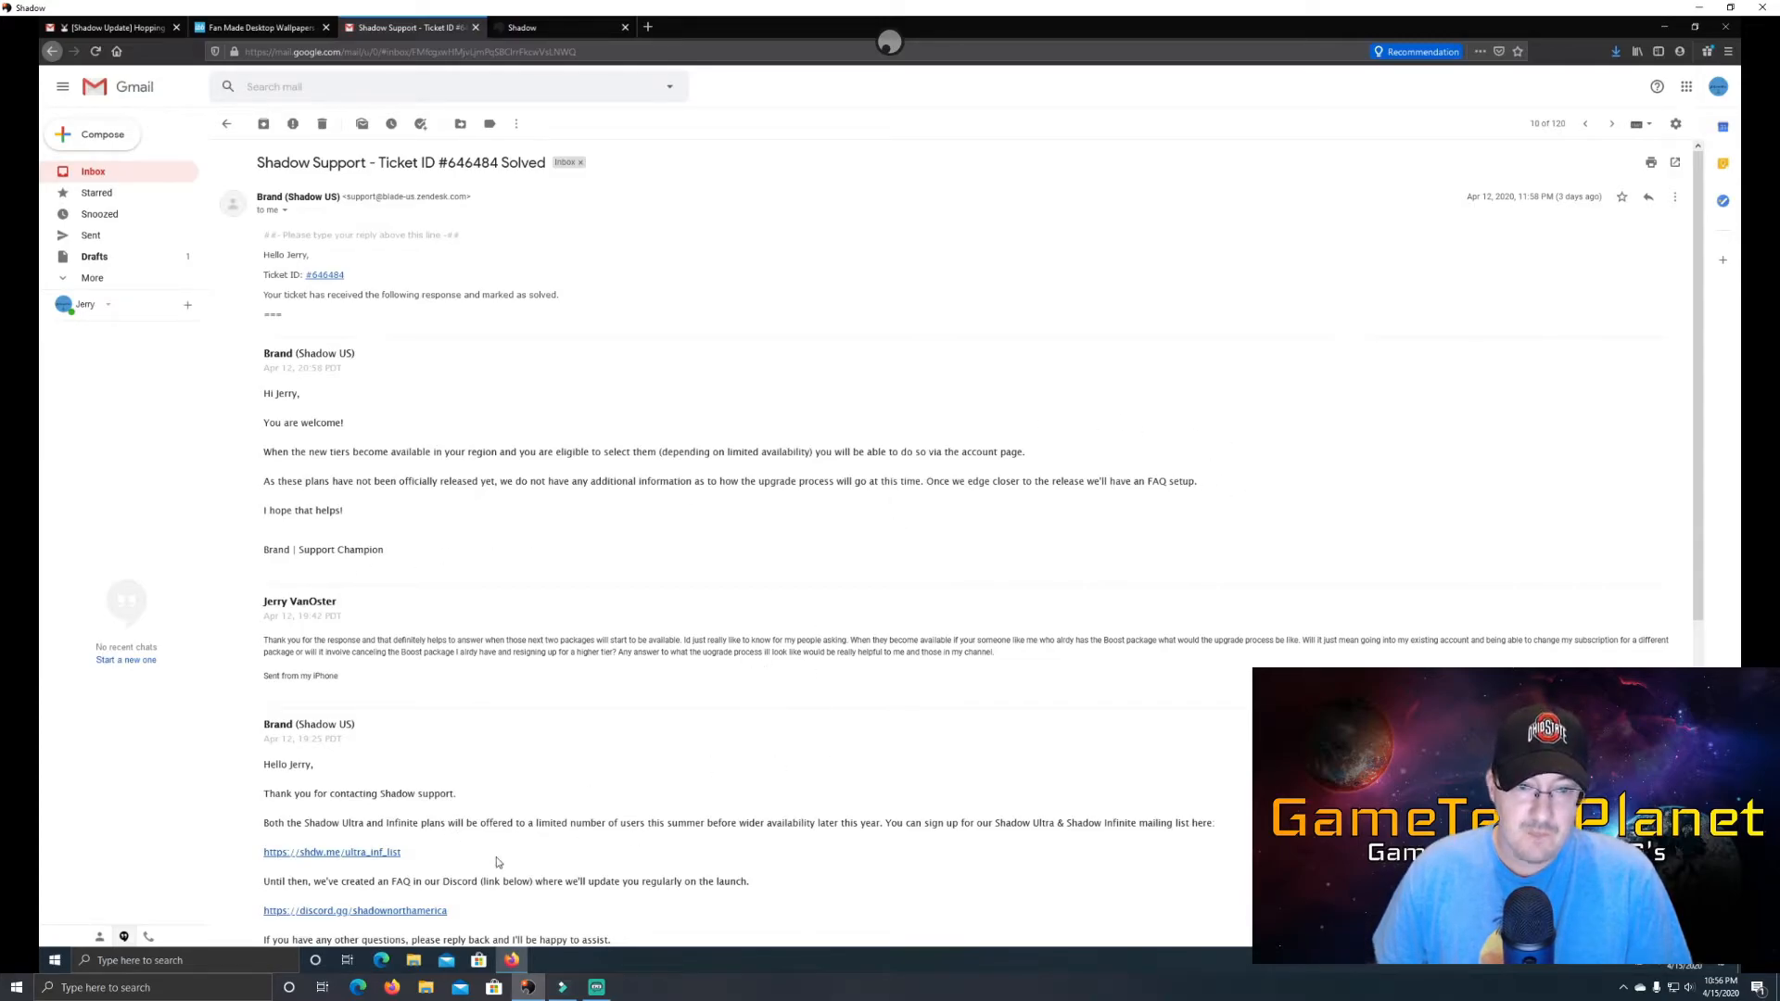
mouse_move(903, 864)
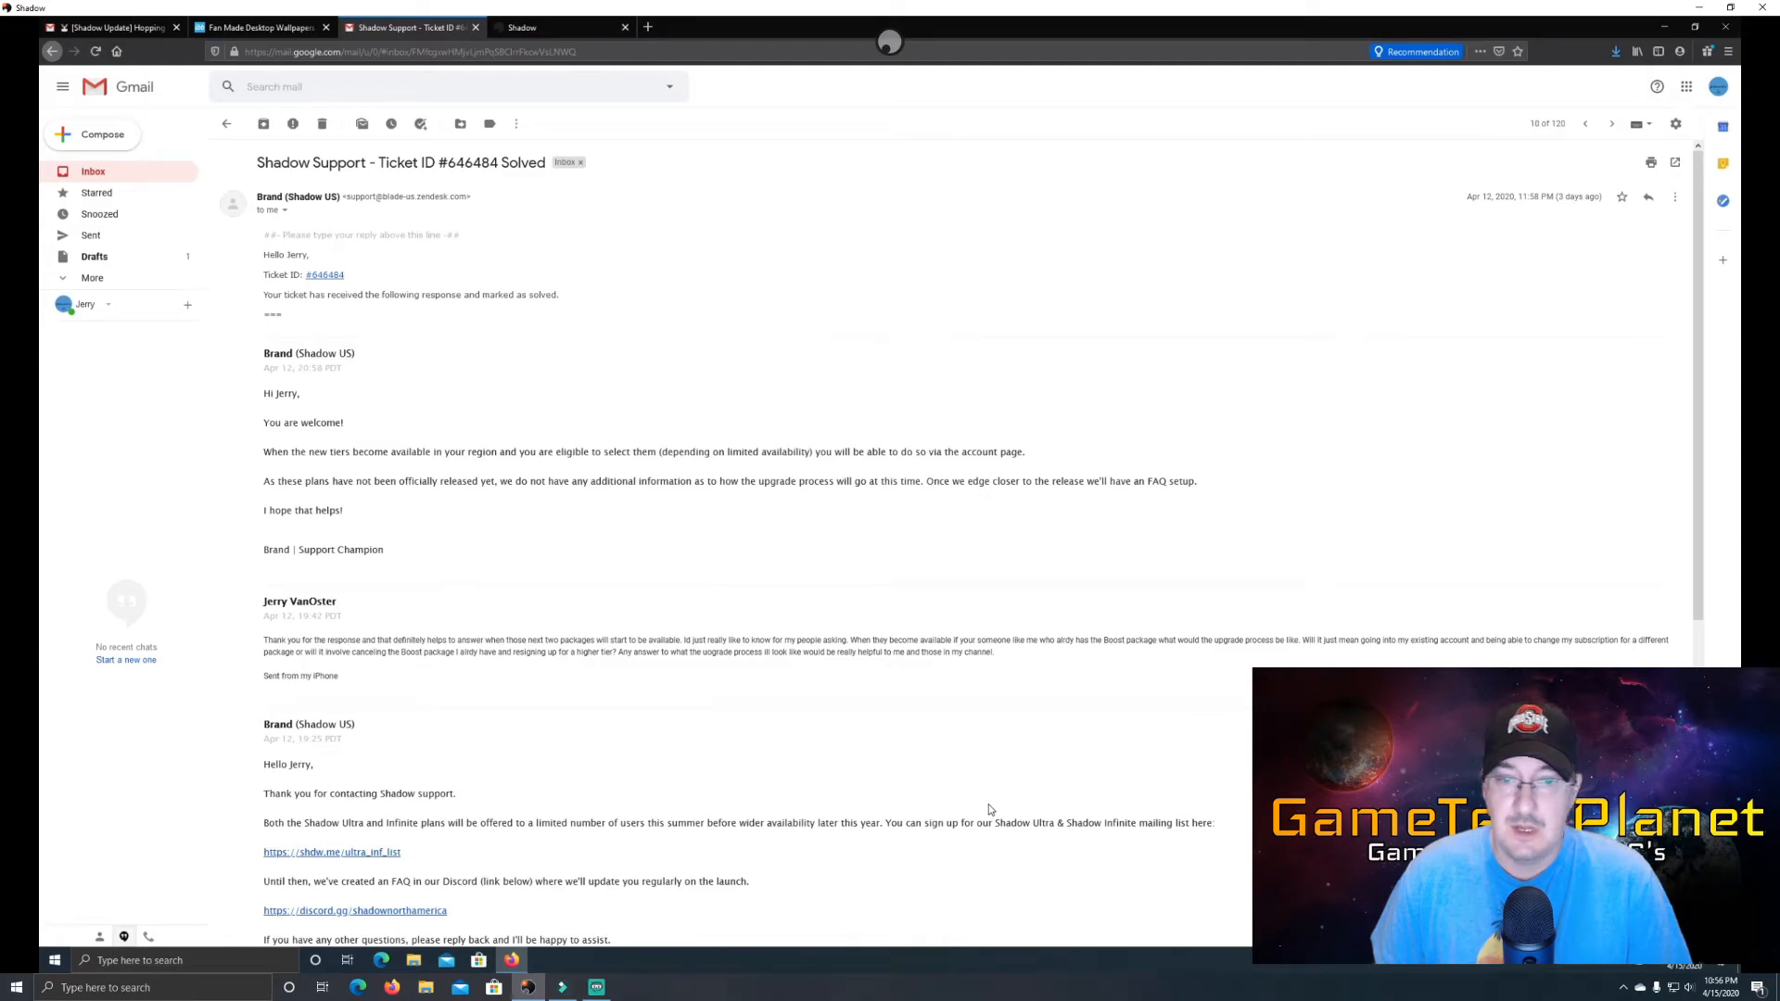
mouse_move(664, 419)
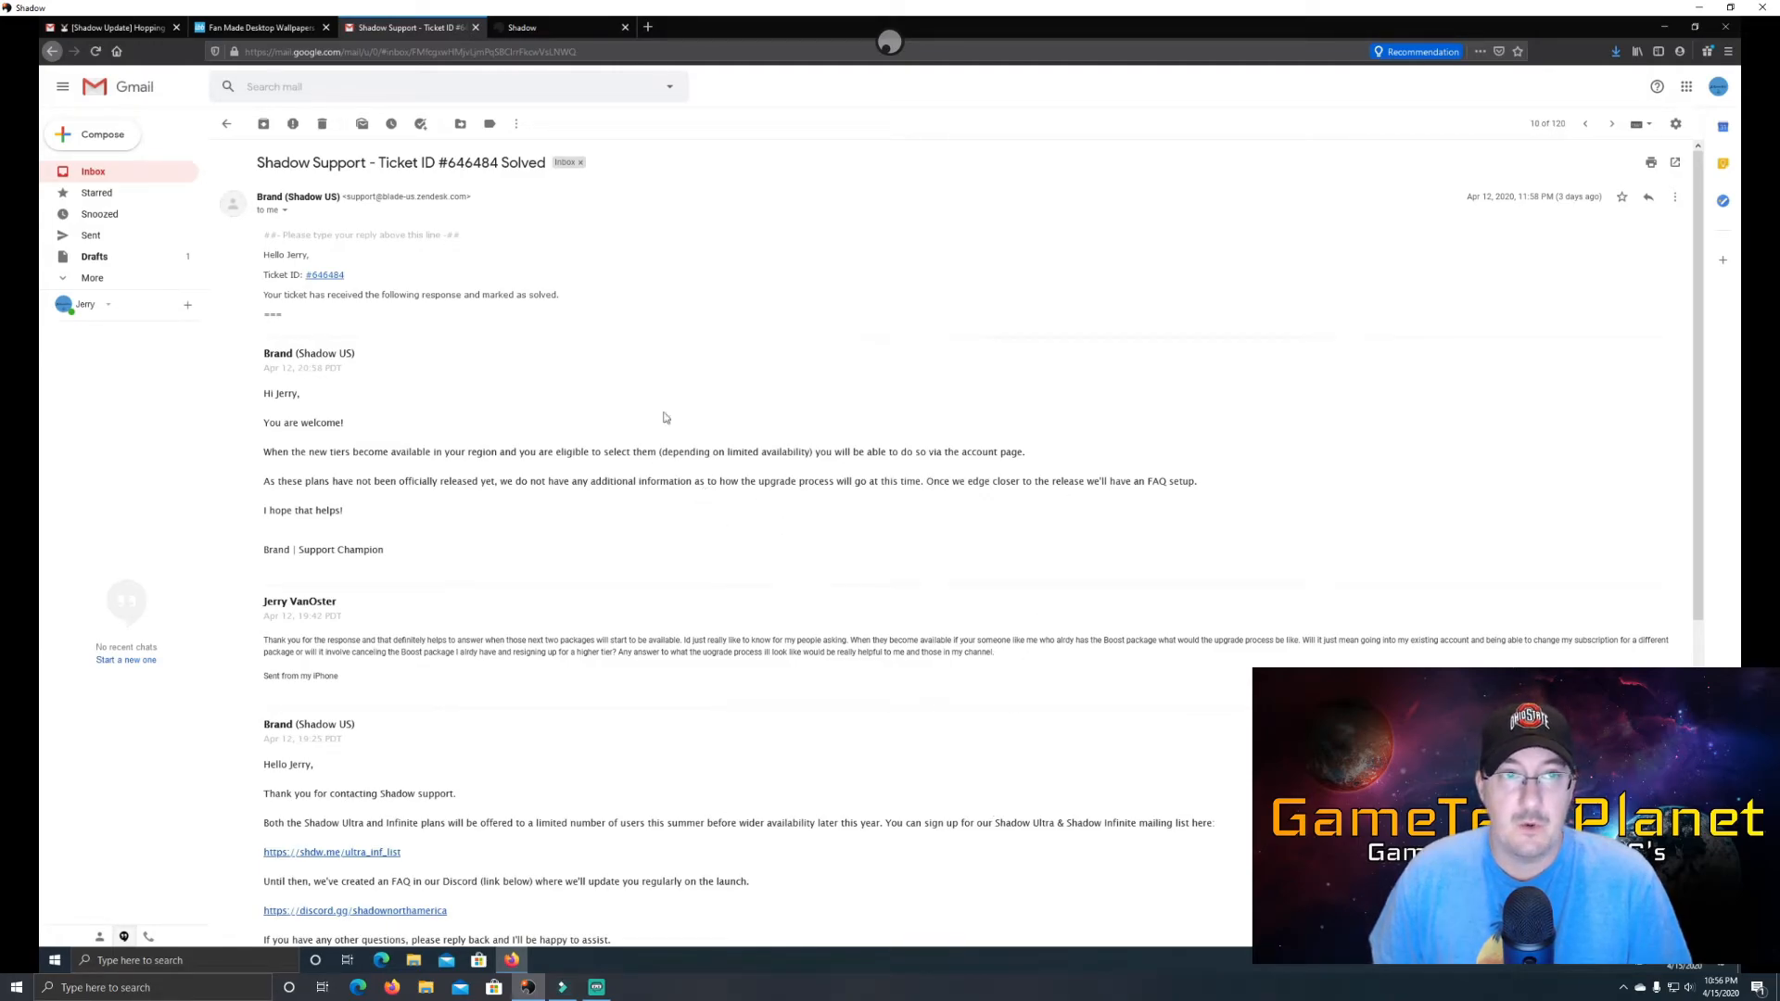
Switch to the Shadow account tab showing the $14.99 per month Subscription & billing page
left_click(559, 26)
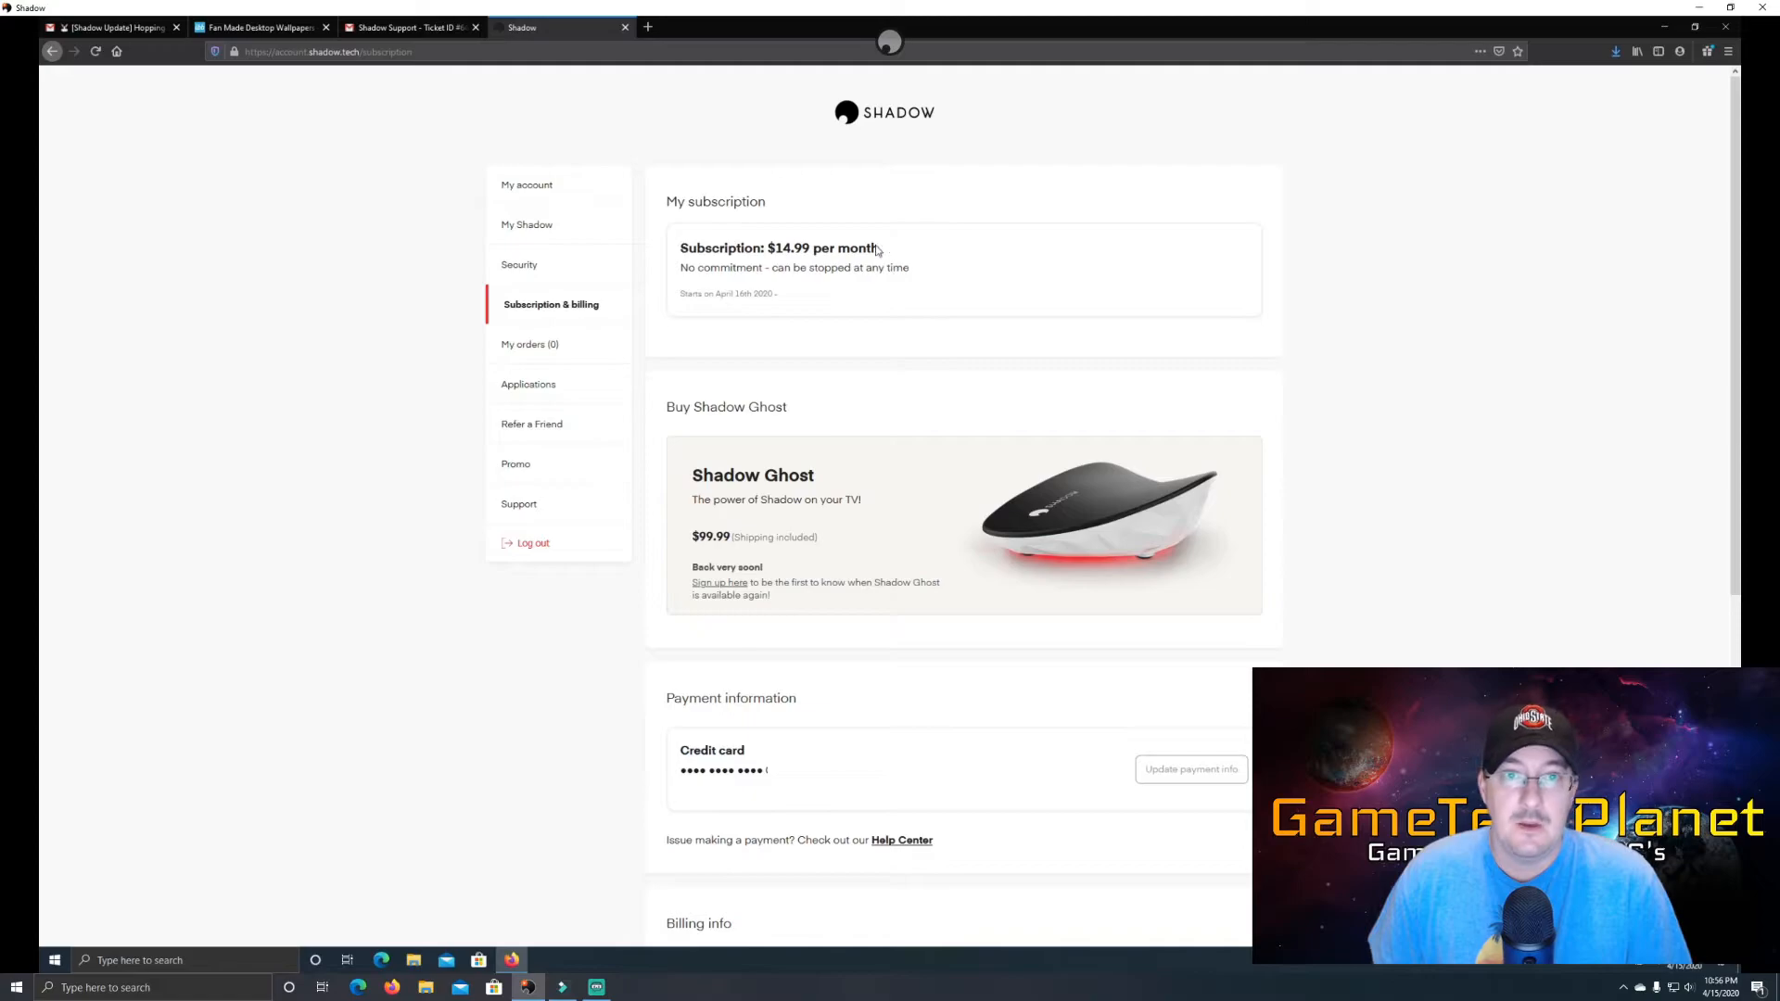
mouse_move(712, 595)
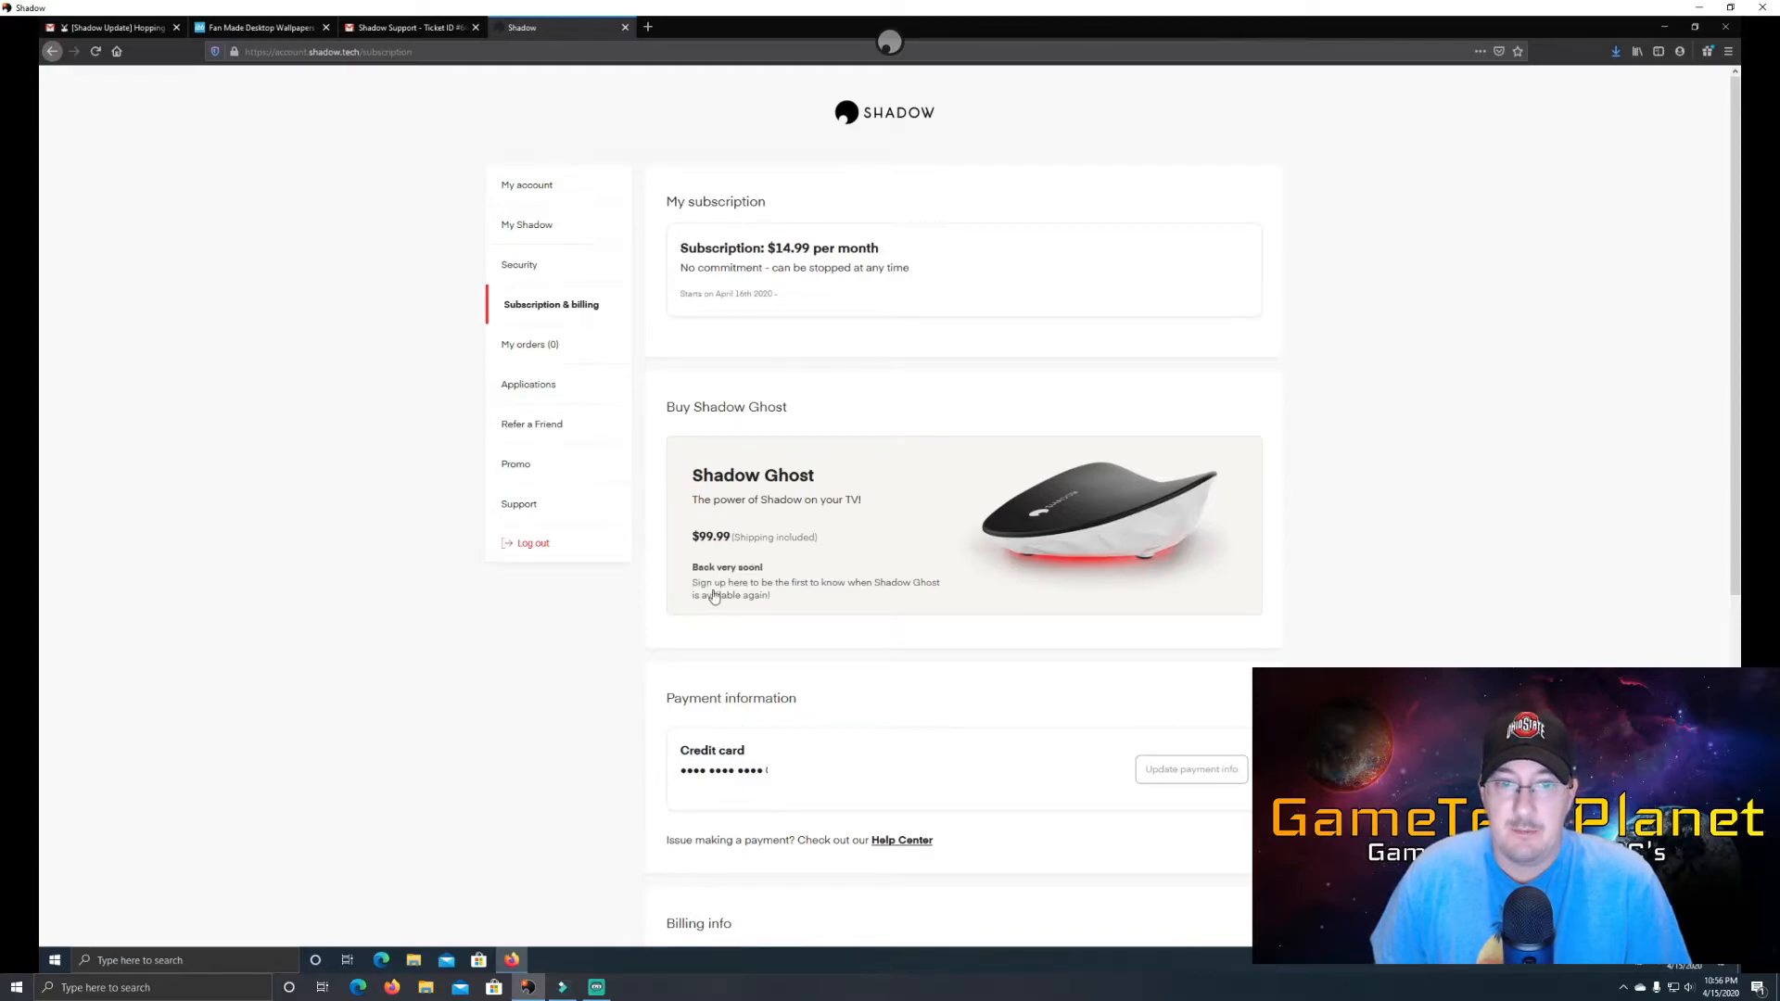
mouse_move(1096, 478)
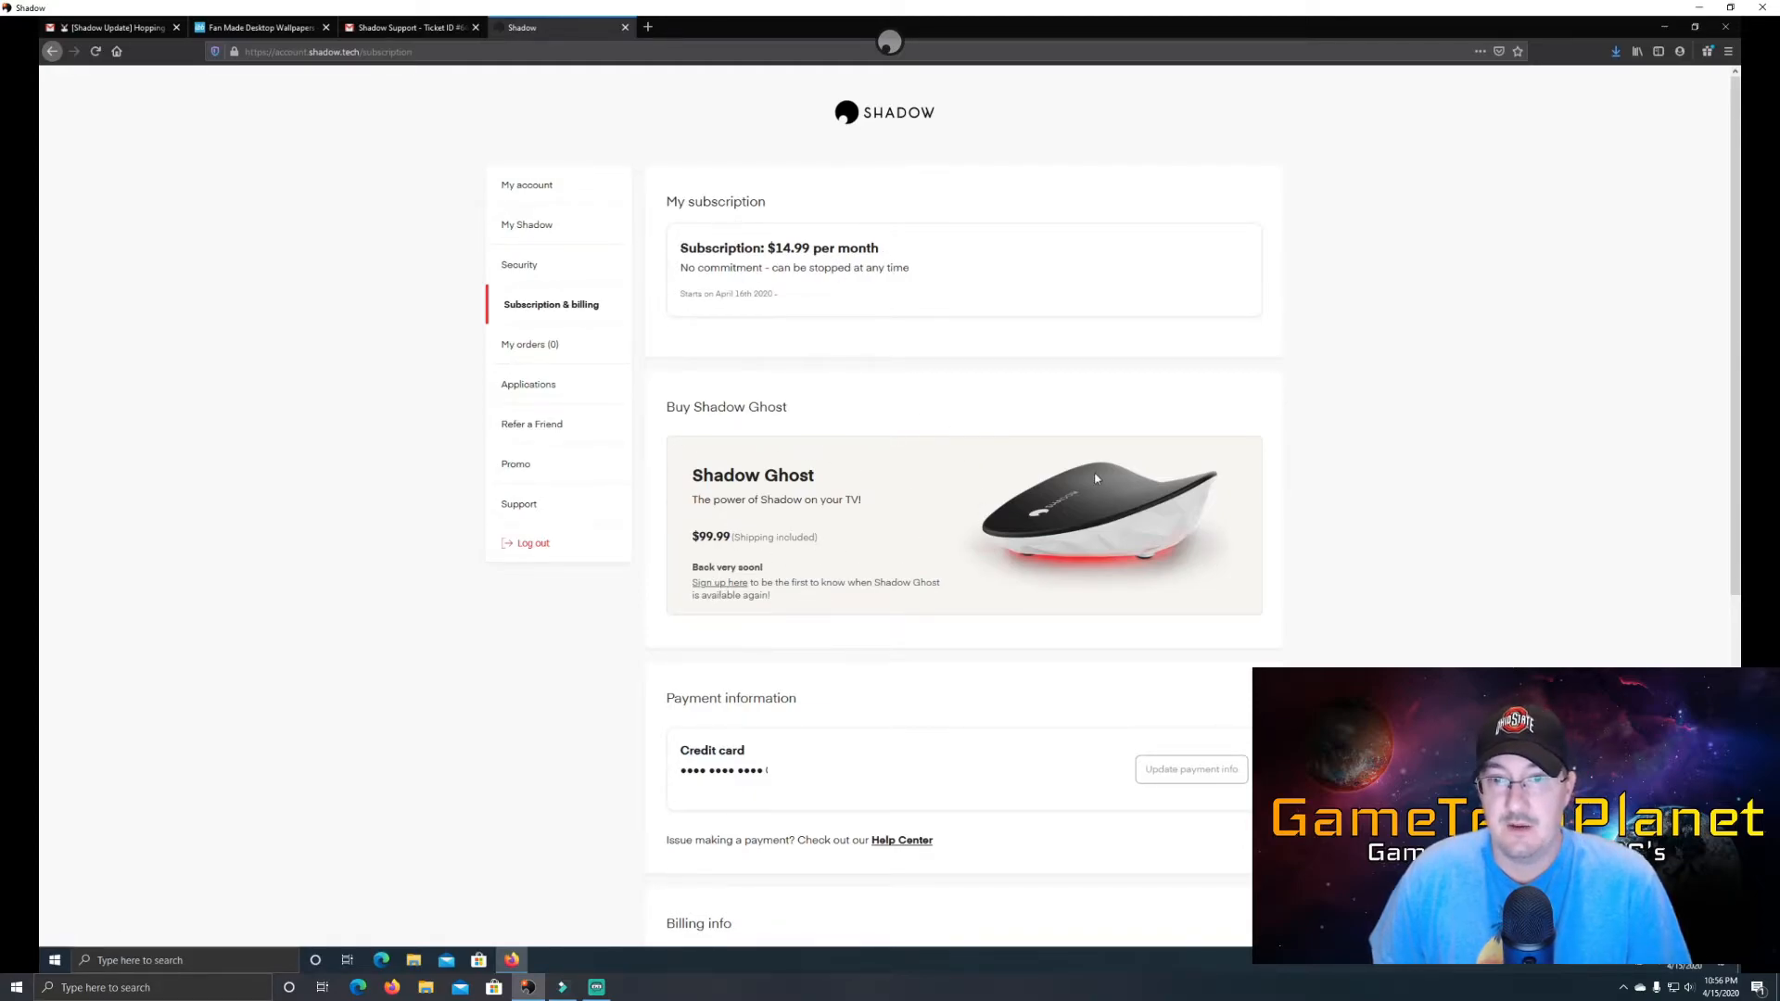
mouse_move(831, 517)
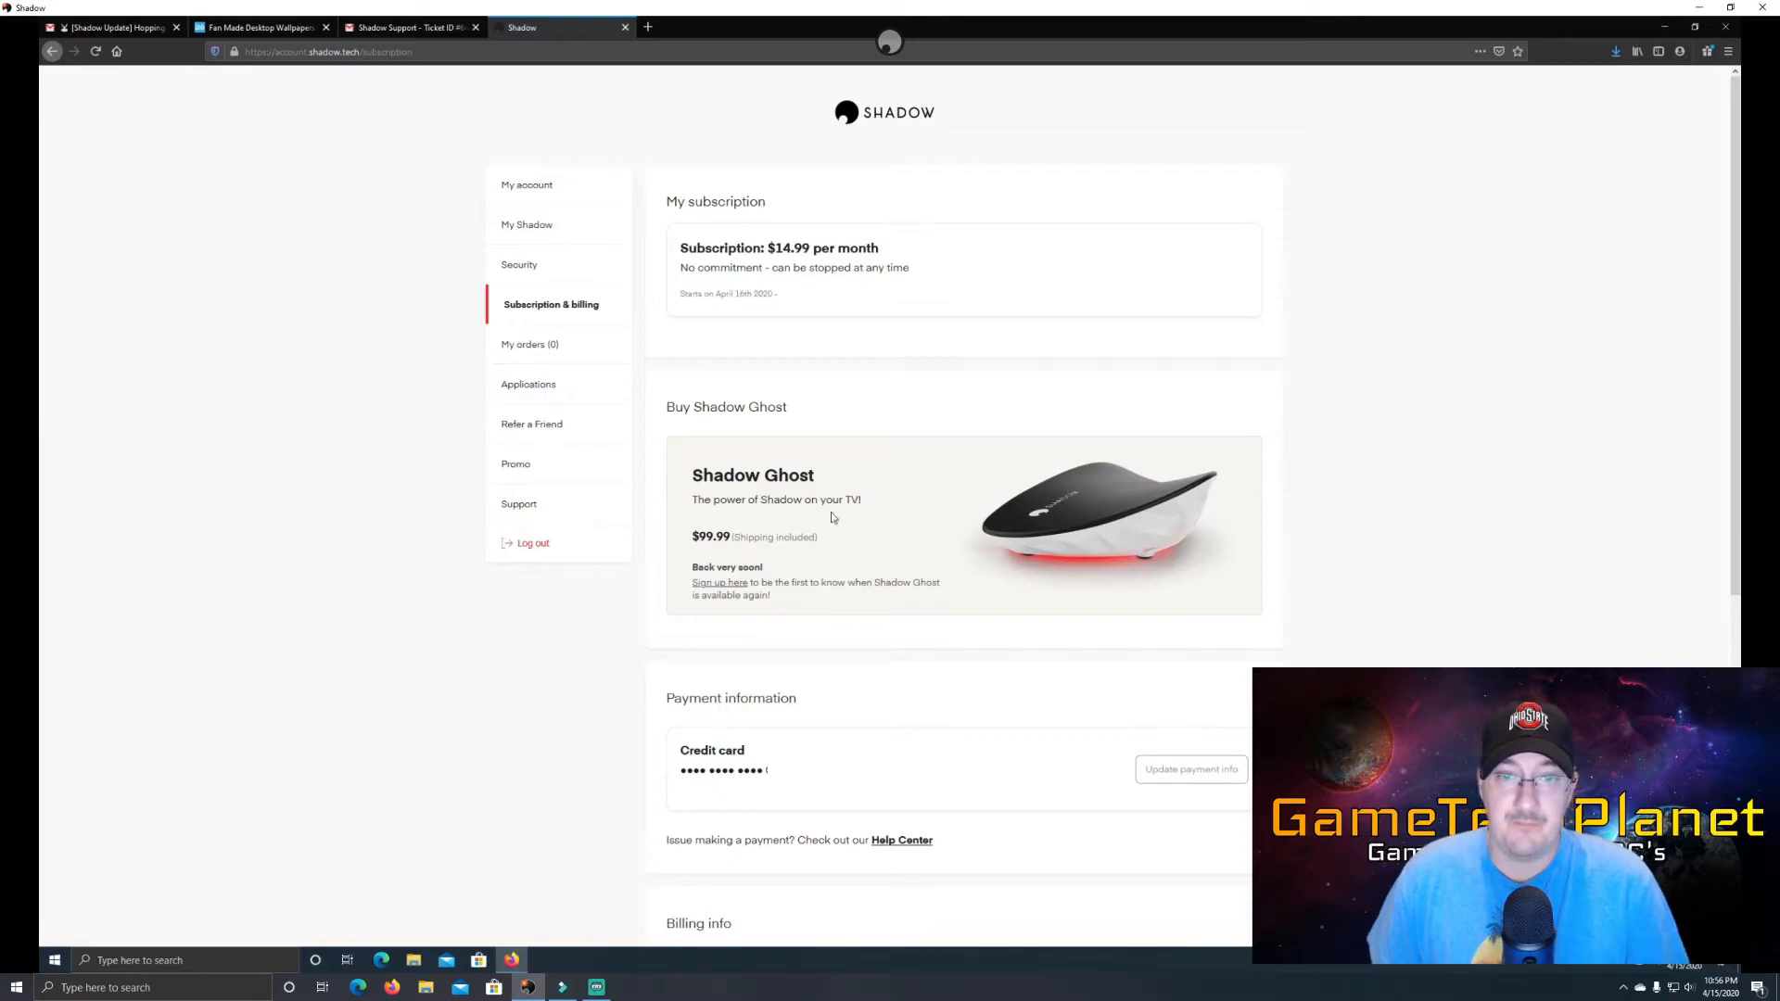
mouse_move(964, 543)
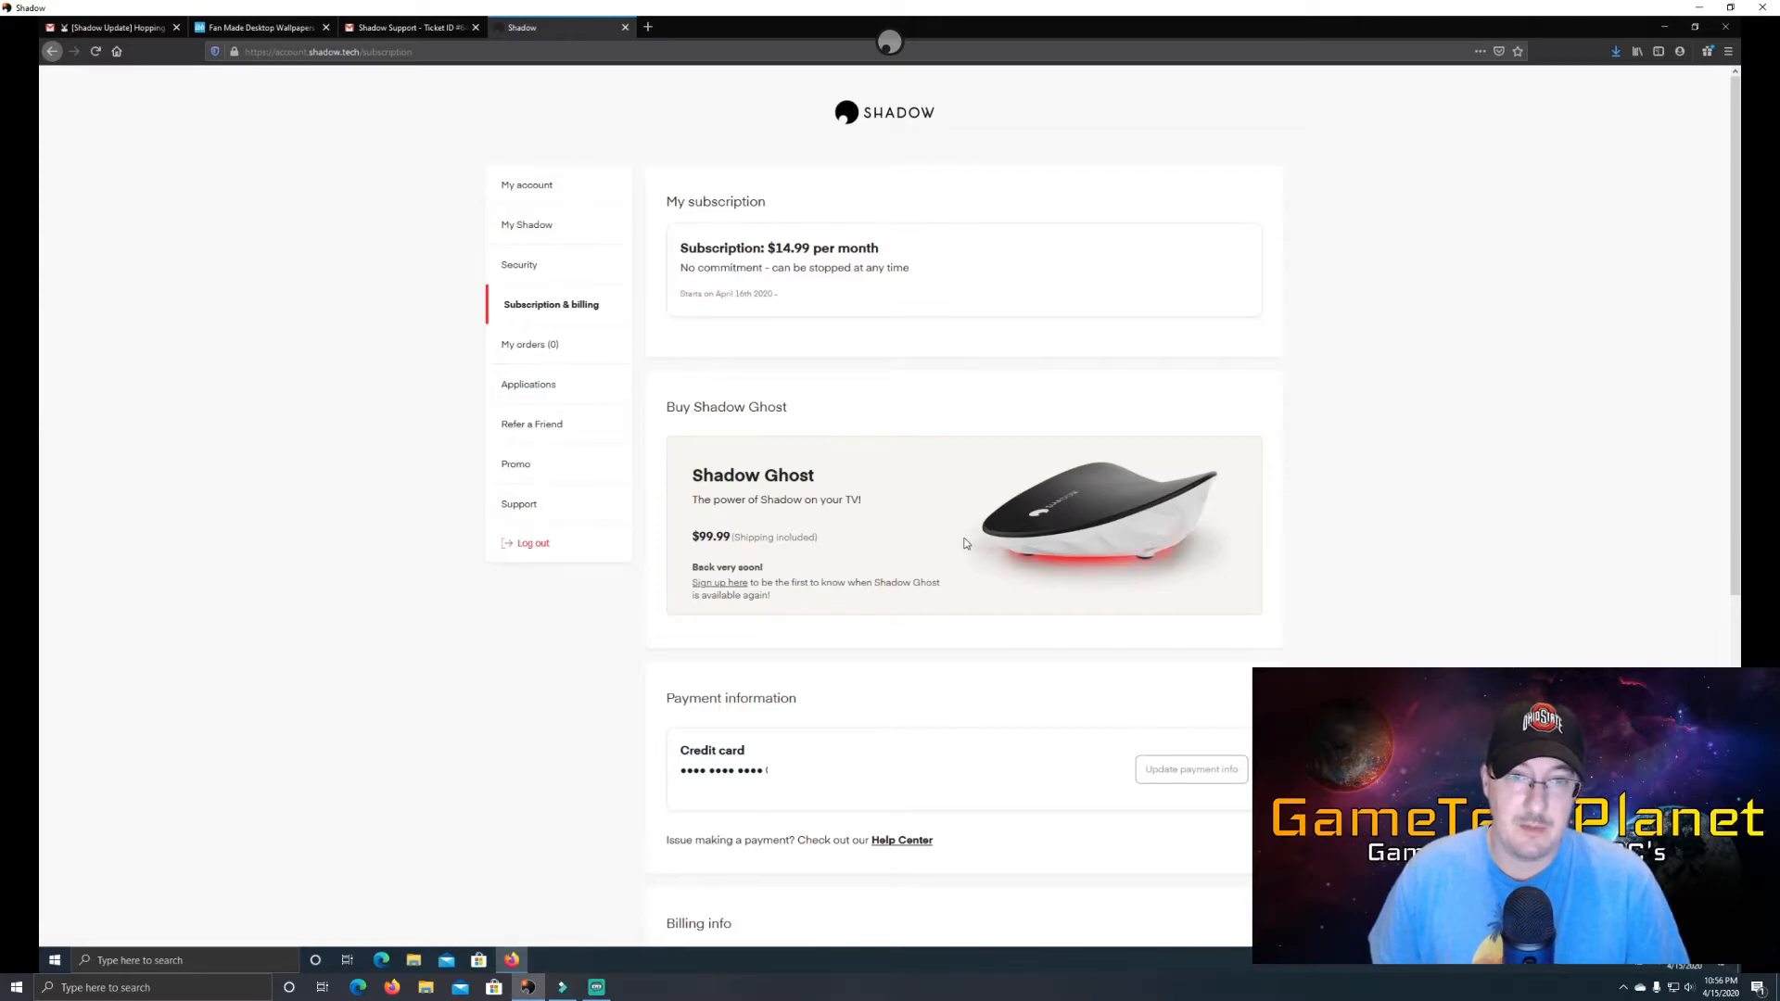
mouse_move(942, 548)
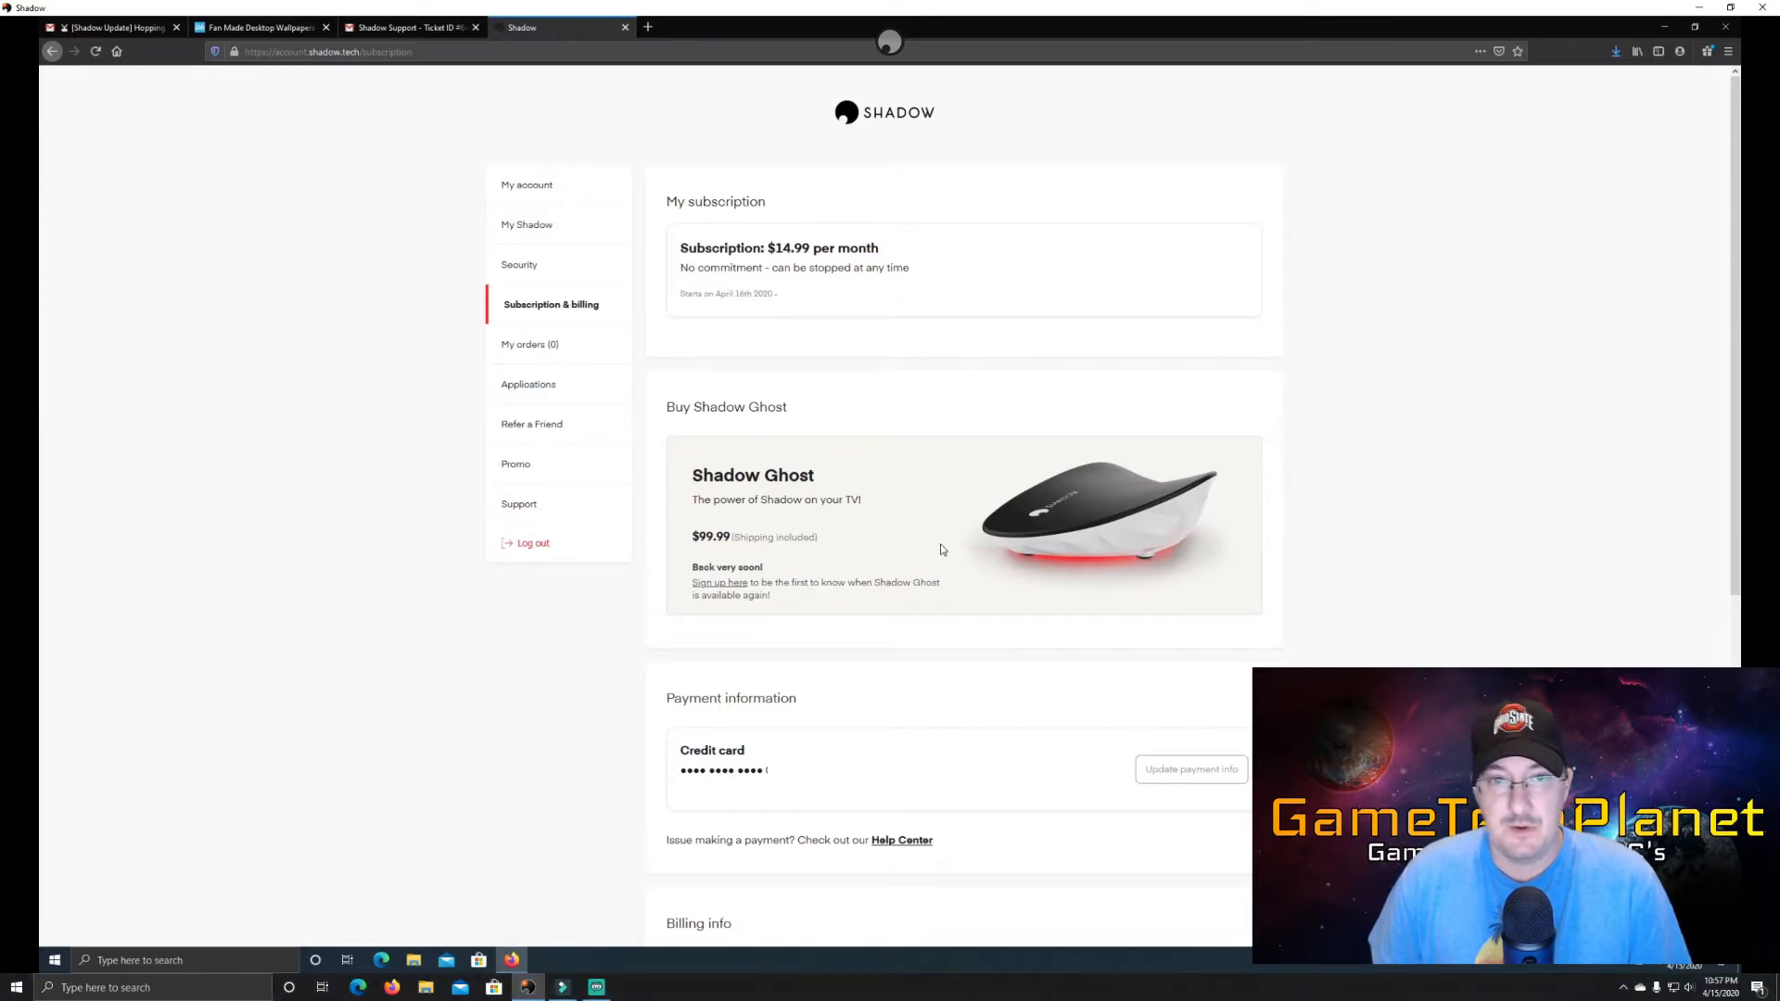
mouse_move(863, 667)
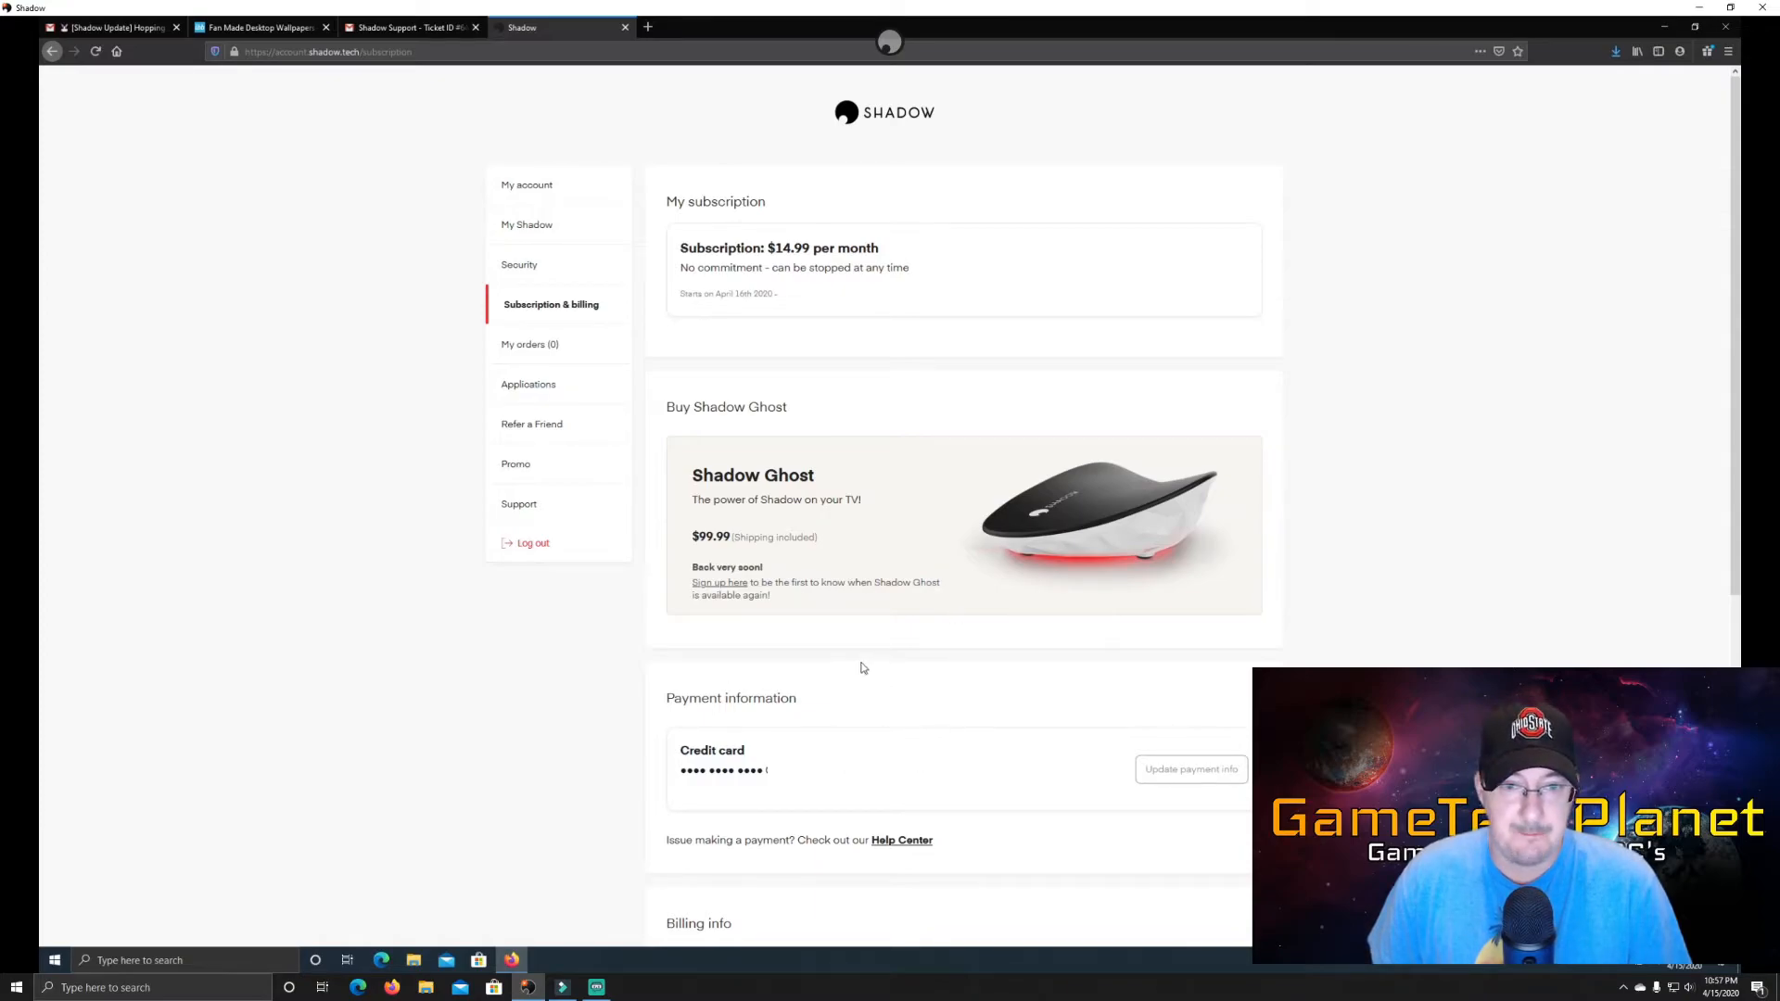
mouse_move(953, 361)
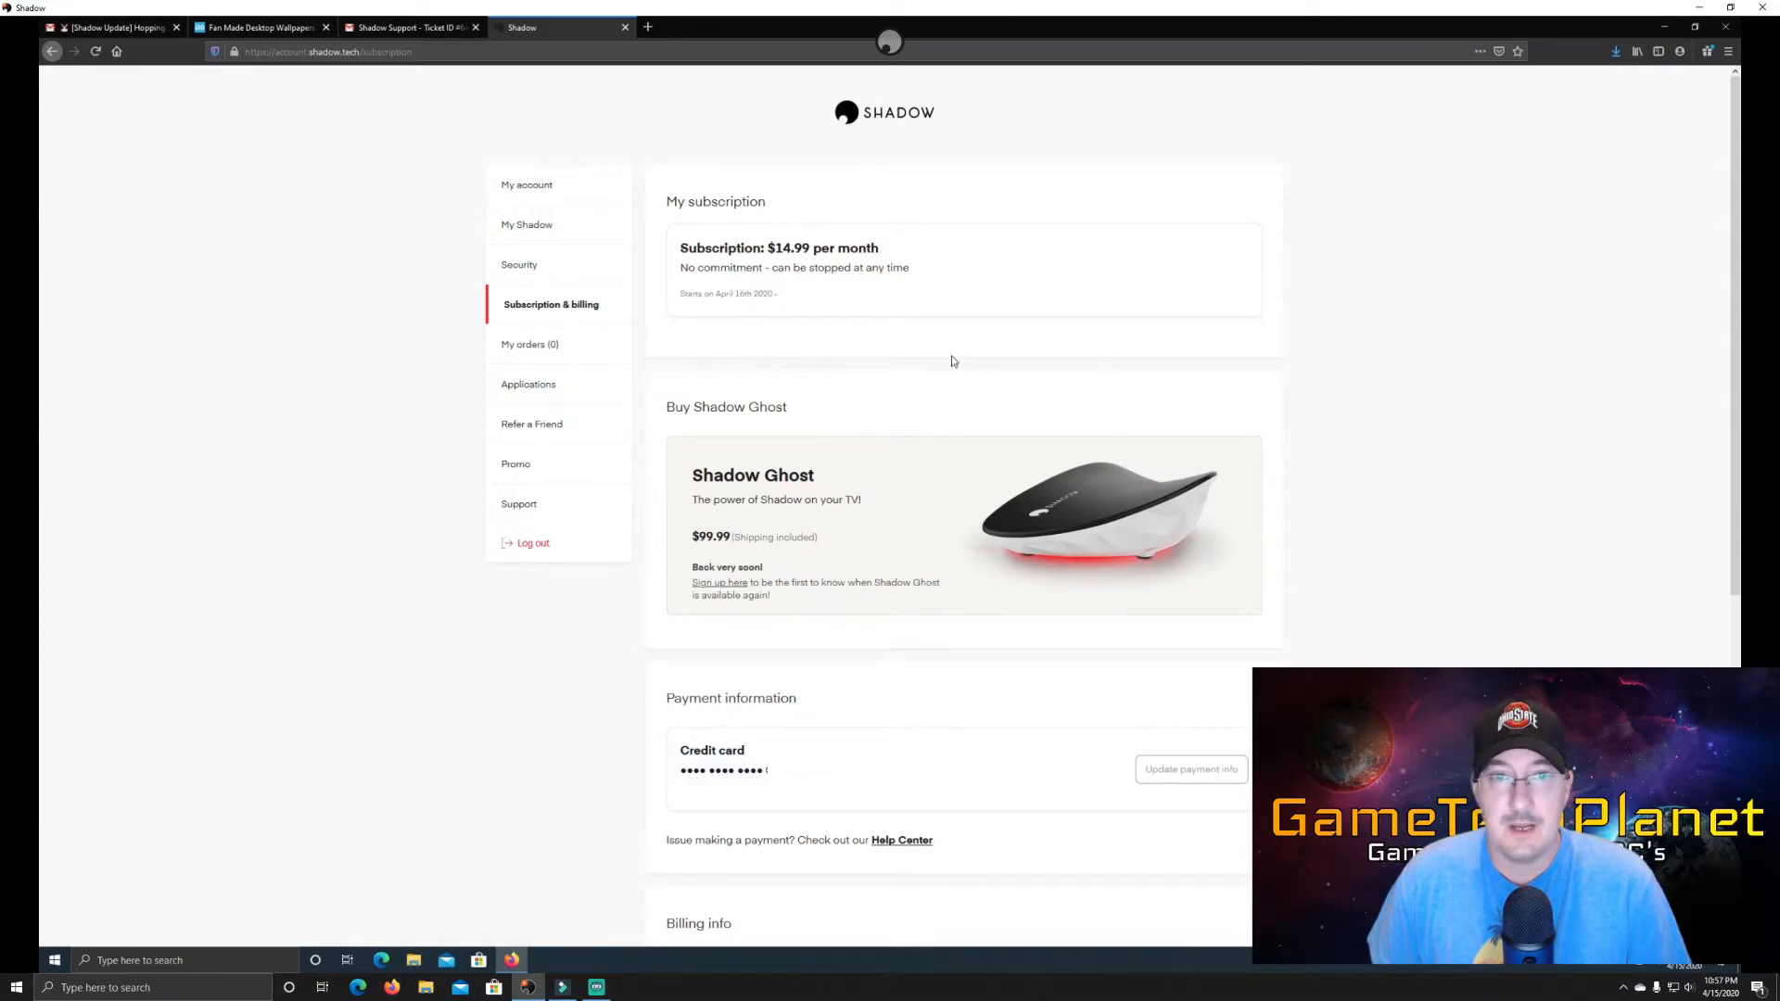
mouse_move(1329, 323)
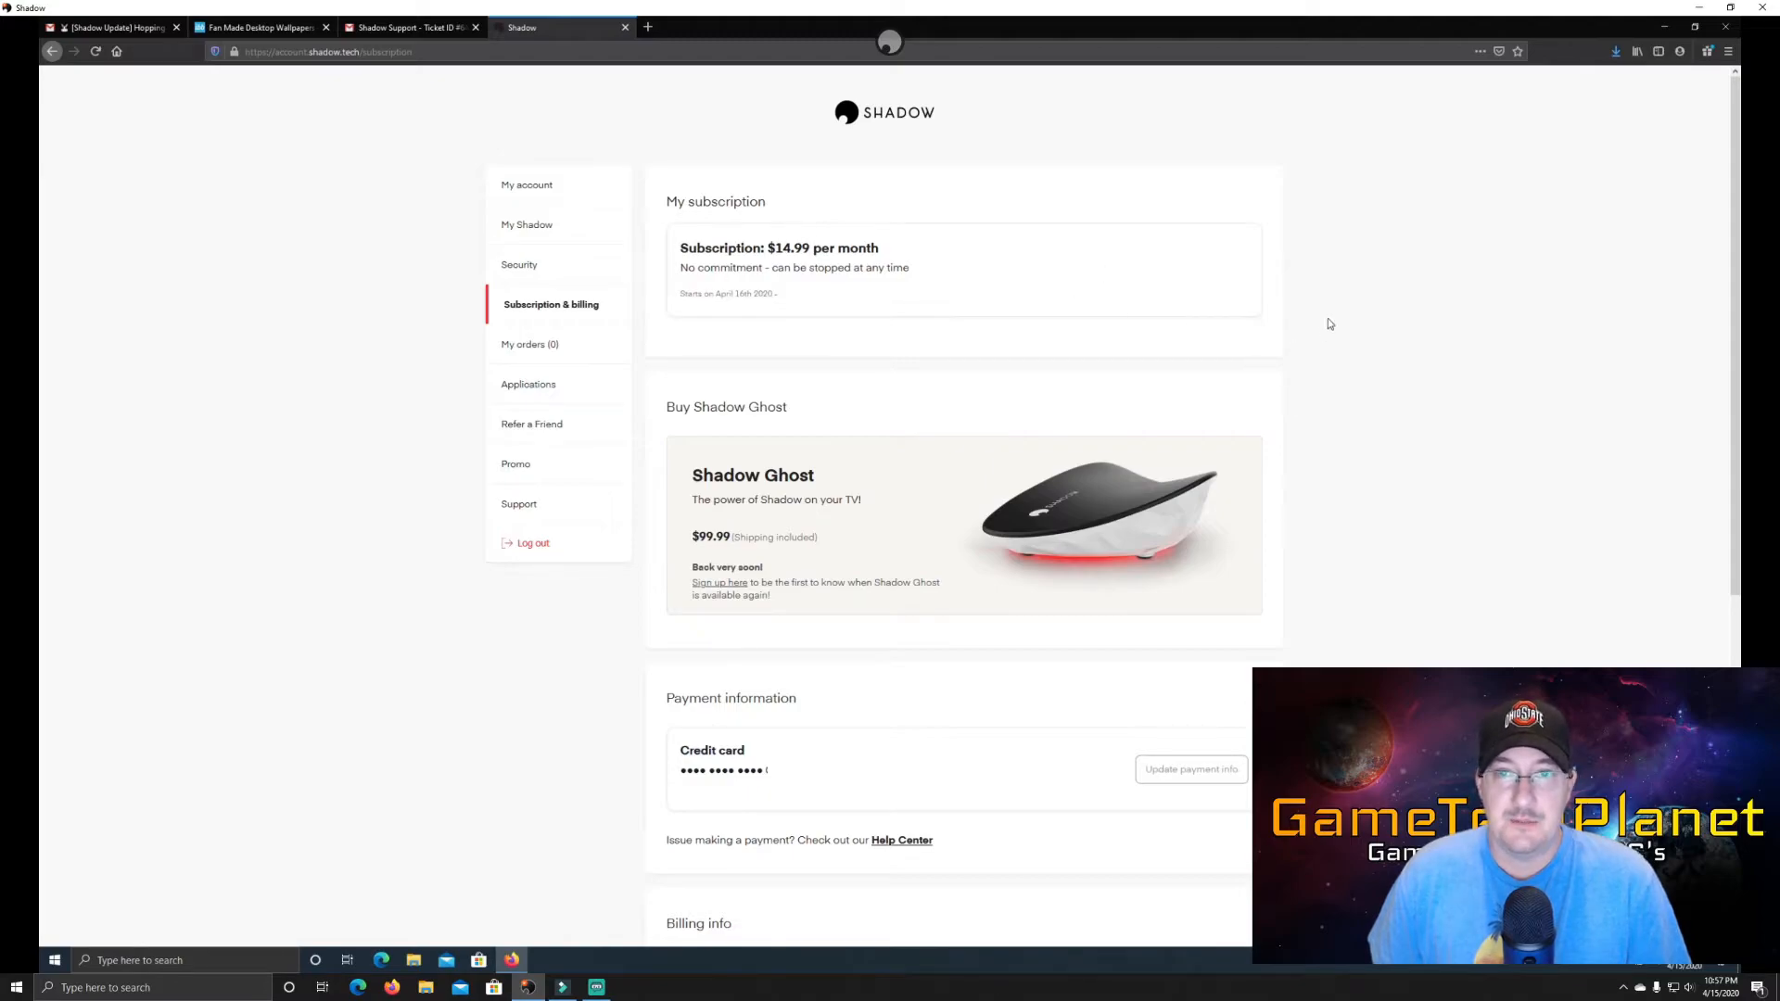
mouse_move(757, 274)
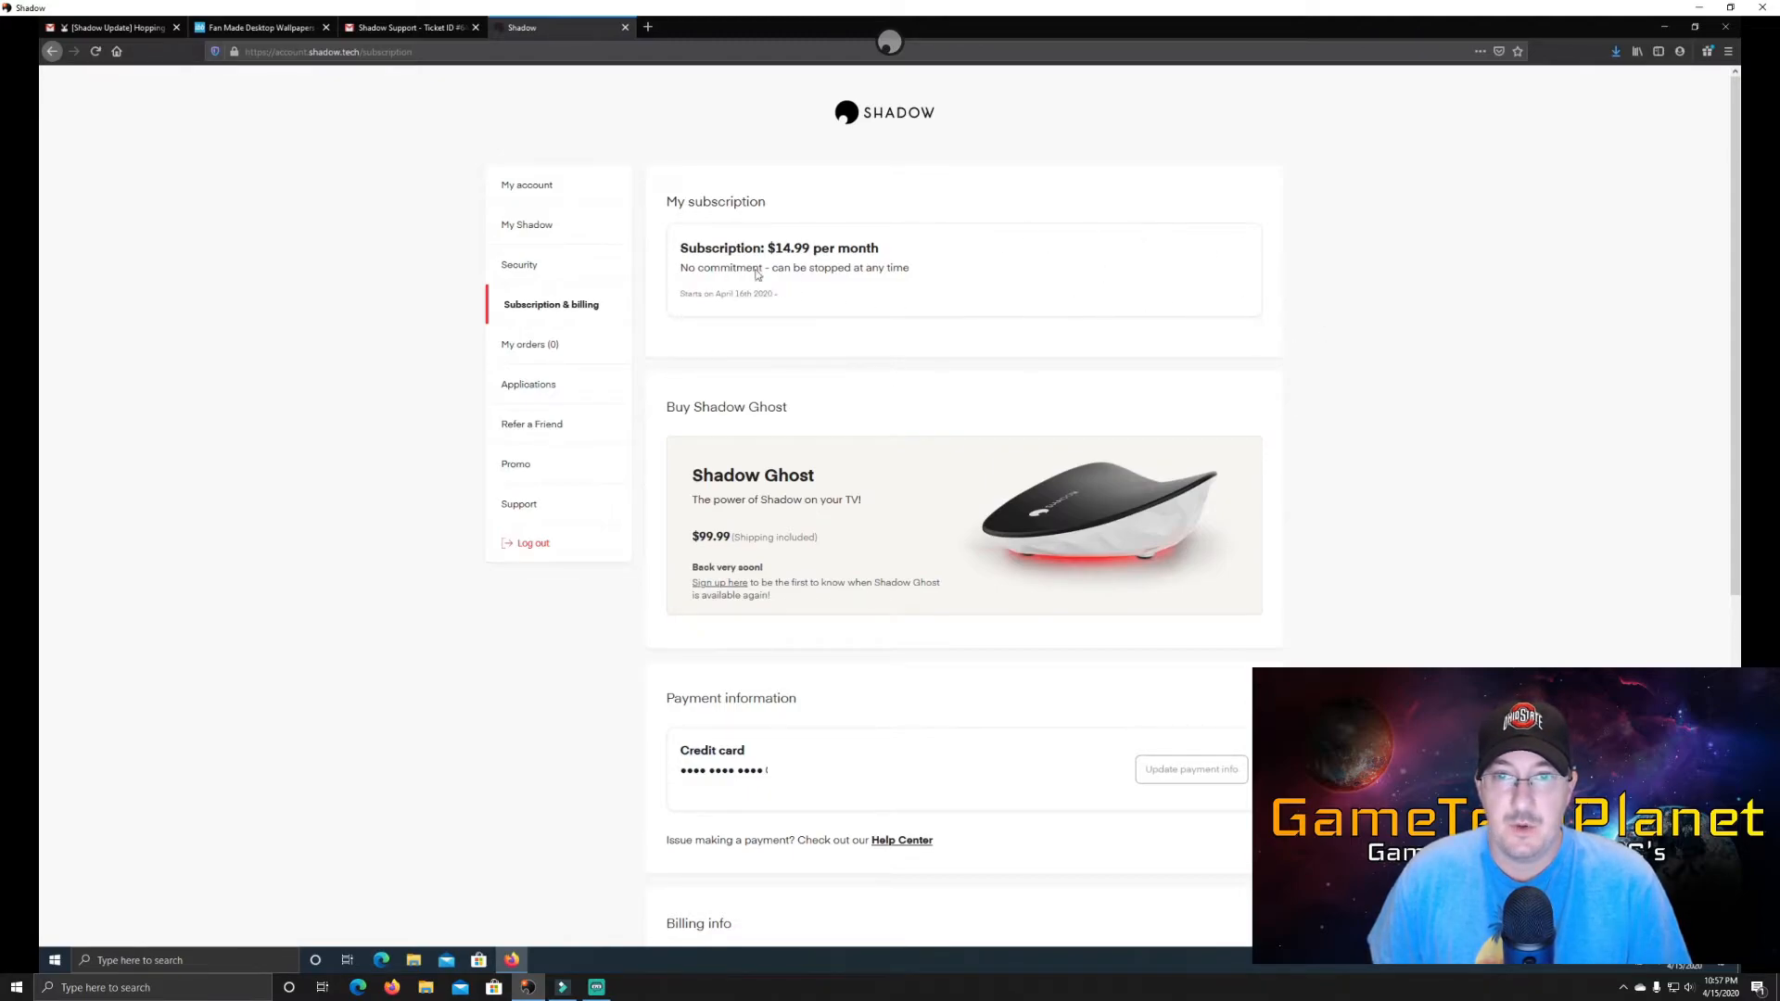
mouse_move(970, 335)
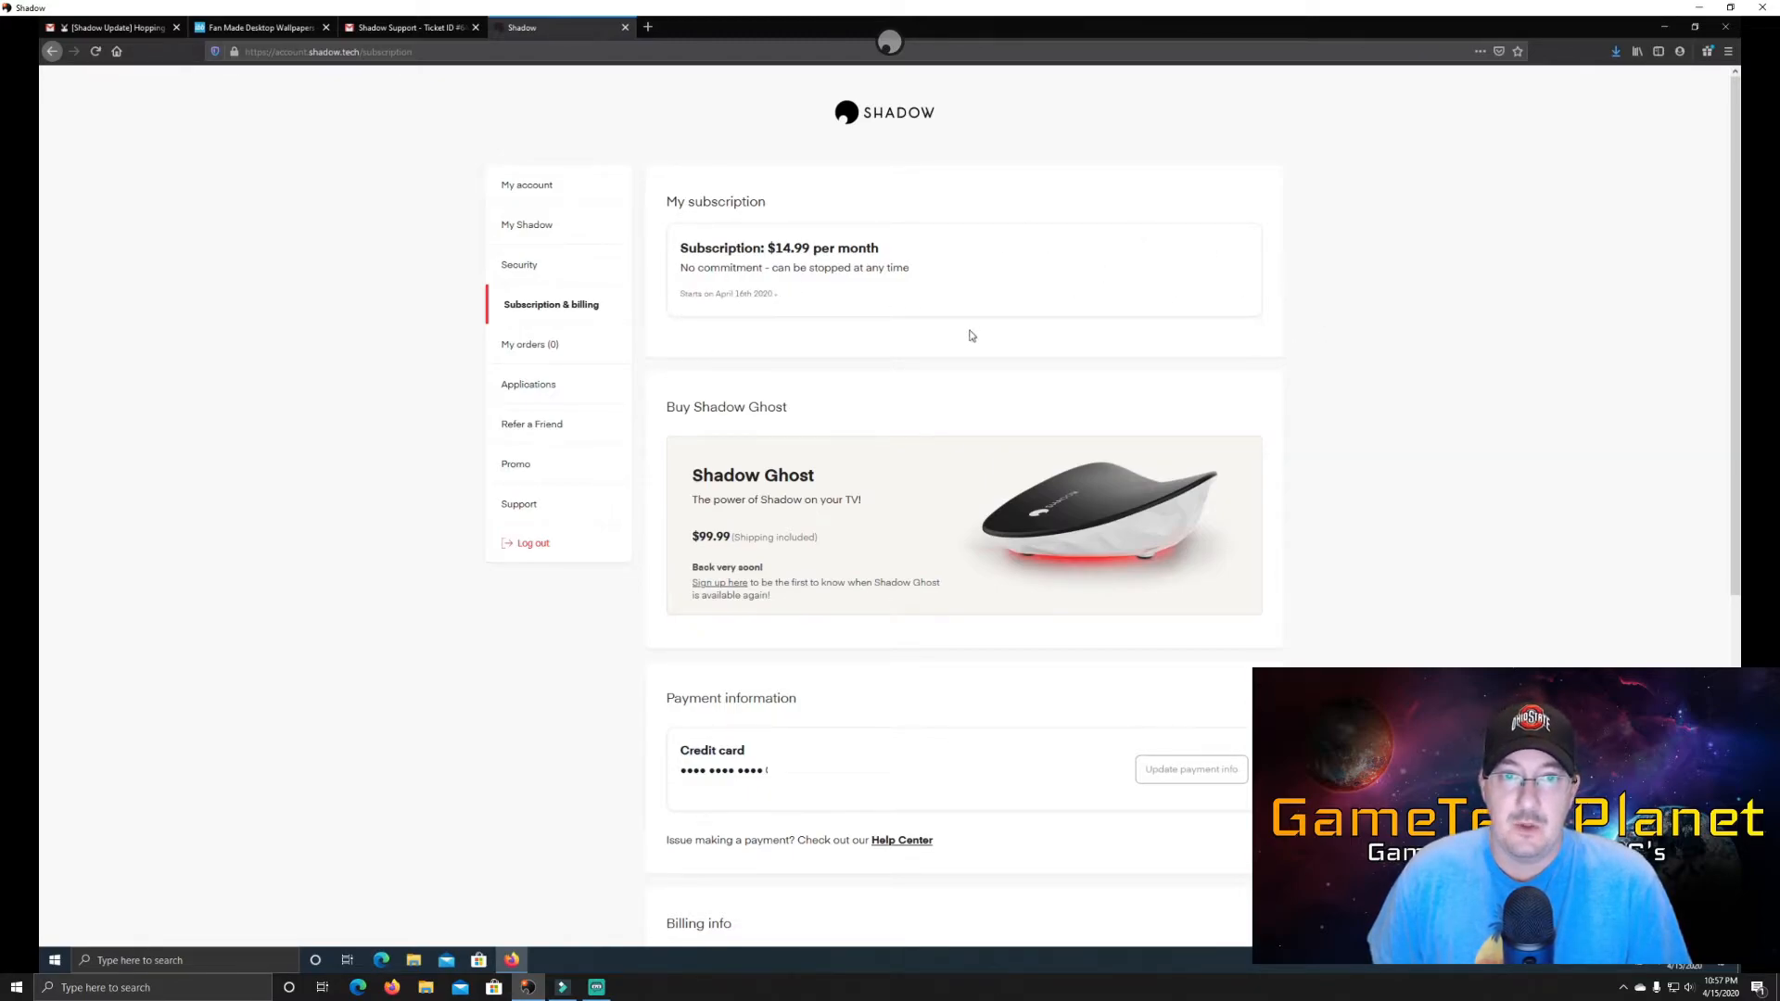
mouse_move(751, 347)
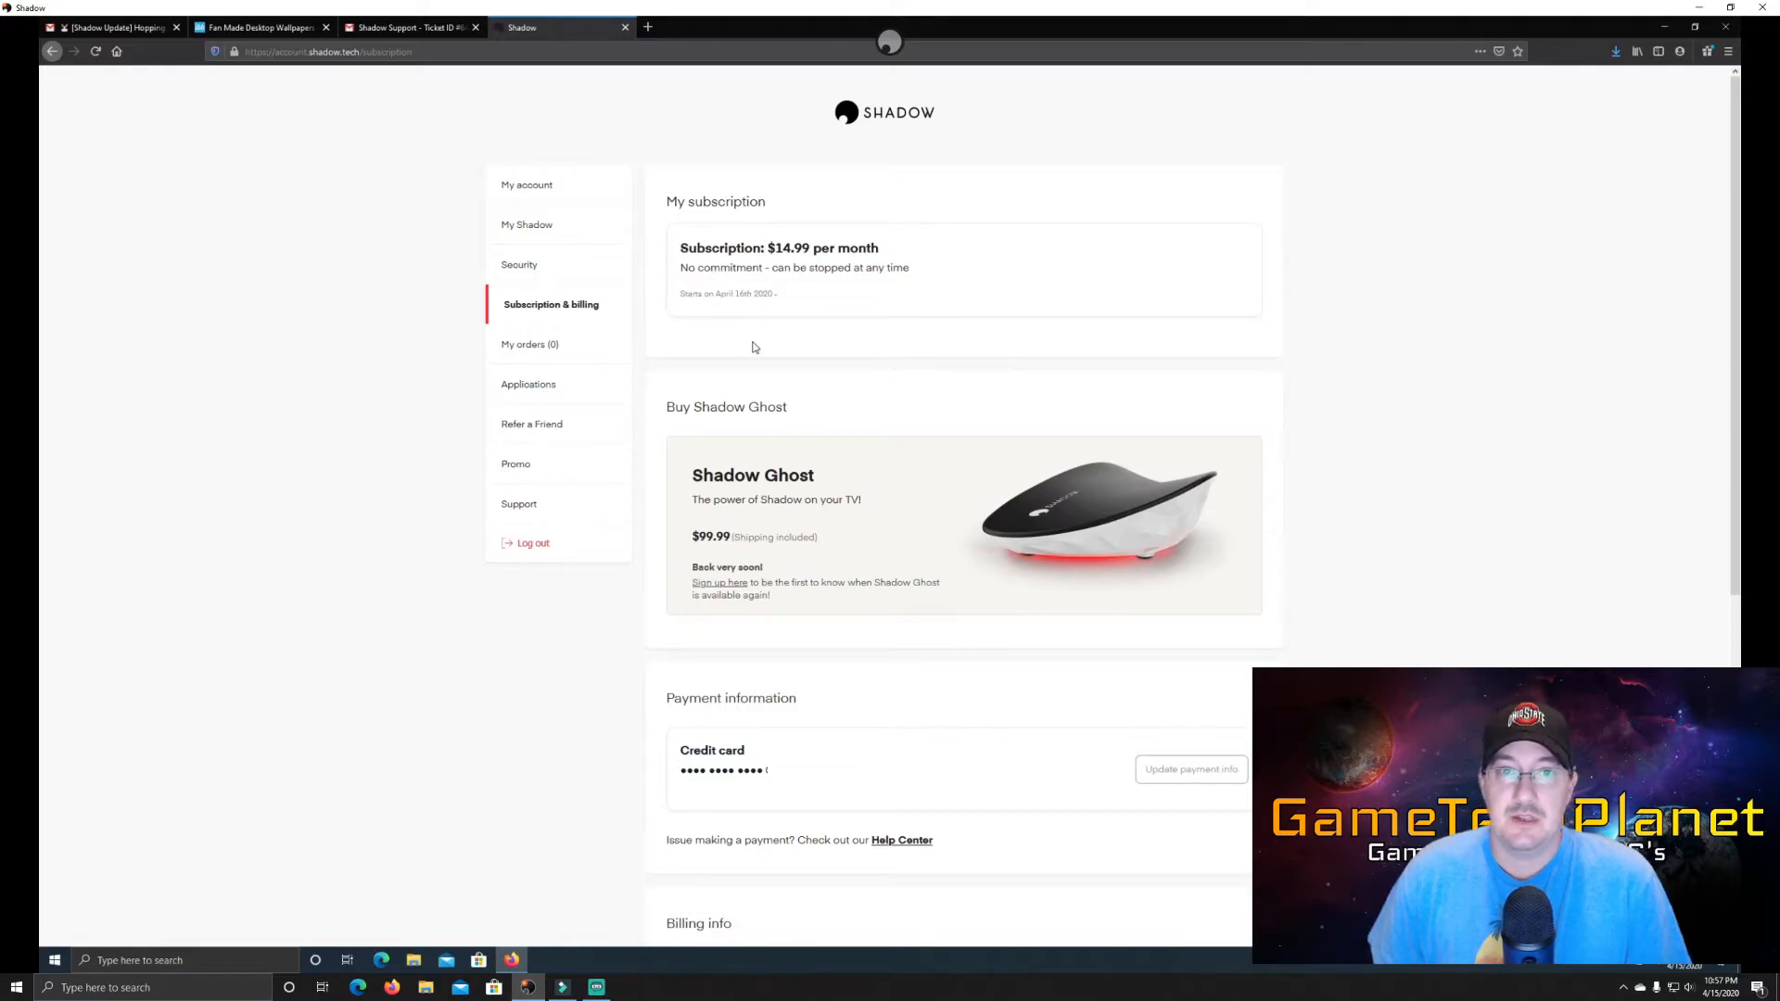
mouse_move(343, 421)
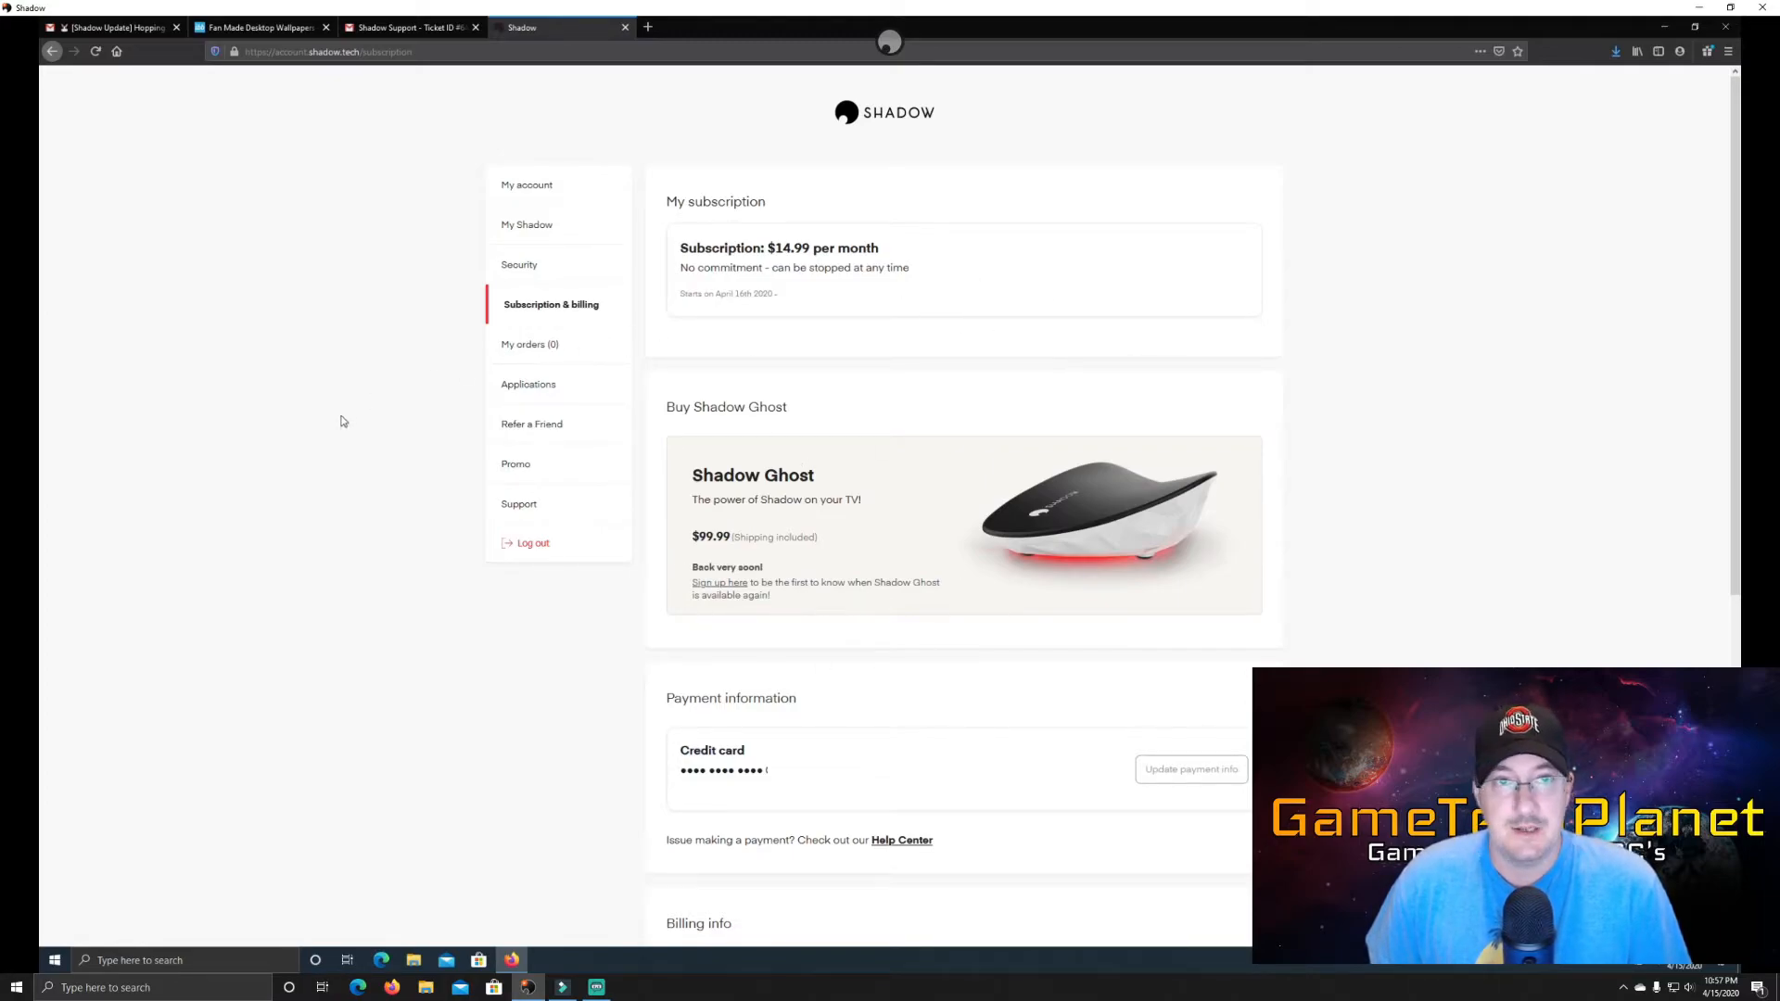
mouse_move(647, 343)
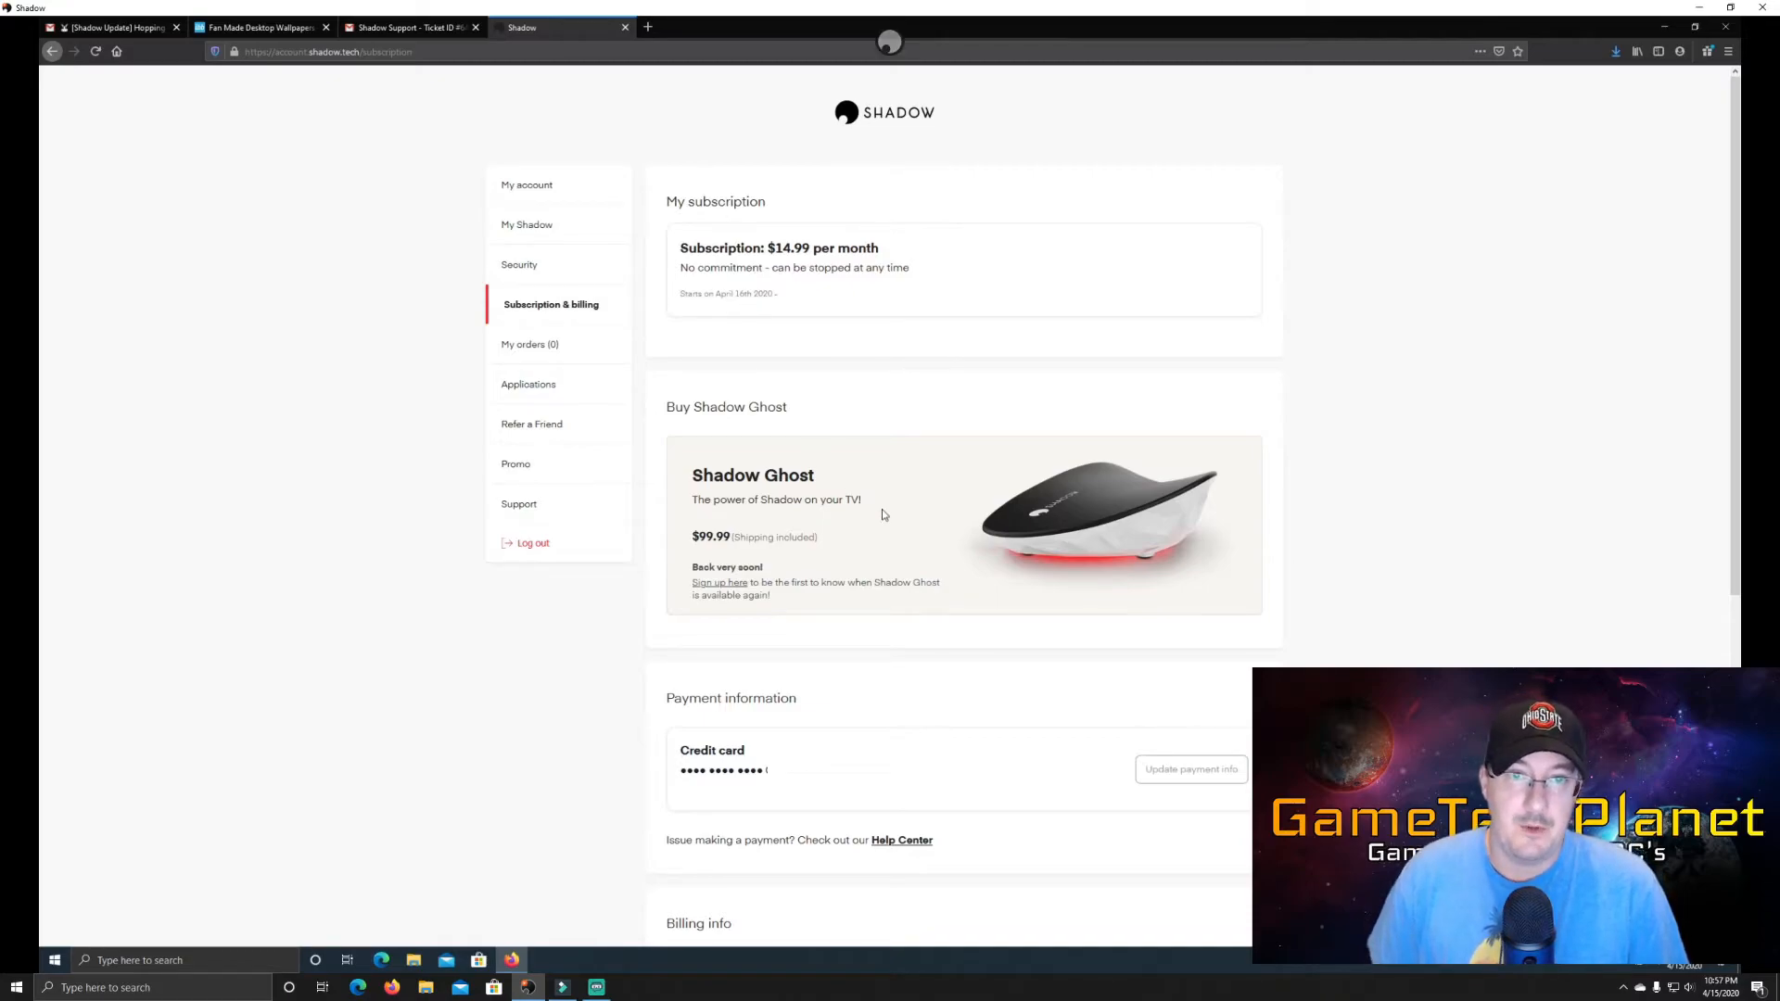
mouse_move(846, 228)
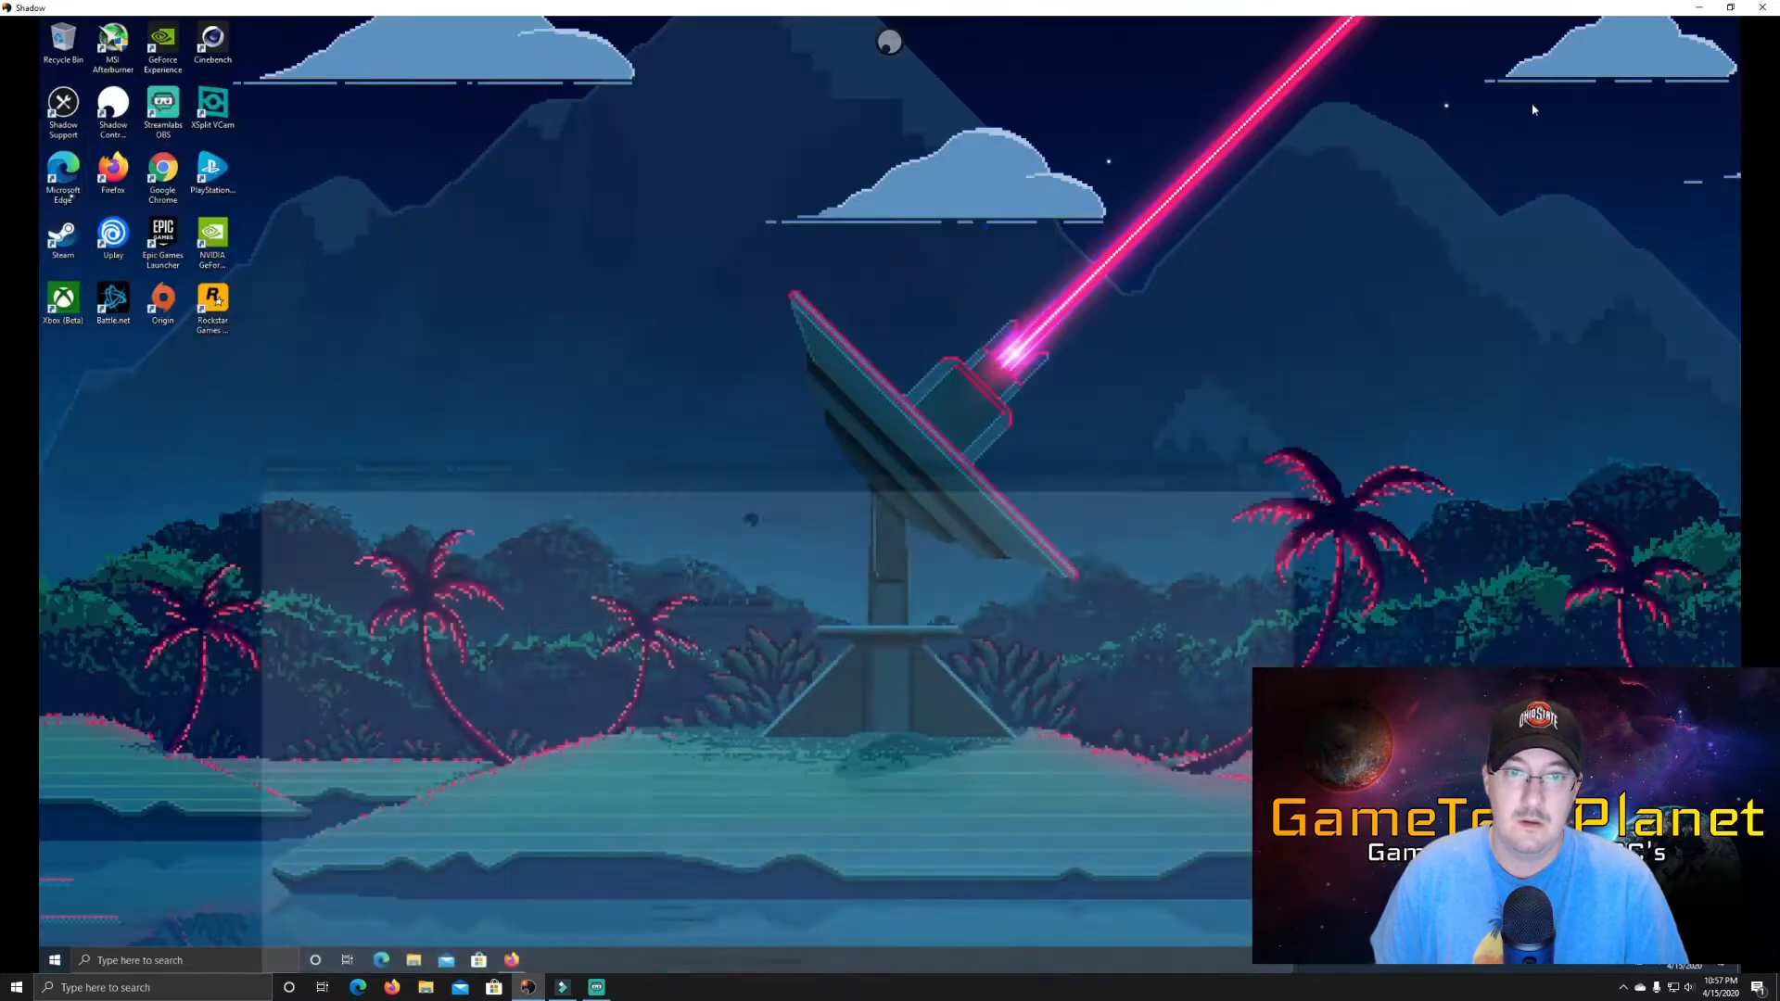
mouse_move(846, 551)
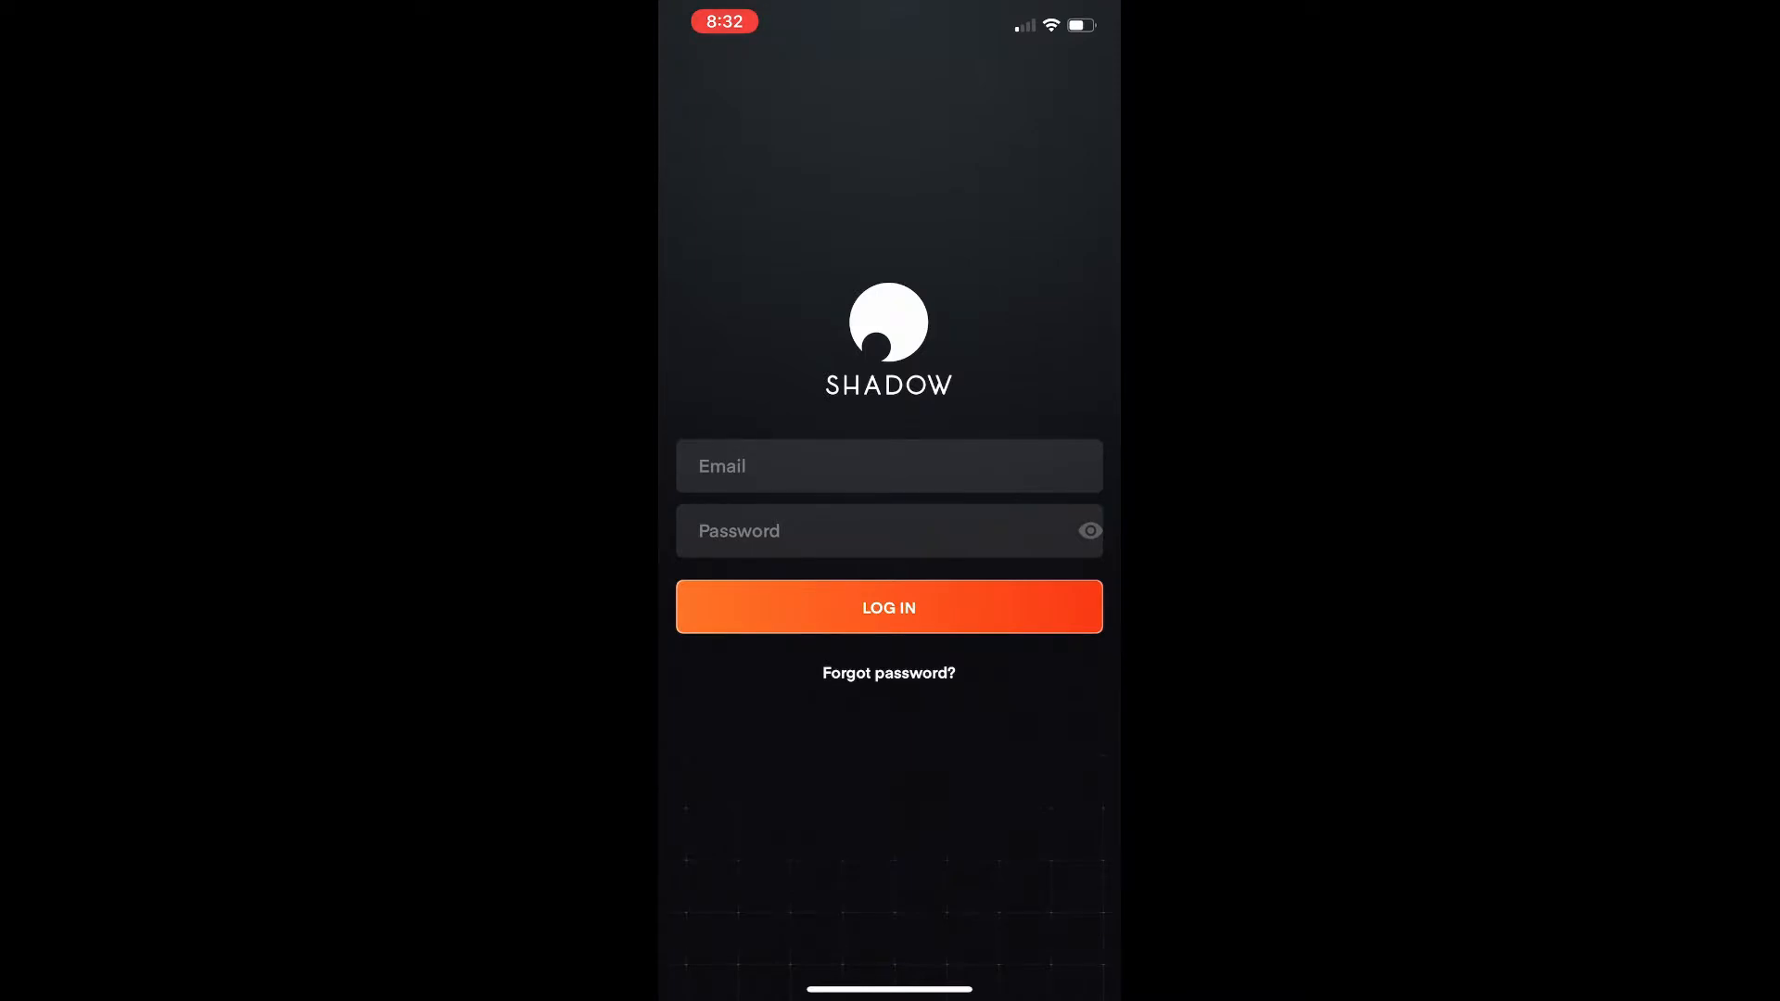
left_click(888, 465)
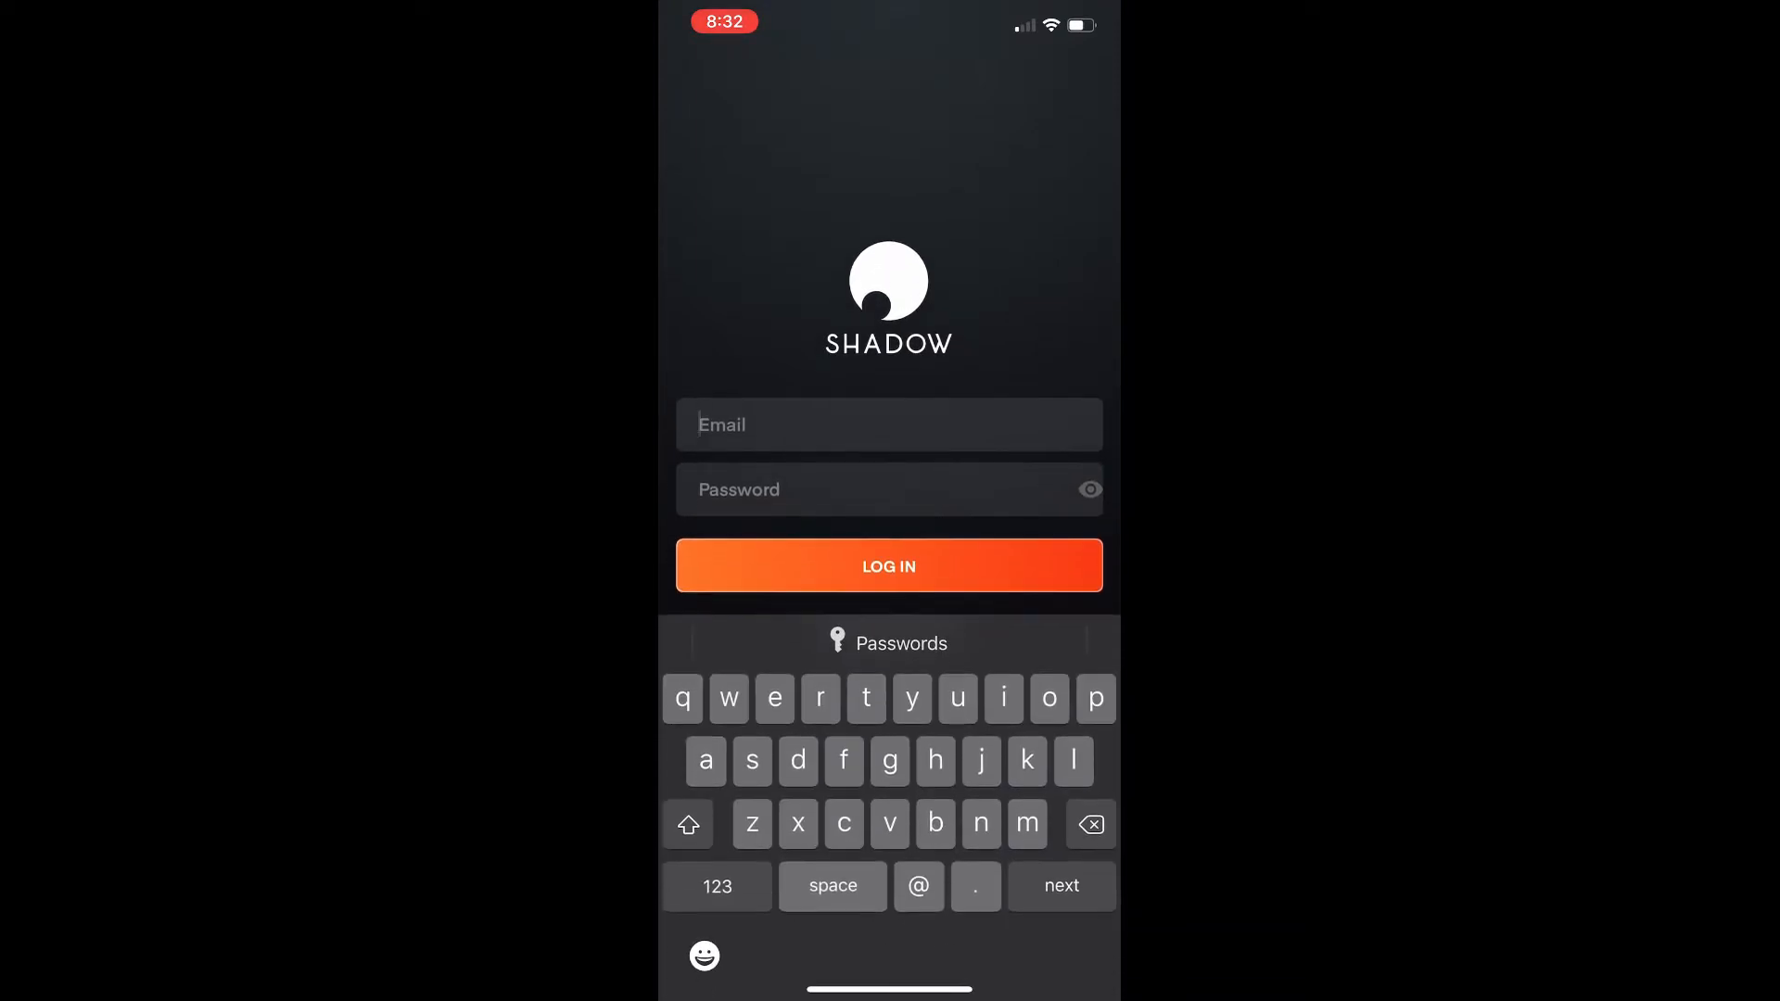
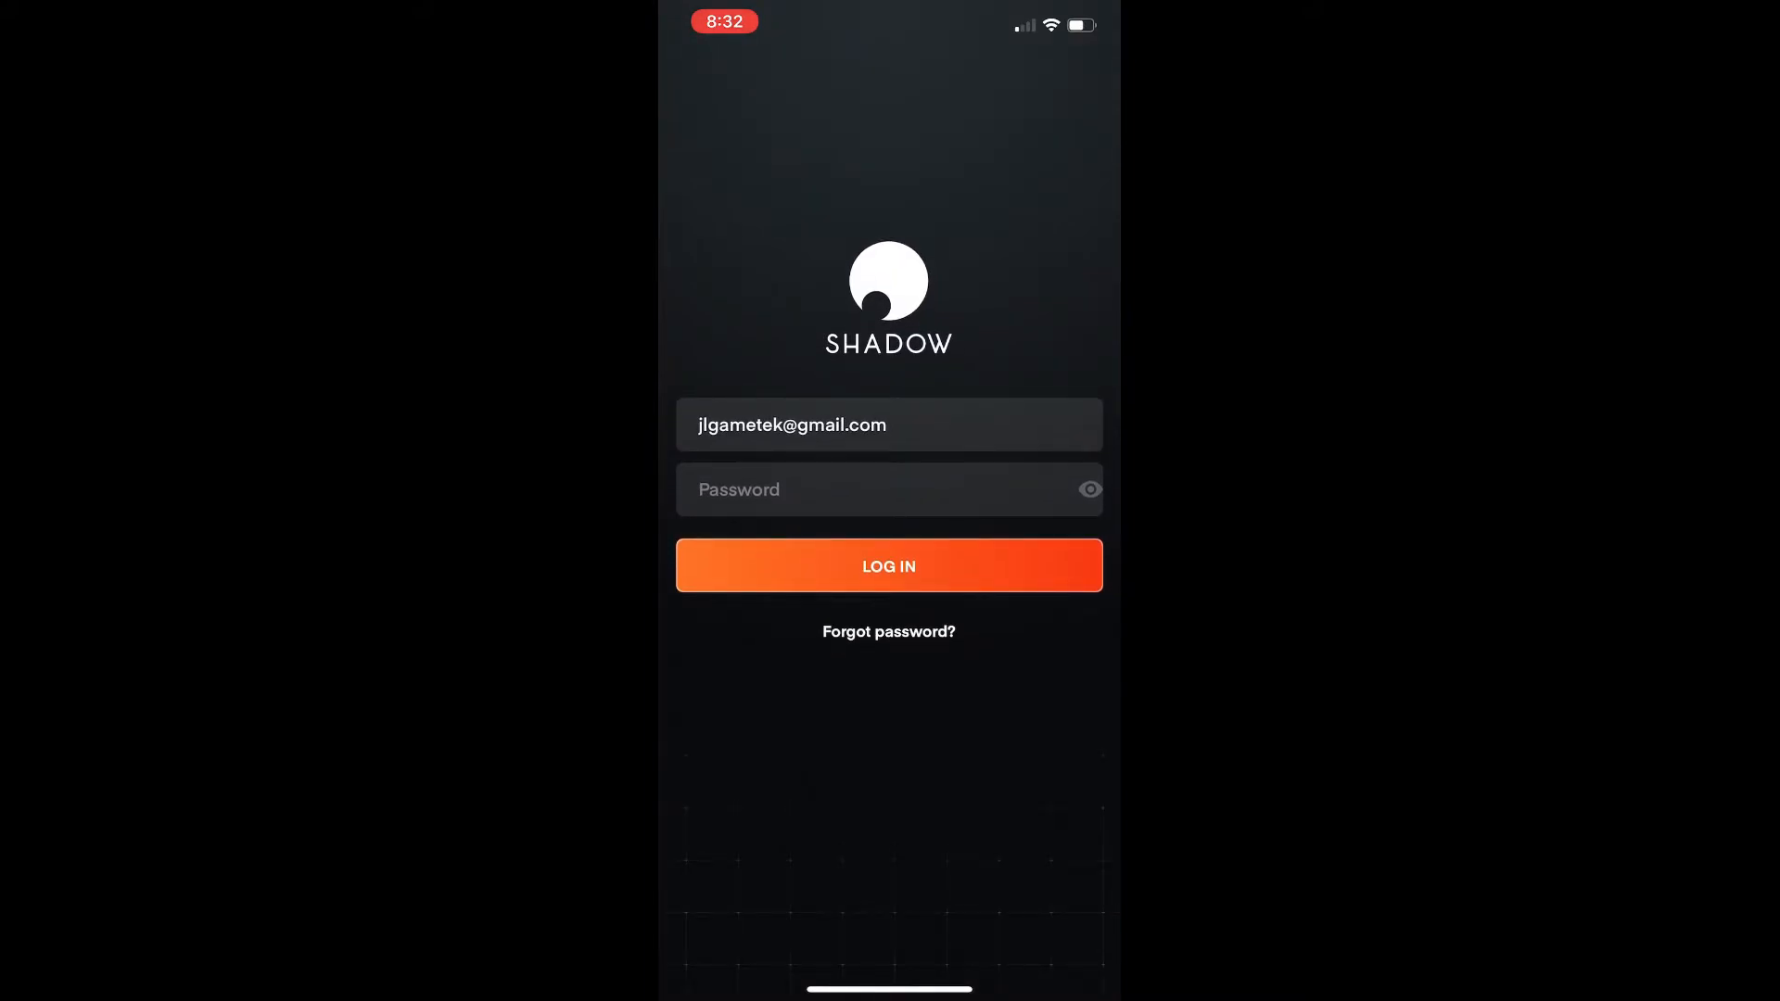
Enter the password and log in to reach the Launch Shadow home screen
left_click(889, 489)
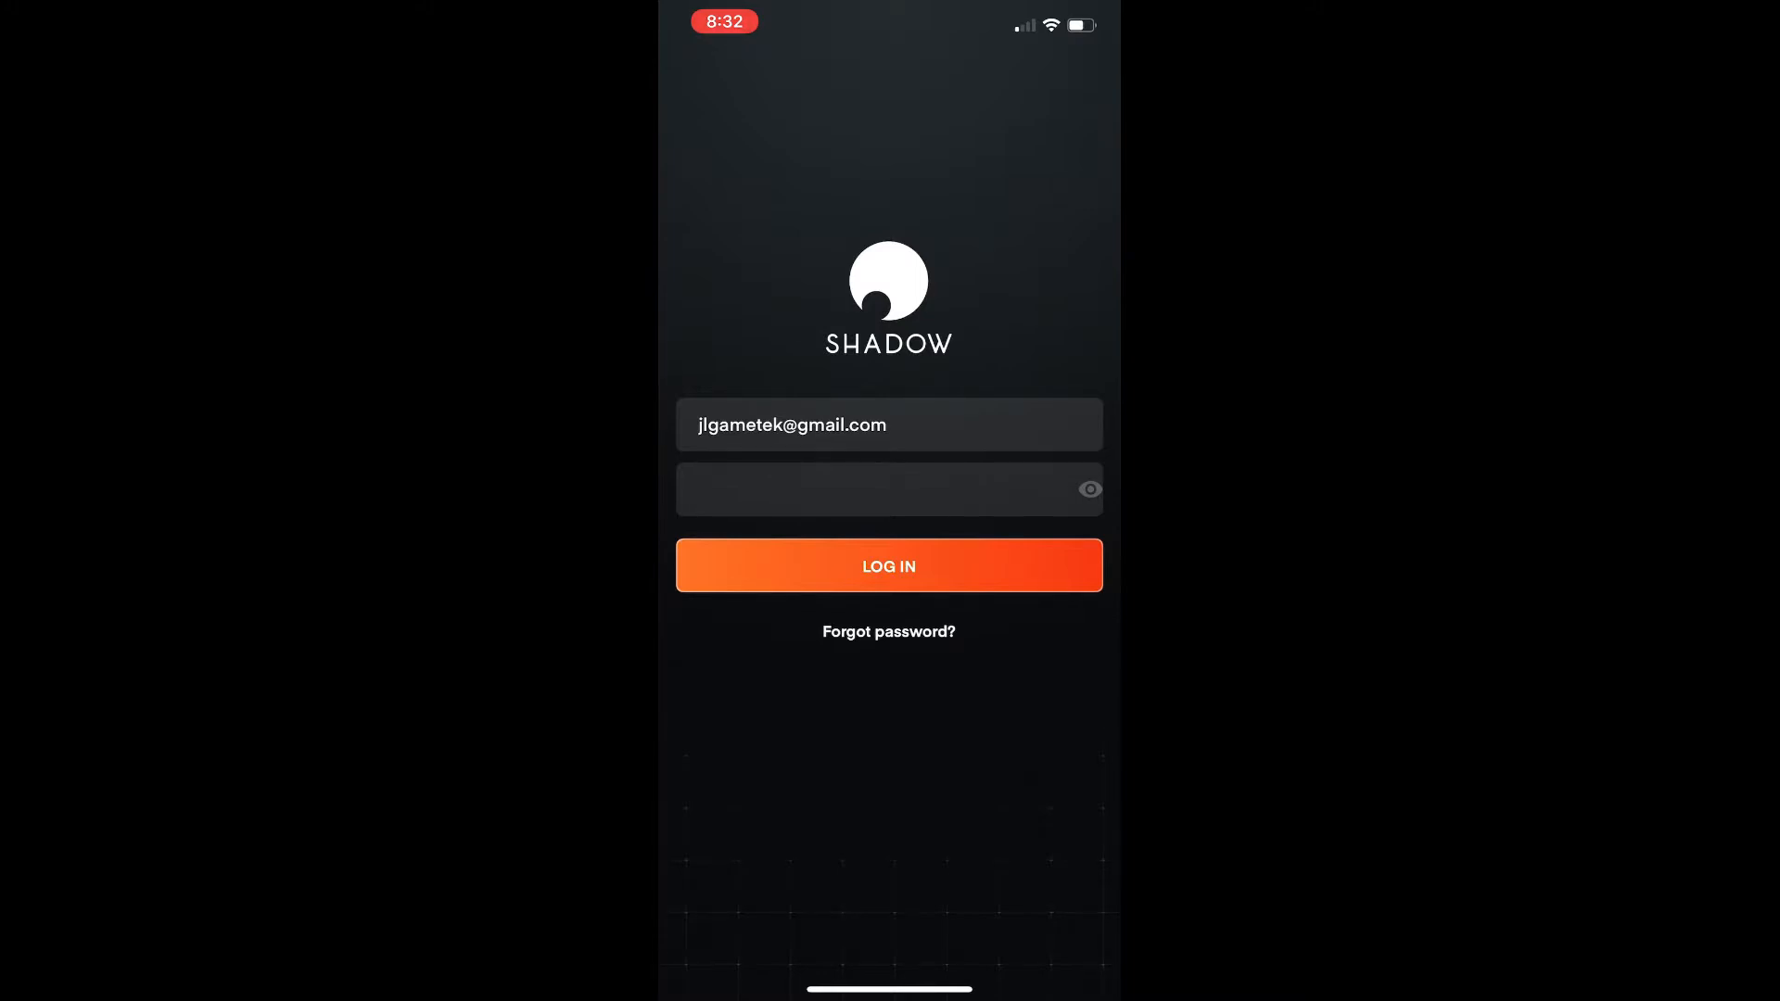
left_click(888, 567)
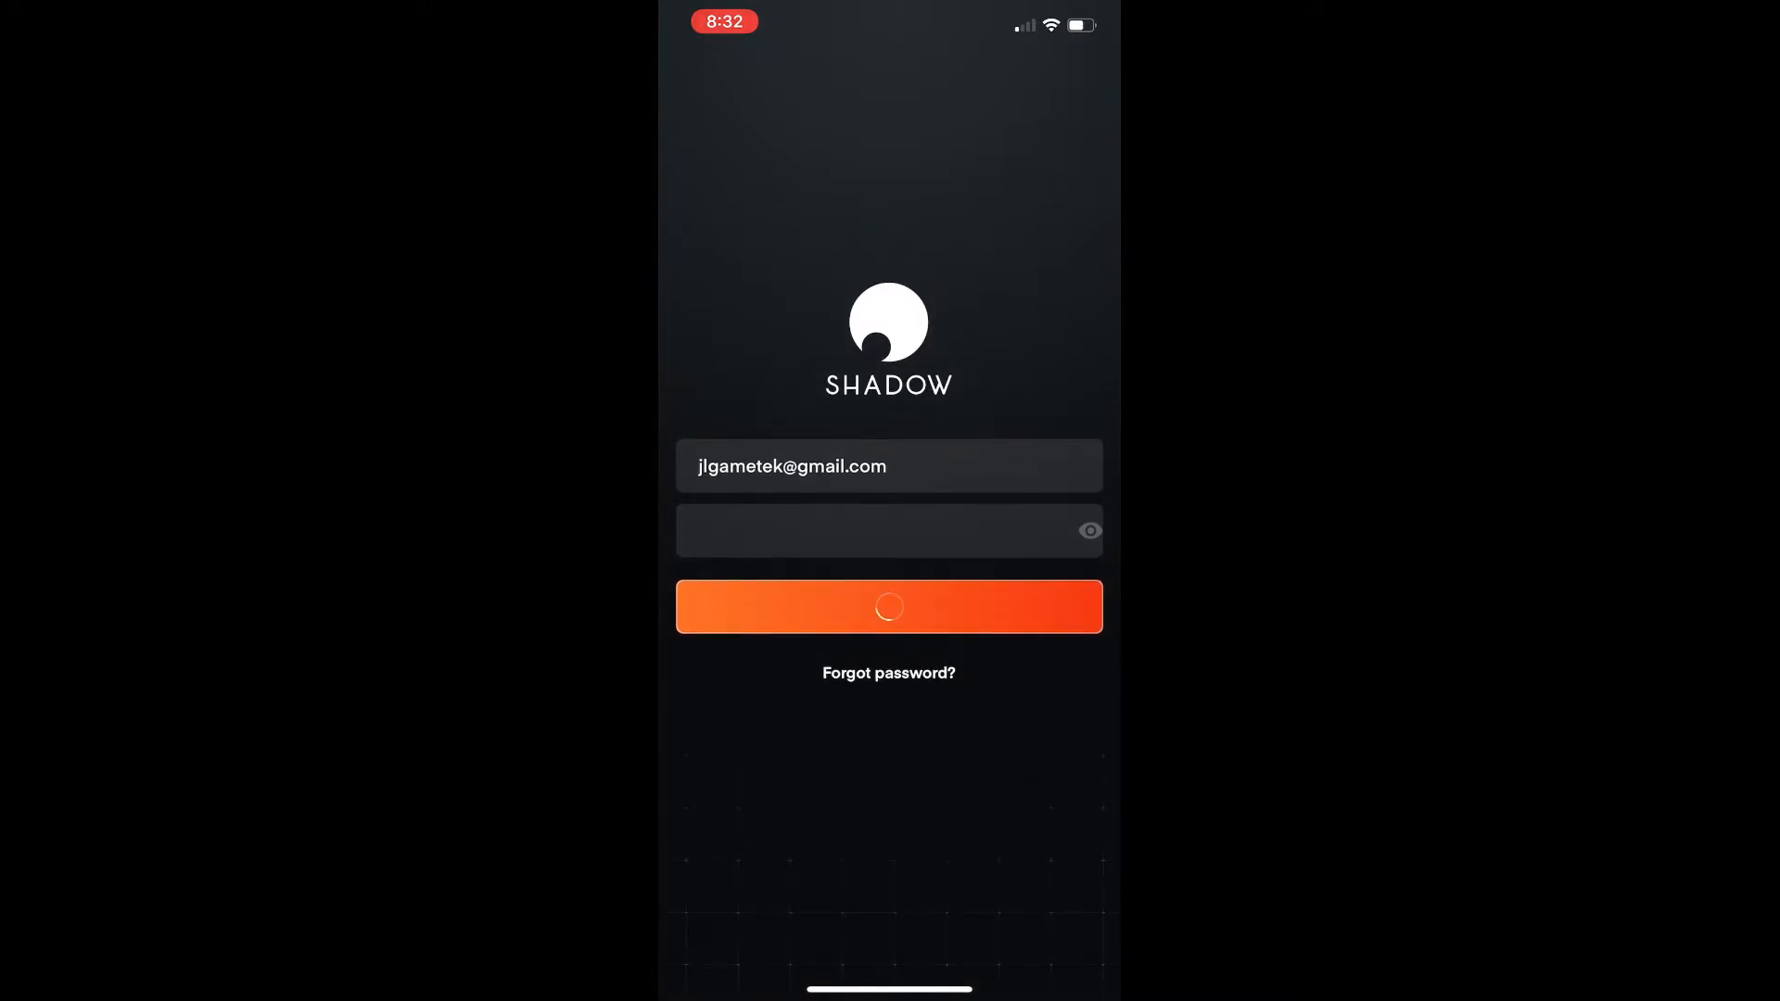
left_click(888, 606)
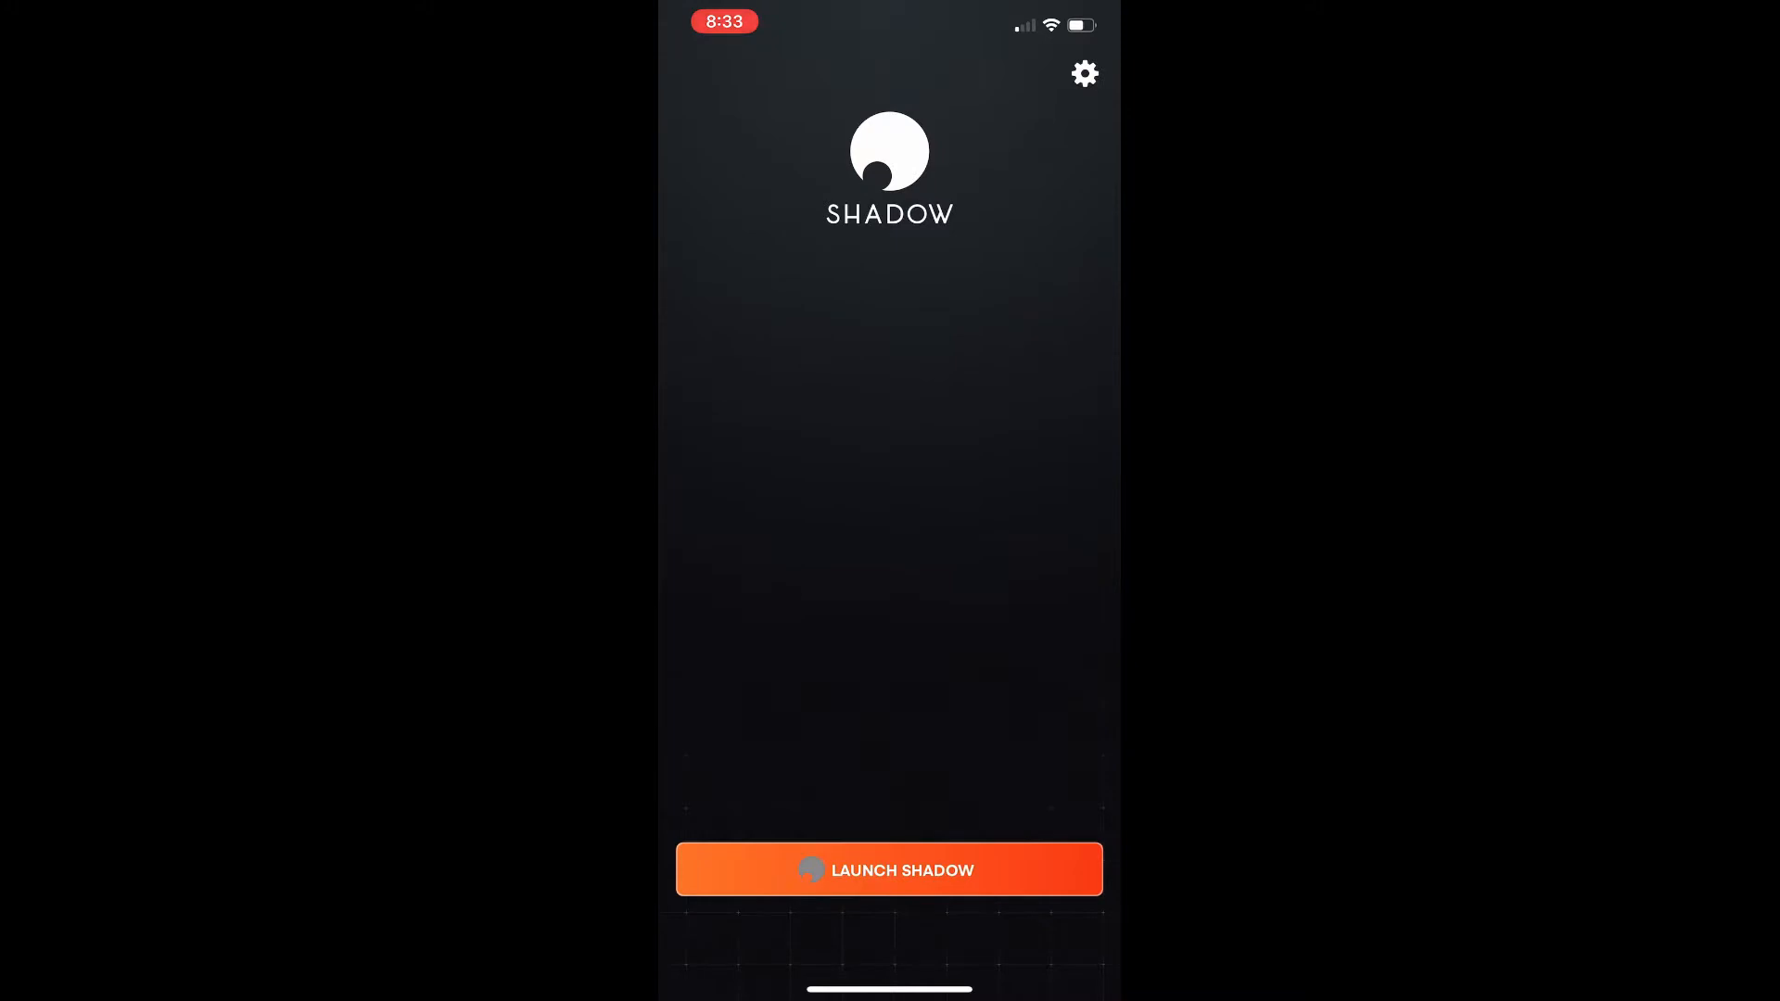
Launch the Shadow stream and bring up its streaming settings showing 30/60 FPS
left_click(888, 870)
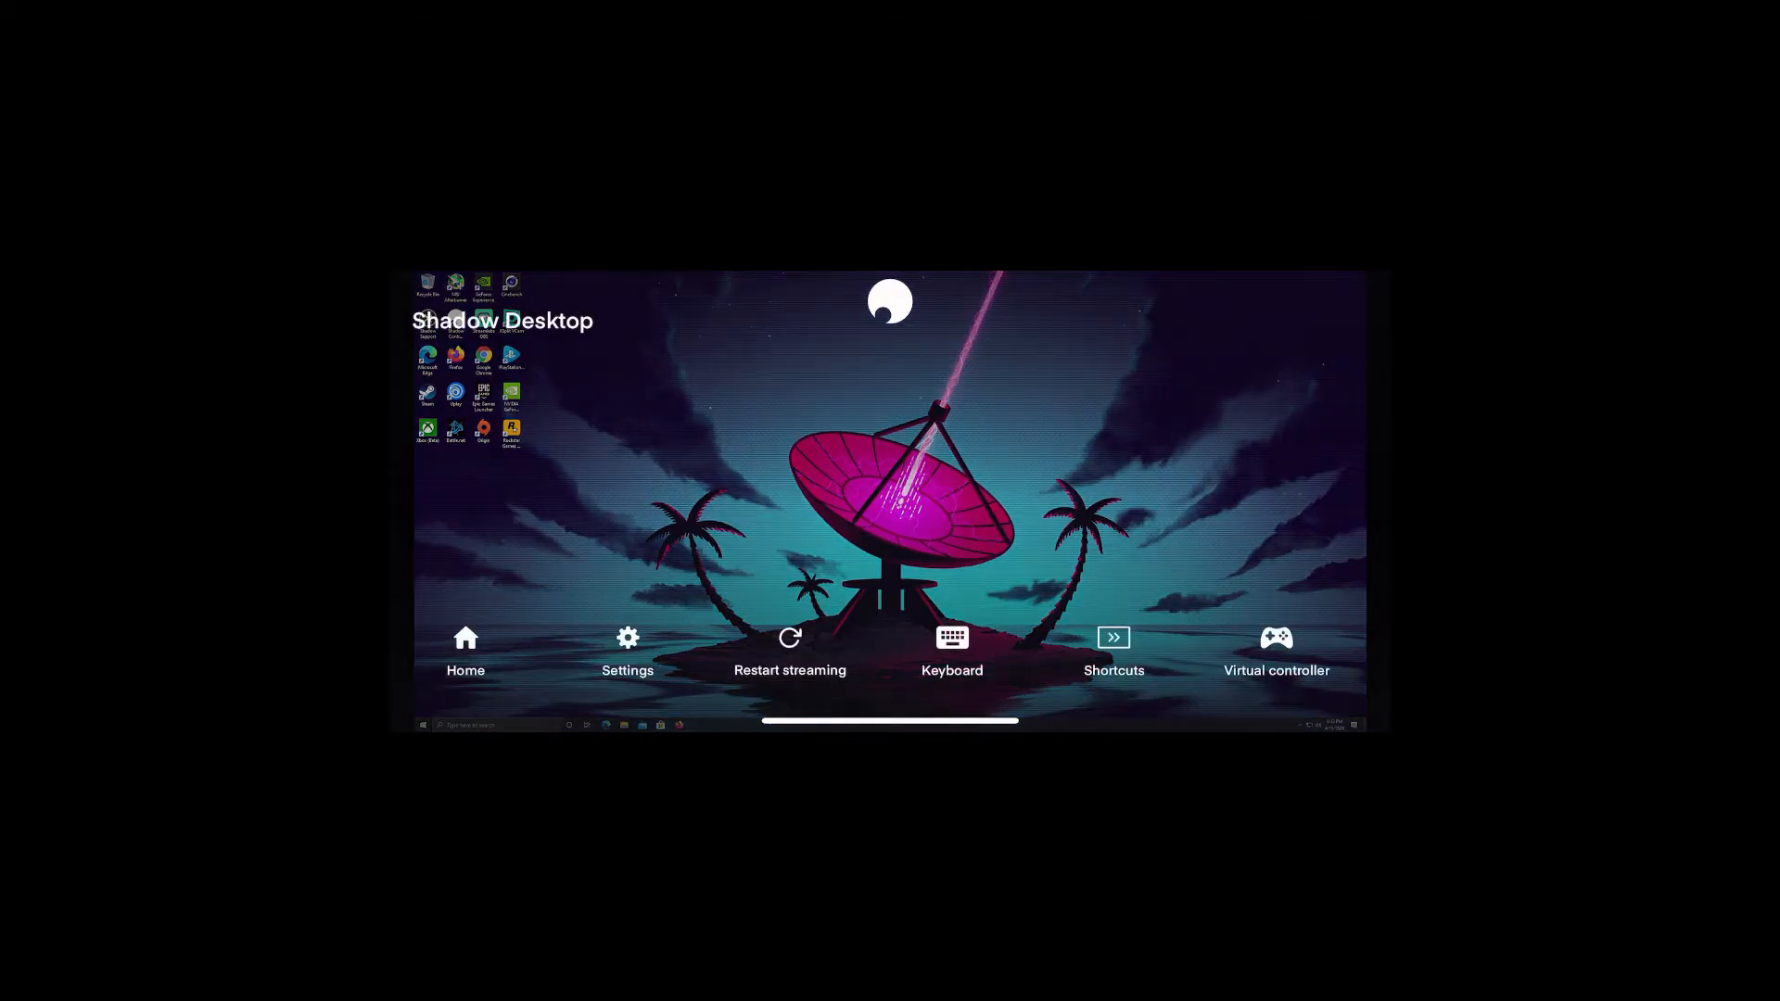
left_click(627, 653)
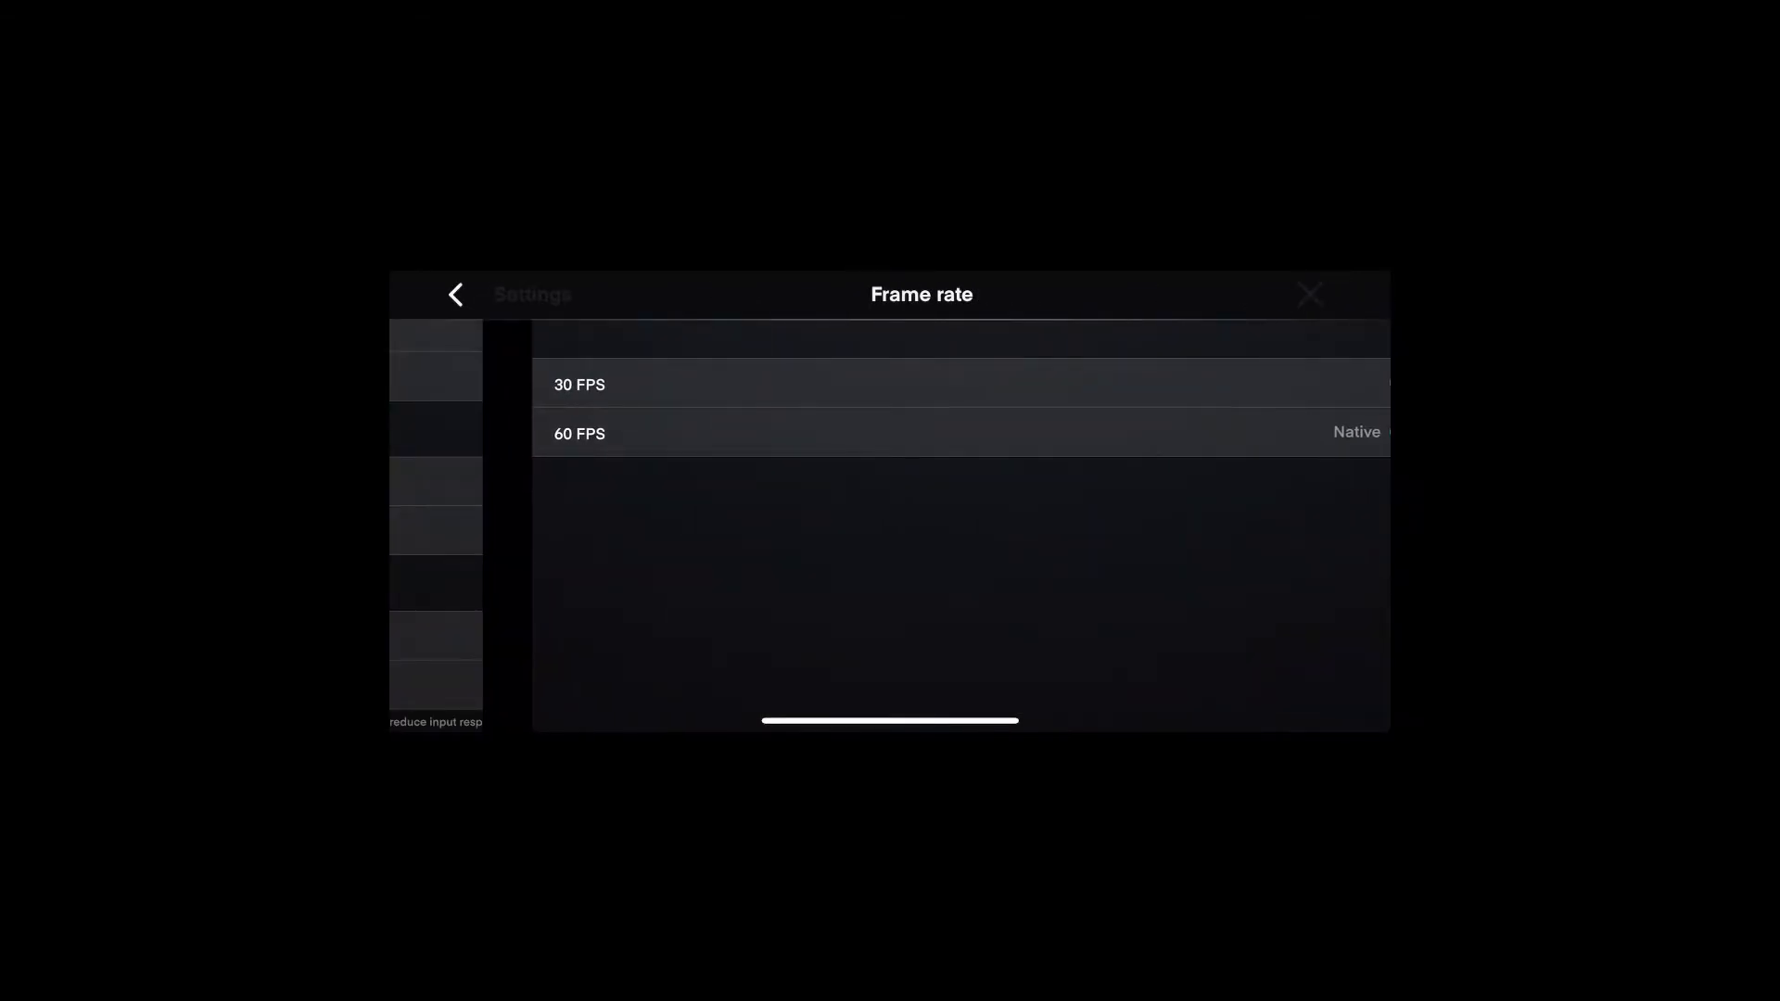
Browse settings (60 FPS, 2688 x 1242, 10 Mb/s bandwidth) and return to the streamed desktop
left_click(455, 295)
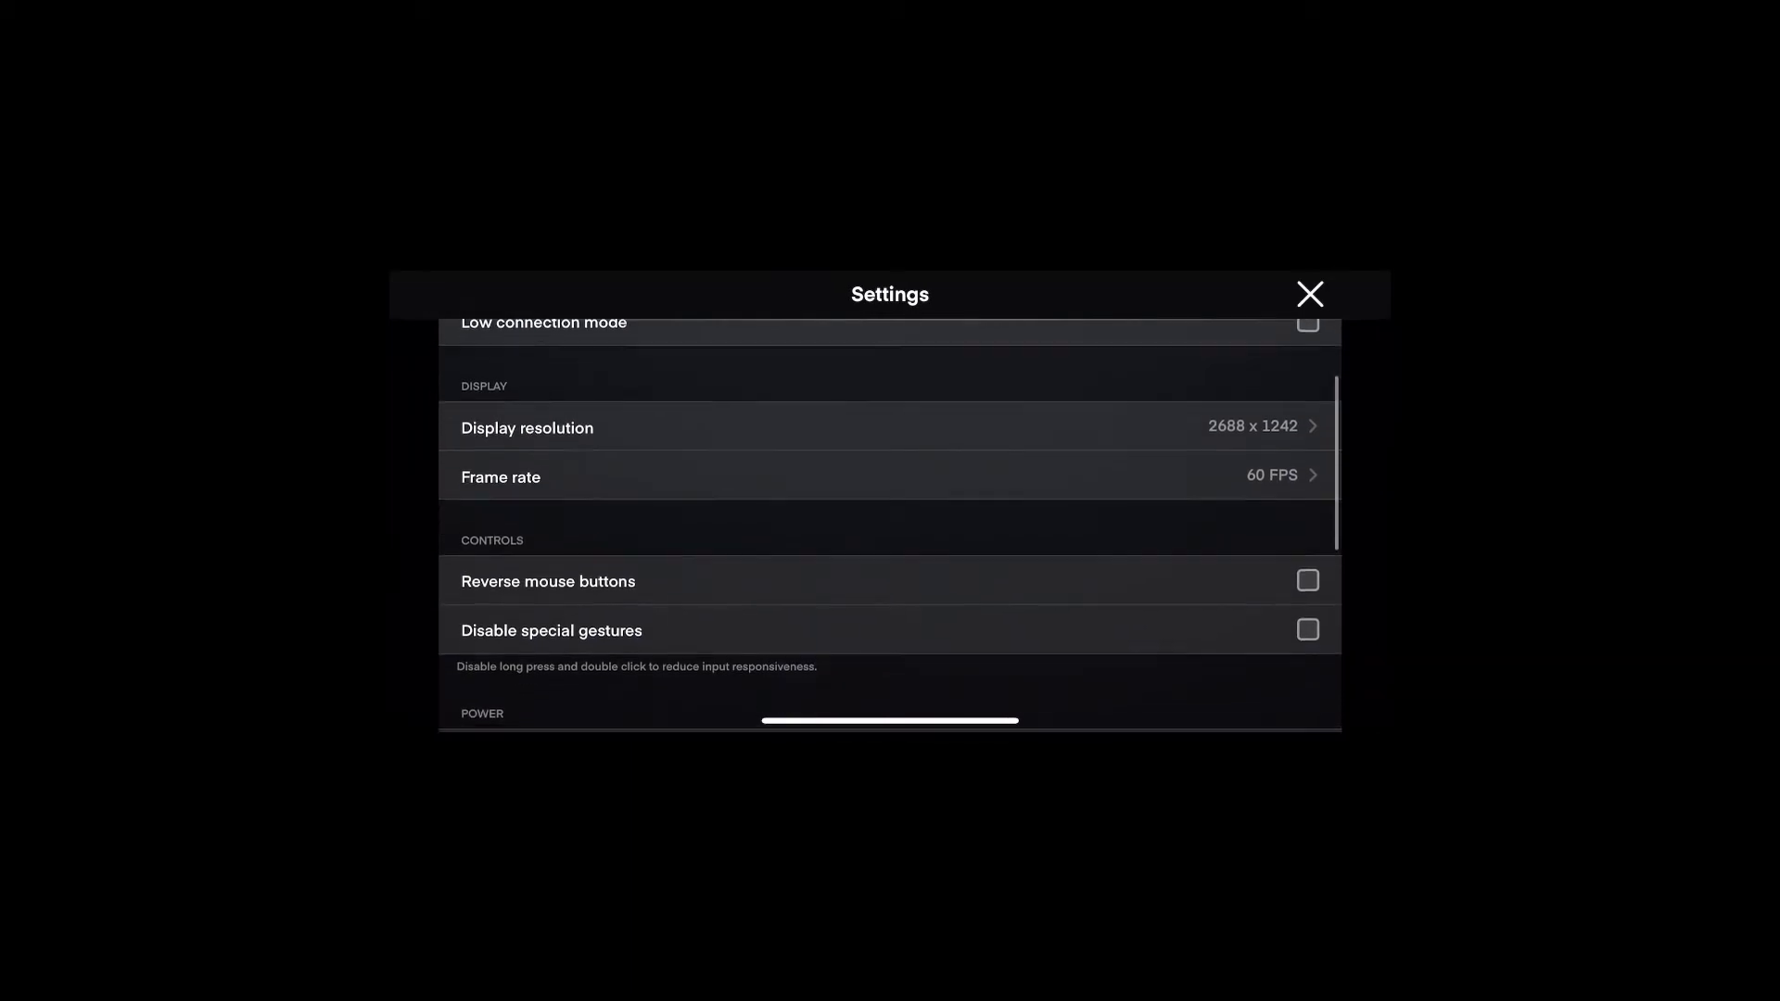
scroll("down", 3)
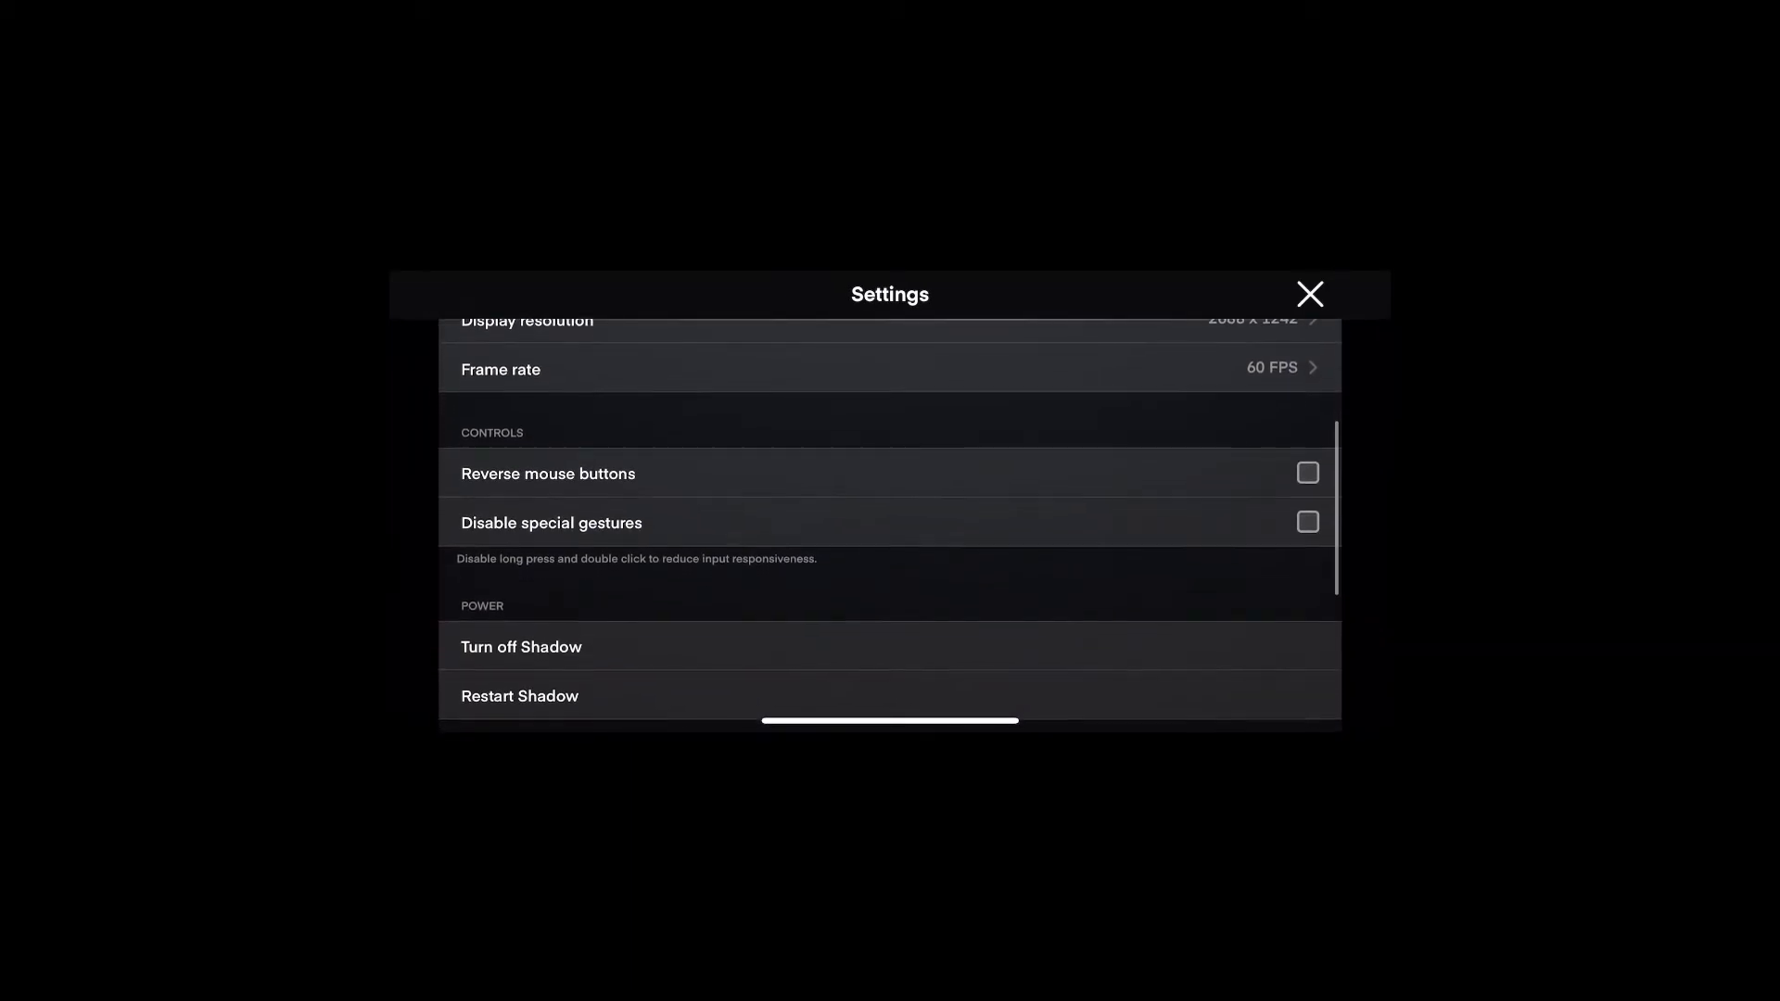
scroll("down", 3)
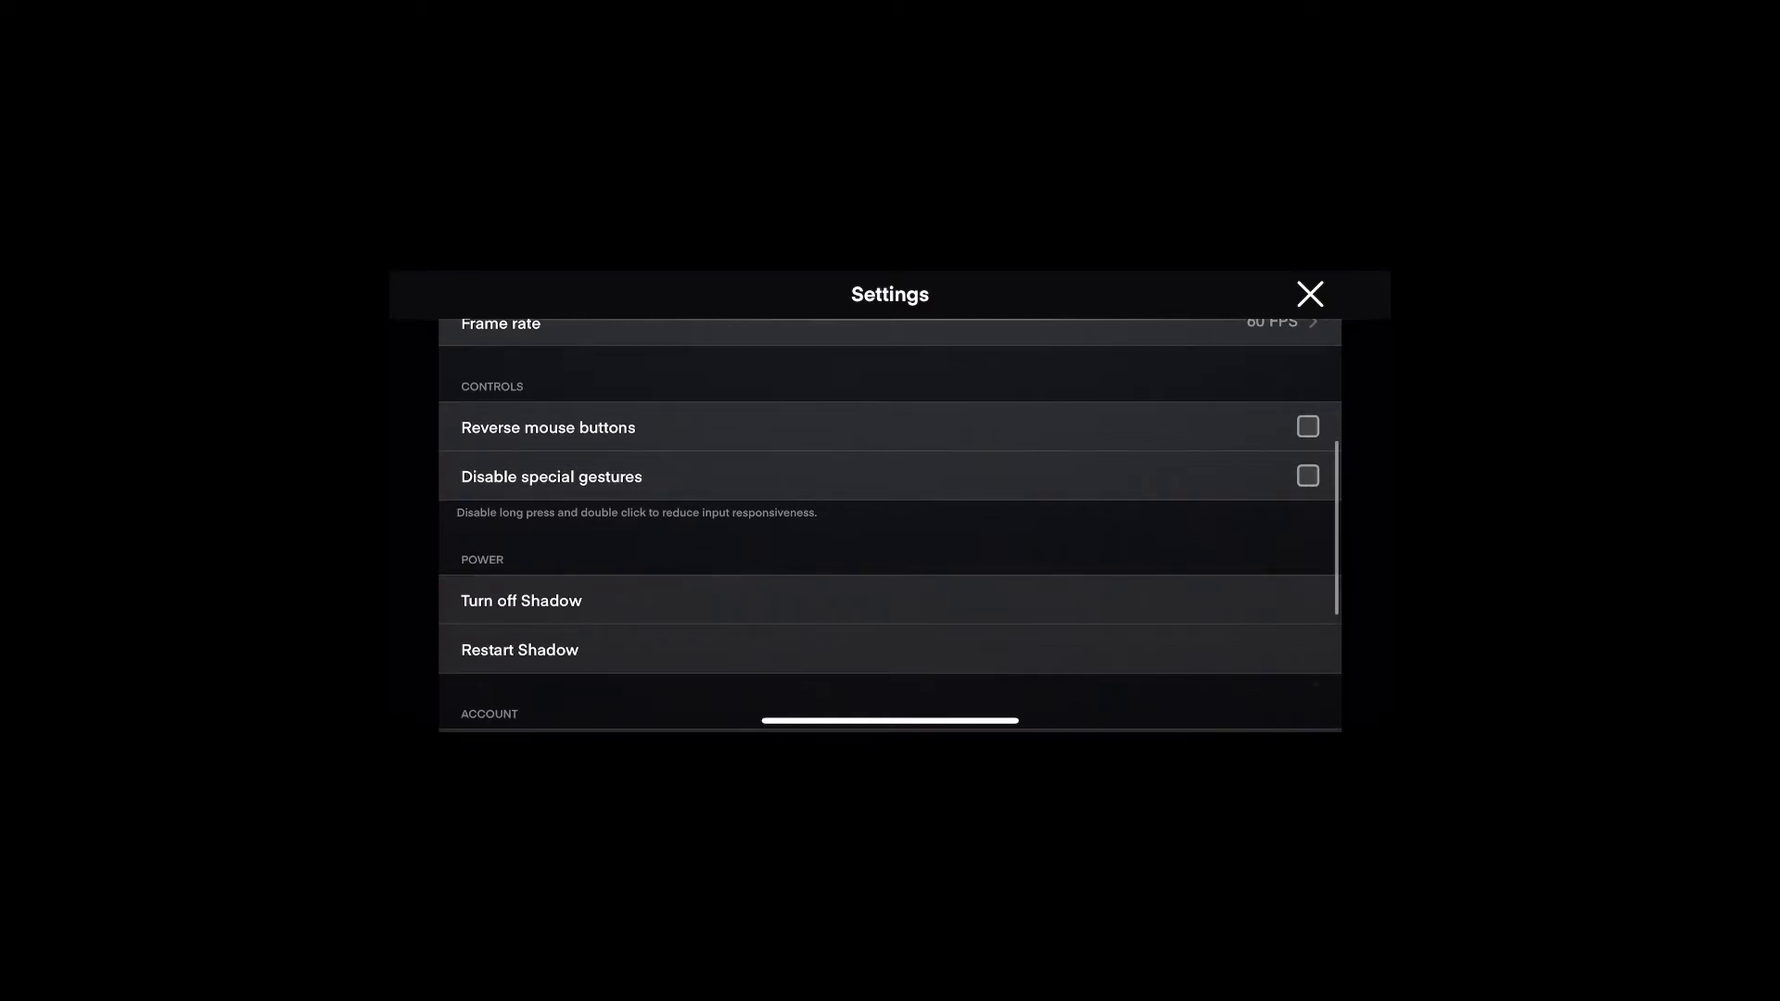
scroll("down", 3)
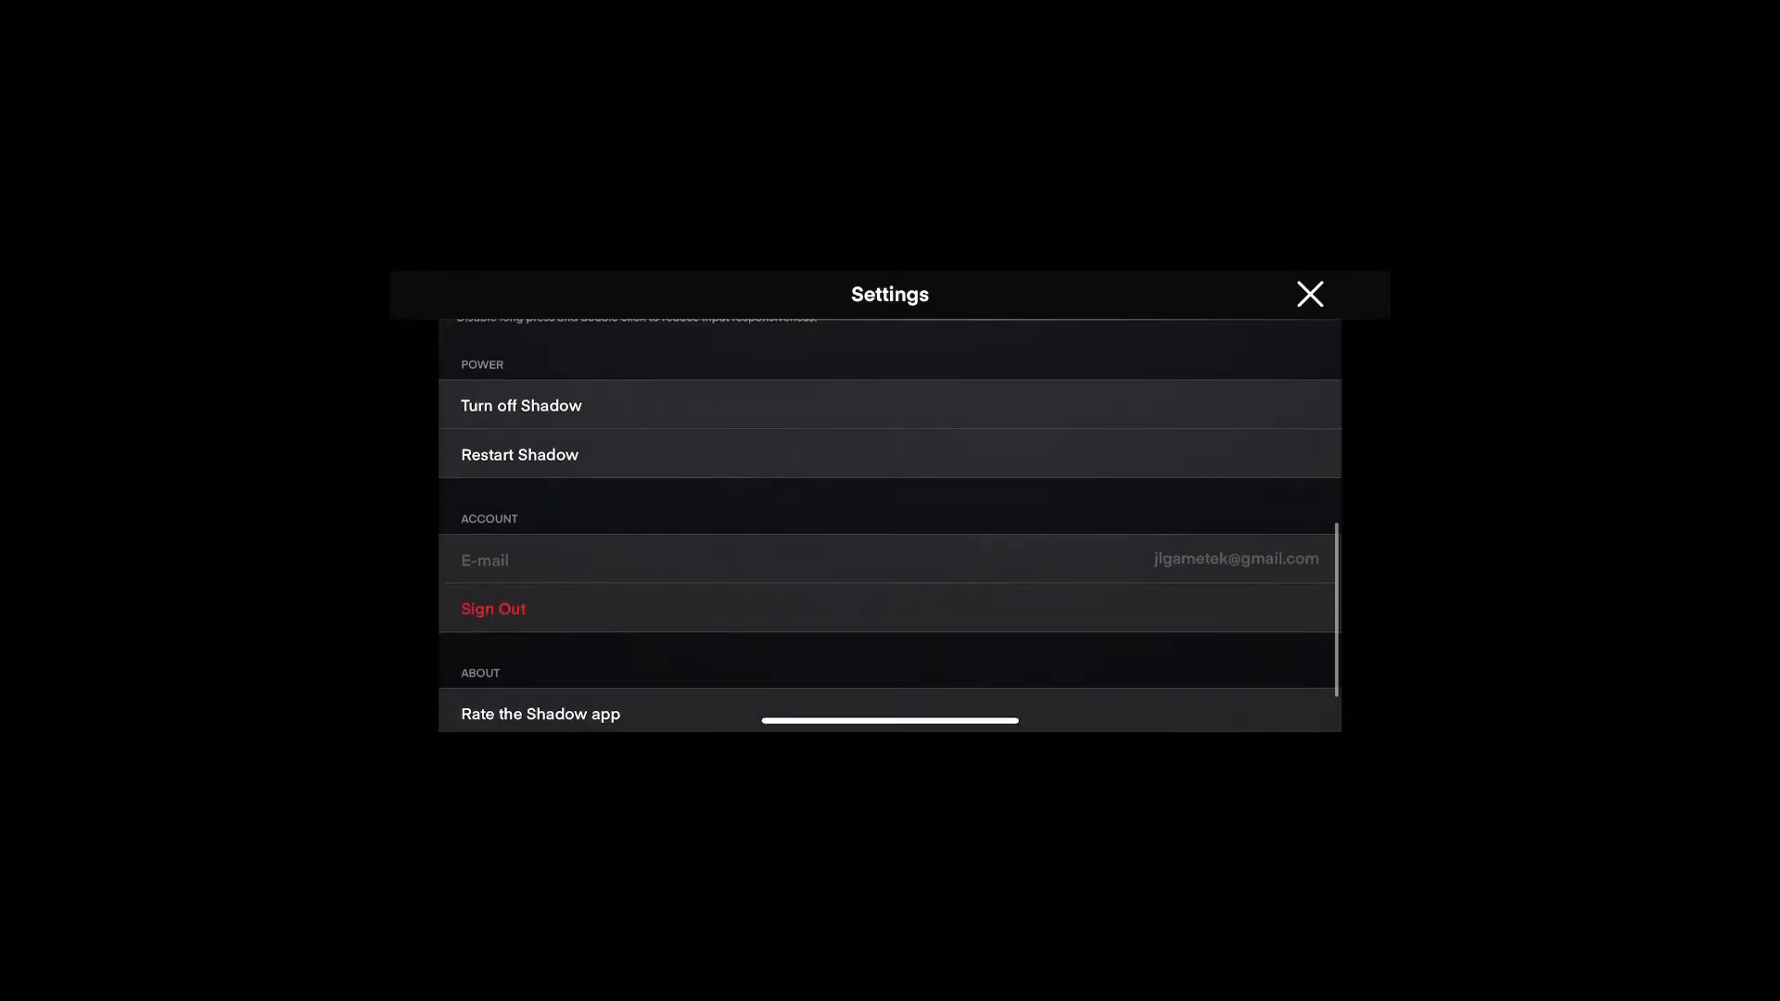
scroll("down", 3)
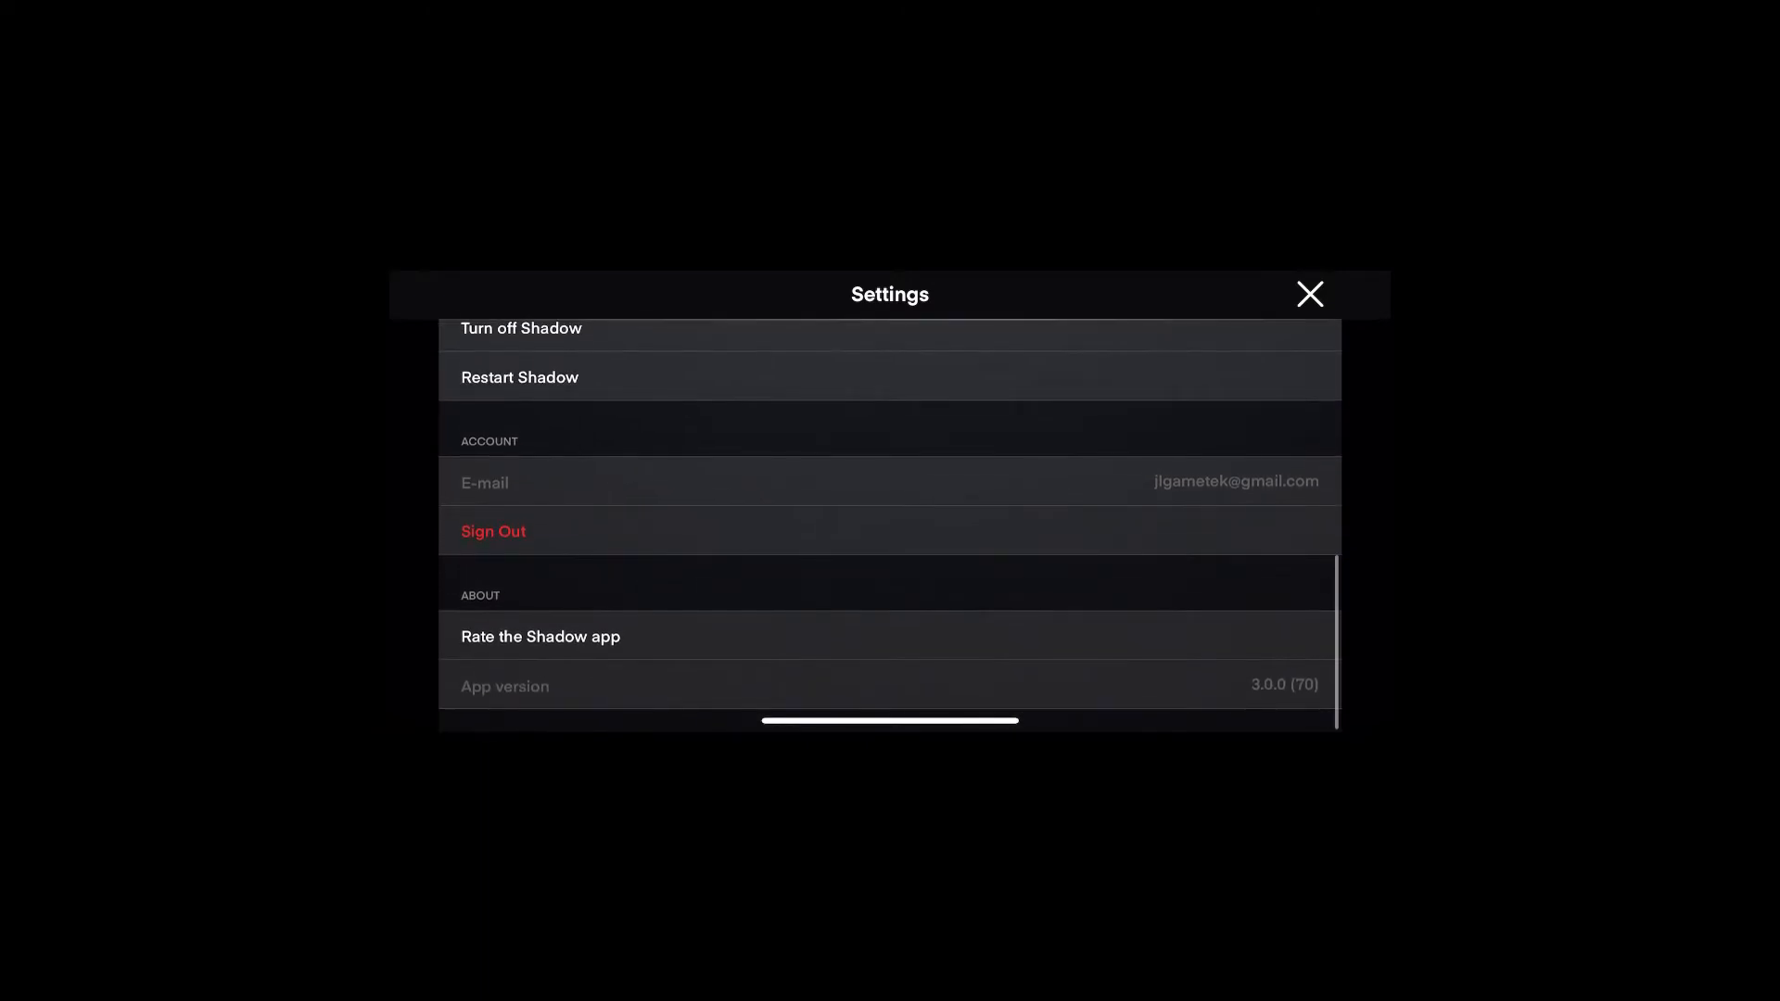
scroll("up", 3)
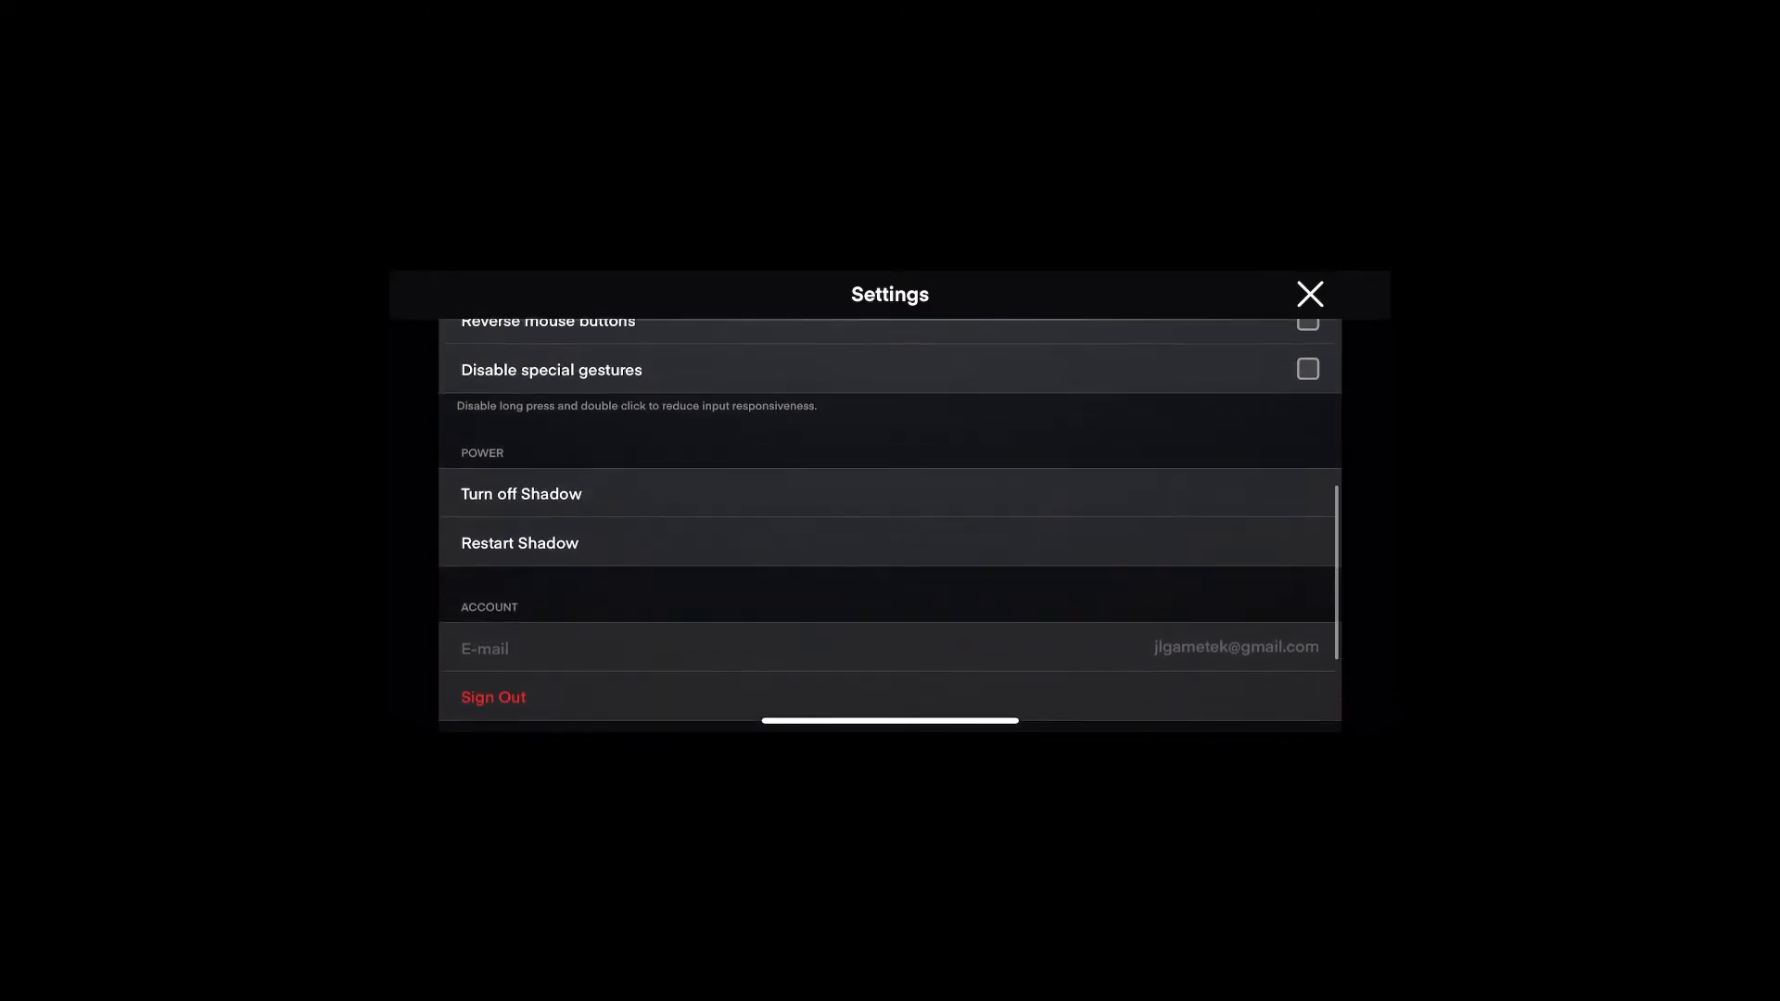
scroll("up", 3)
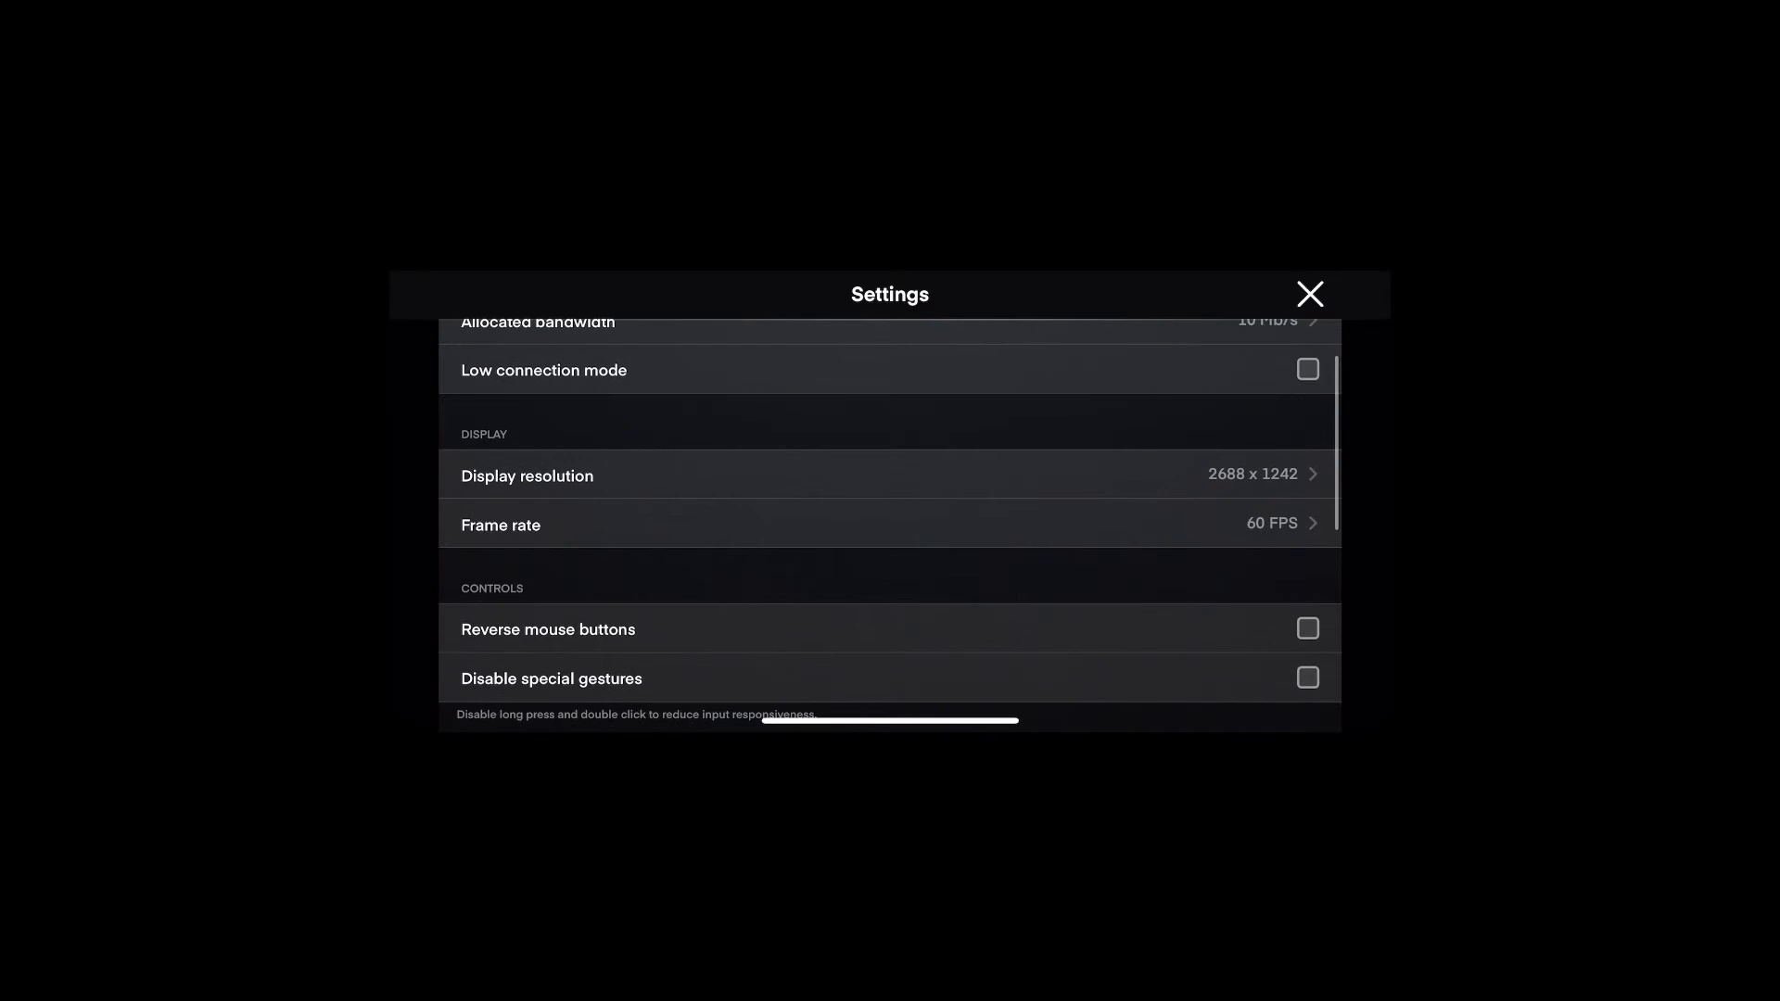
scroll("up", 3)
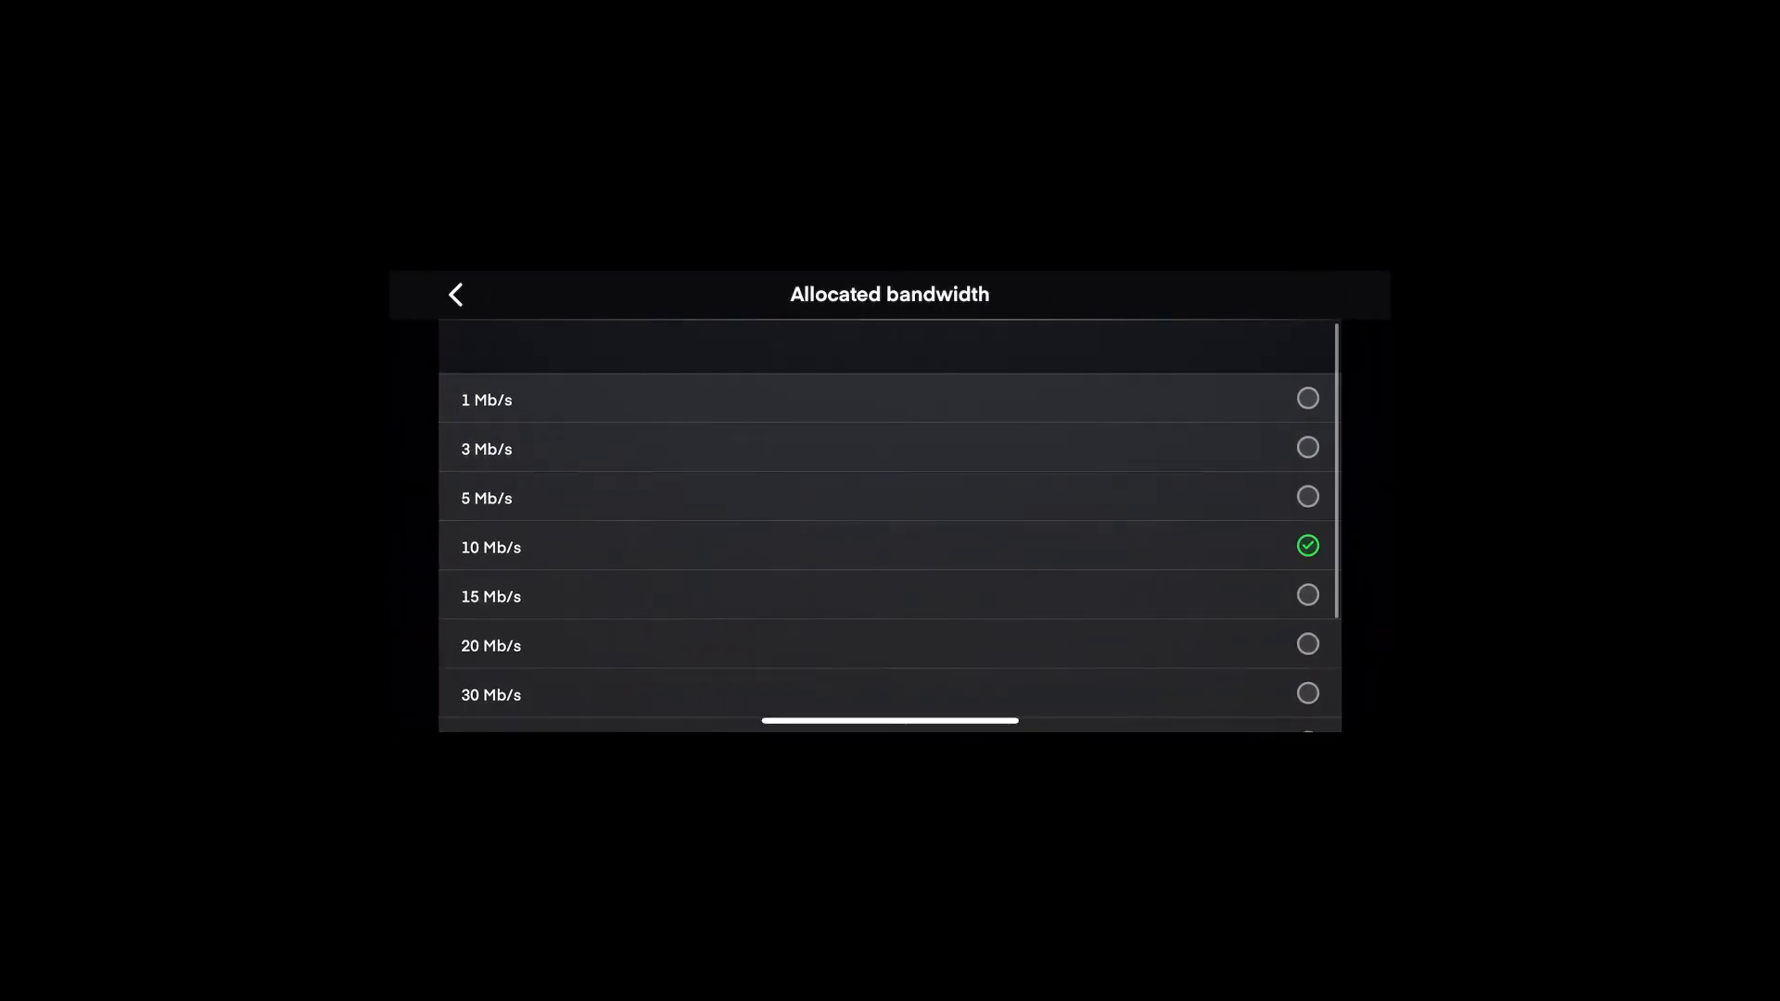
scroll("down", 3)
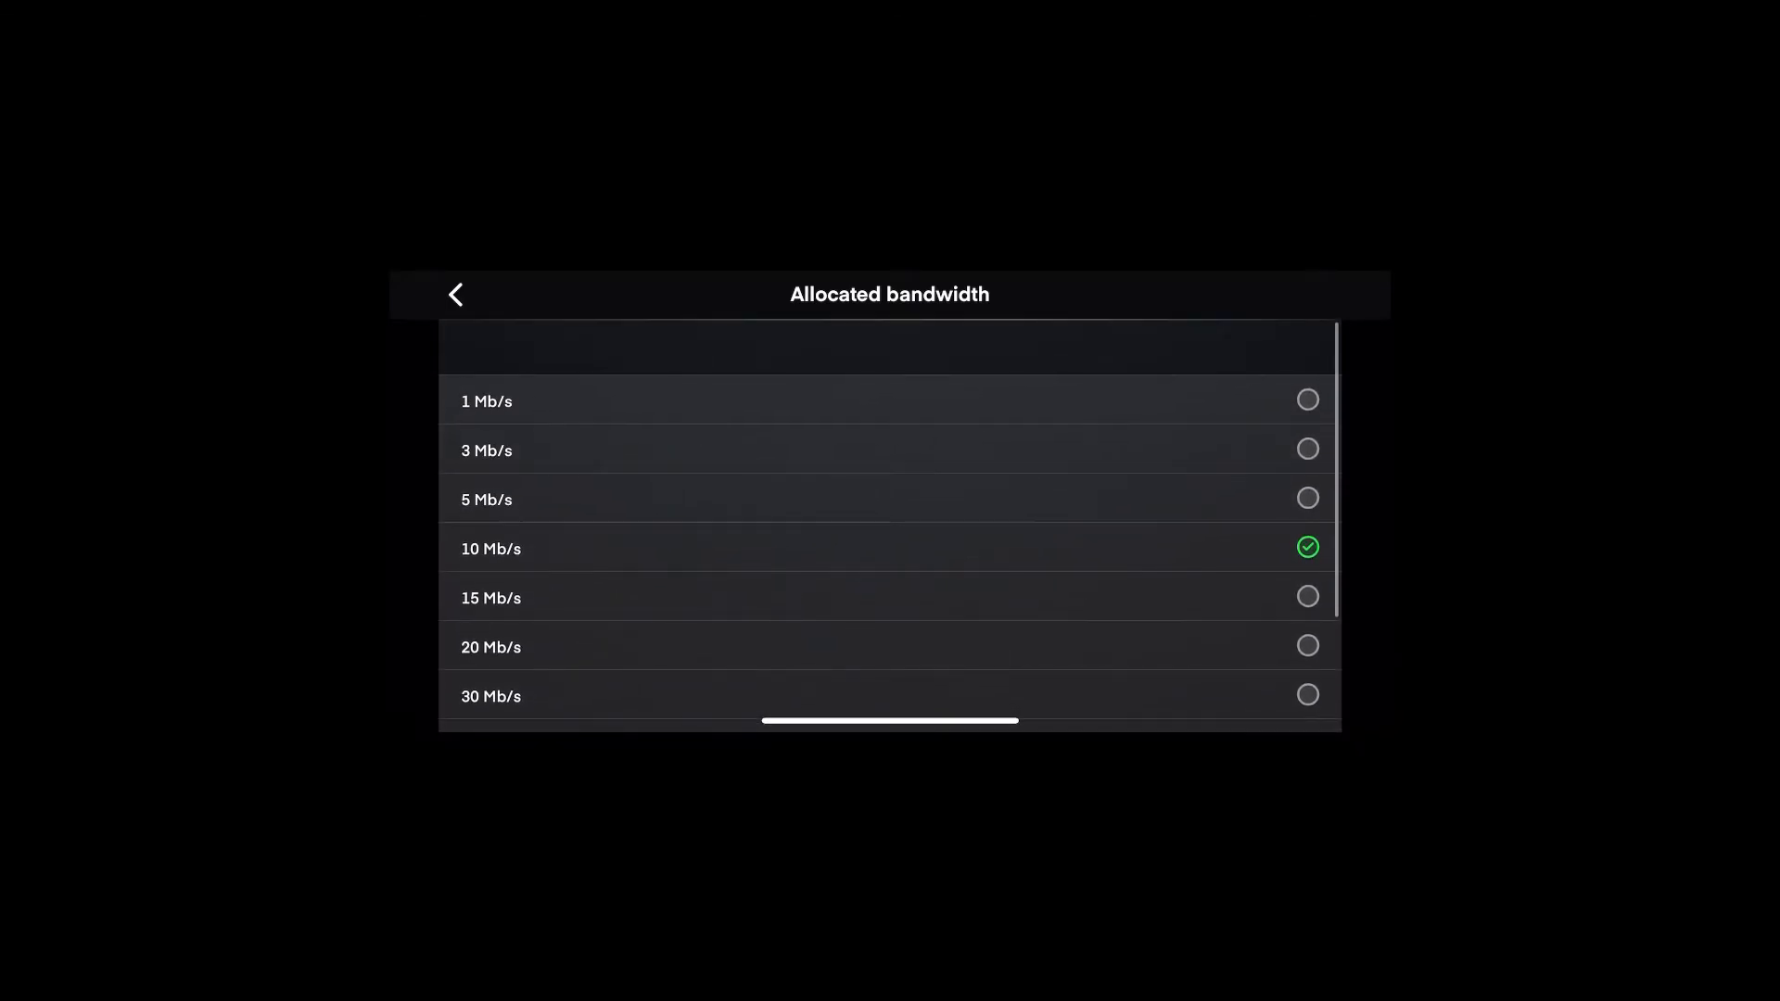
left_click(456, 295)
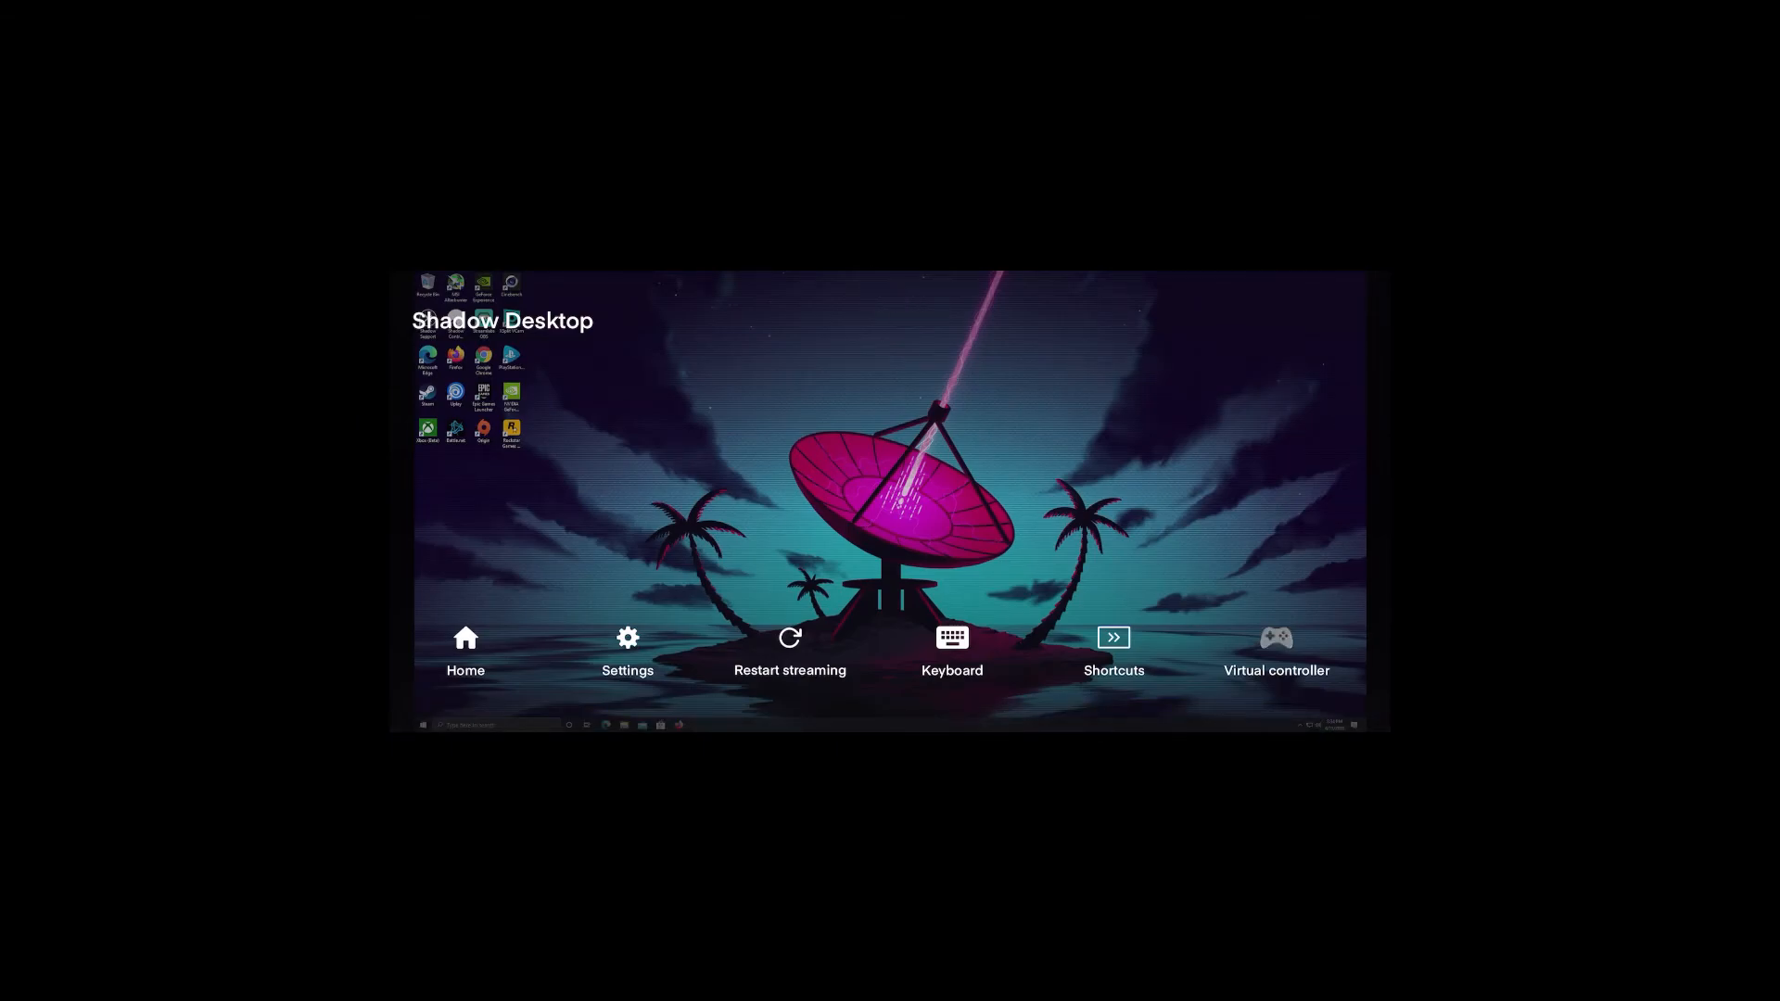
Show the on-screen keyboard over the stream, then exit to the Launch Shadow screen
left_click(1276, 647)
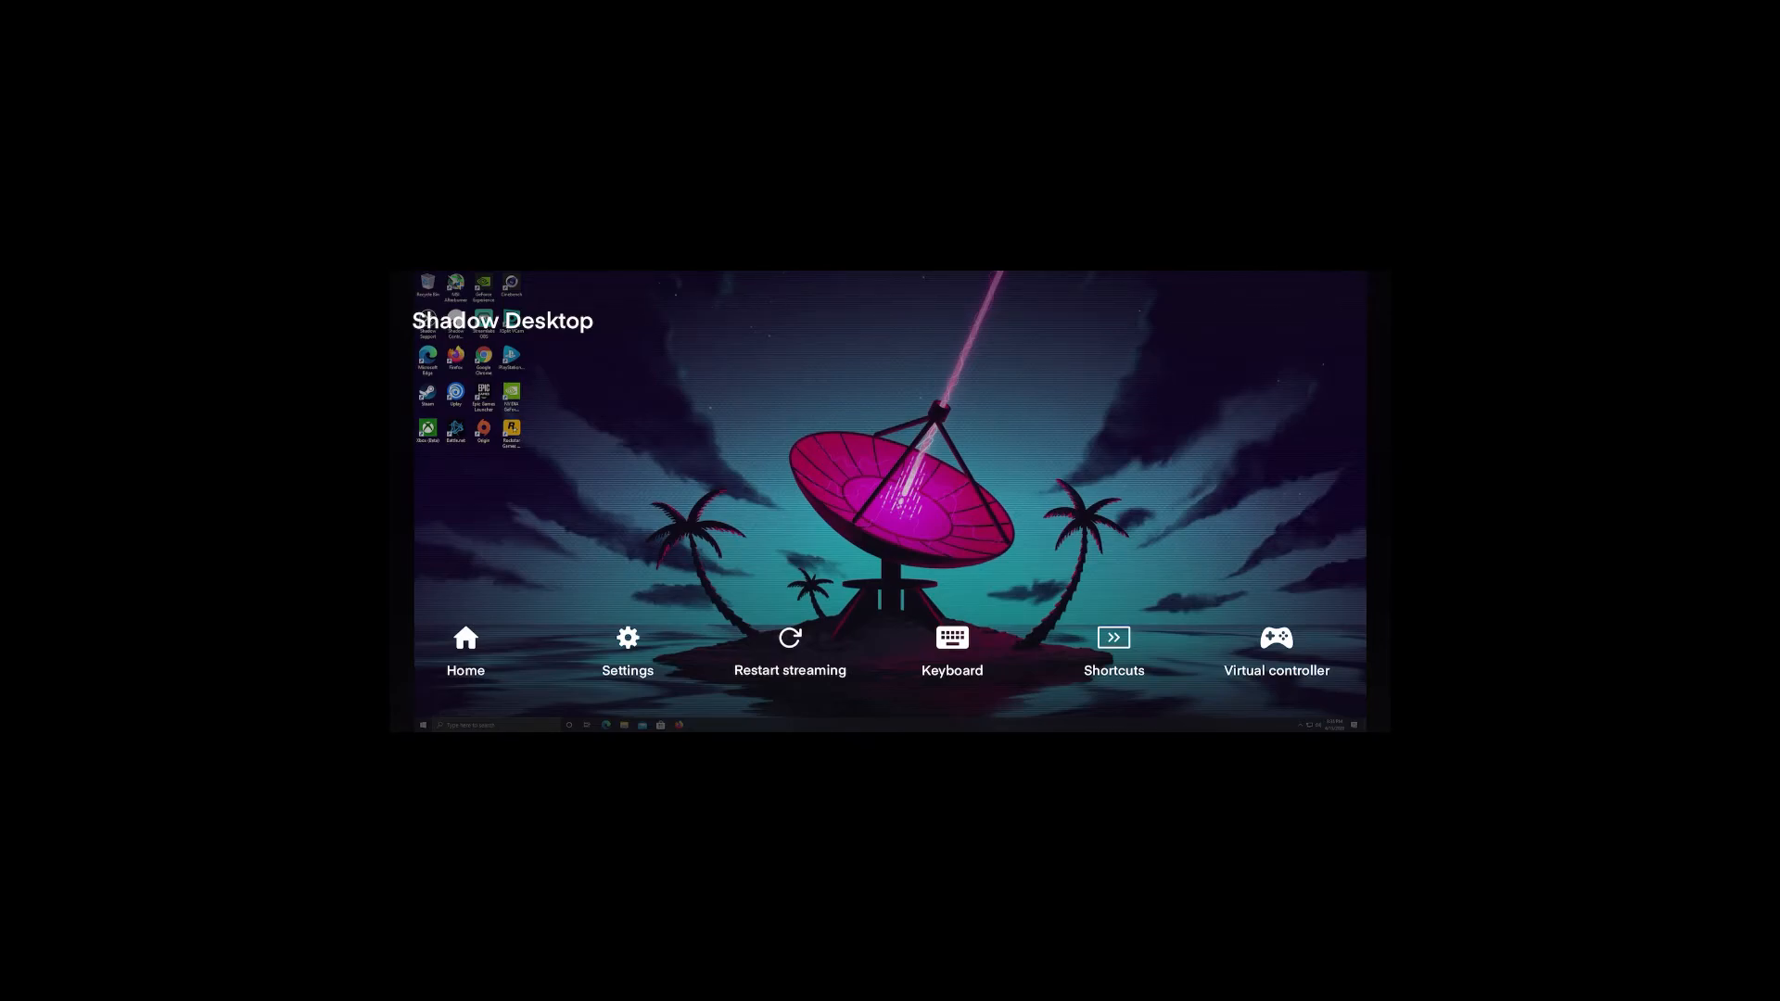
left_click(951, 636)
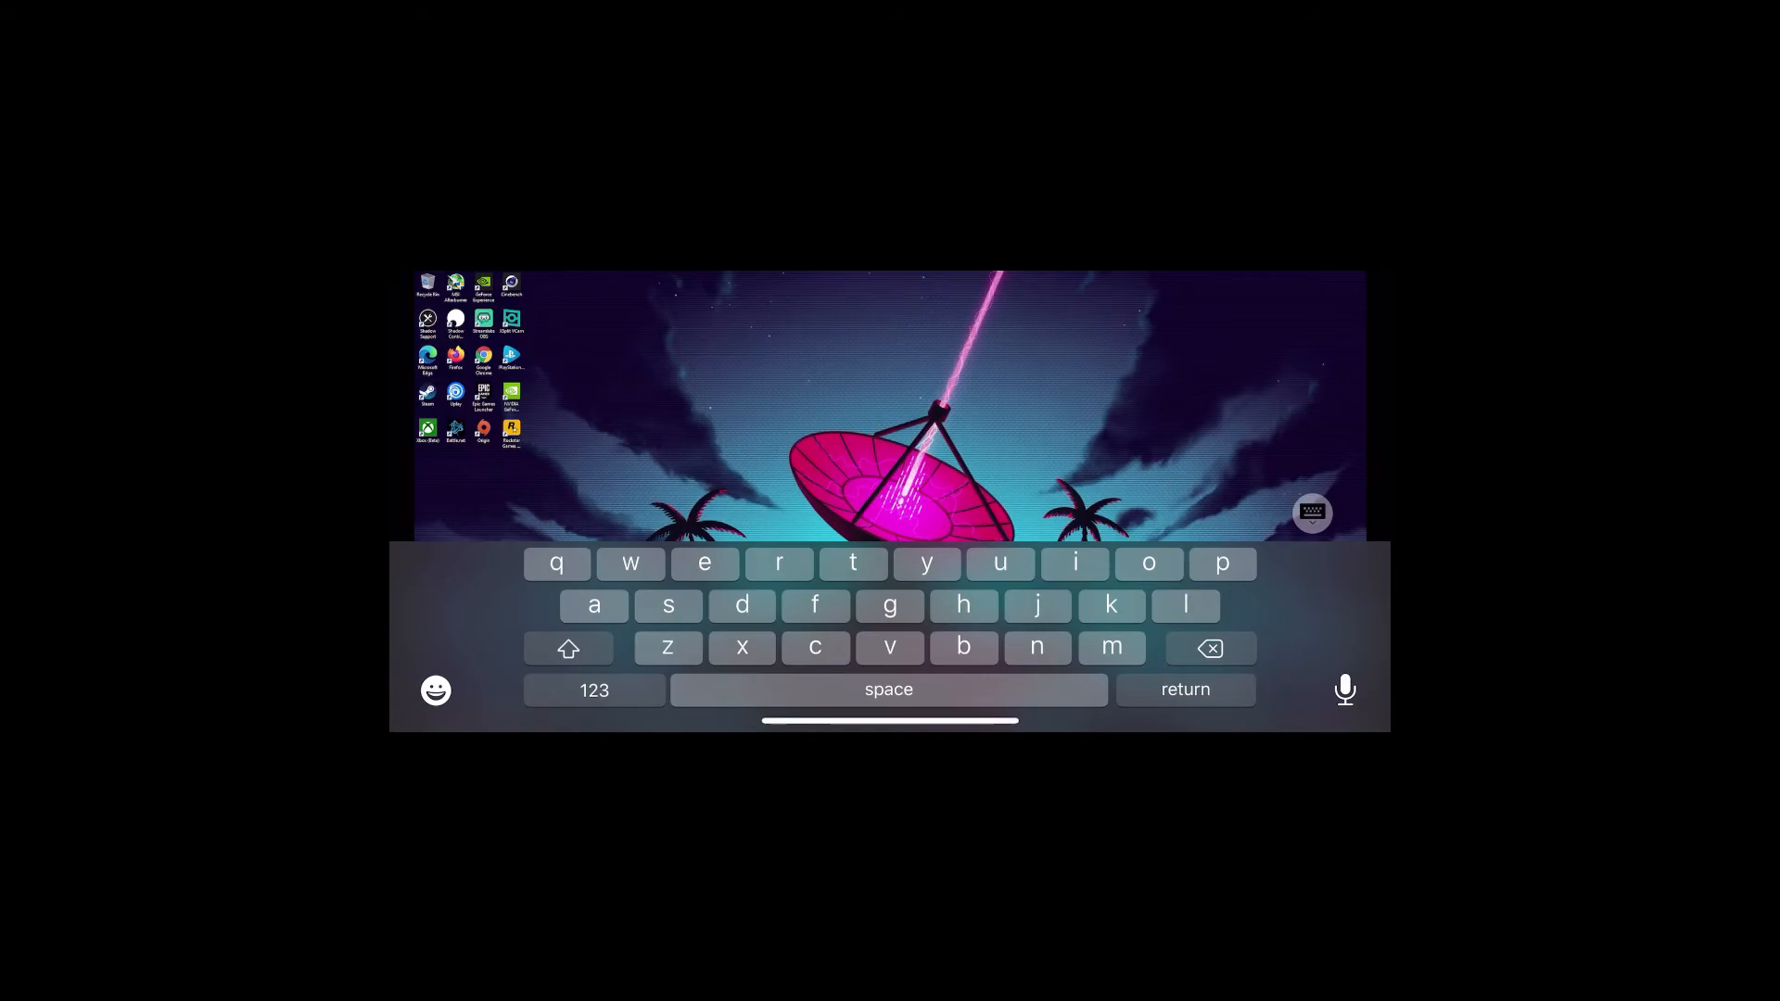
left_click(1311, 511)
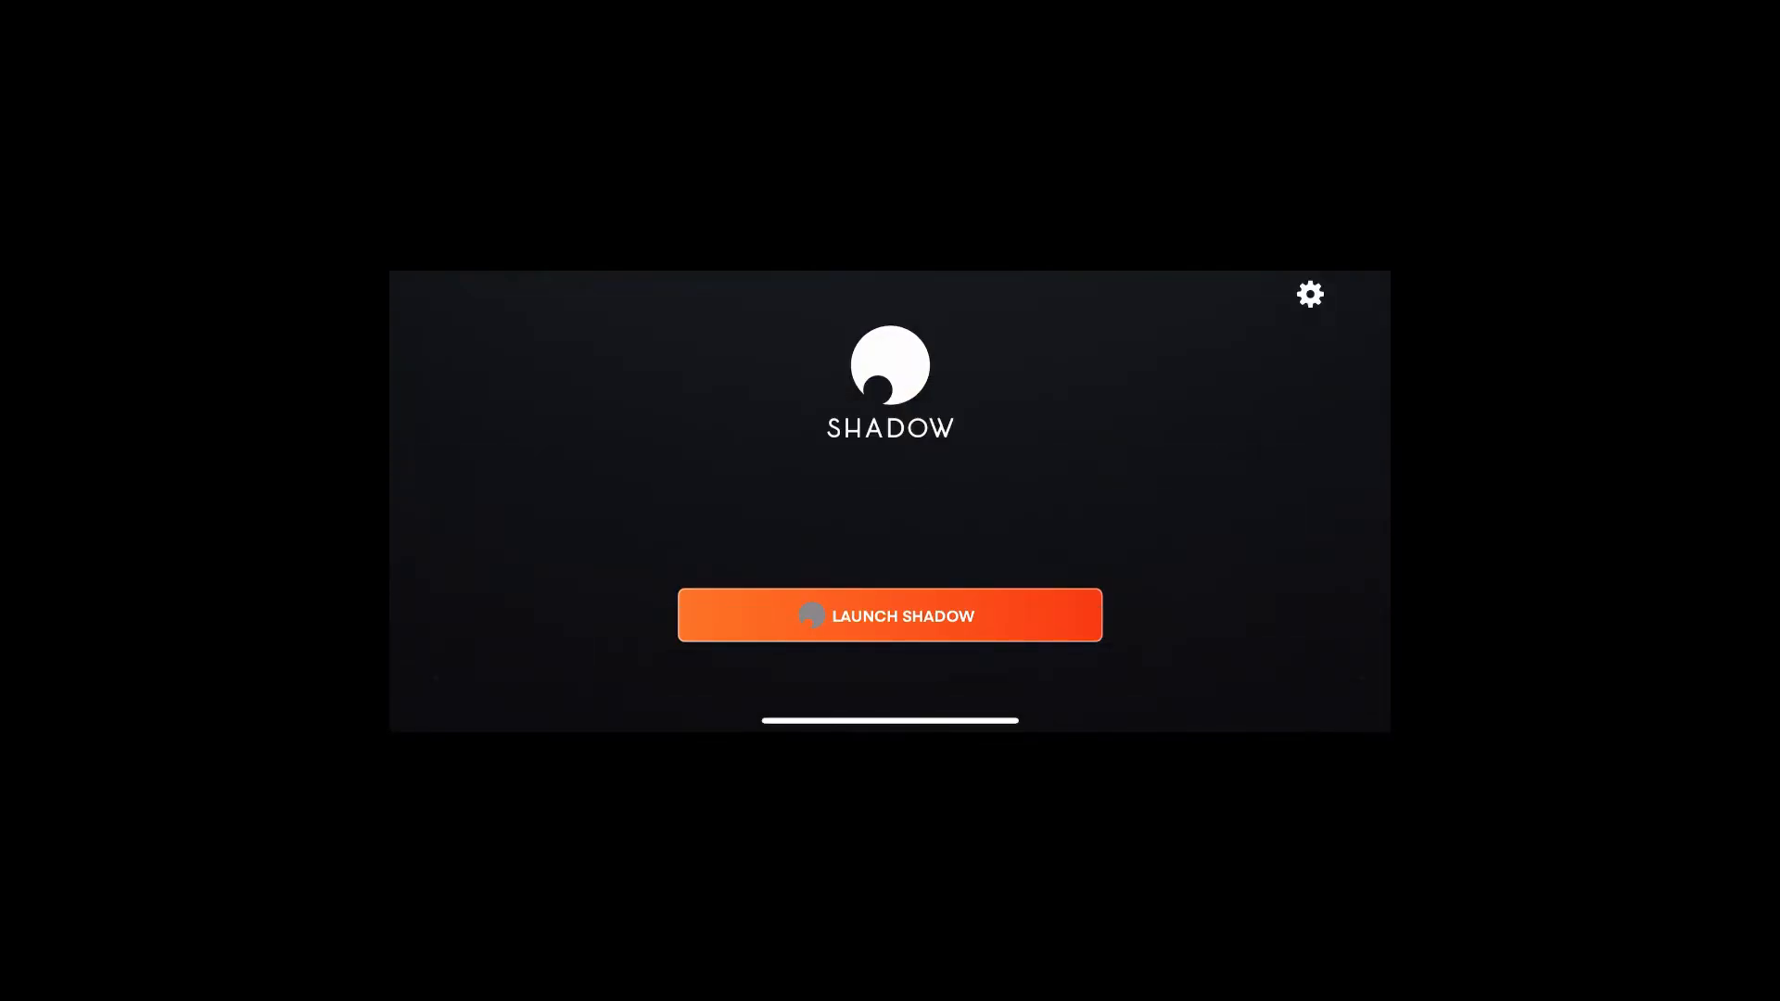
Relaunch the stream and show the Shortcuts panel with Close window and Task manager
left_click(888, 616)
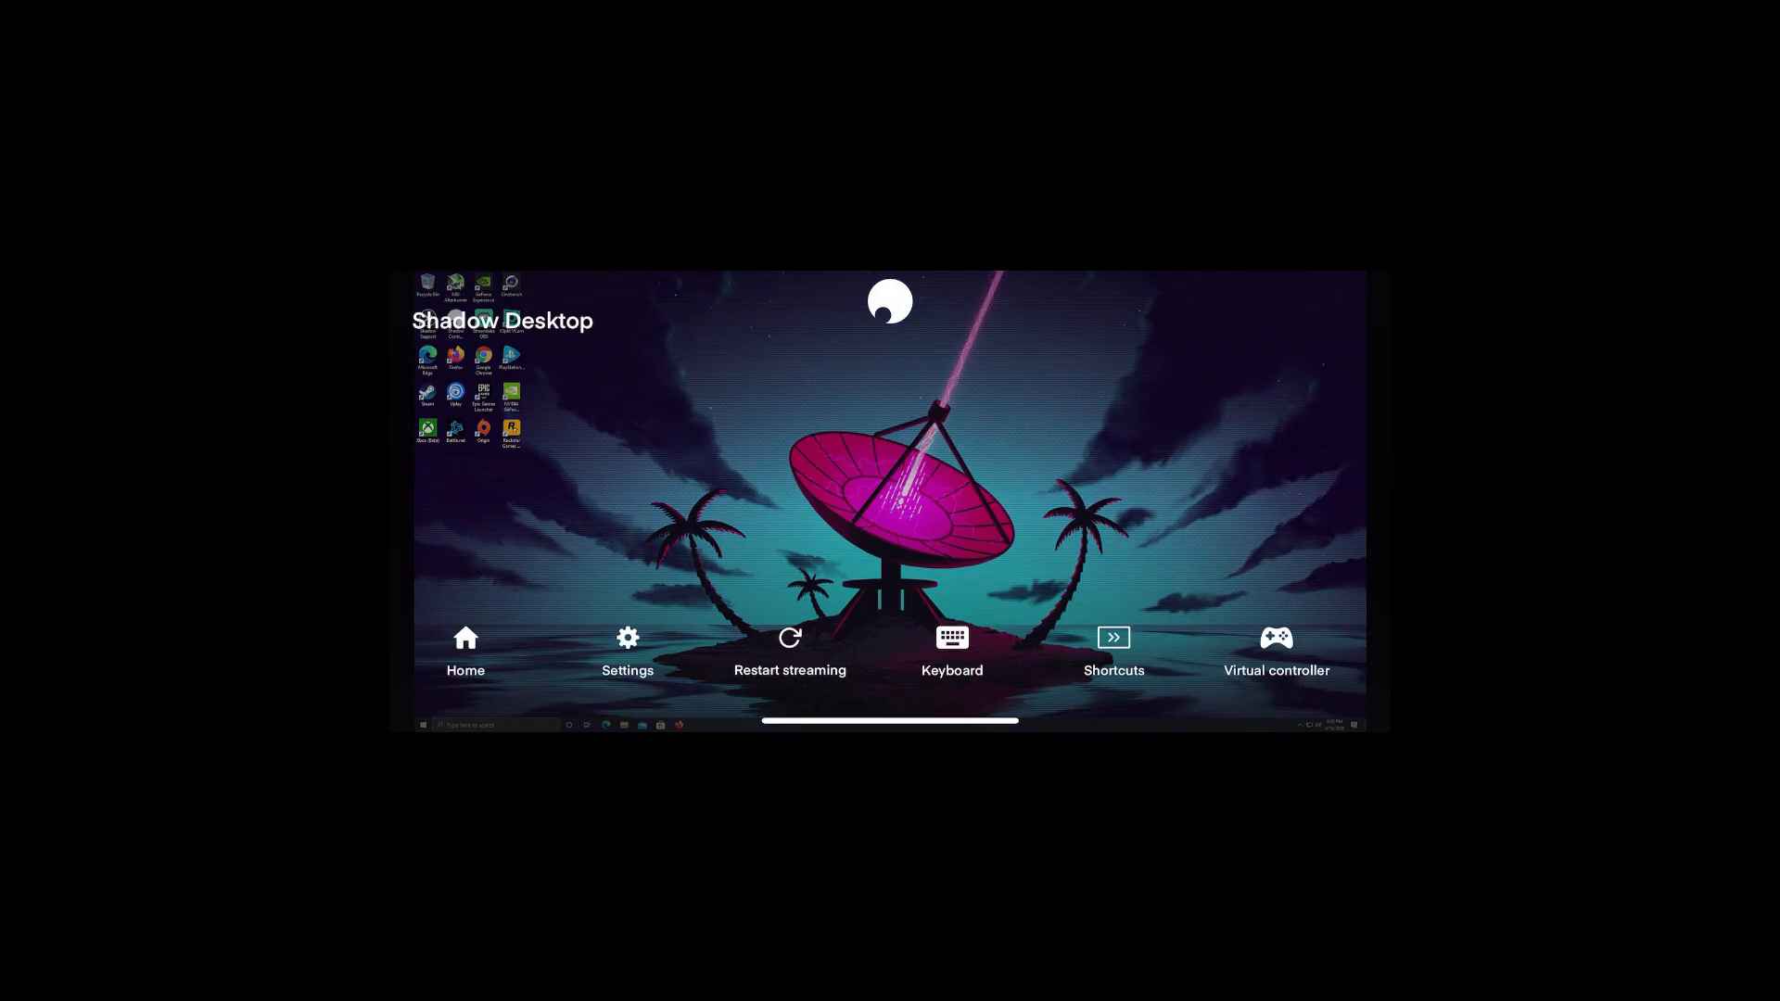
left_click(1114, 649)
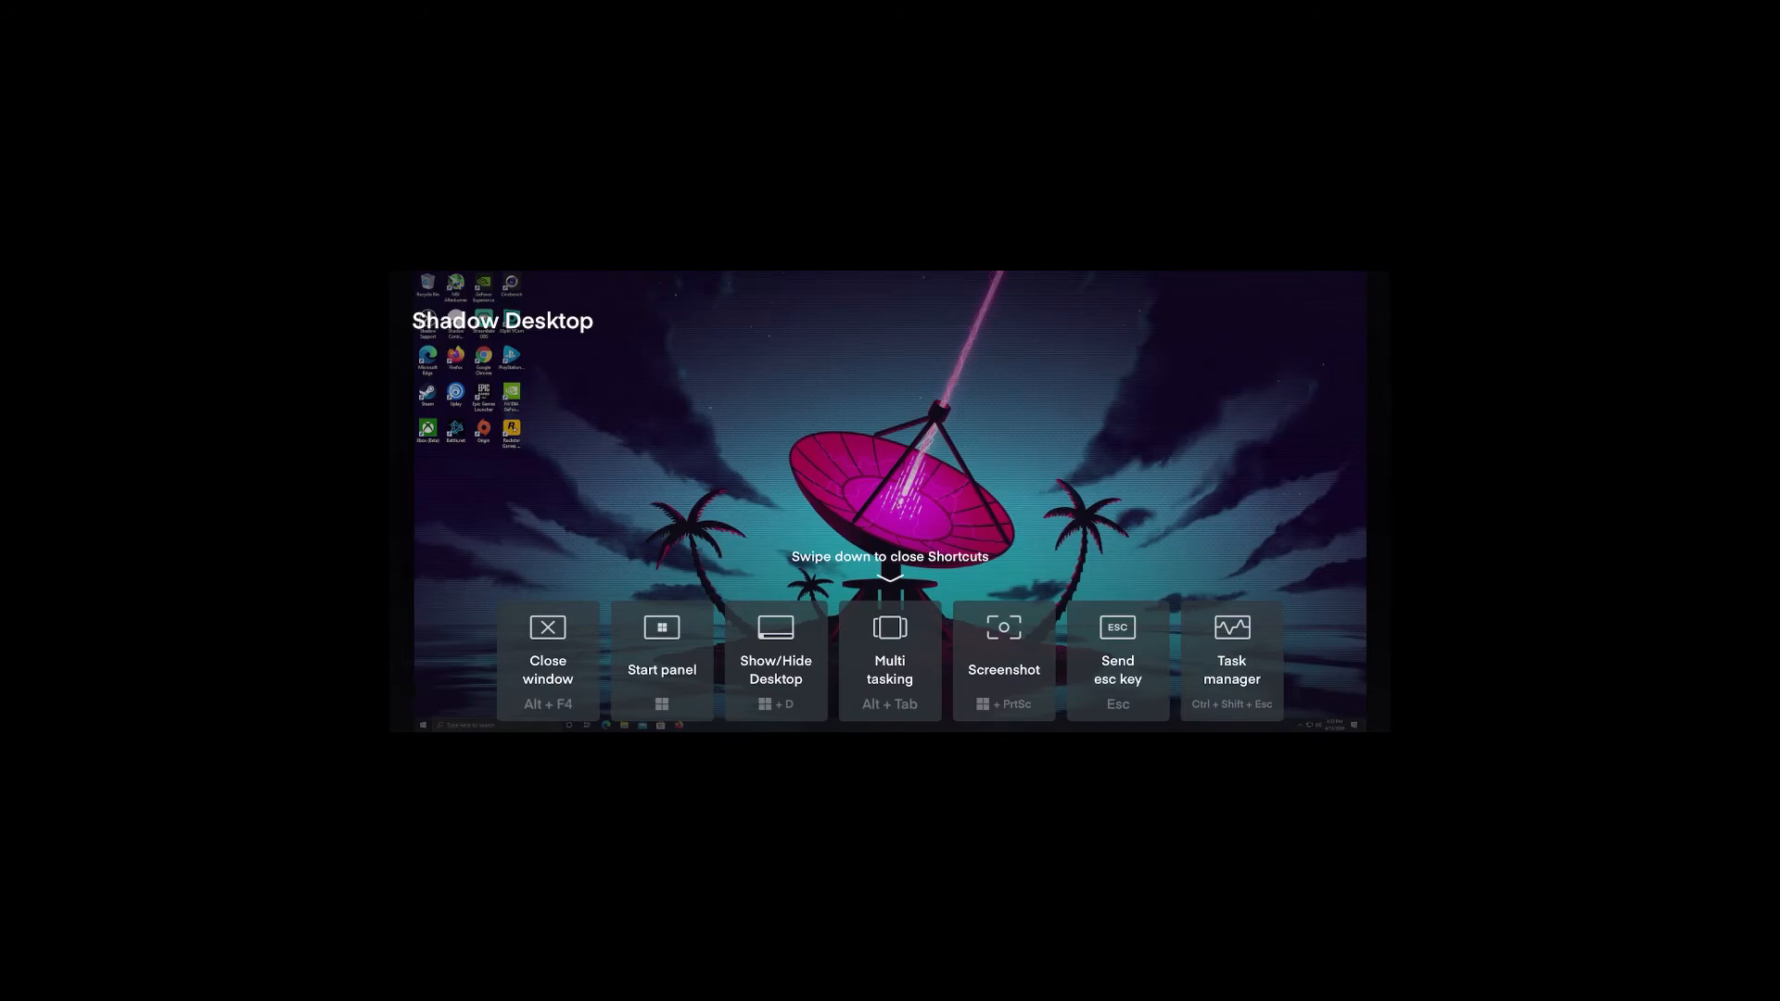
Use the Task manager shortcut on the streamed desktop, then reopen the Shortcuts panel
left_click(1232, 627)
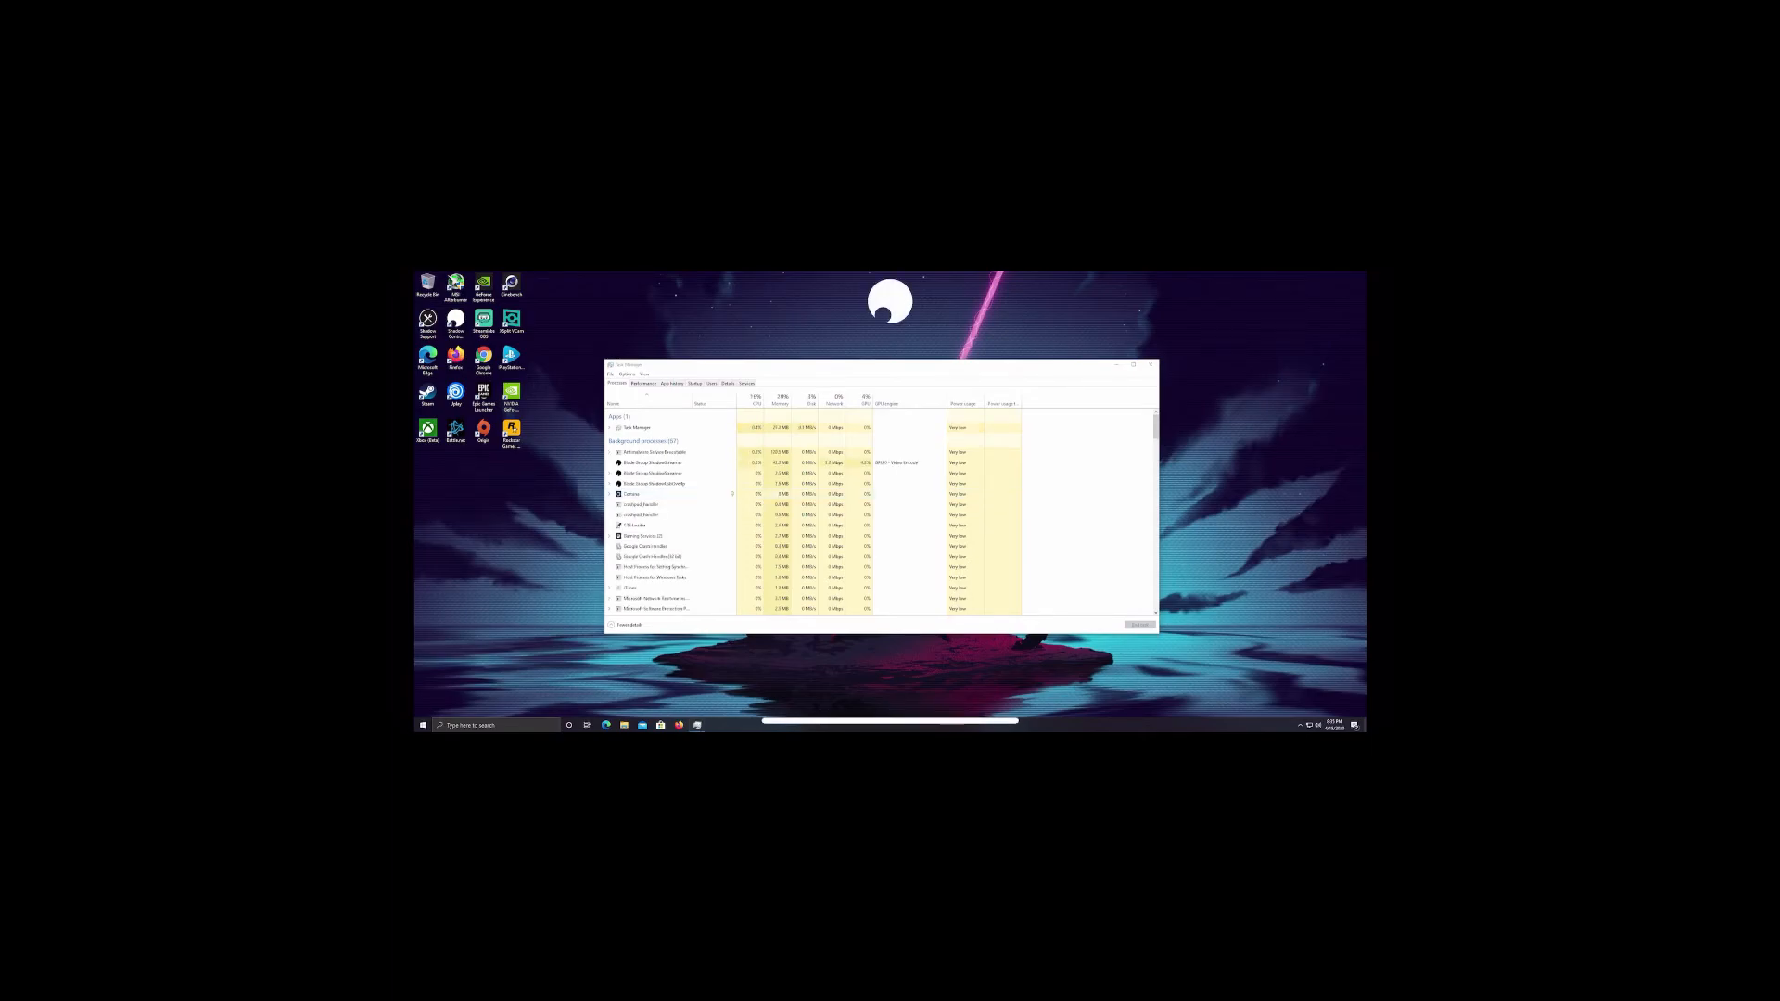
left_click(1146, 366)
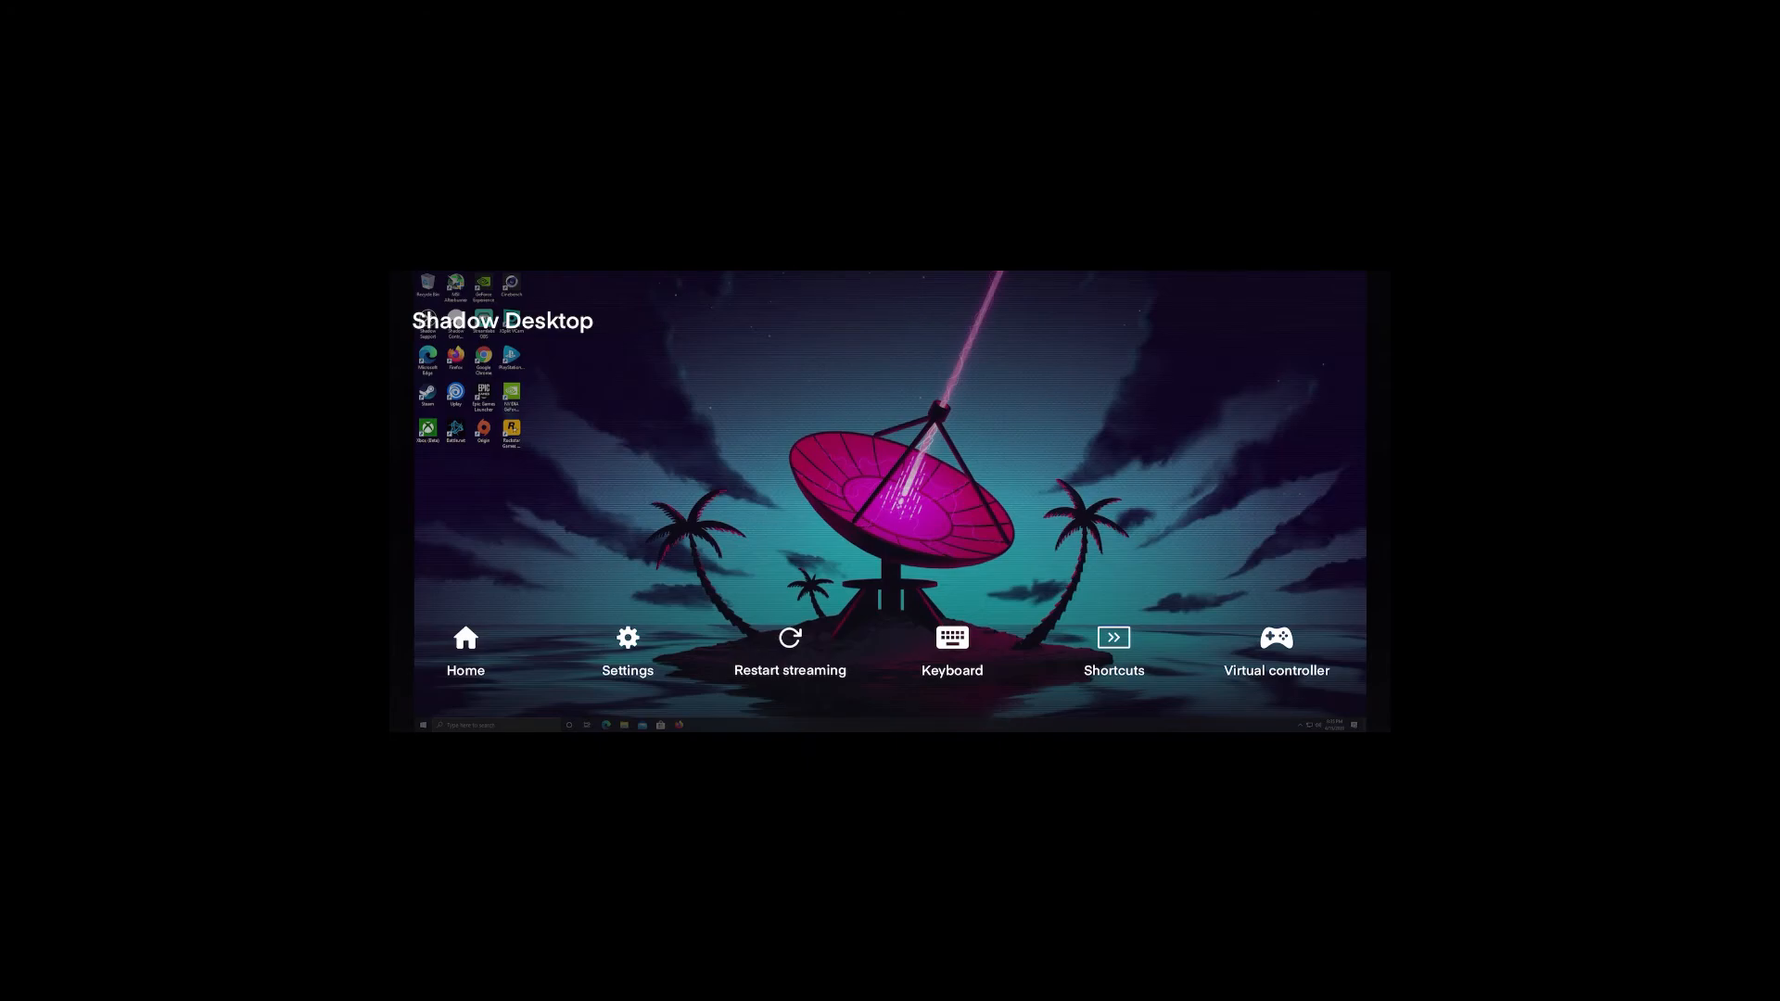
left_click(1113, 652)
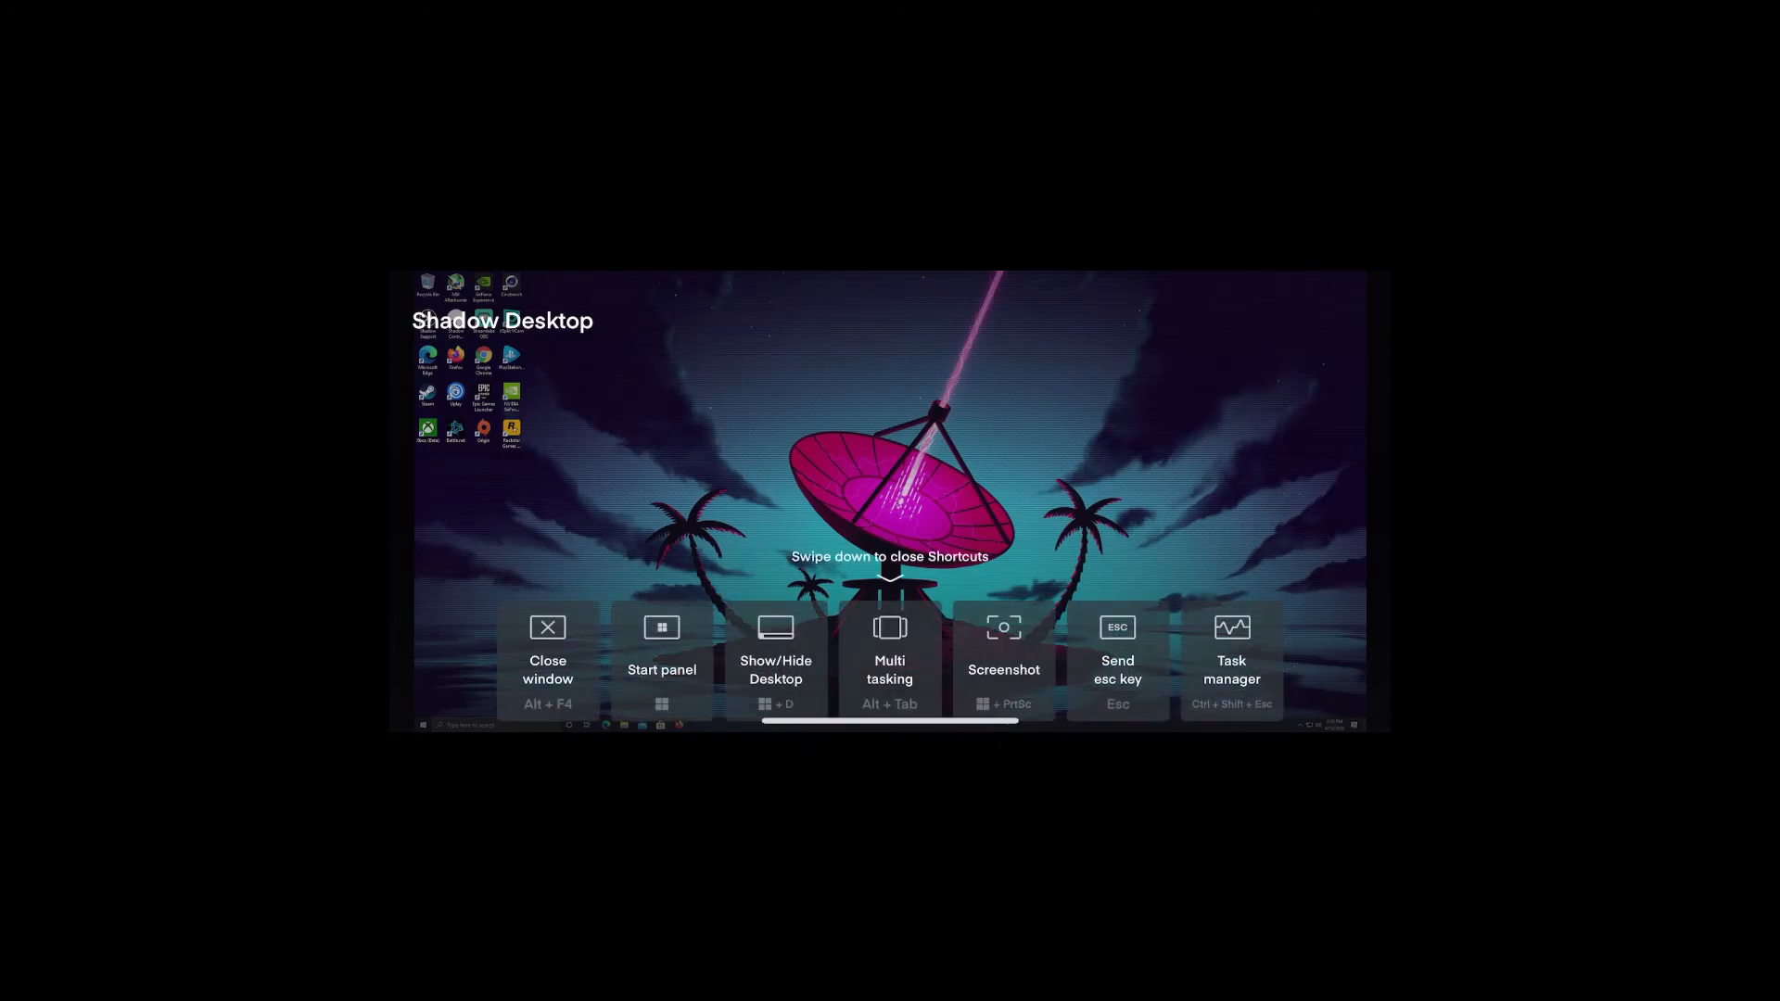